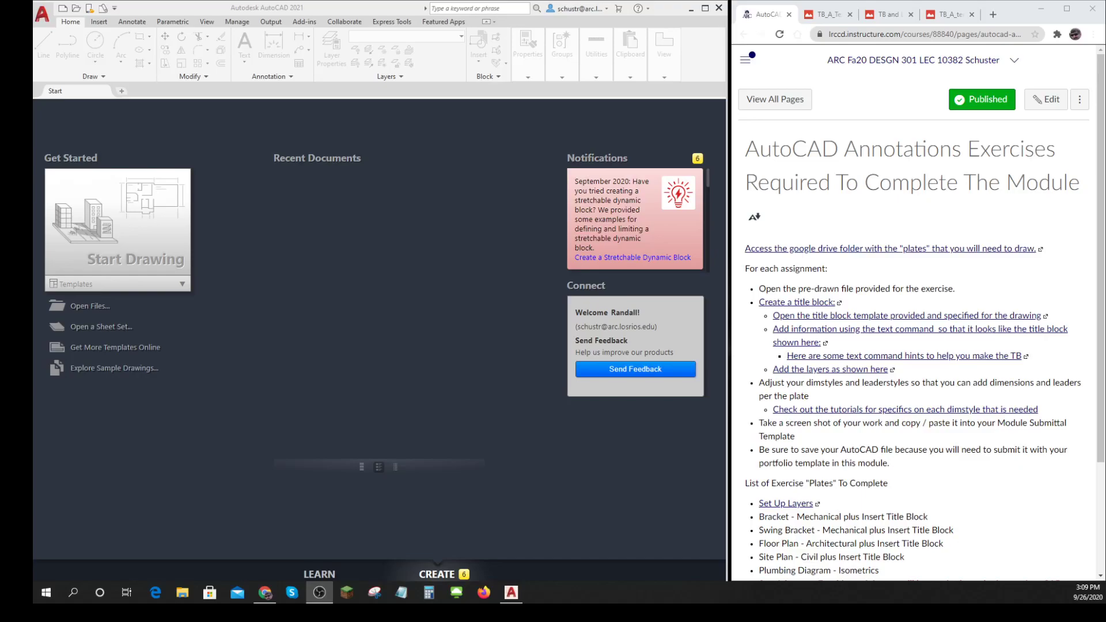
mouse_move(335, 512)
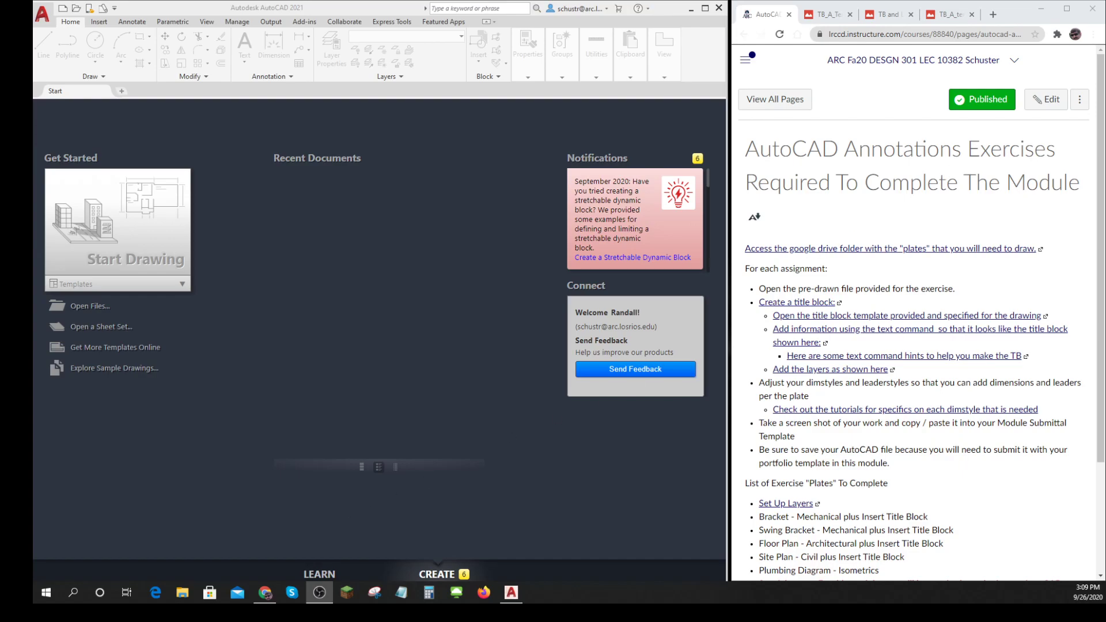
mouse_move(880, 154)
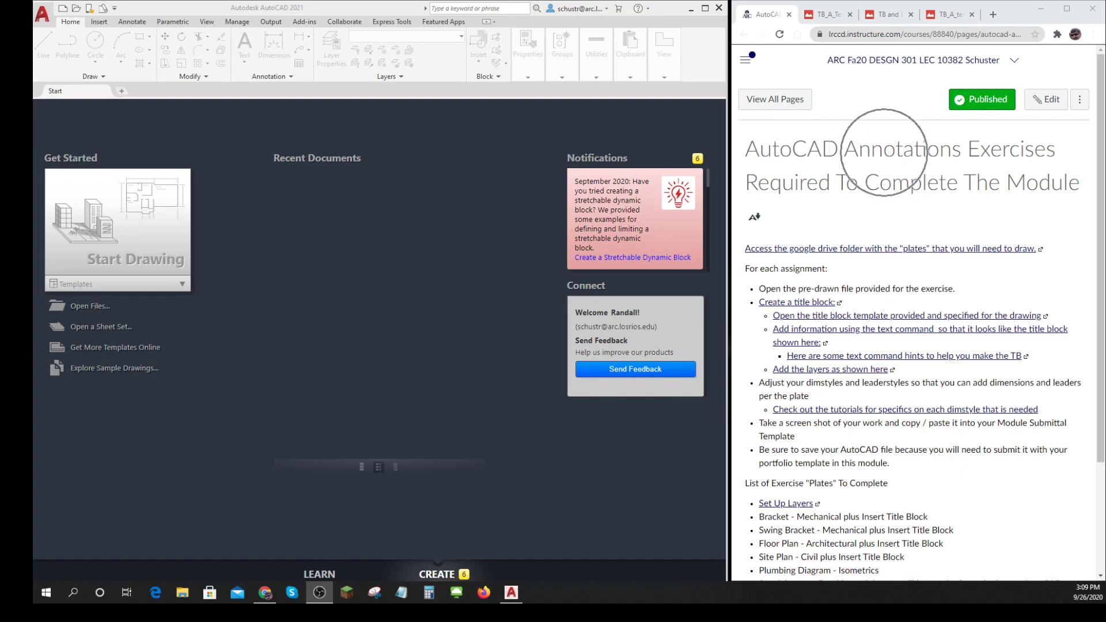
mouse_move(880, 154)
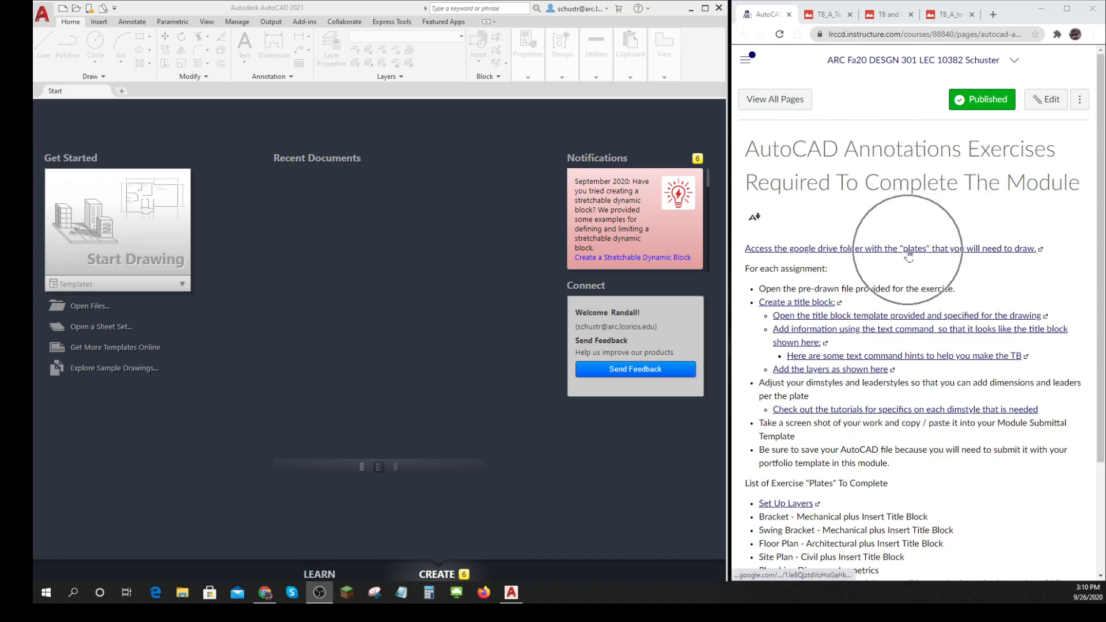
mouse_move(908, 248)
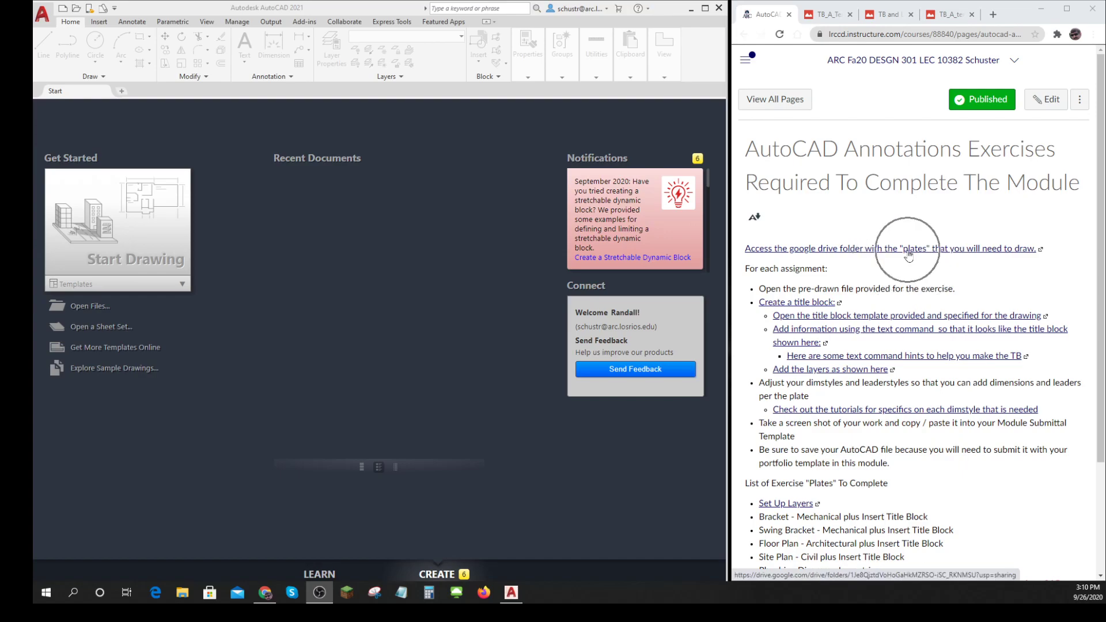
mouse_move(909, 256)
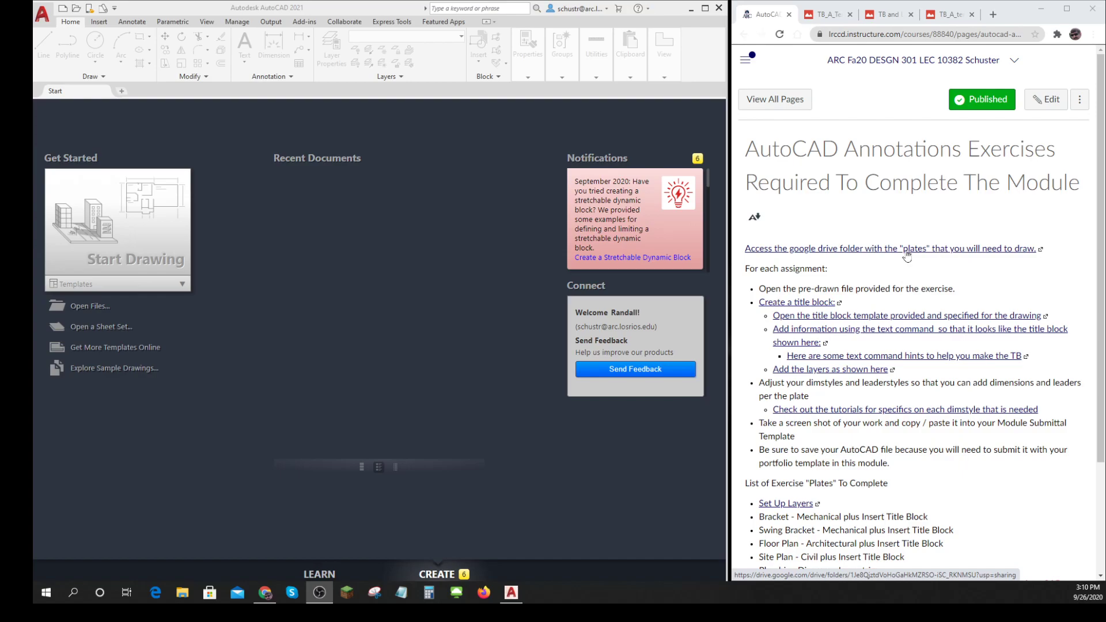
mouse_move(800, 306)
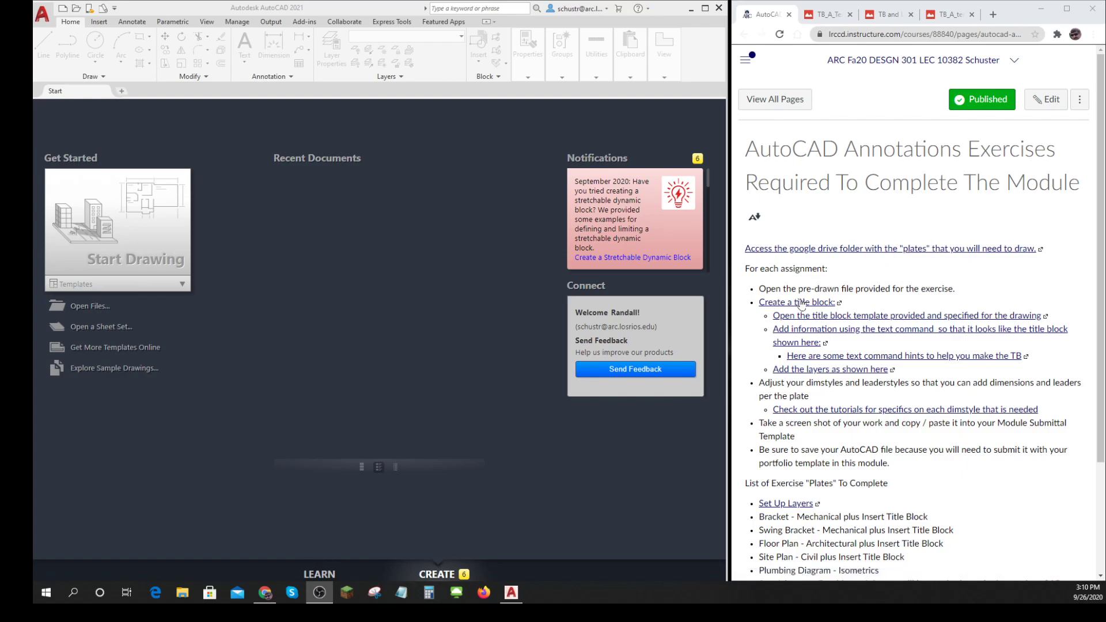
mouse_move(810, 314)
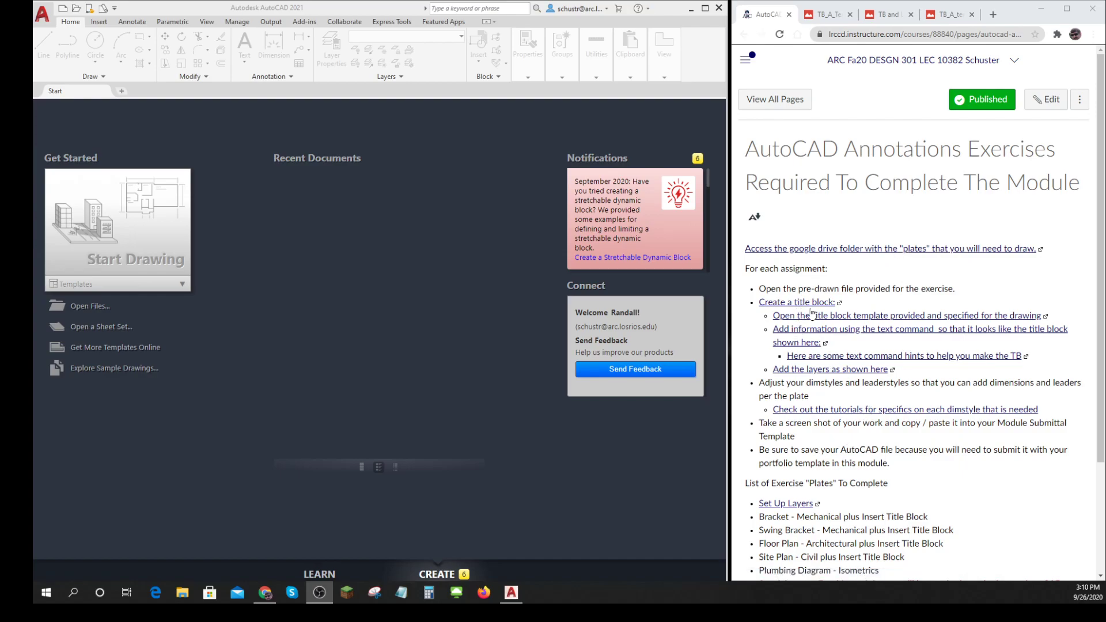
mouse_move(802, 302)
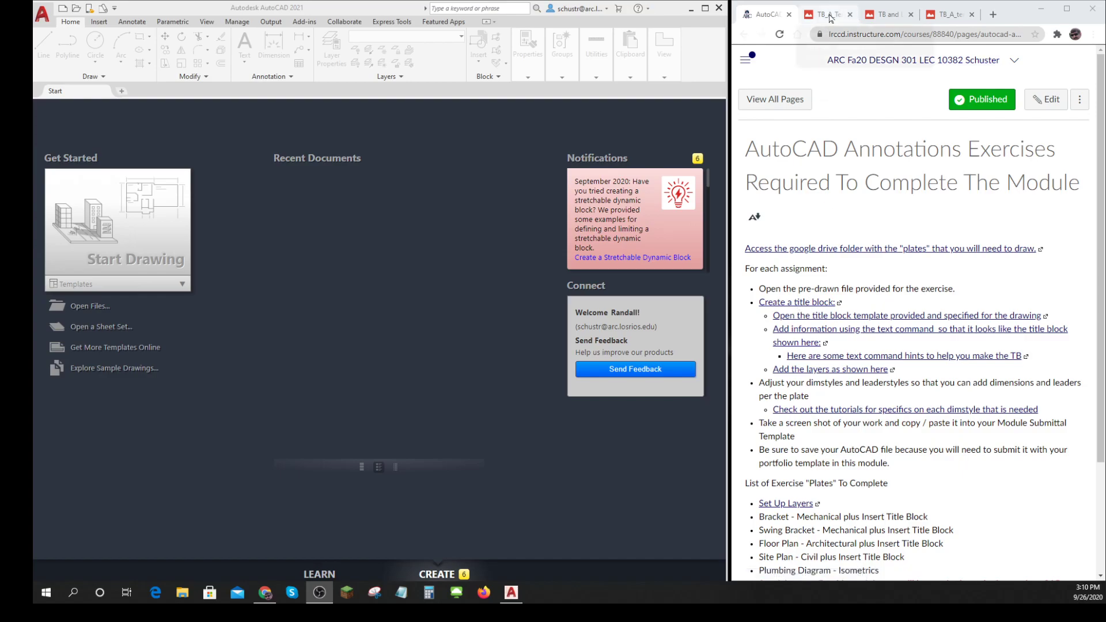
mouse_move(829, 14)
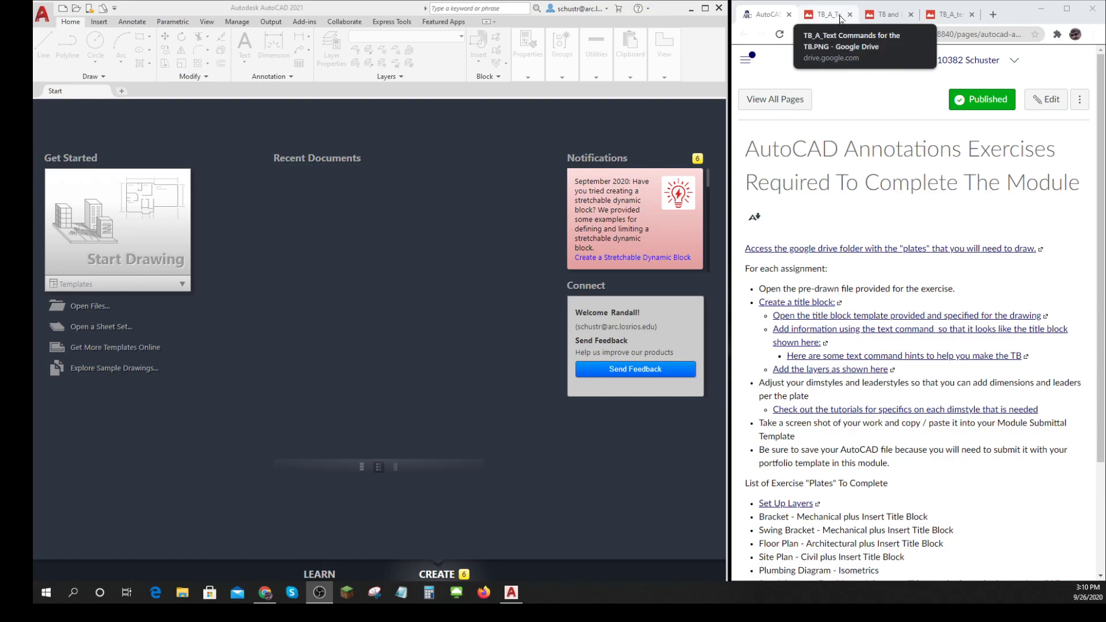
mouse_move(949, 14)
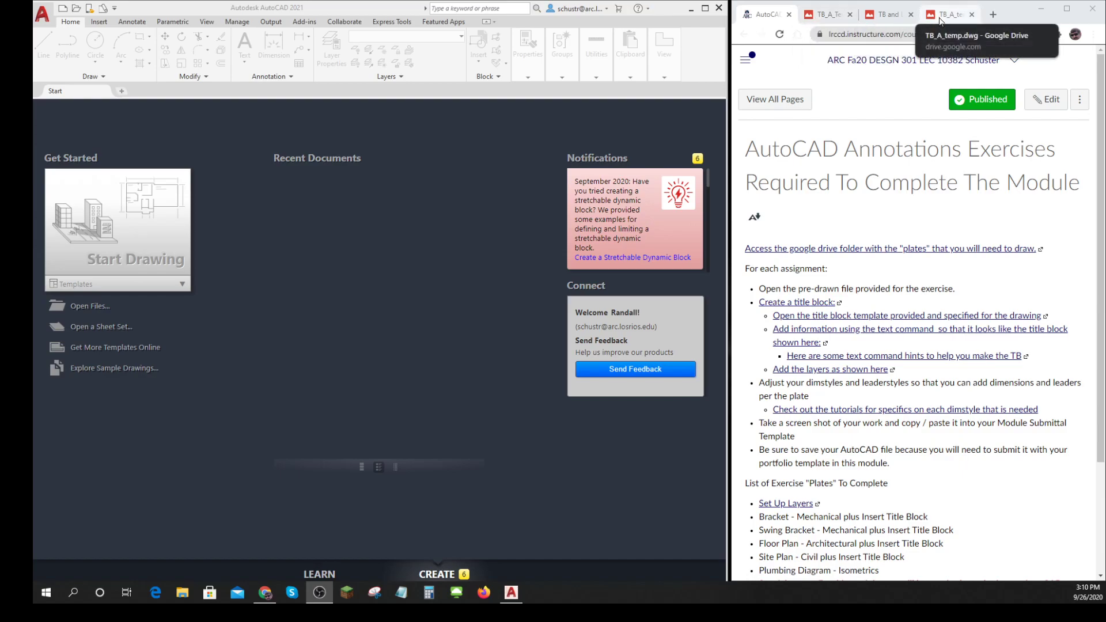
Step: View the title block template in Drive, then start and close a blank Drawing1
click(949, 14)
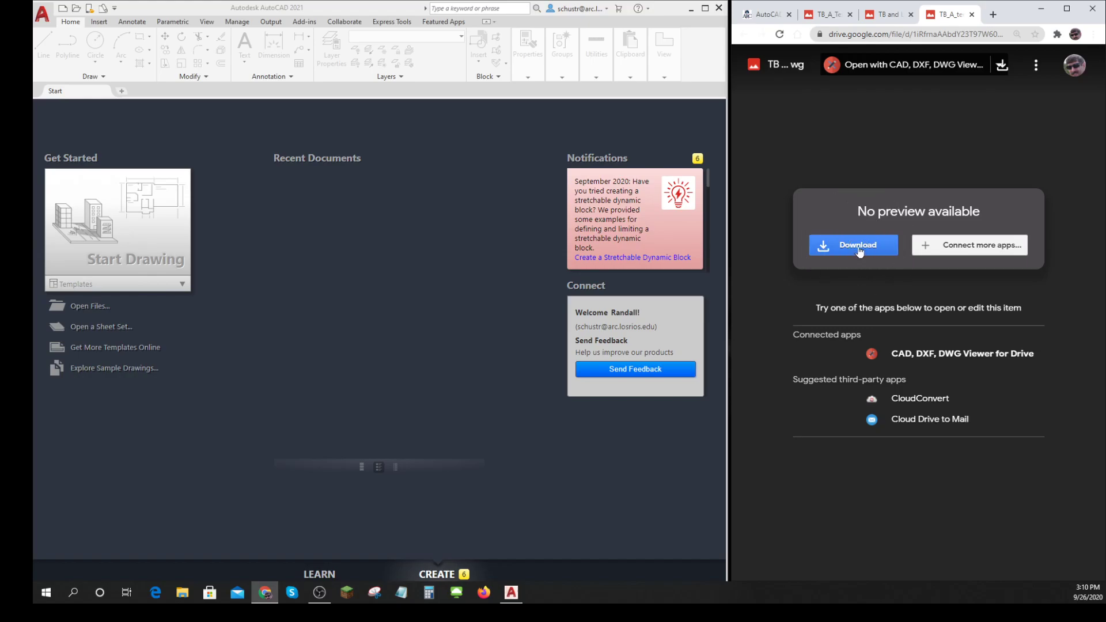
click(762, 14)
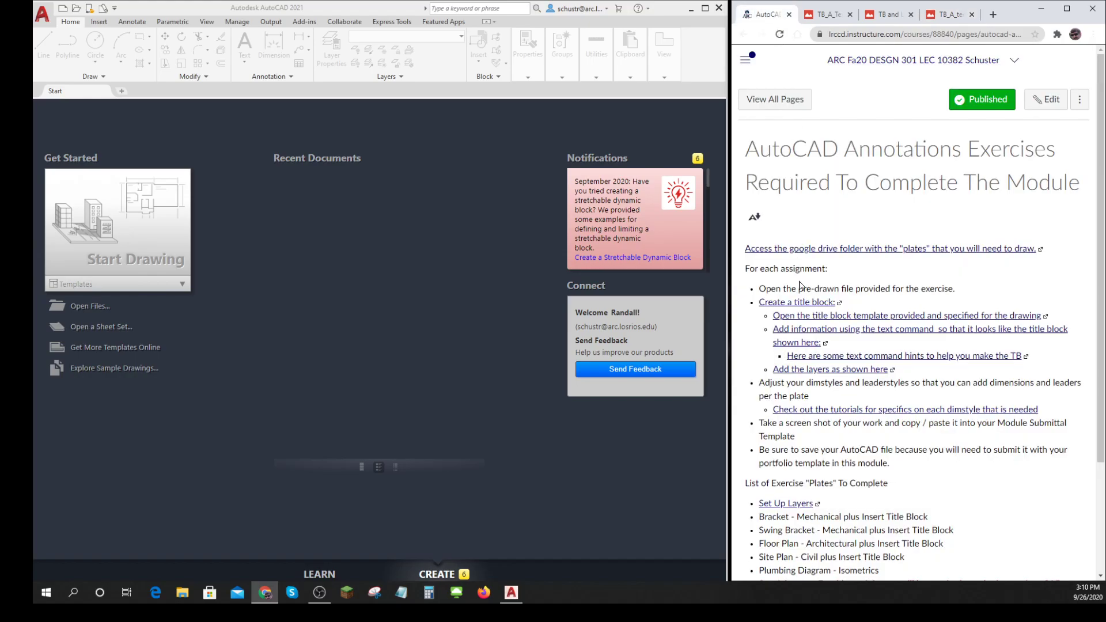
mouse_move(806, 318)
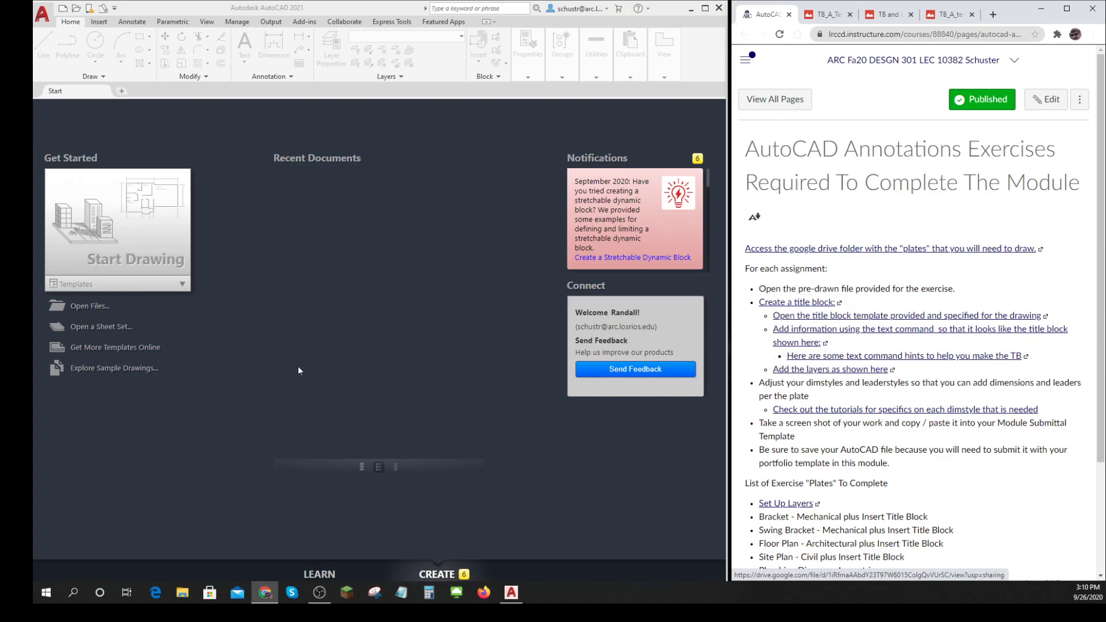
mouse_move(140, 242)
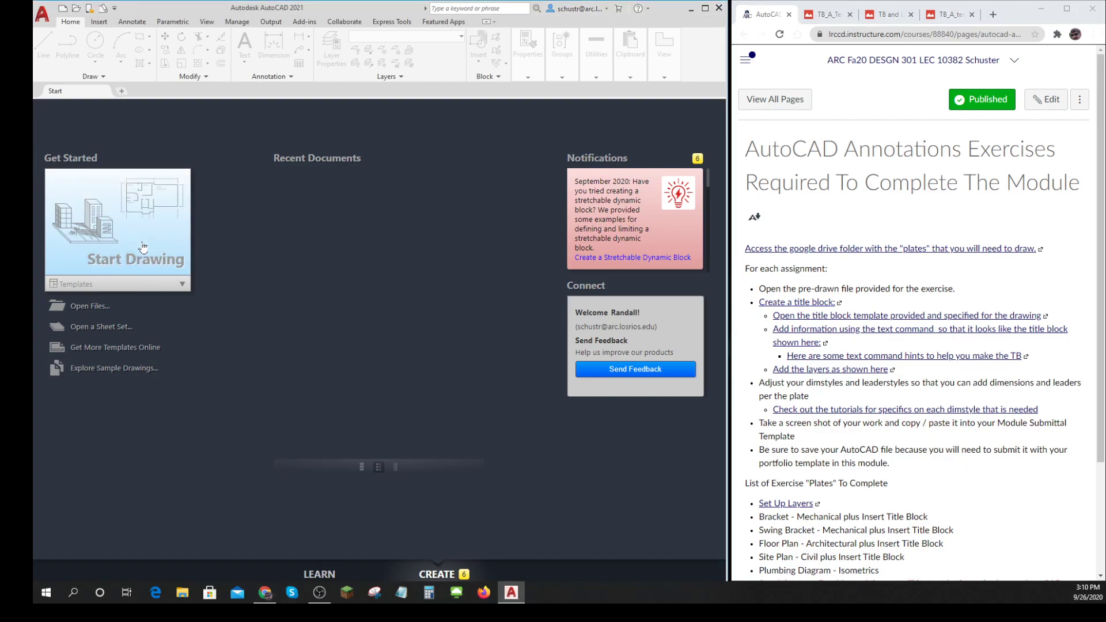
click(116, 229)
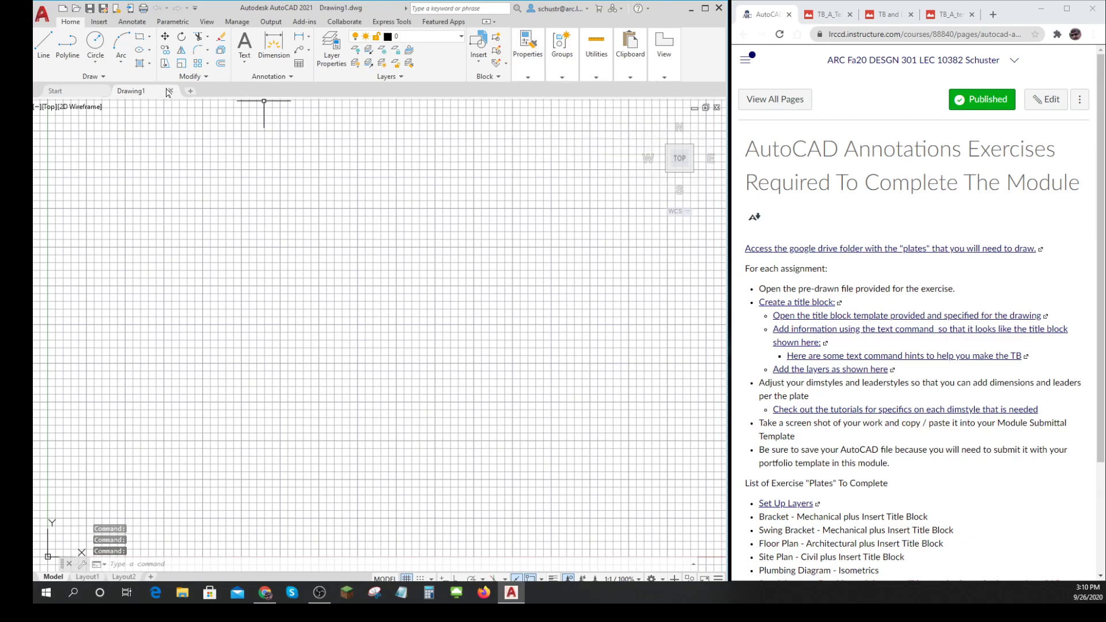
click(169, 91)
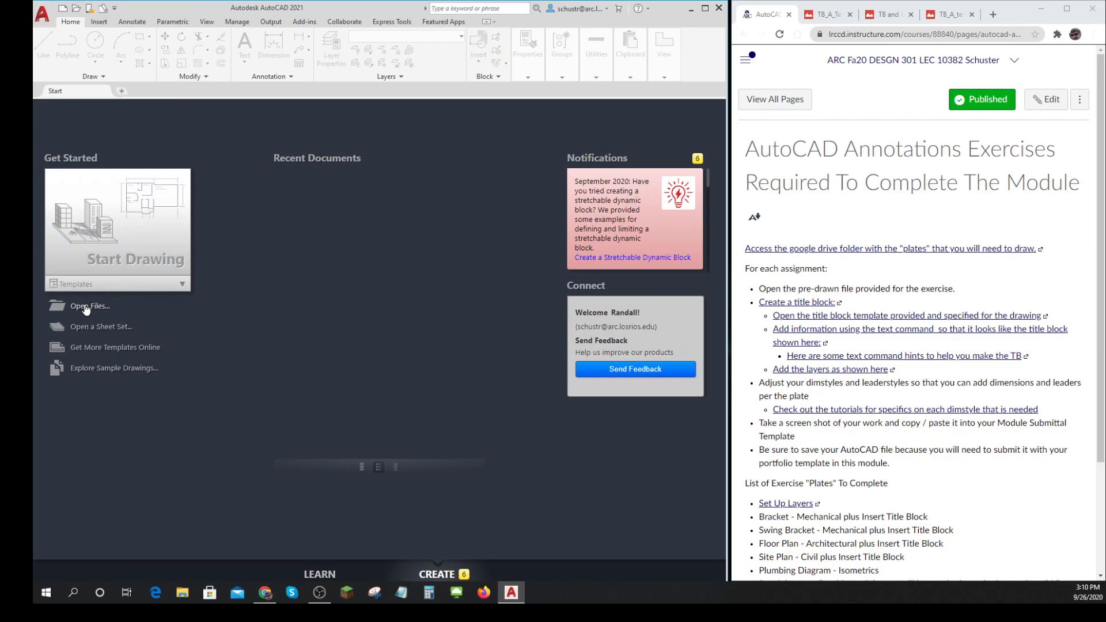
Step: Open TB_A_template.dwg from the Old folder on Data (D:)
click(90, 305)
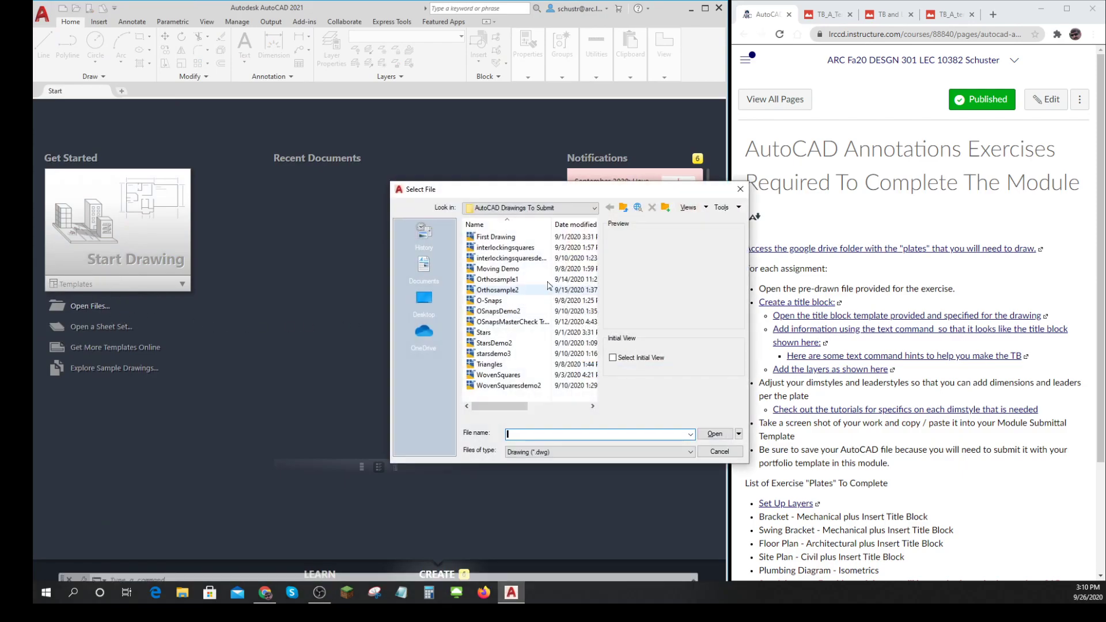
click(594, 208)
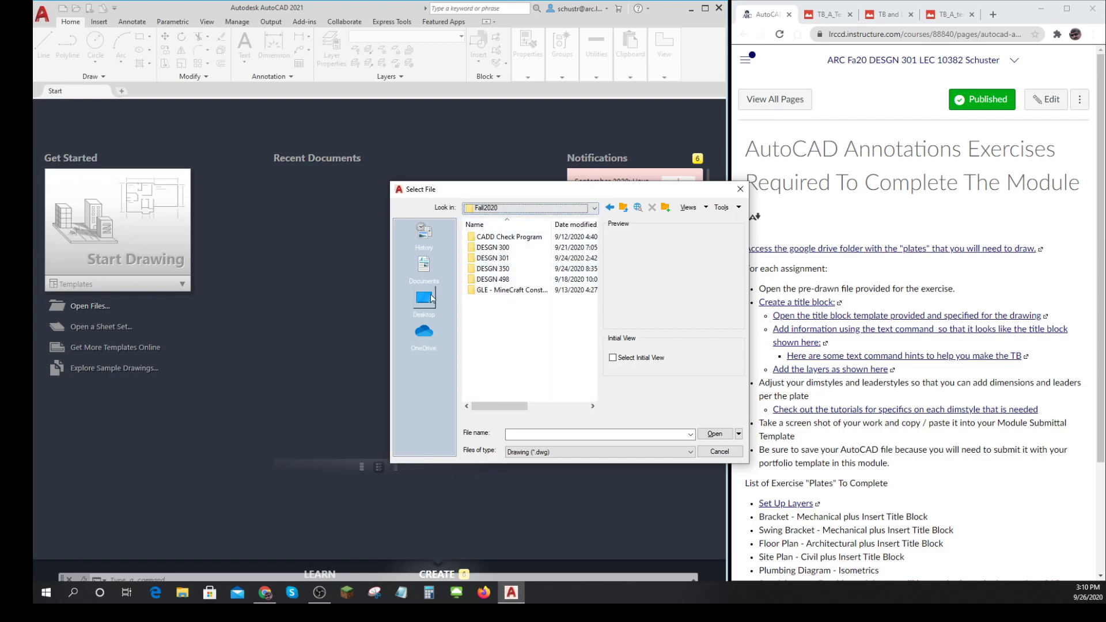
click(424, 299)
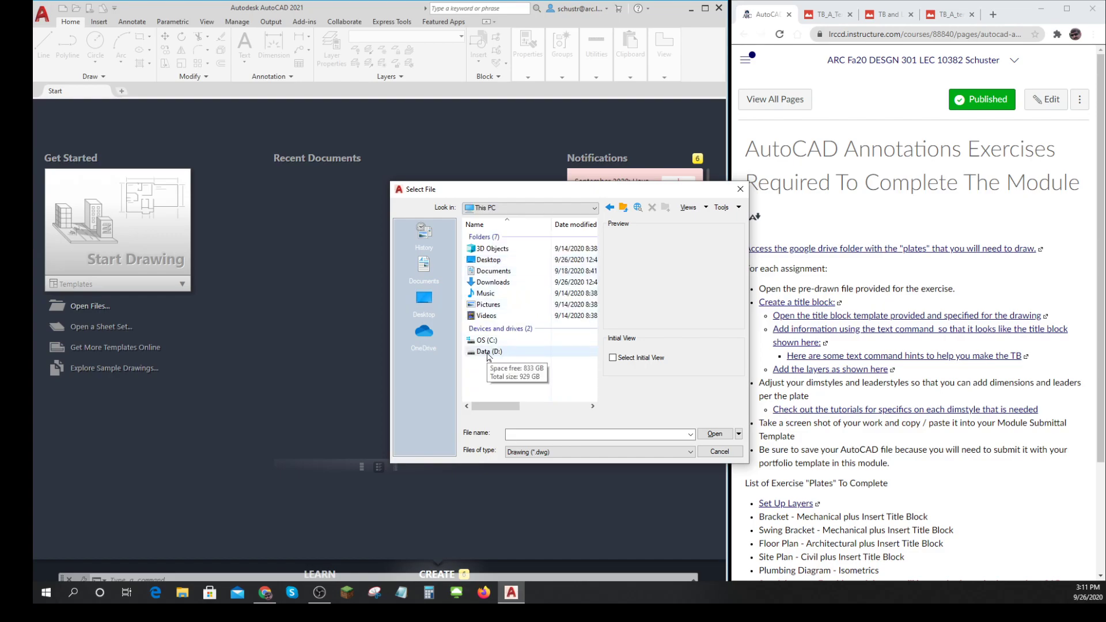
double_click(488, 351)
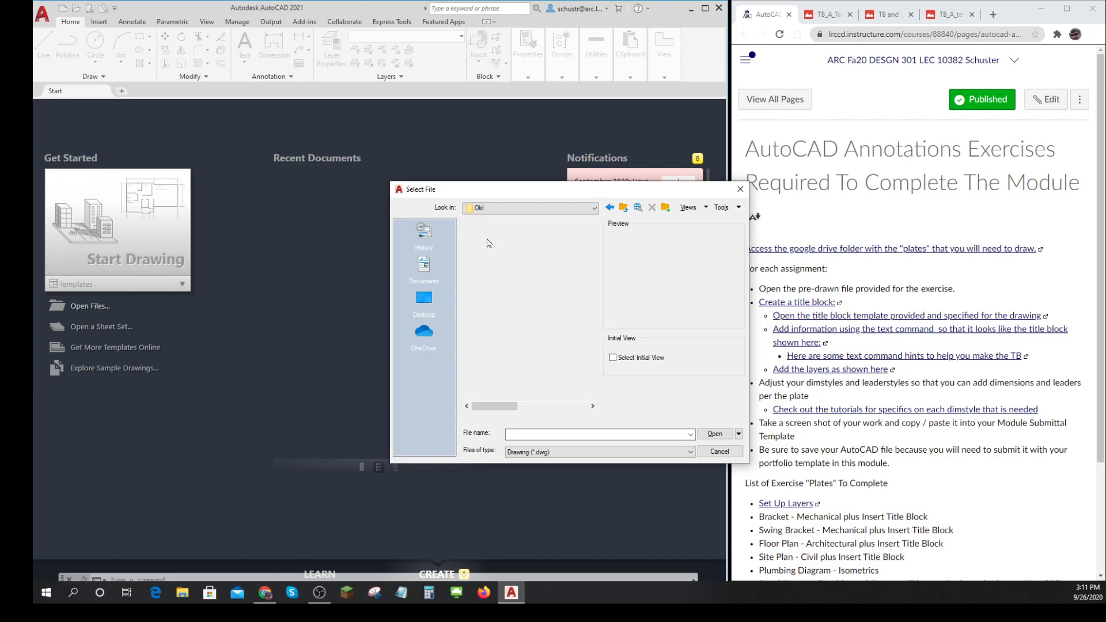
click(497, 290)
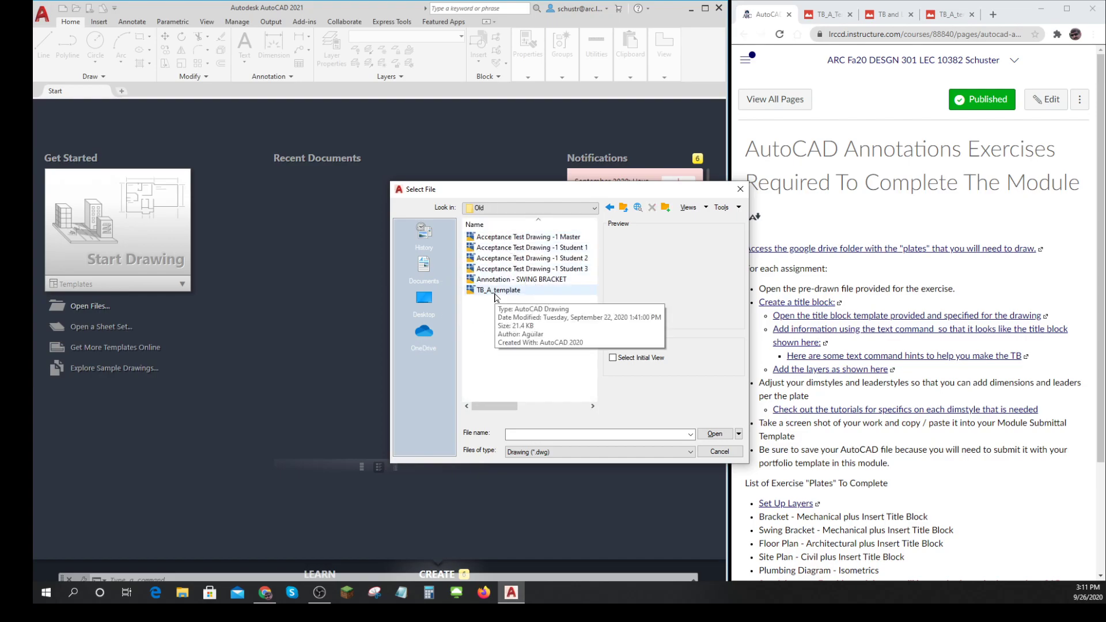
click(498, 290)
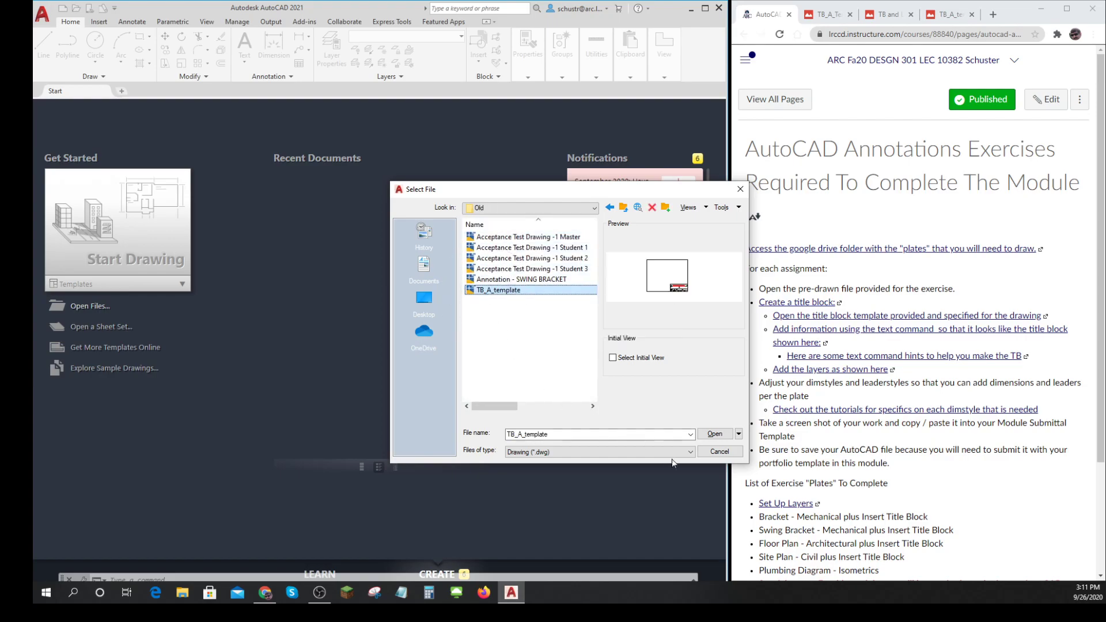
click(714, 434)
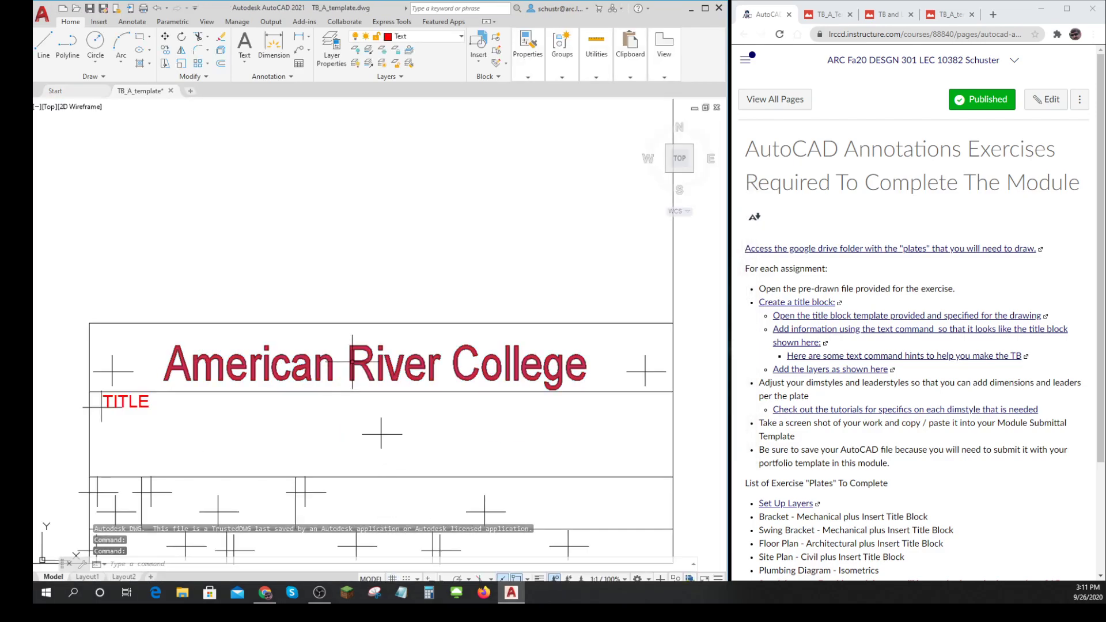
Step: Bring the whole TB_A_template title block sheet into view
click(373, 363)
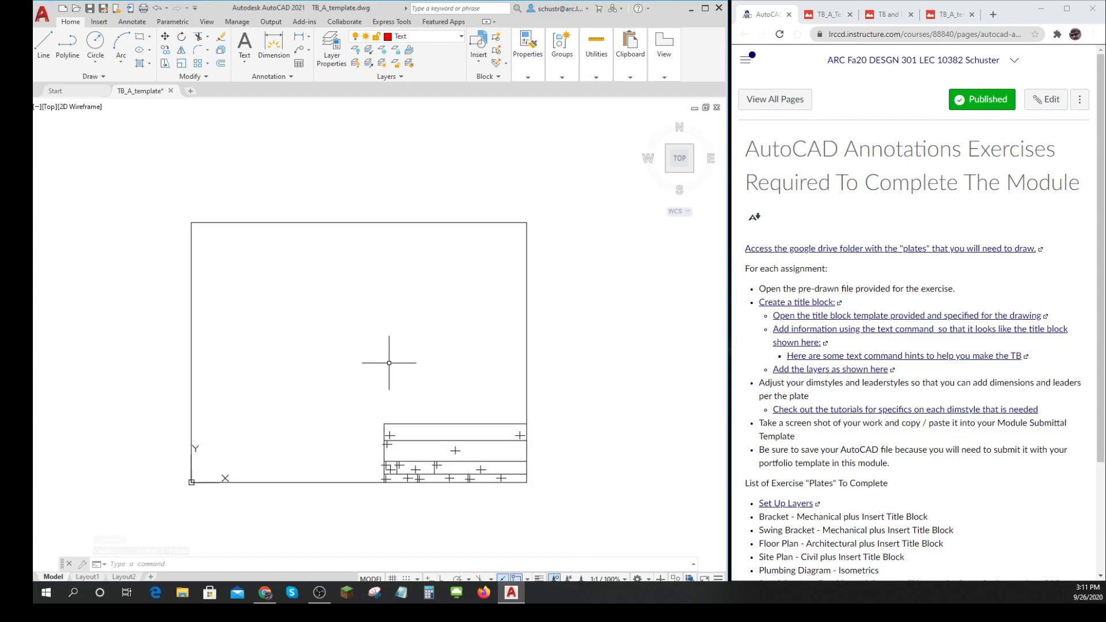
mouse_move(407, 460)
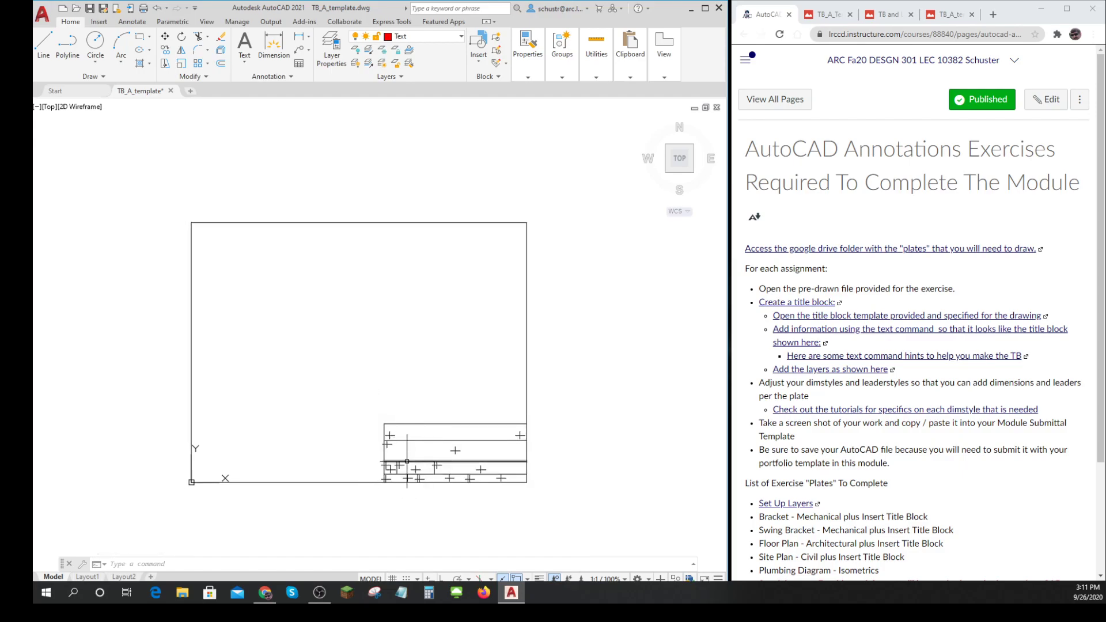
mouse_move(406, 460)
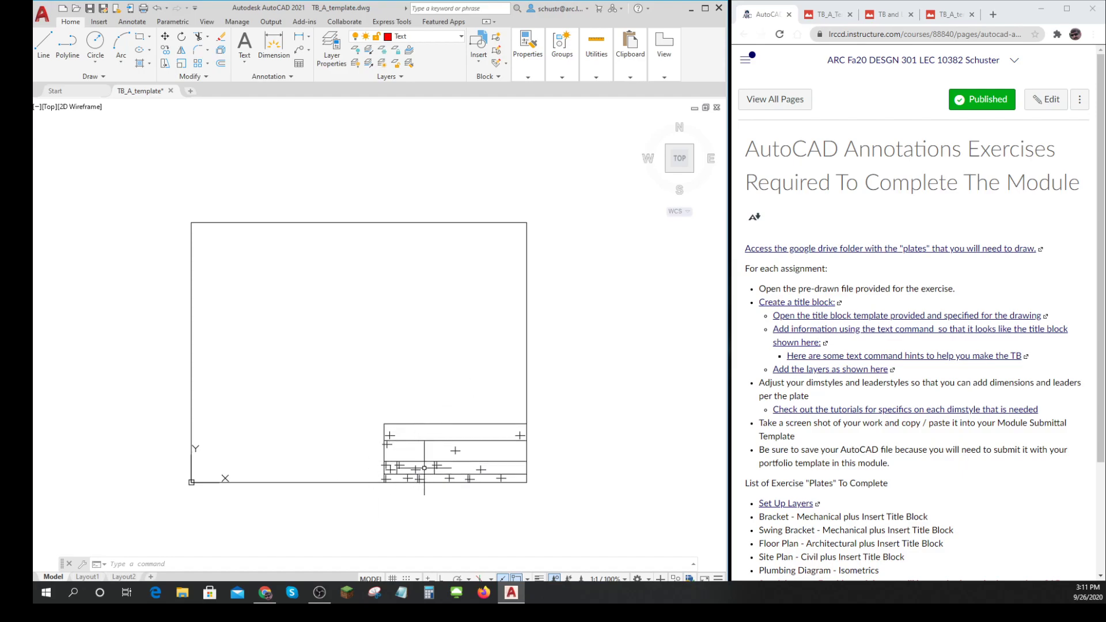
mouse_move(425, 467)
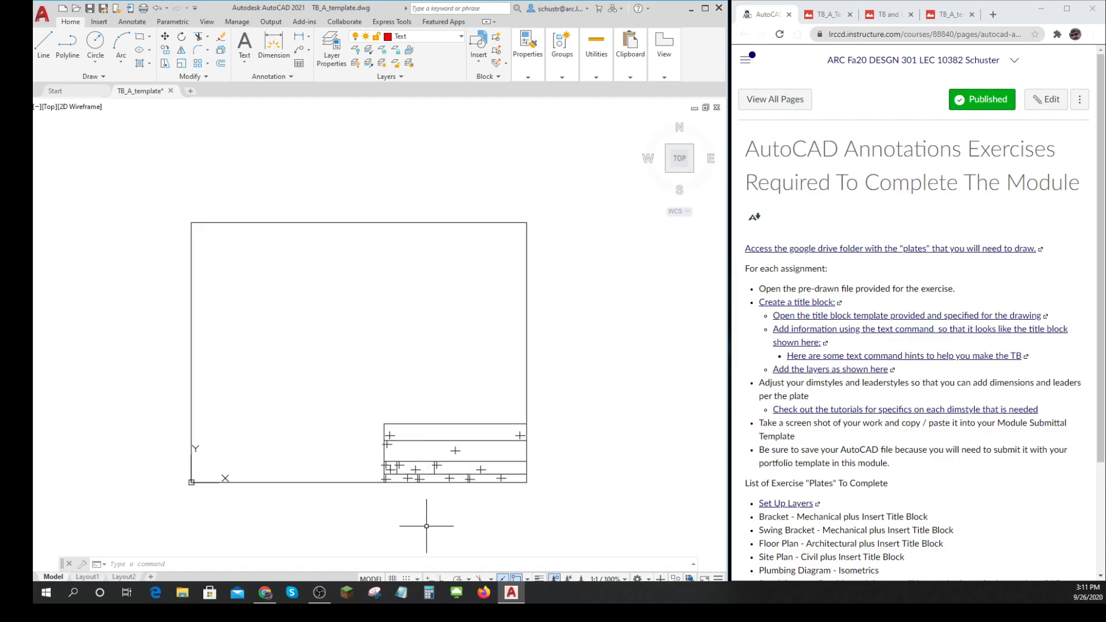
mouse_move(426, 505)
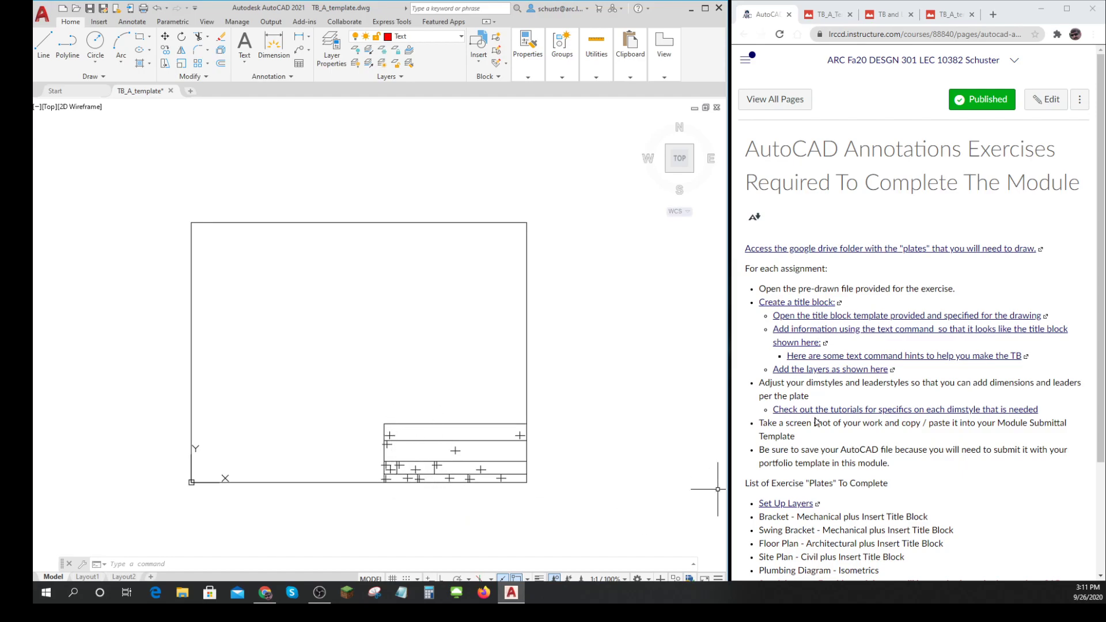
mouse_move(805, 333)
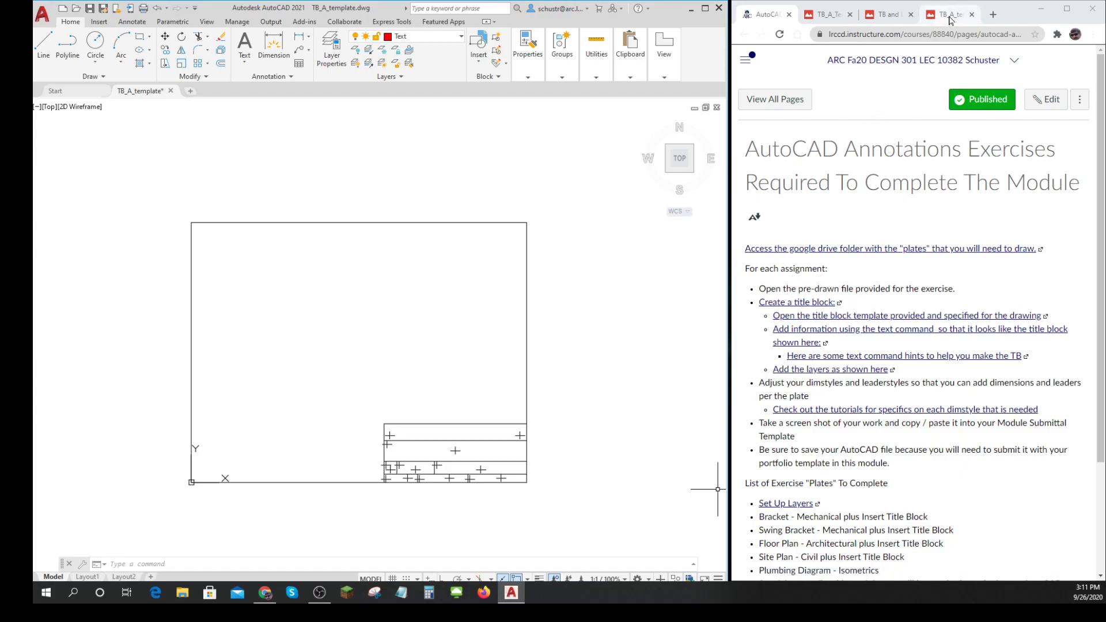
Step: Switch Chrome to the TB and Layers.PNG reference image
click(886, 13)
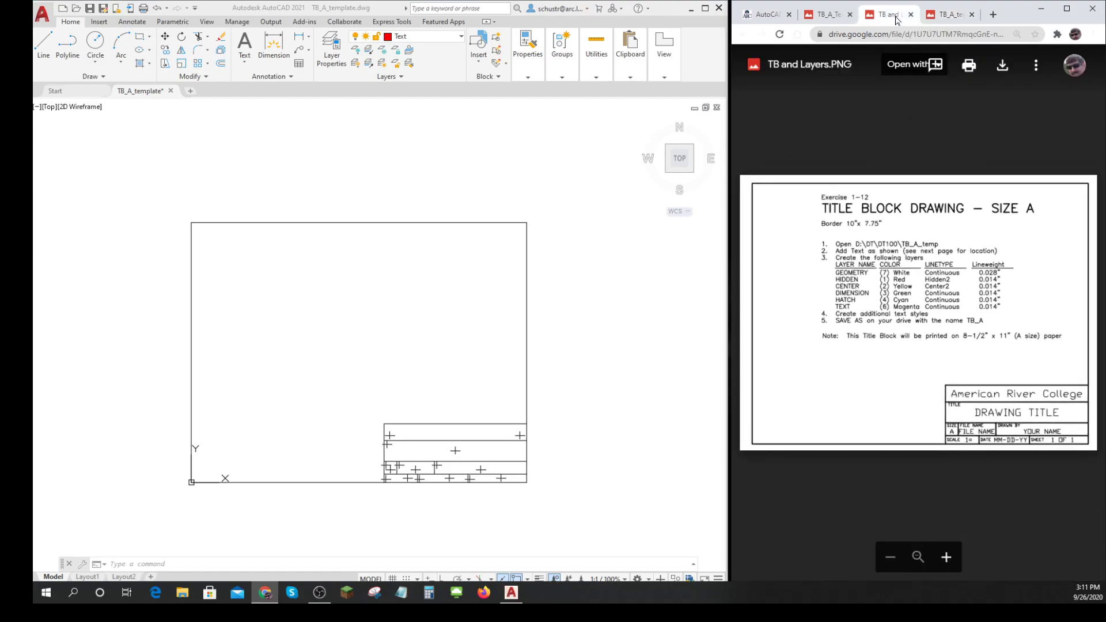
mouse_move(947, 227)
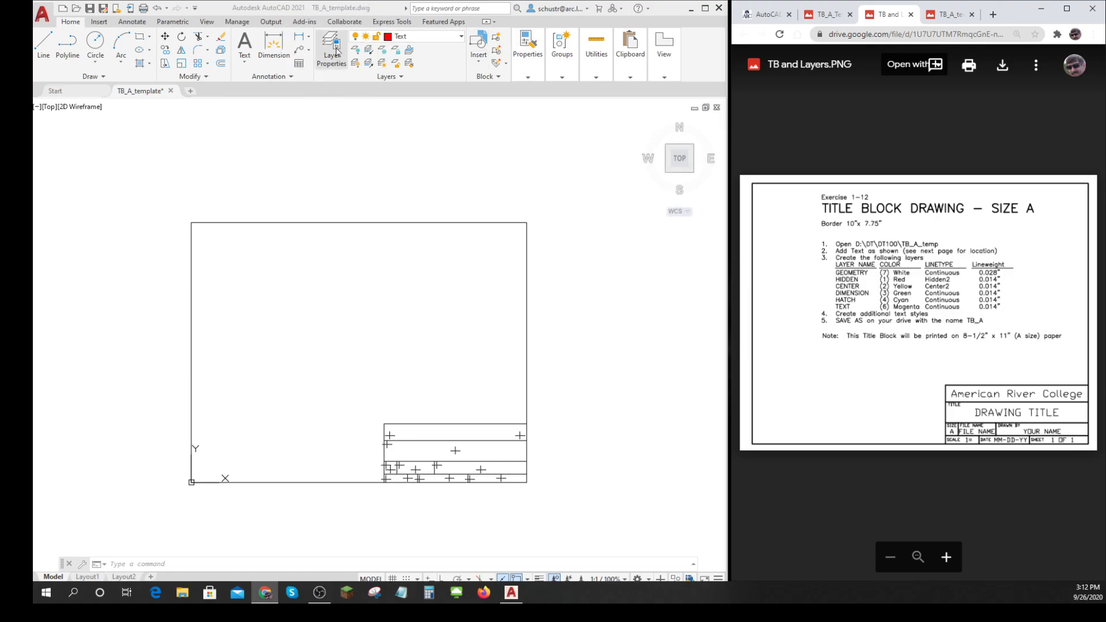
Step: Create a new Geometry layer with colour white in Layer Properties
click(331, 46)
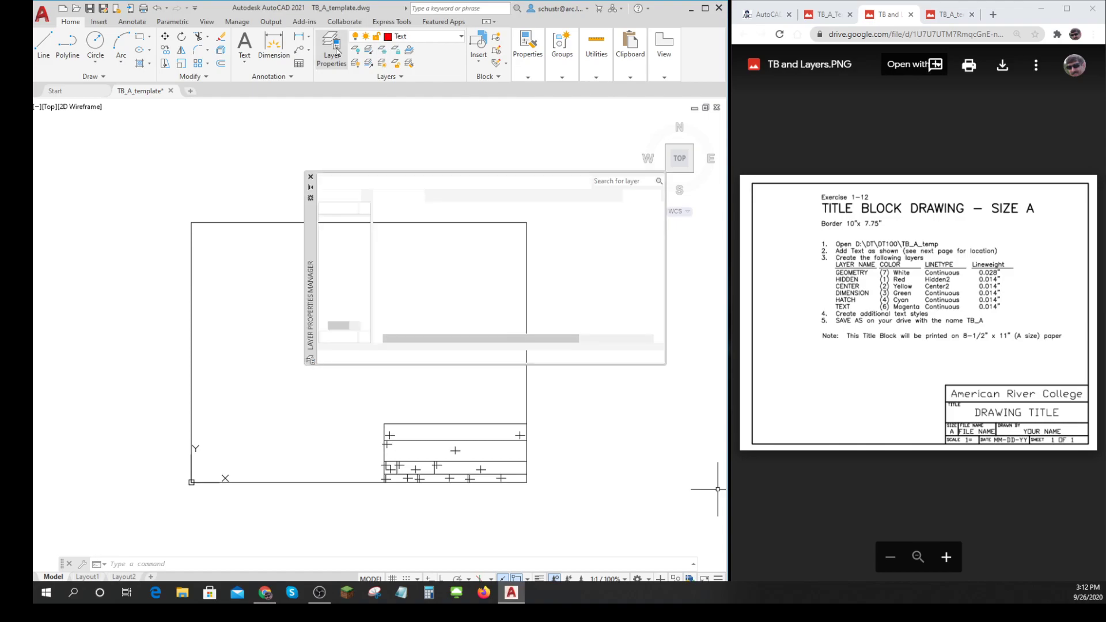
click(330, 48)
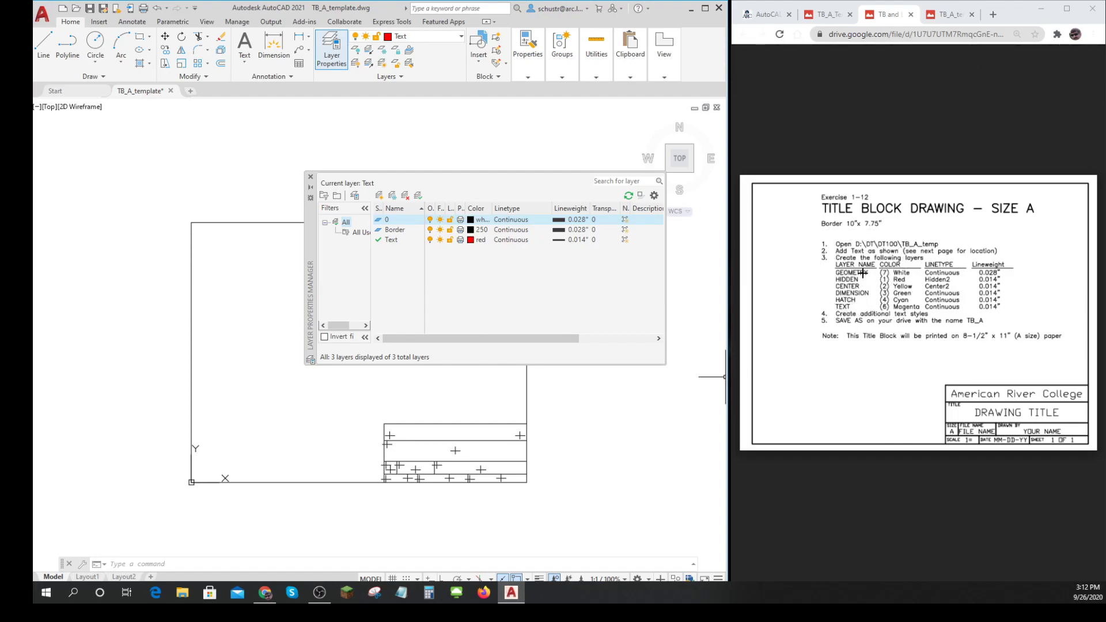
mouse_move(379, 195)
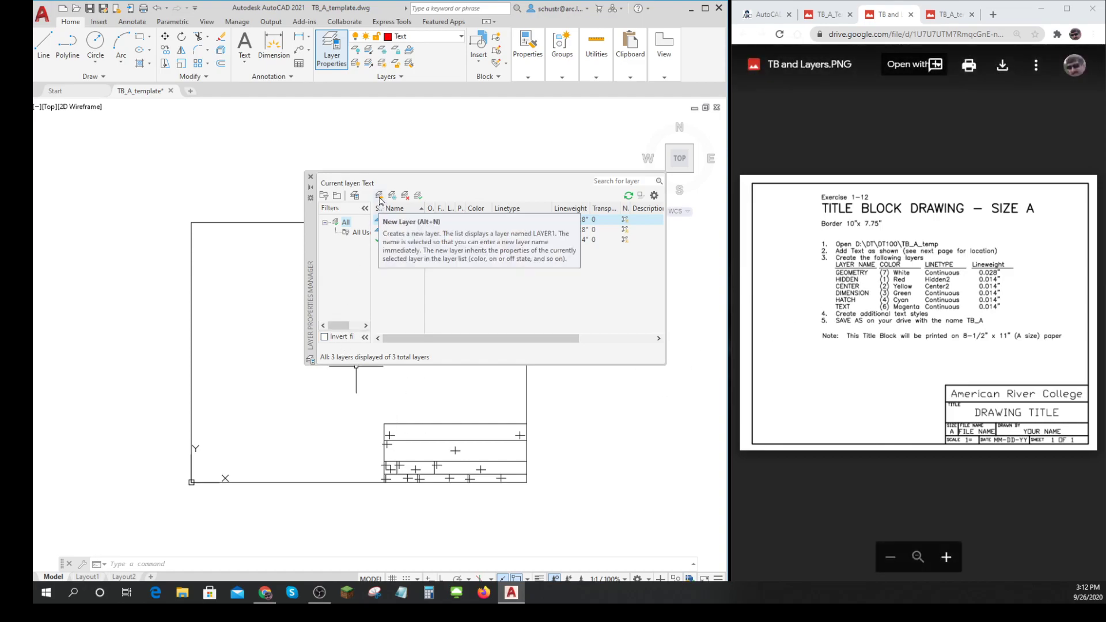
click(380, 195)
text(Geometry)
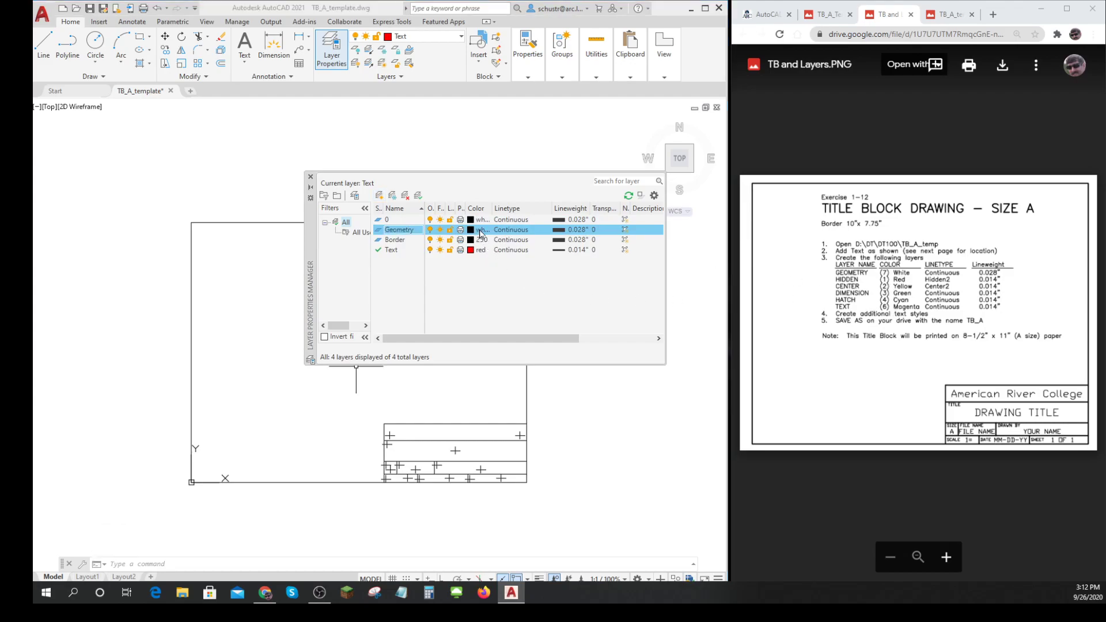
click(471, 229)
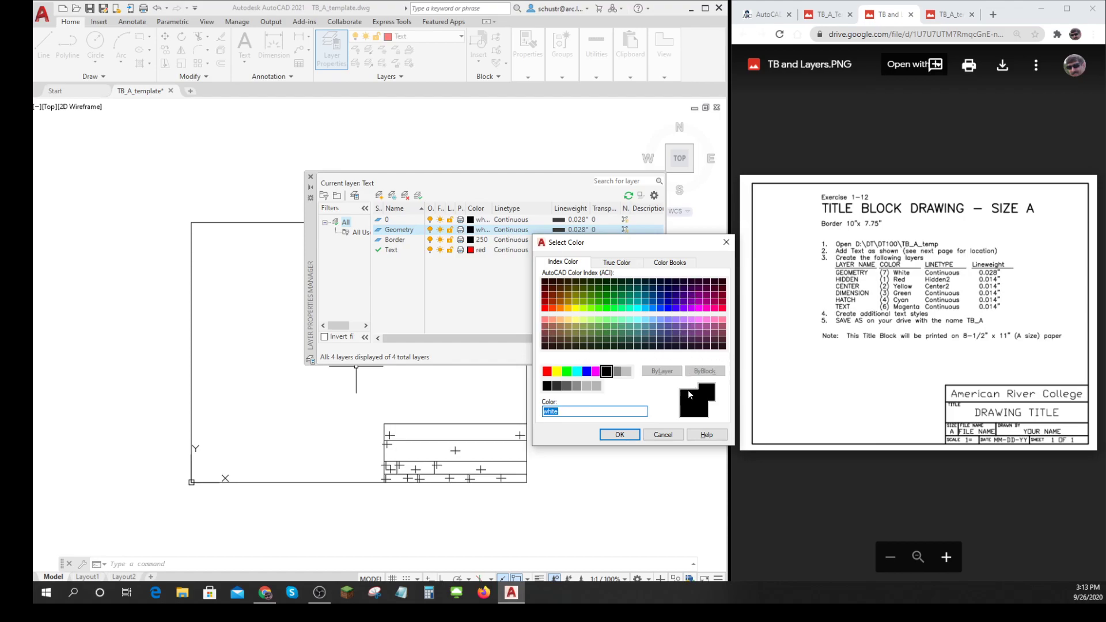
click(662, 433)
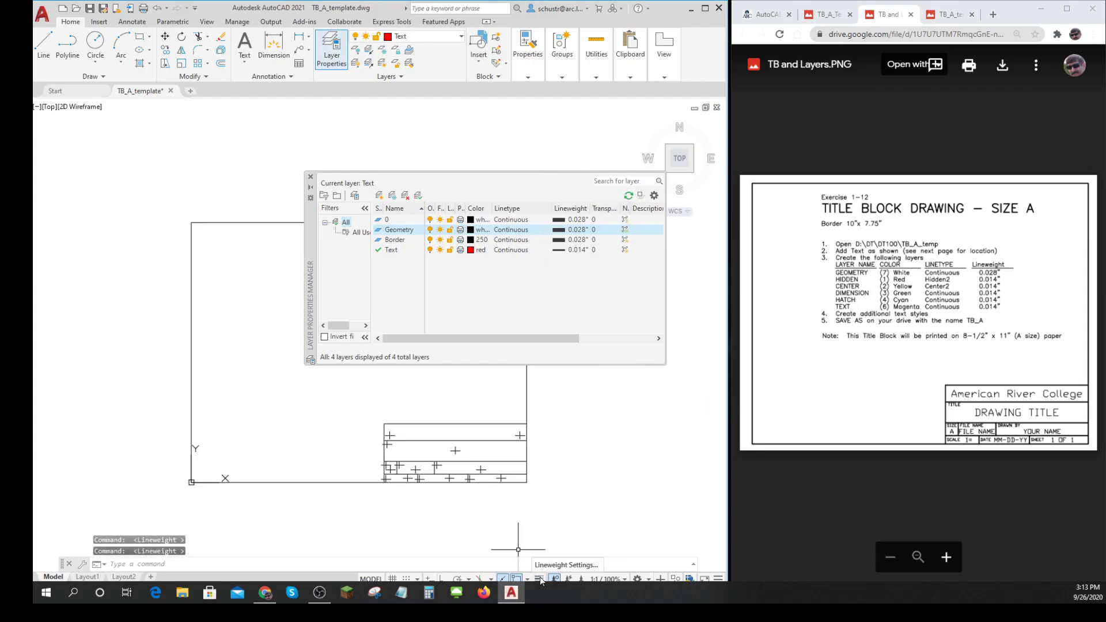
click(540, 579)
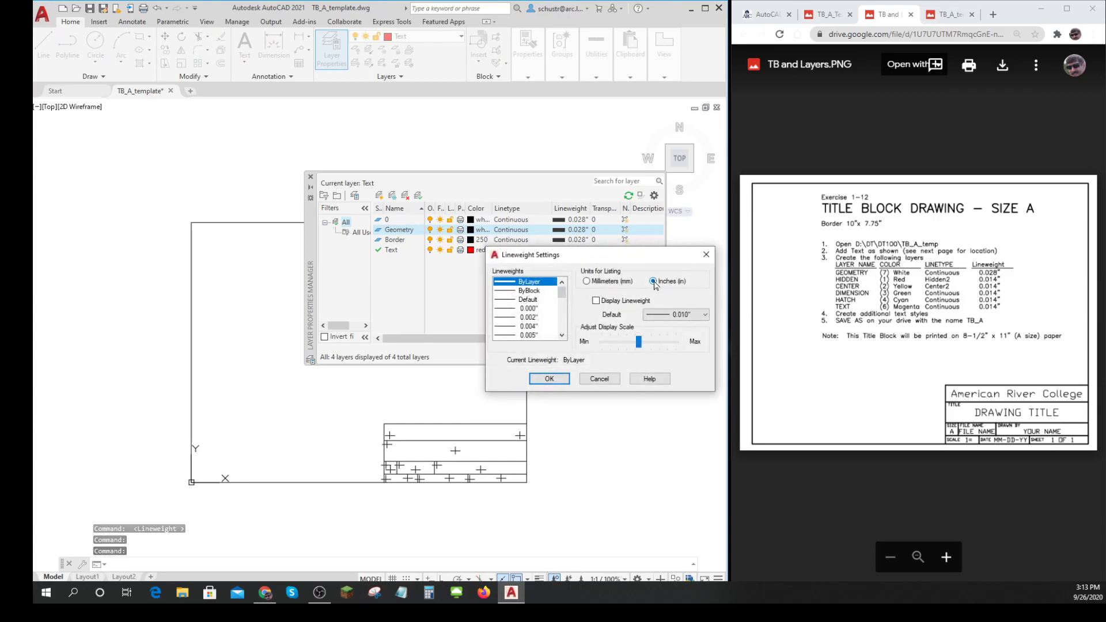
click(549, 379)
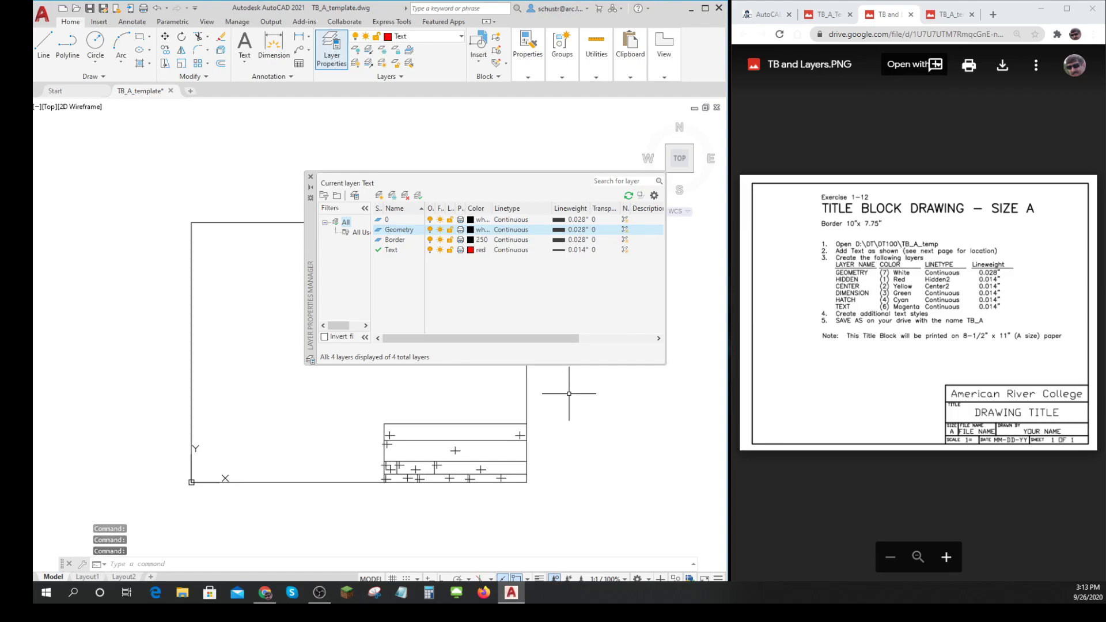
mouse_move(716, 348)
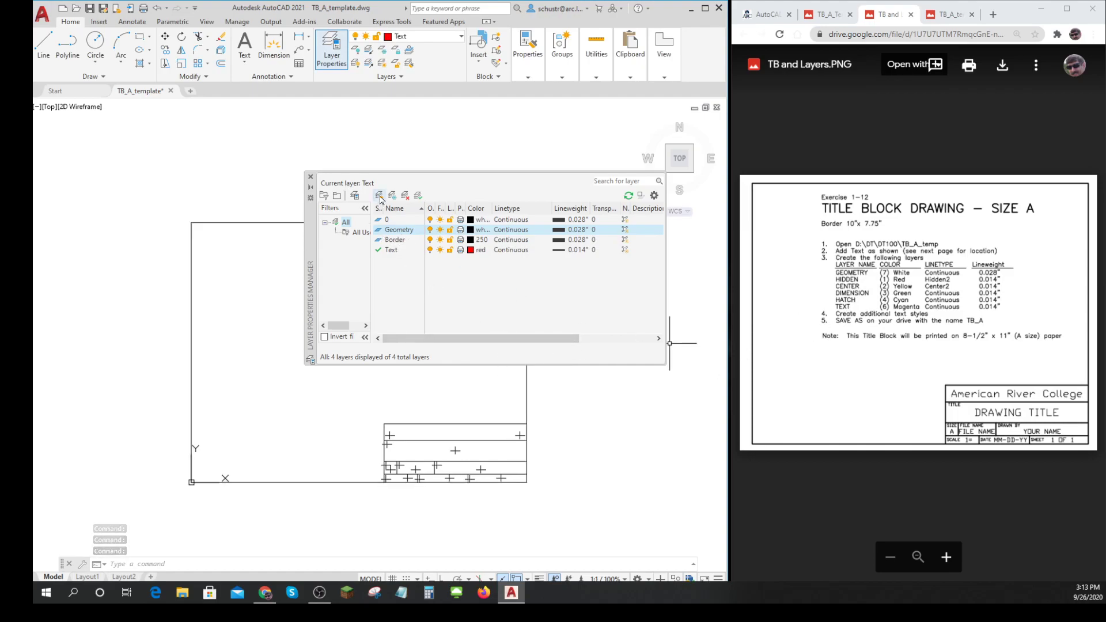
Step: Add a red Hidden layer and assign it the loaded HIDDEN2 linetype
click(380, 196)
text(Hidden)
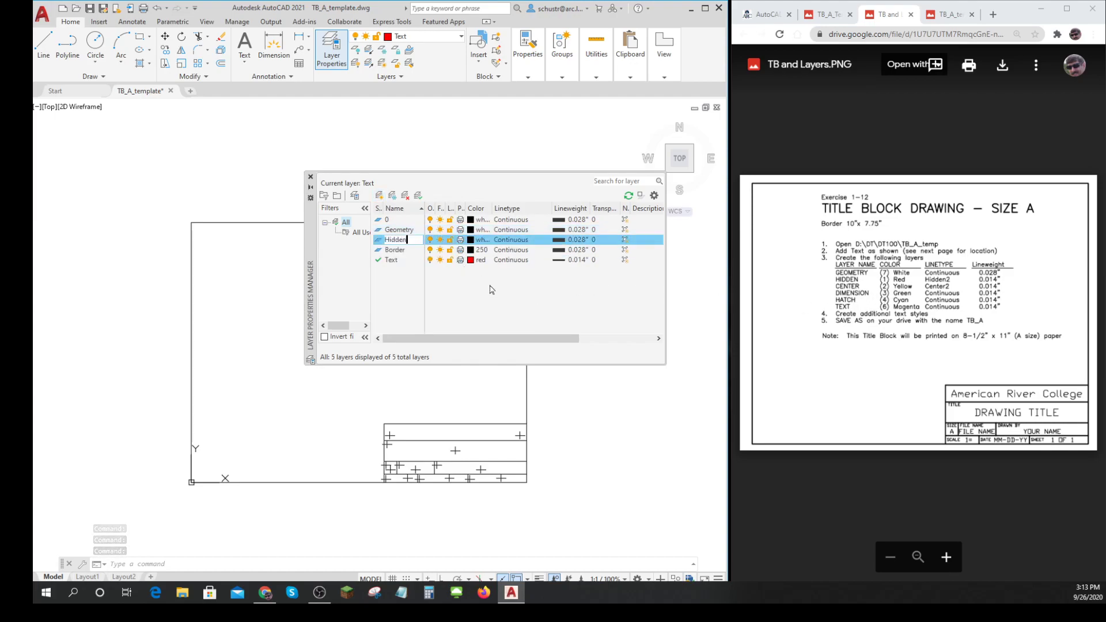
click(481, 239)
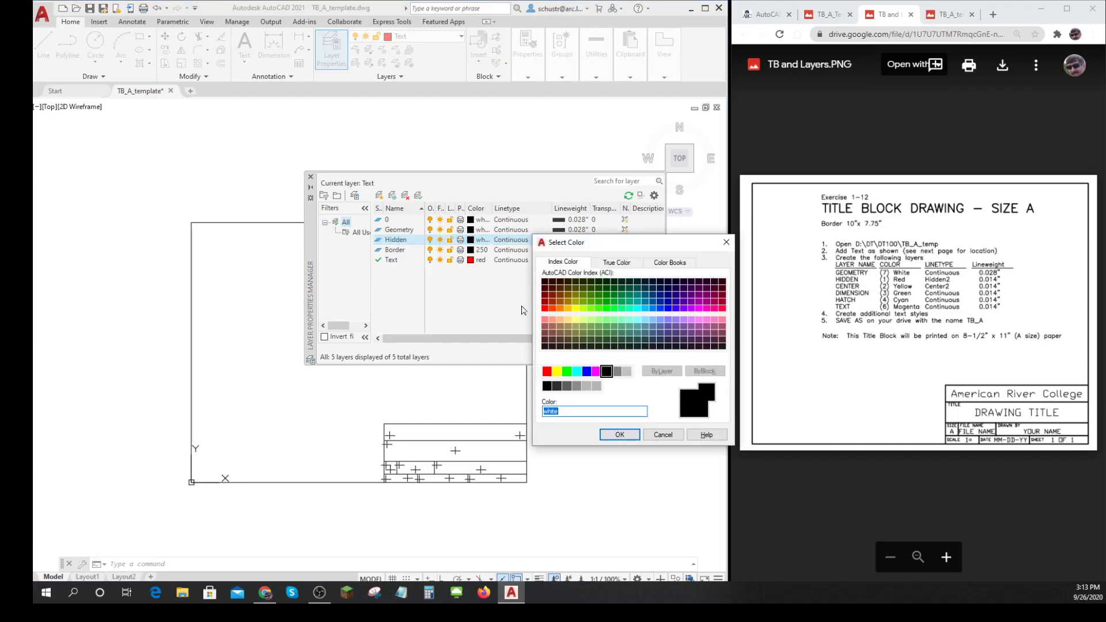
click(618, 434)
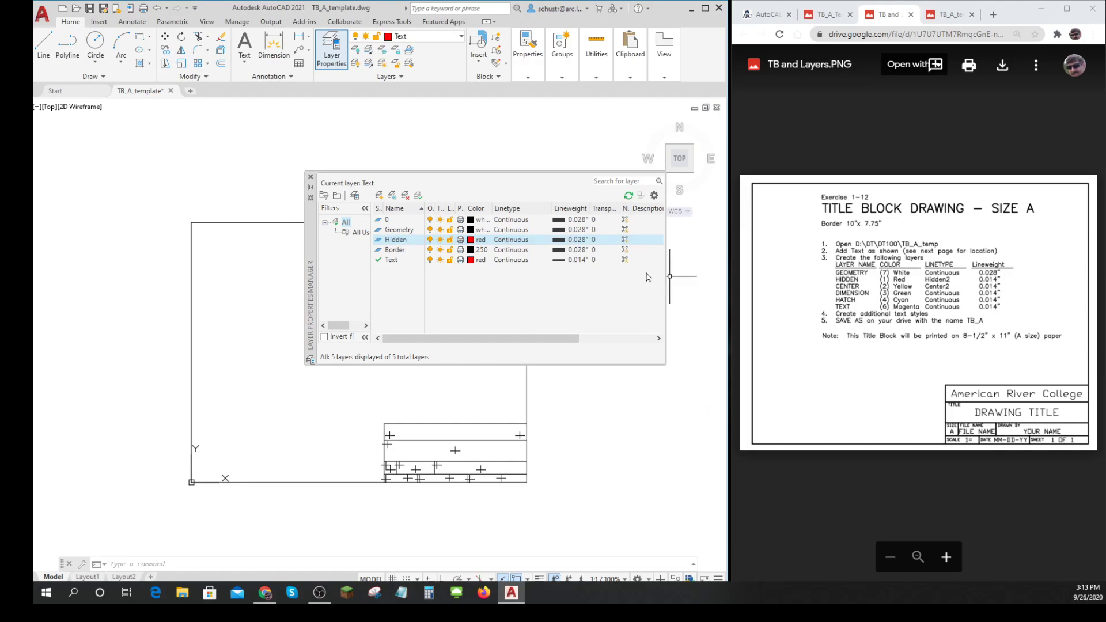
mouse_move(703, 260)
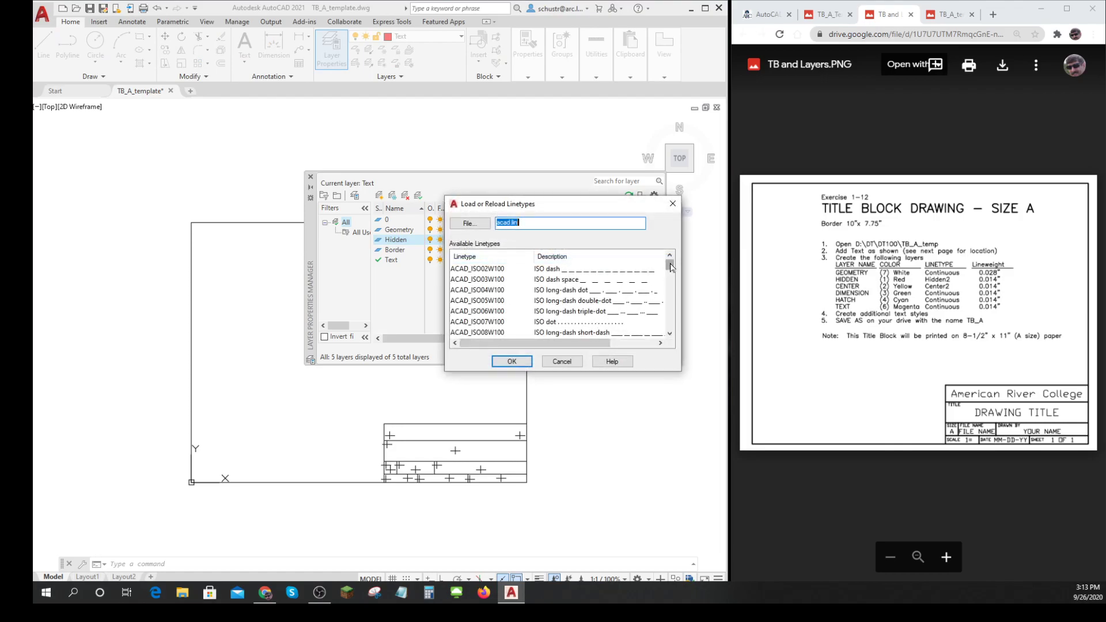
scroll(down, 3)
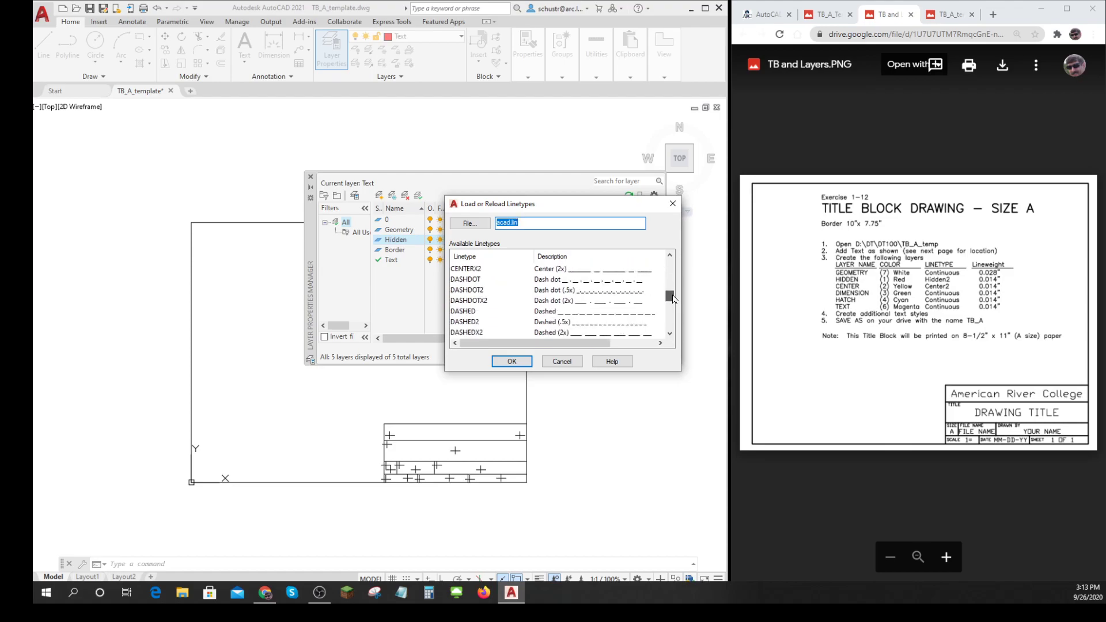
scroll(down, 3)
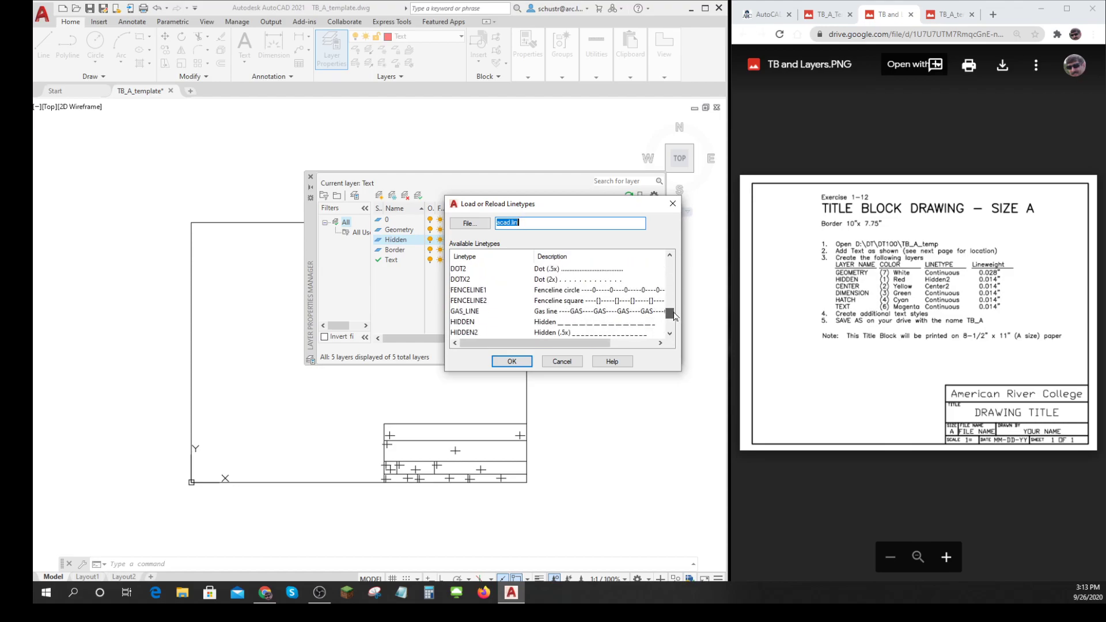
click(462, 311)
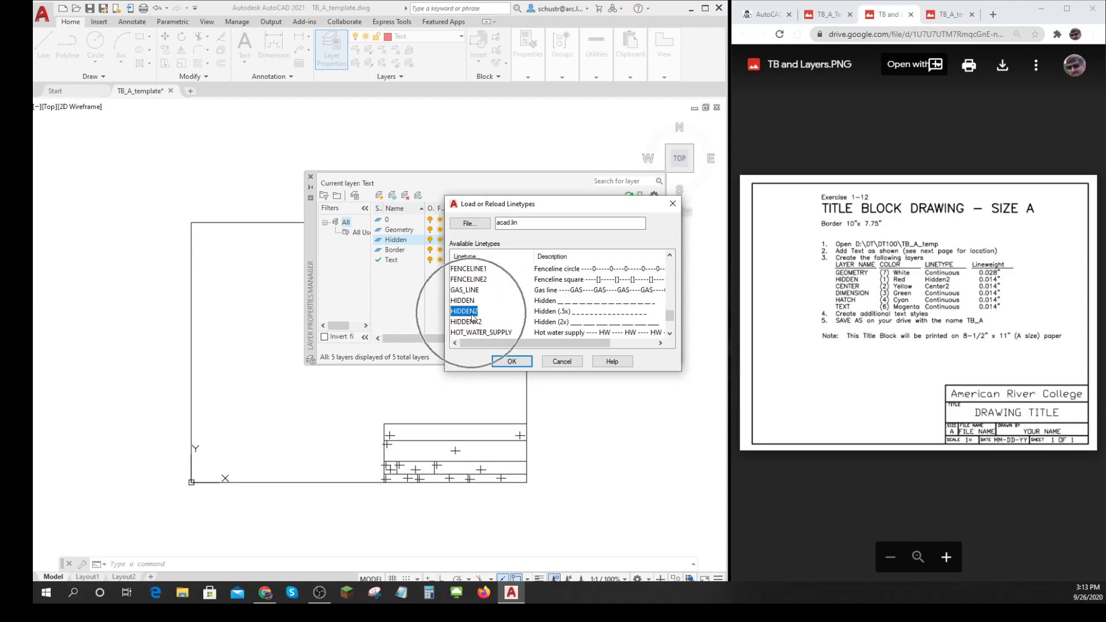
click(511, 362)
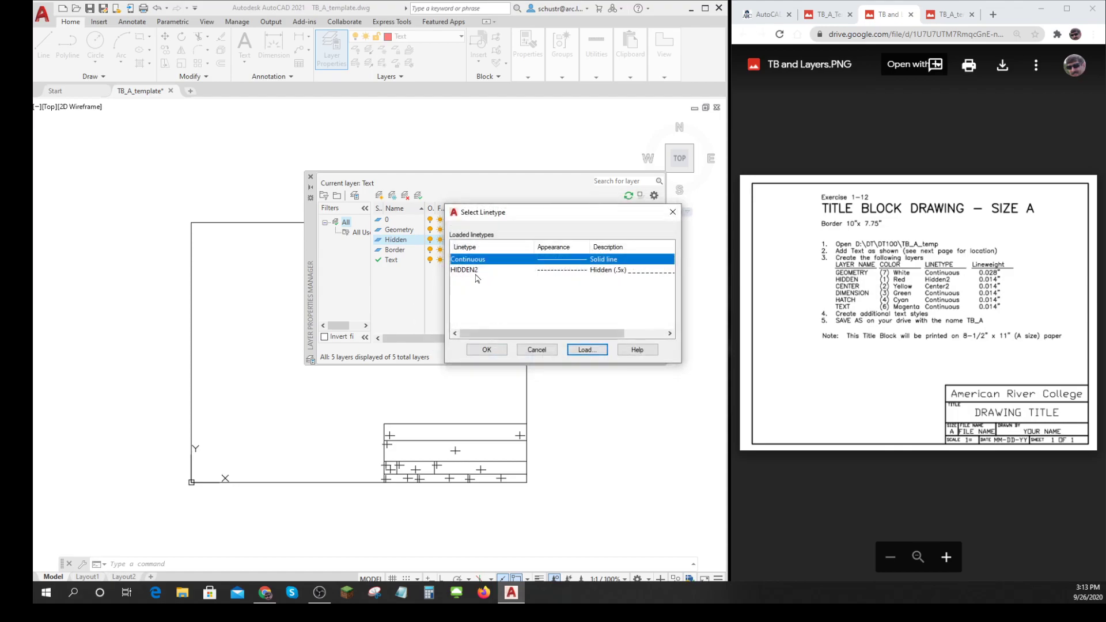
click(464, 270)
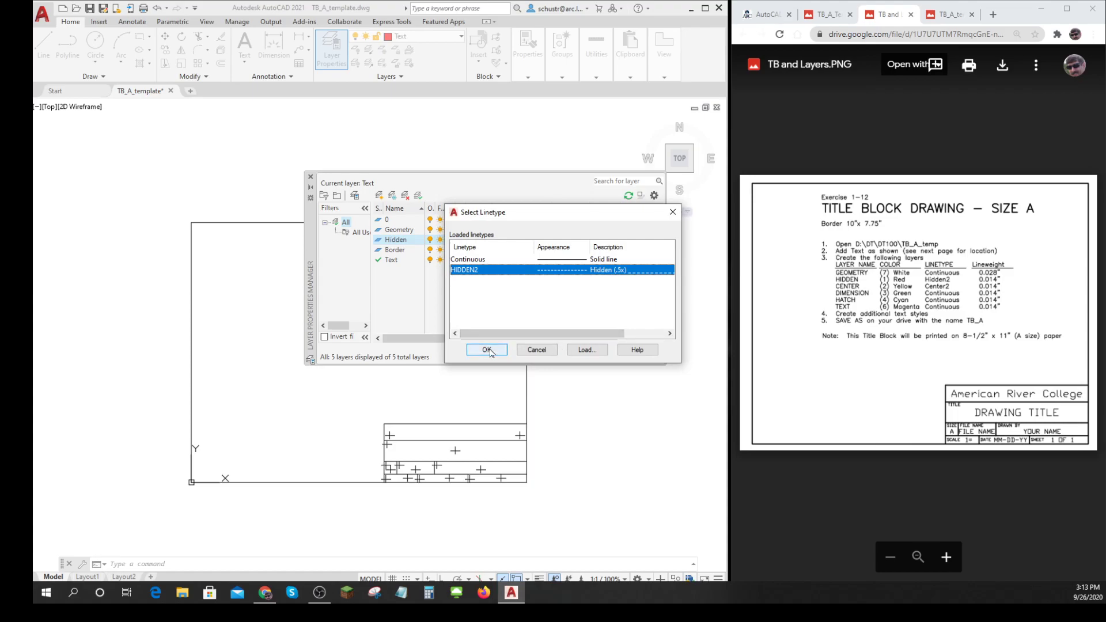
click(485, 350)
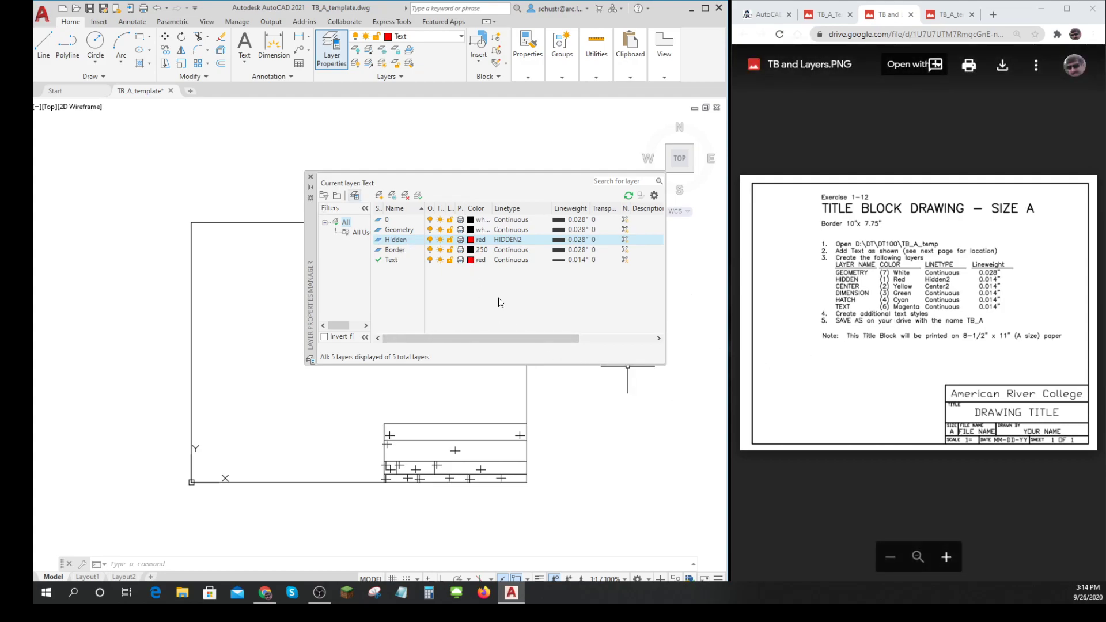
Step: Close the Layer Properties Manager and show the TB_A text-height reference image
click(310, 176)
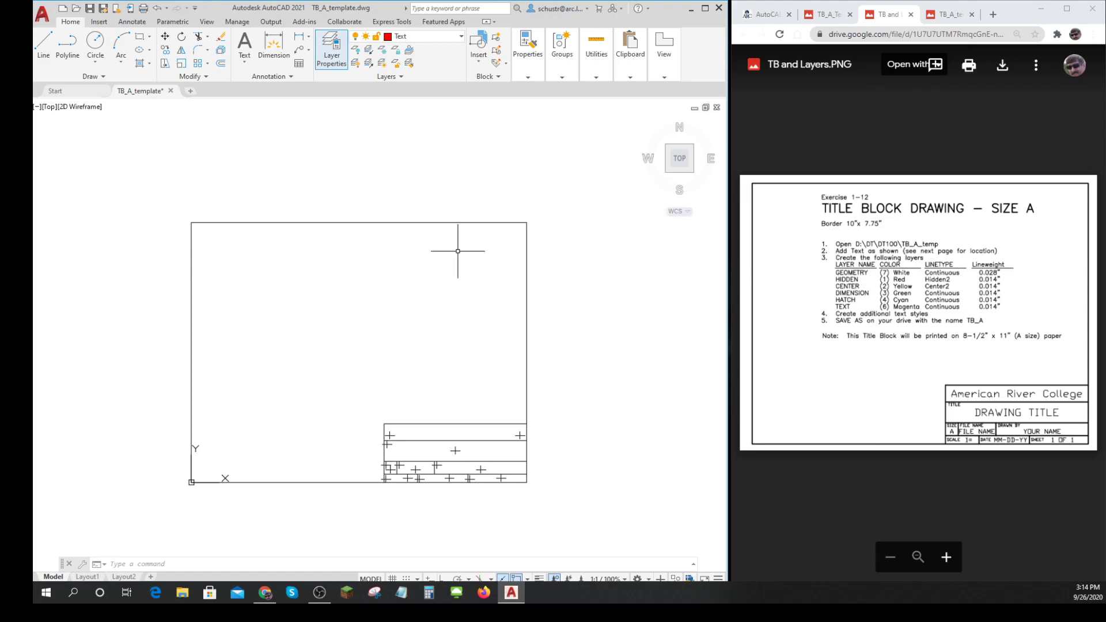
mouse_move(305, 345)
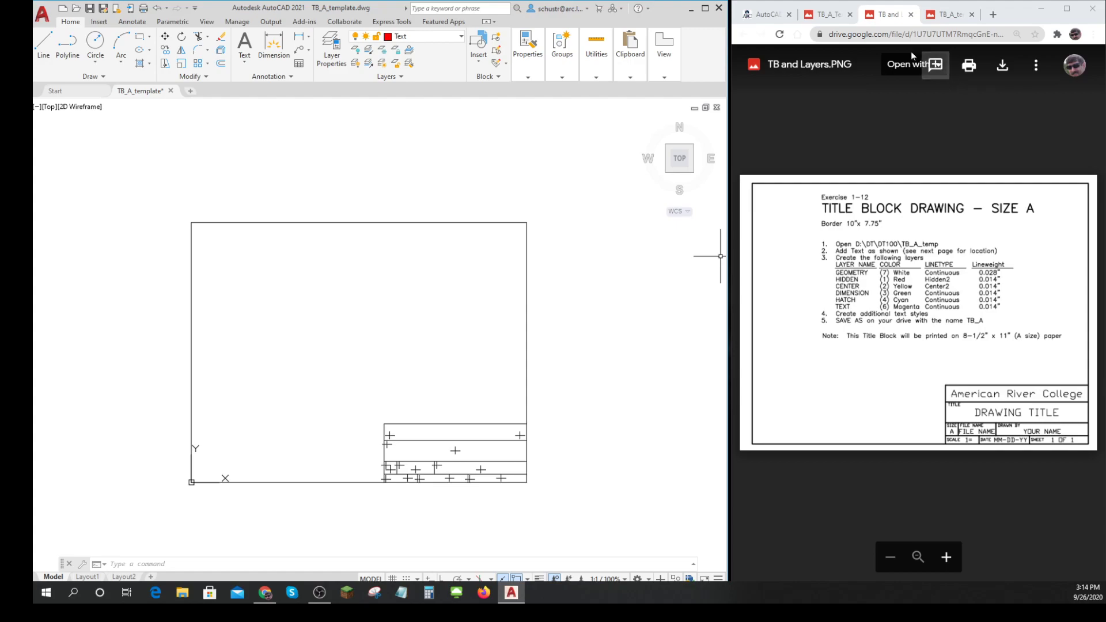
click(825, 13)
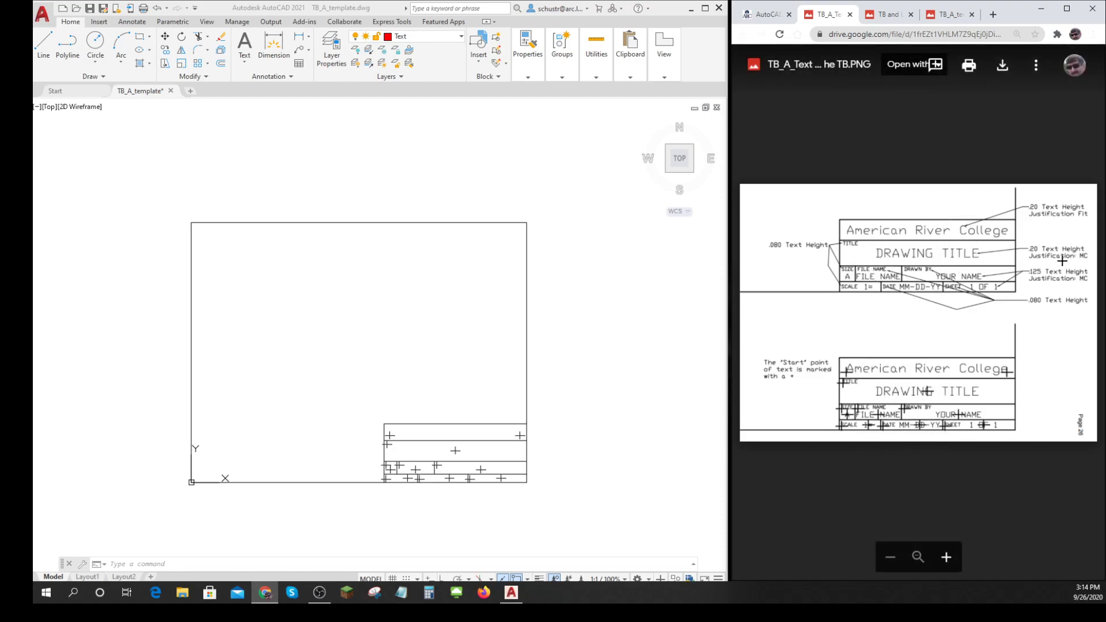
mouse_move(1050, 355)
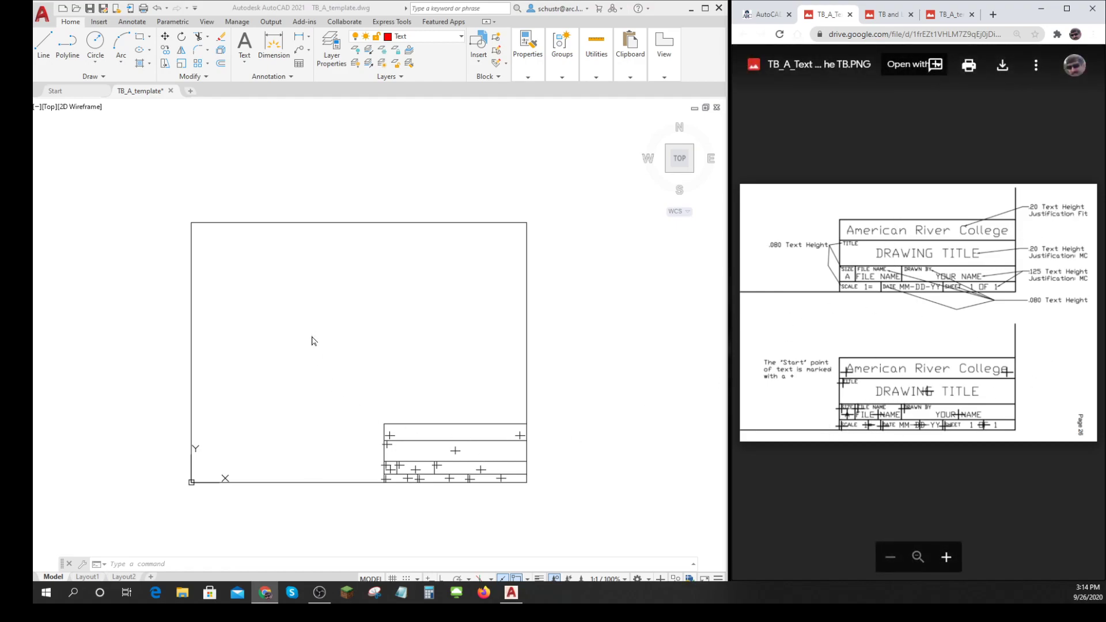
mouse_move(1039, 258)
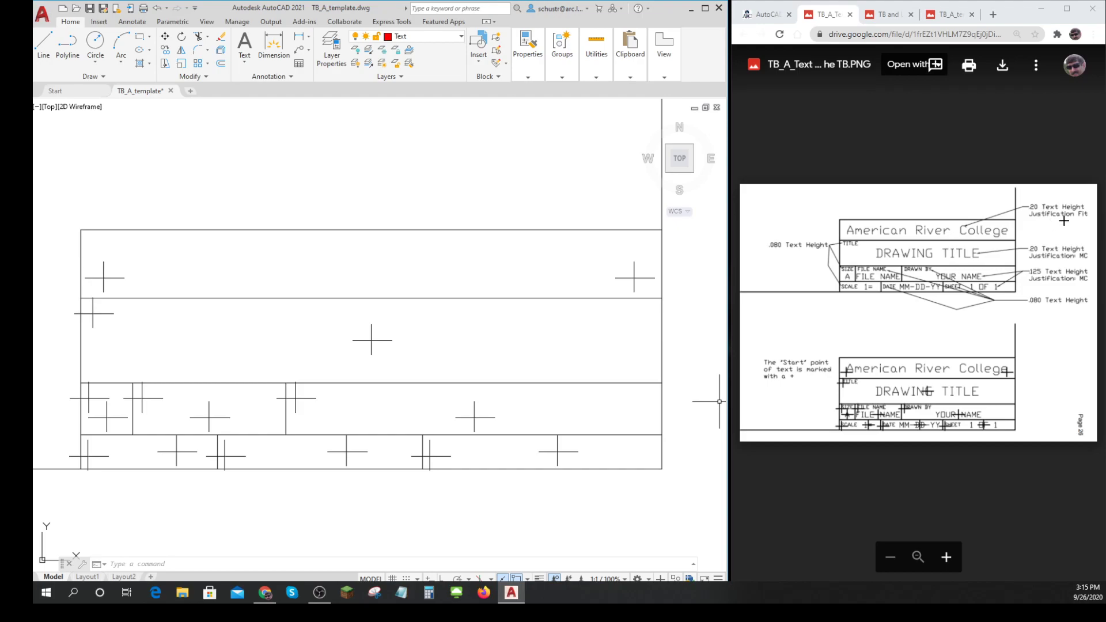
mouse_move(1037, 219)
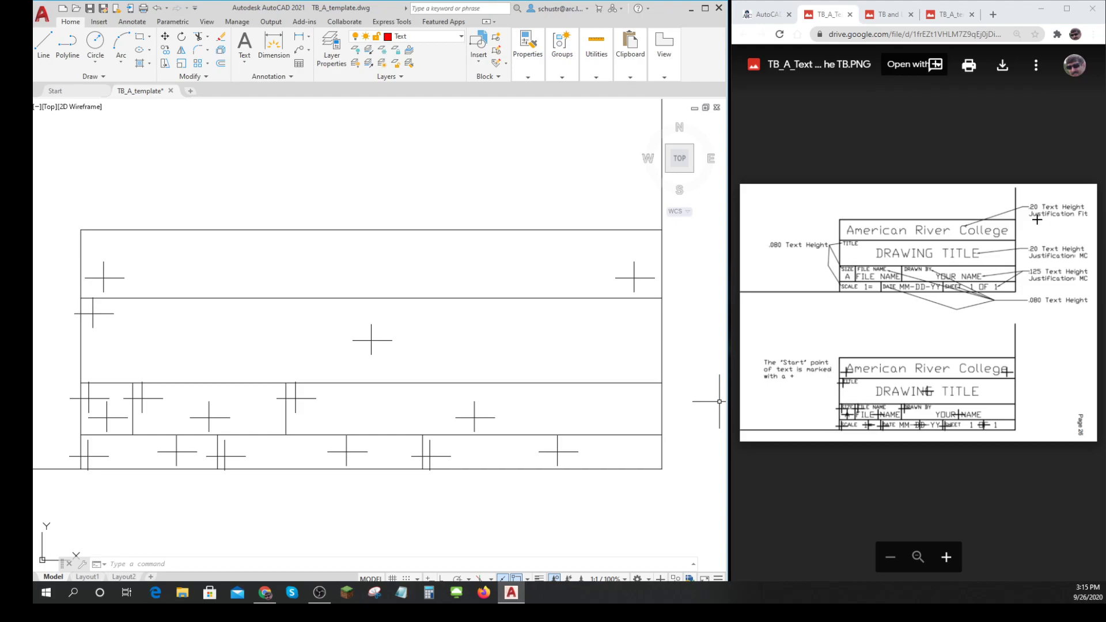
mouse_move(1046, 221)
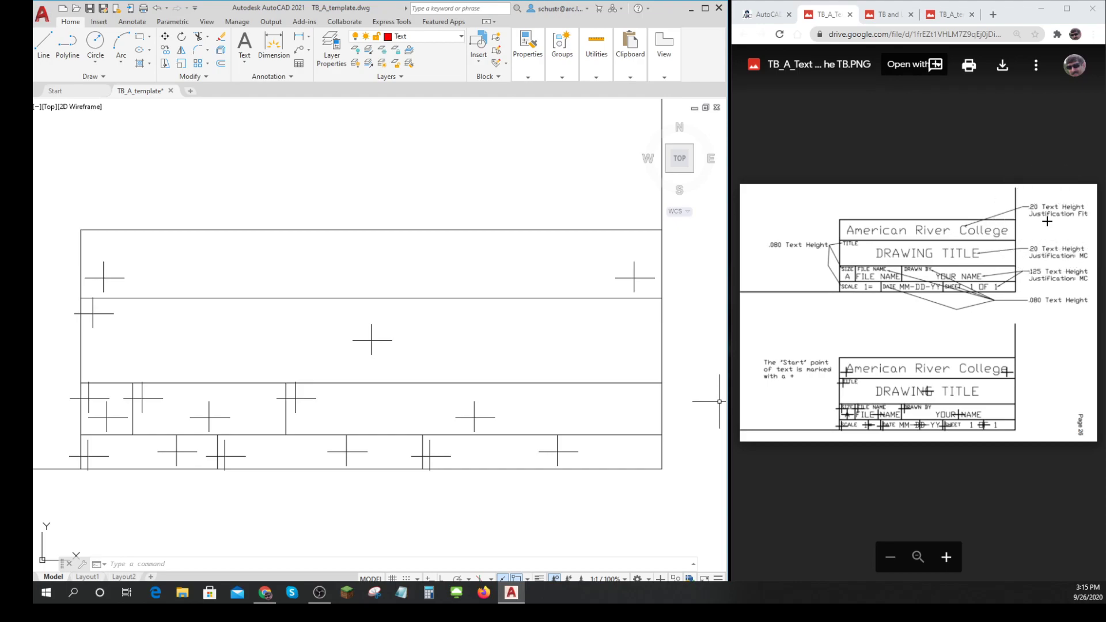
mouse_move(1085, 218)
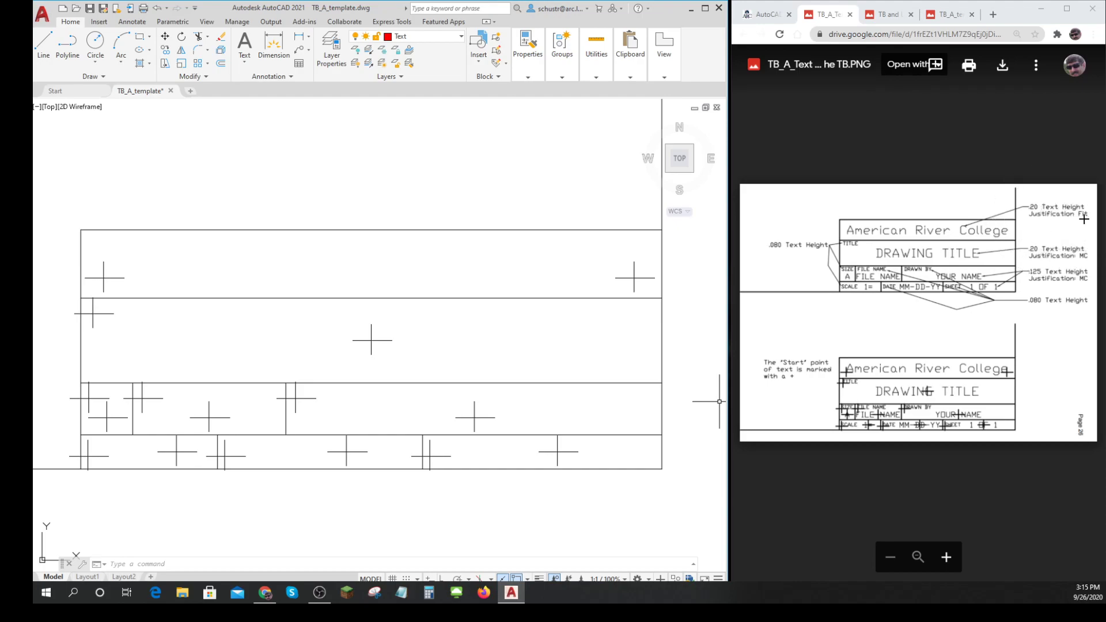
mouse_move(103, 280)
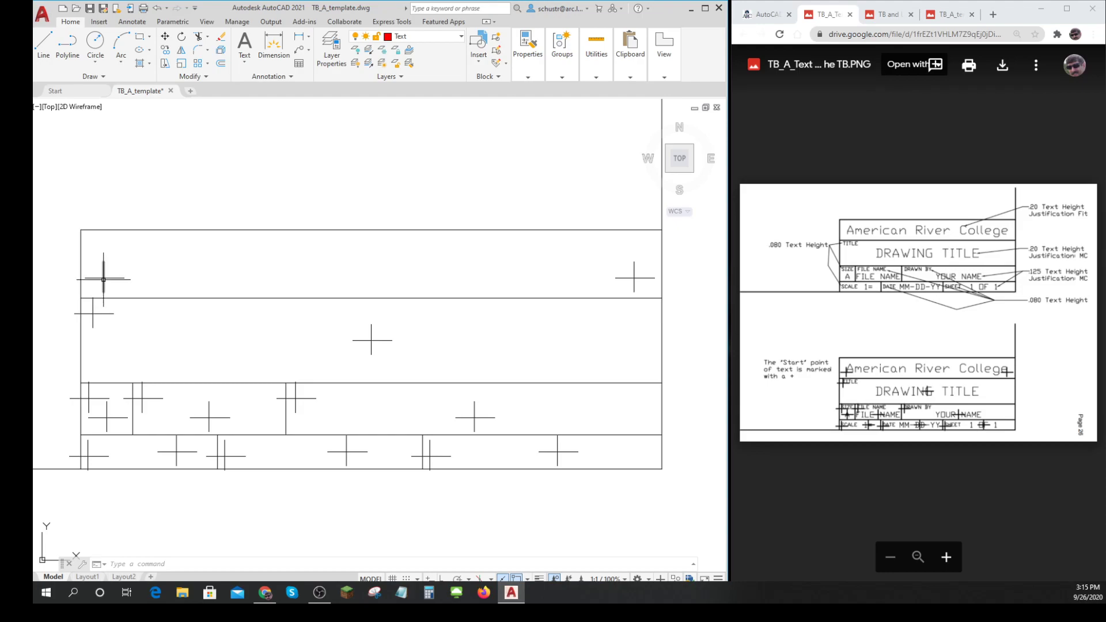
mouse_move(634, 277)
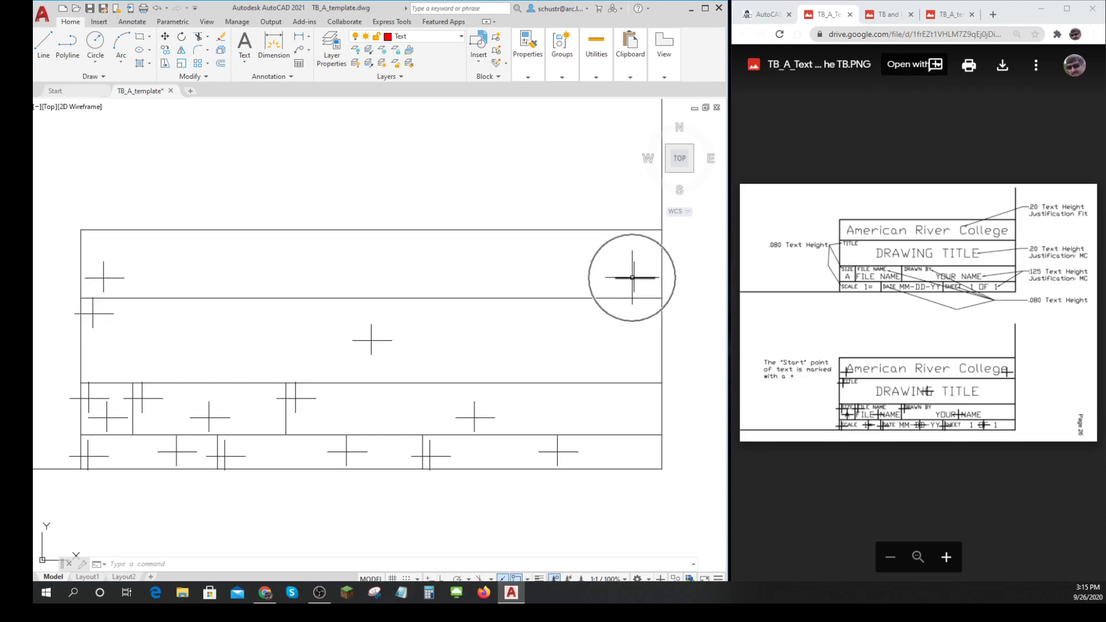
mouse_move(703, 296)
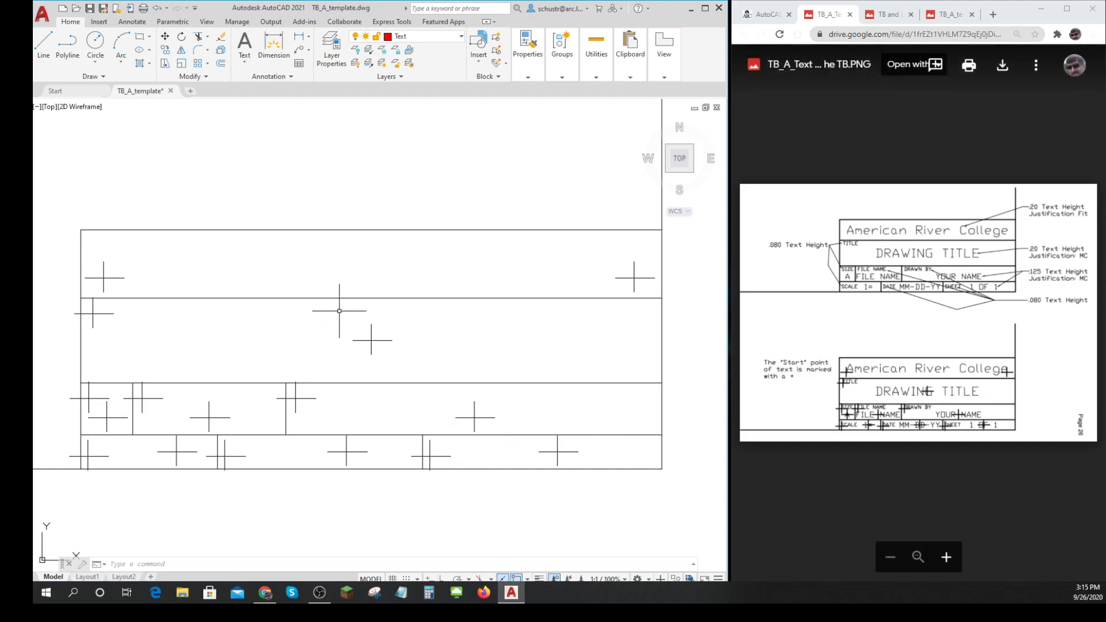
mouse_move(352, 195)
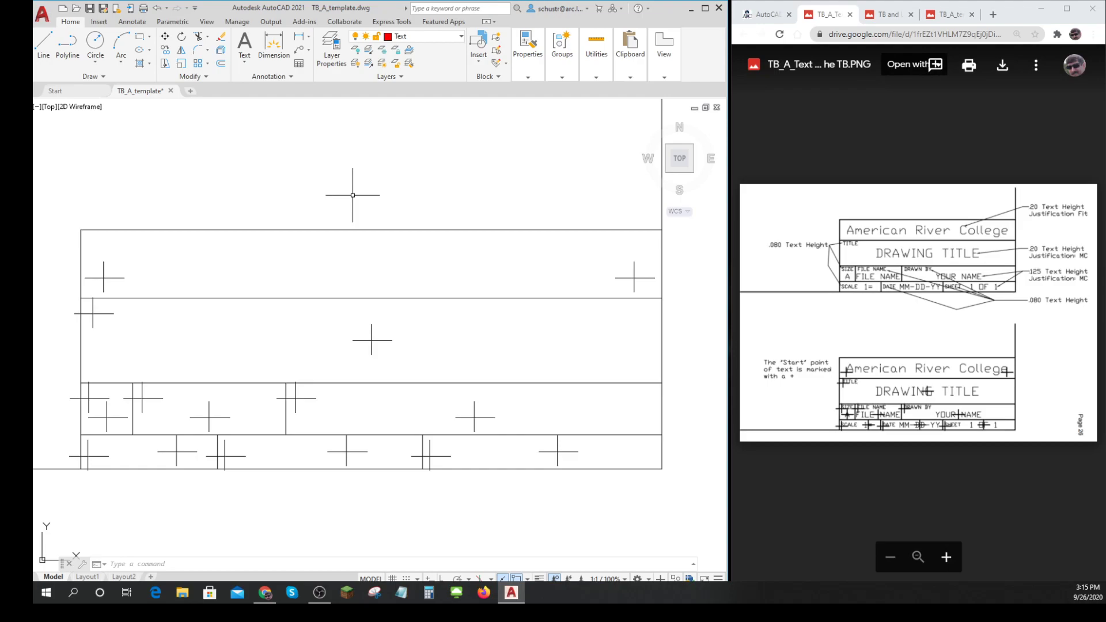
Step: Start the DTEXT single-line text command from the command line
text(DT)
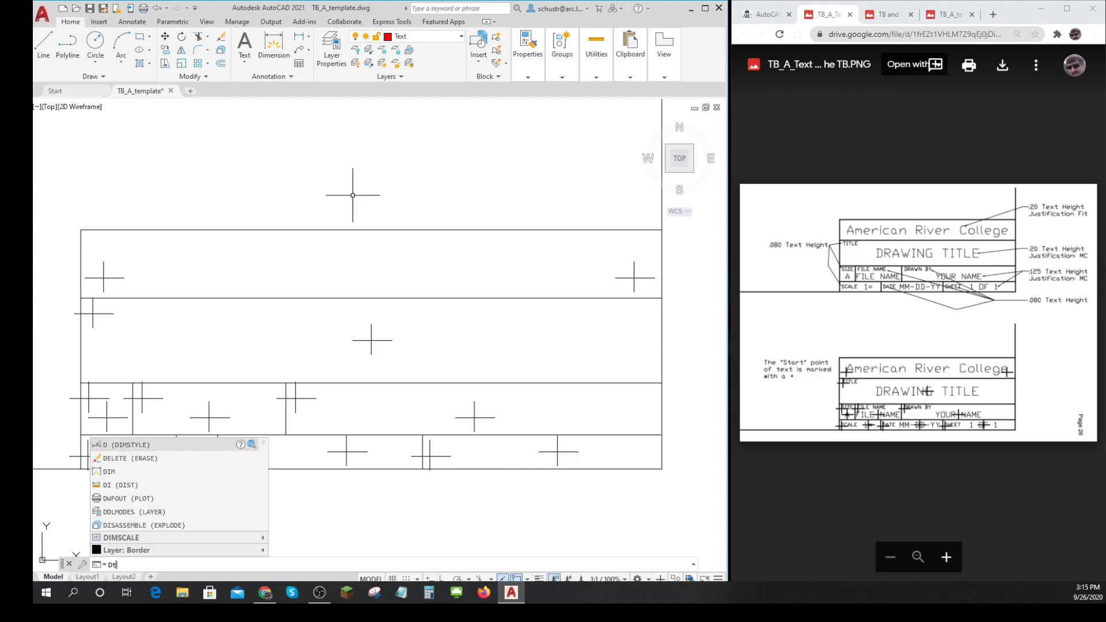
text(EXT)
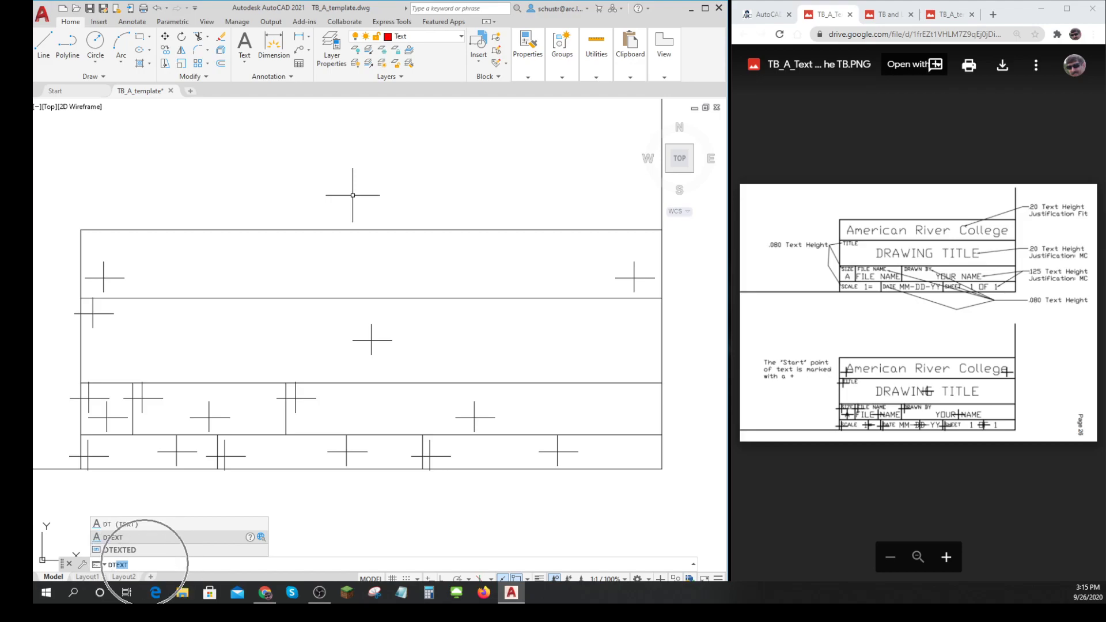
mouse_move(244, 44)
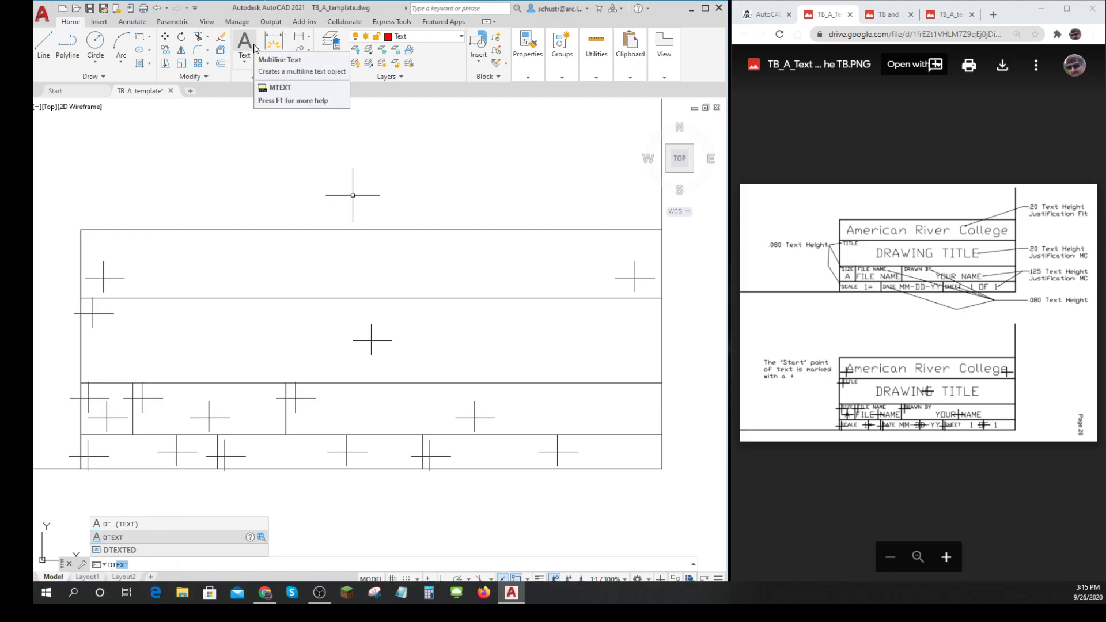
mouse_move(257, 147)
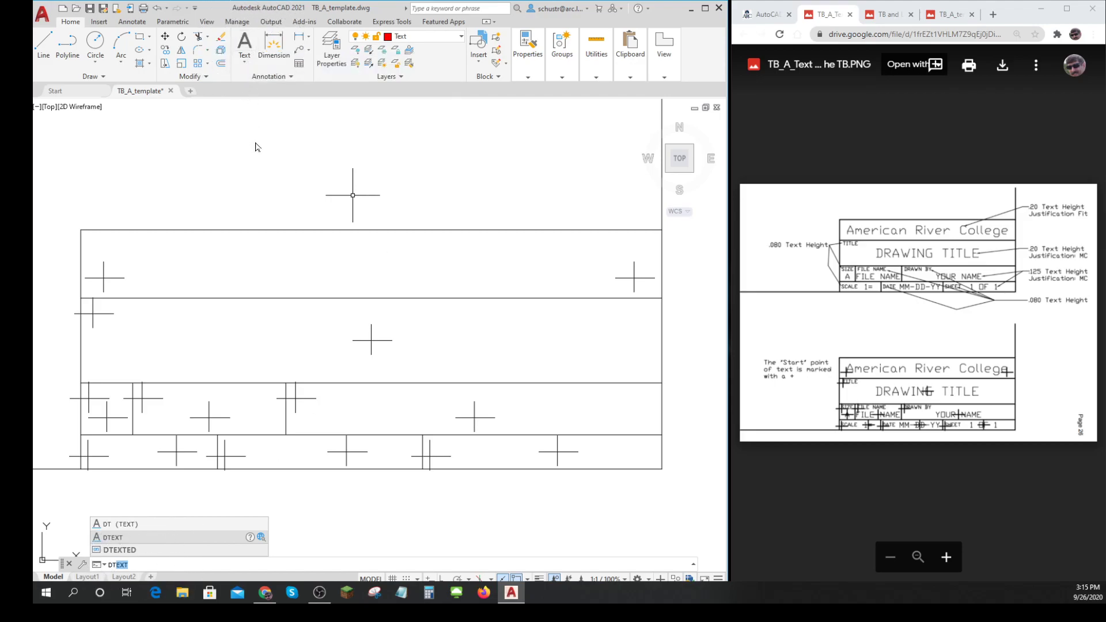
mouse_move(116, 523)
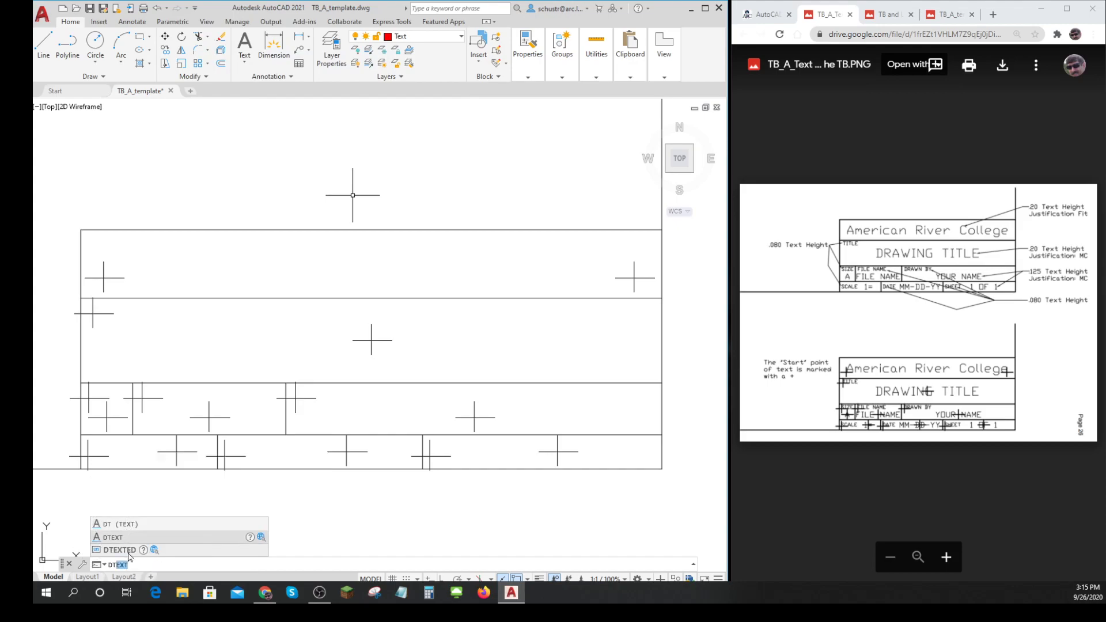
click(116, 549)
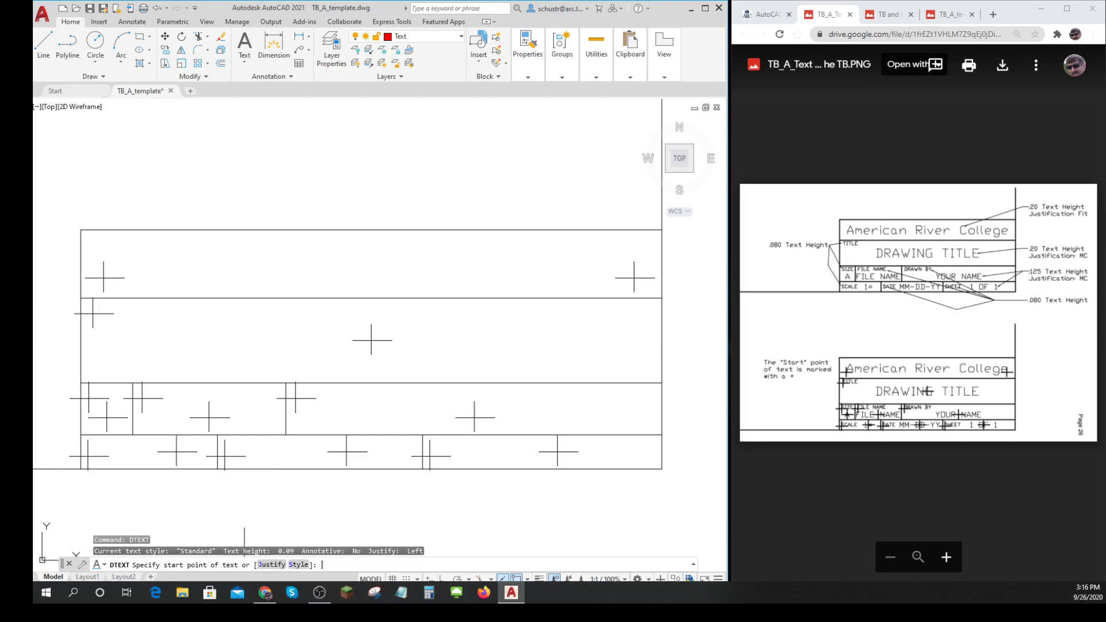
Step: Fit 'American River College' at height .2 between the top cell's left and right markers
text(fit)
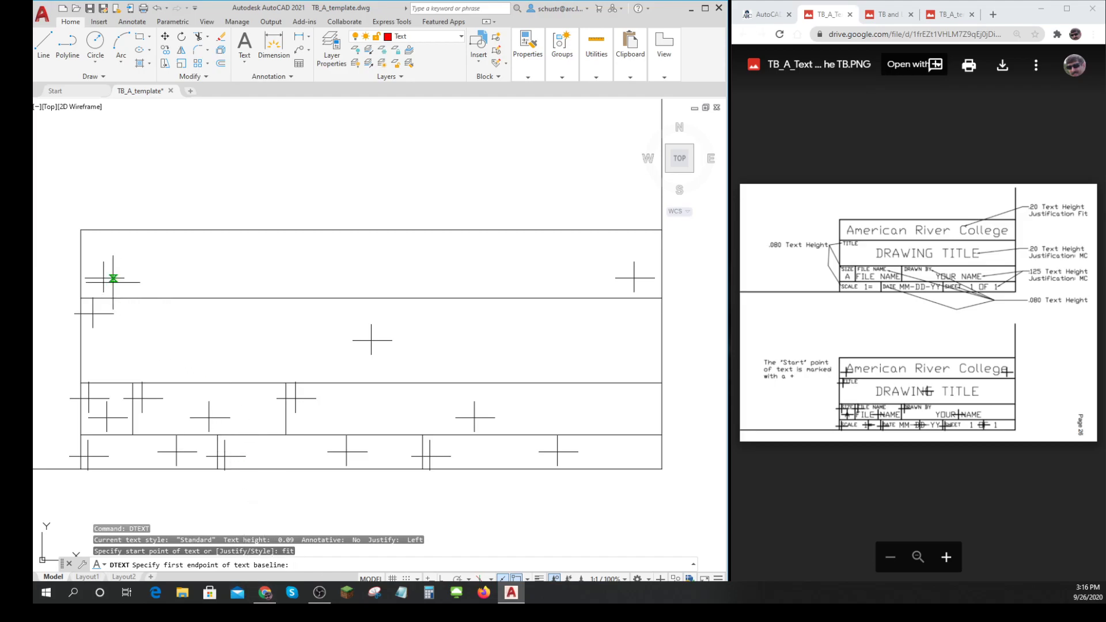
mouse_move(474, 543)
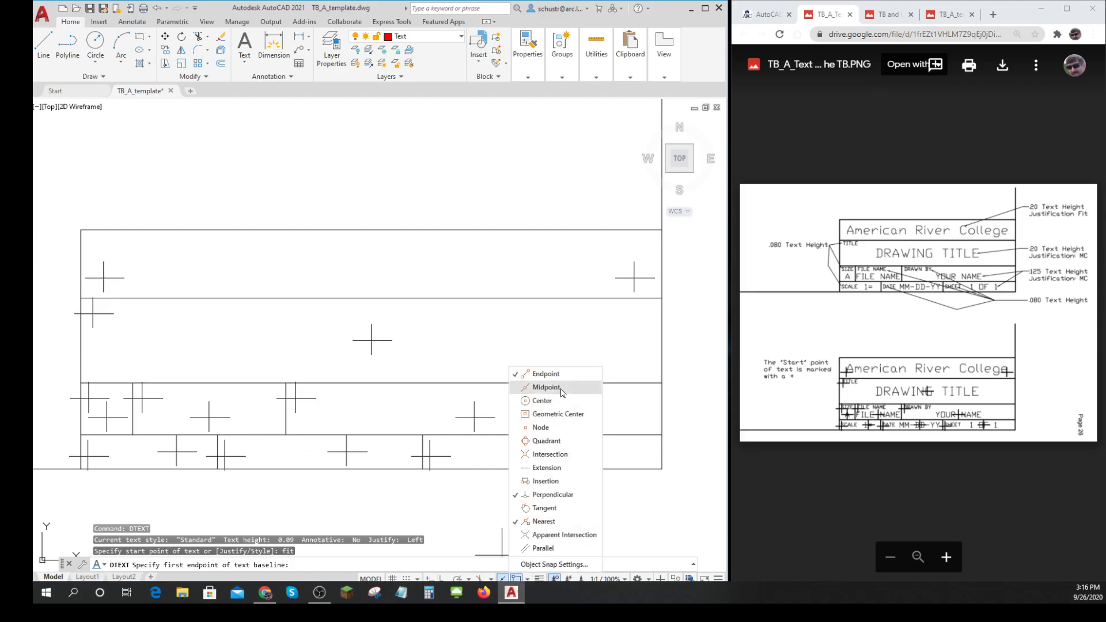
mouse_move(481, 556)
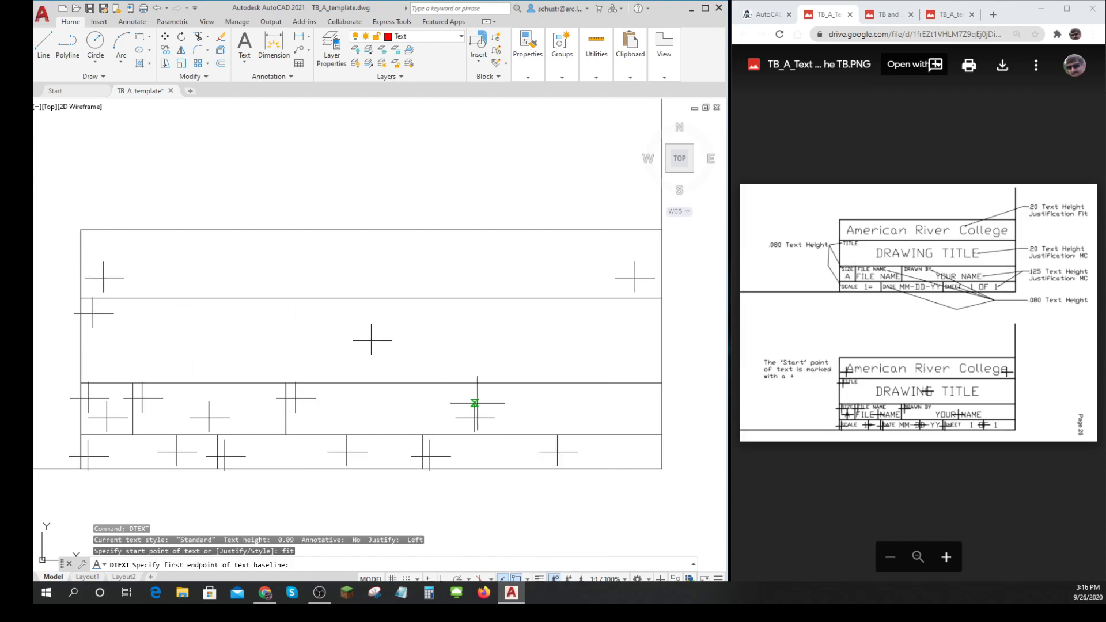
mouse_move(517, 578)
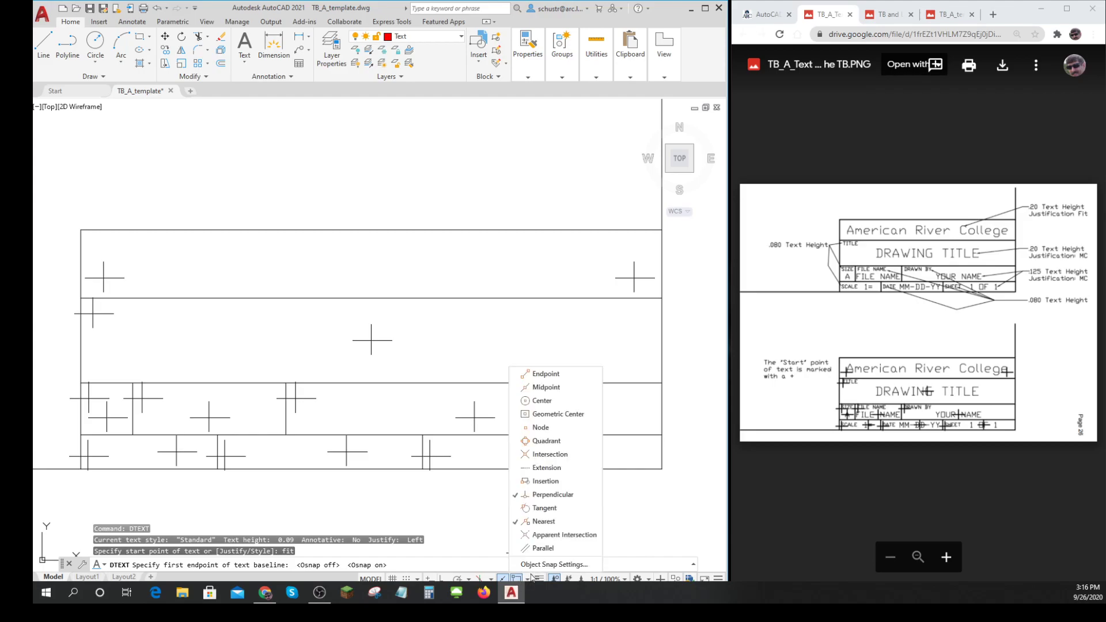
mouse_move(550, 455)
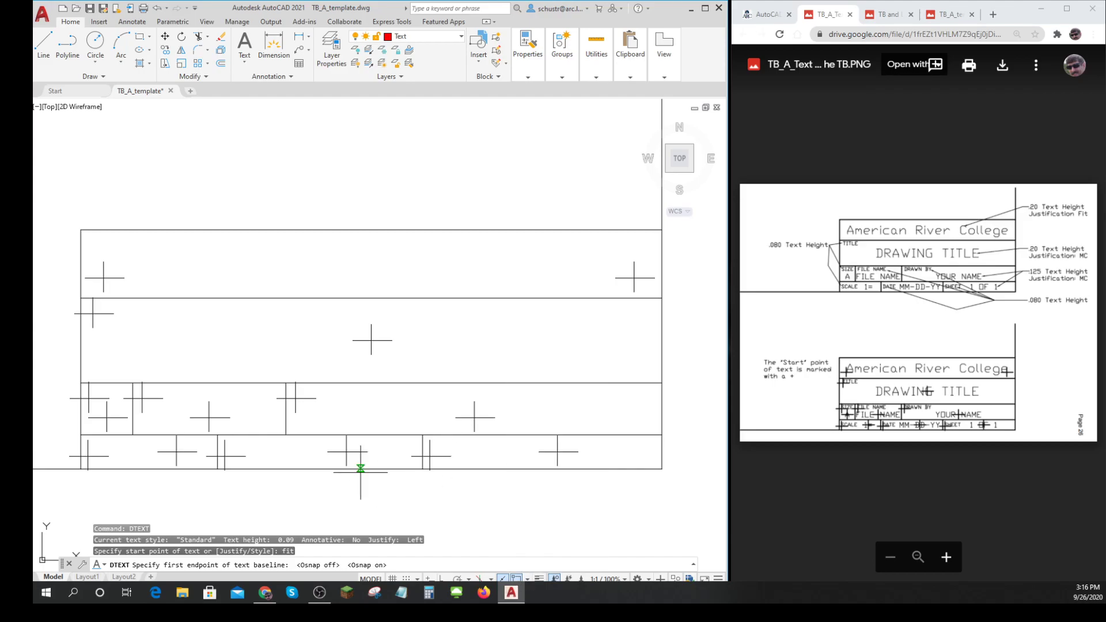
mouse_move(103, 277)
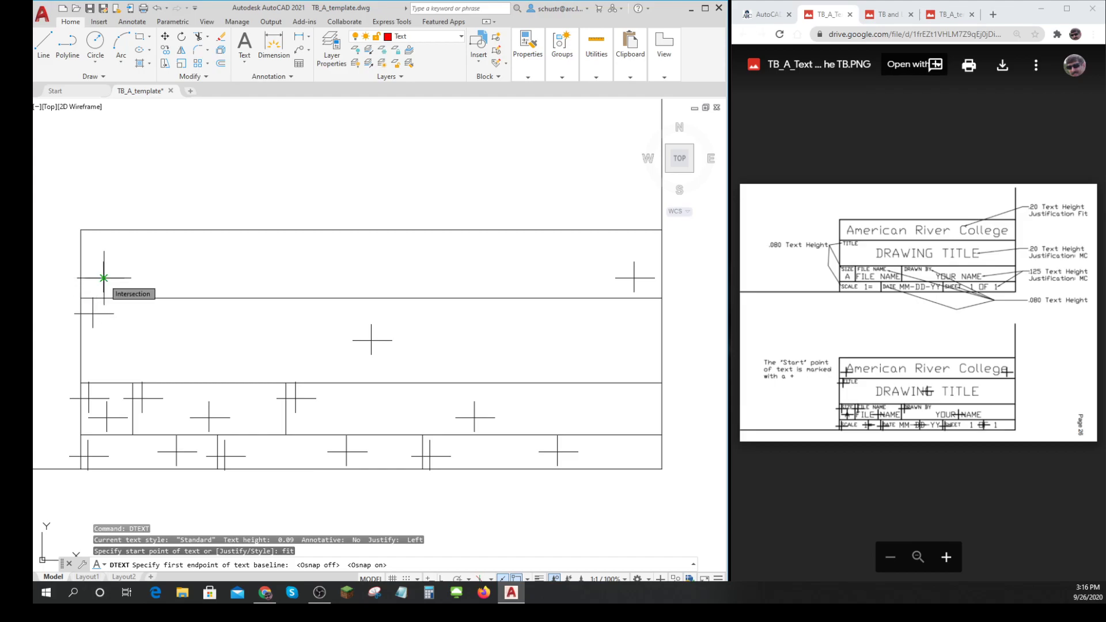
click(103, 277)
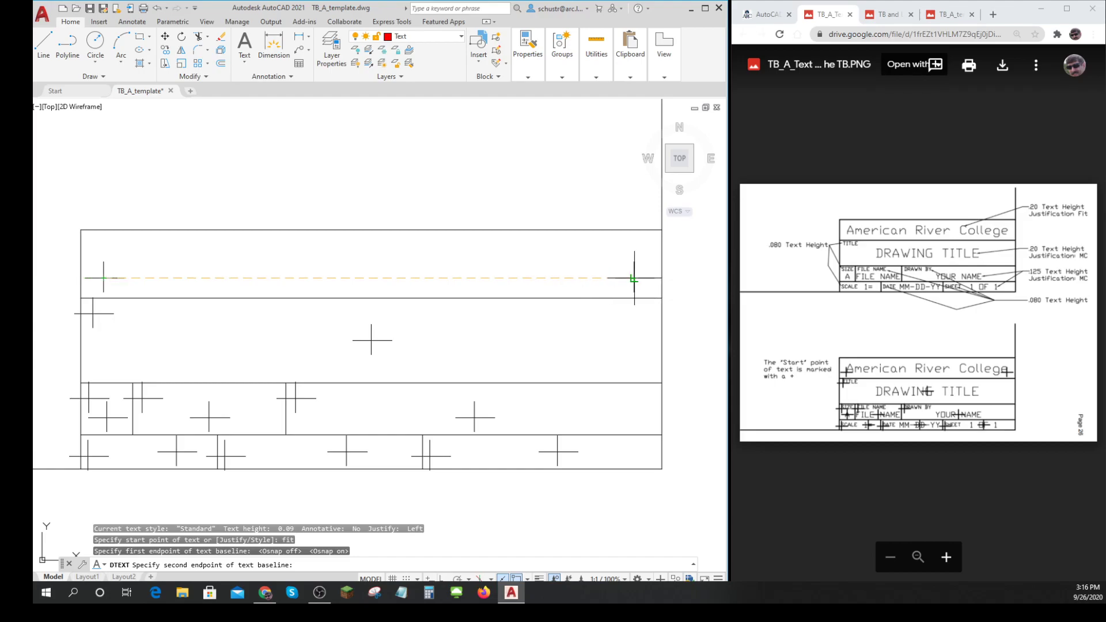
click(632, 278)
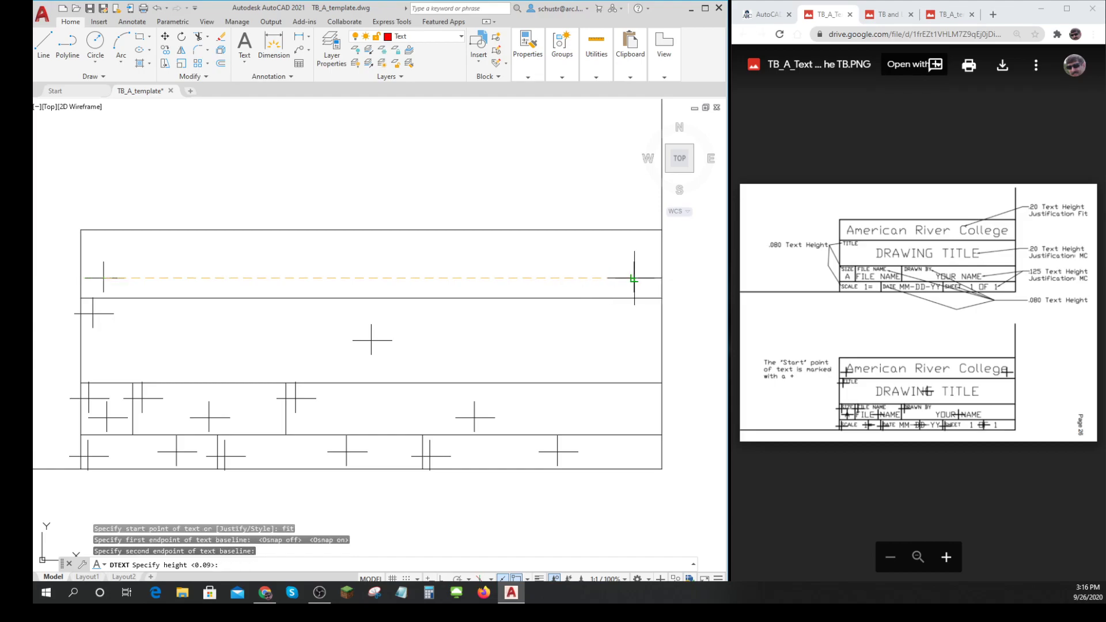
mouse_move(548, 243)
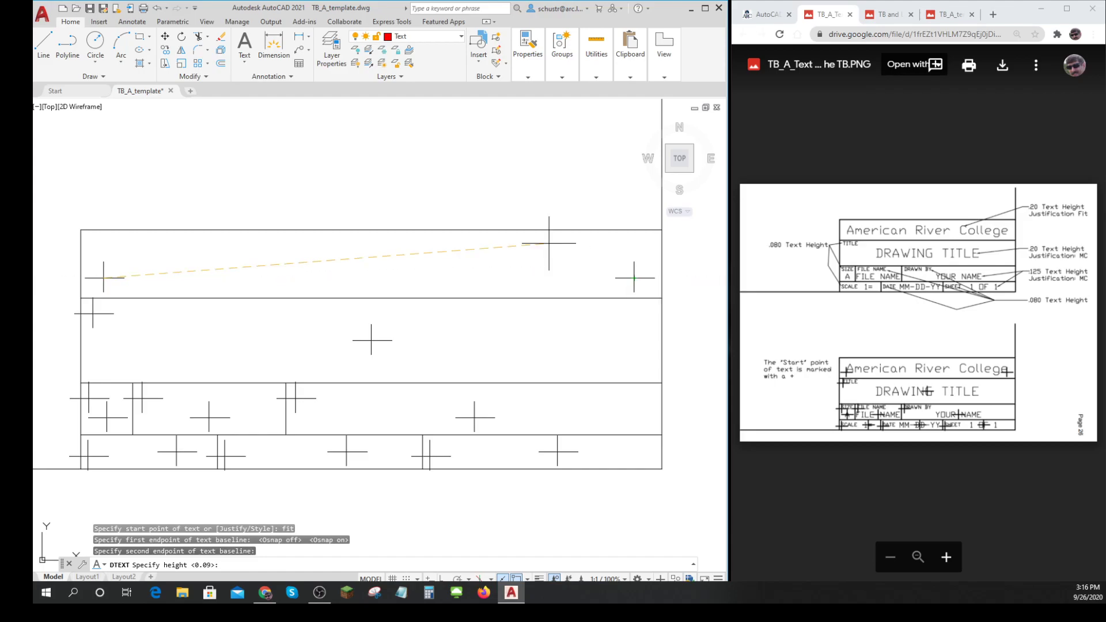
mouse_move(257, 518)
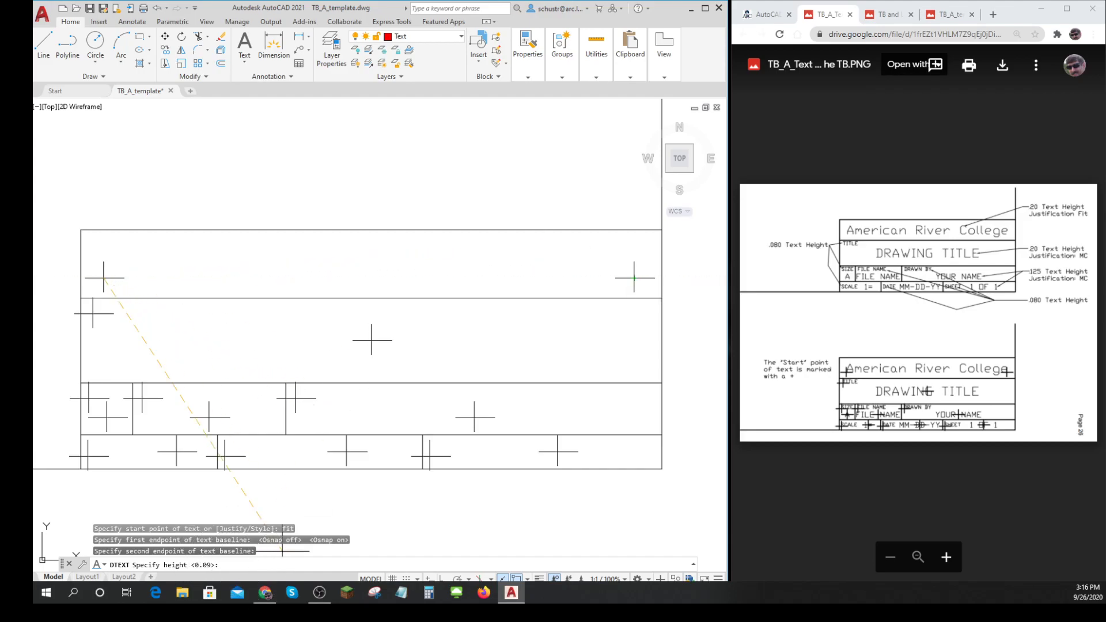
text(.)
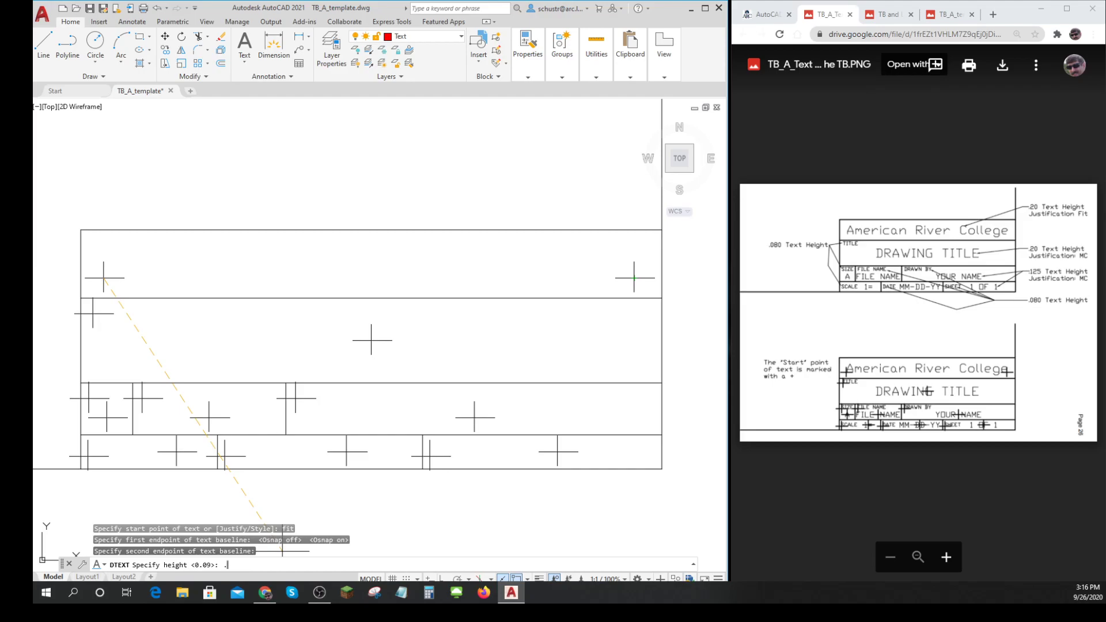
text(2)
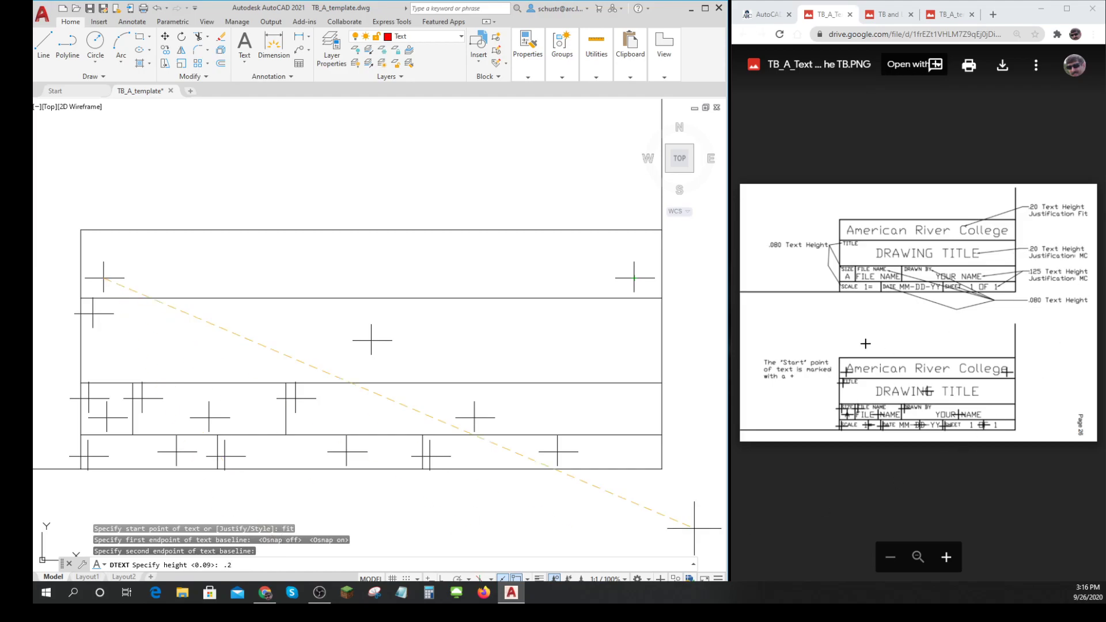
key(Return)
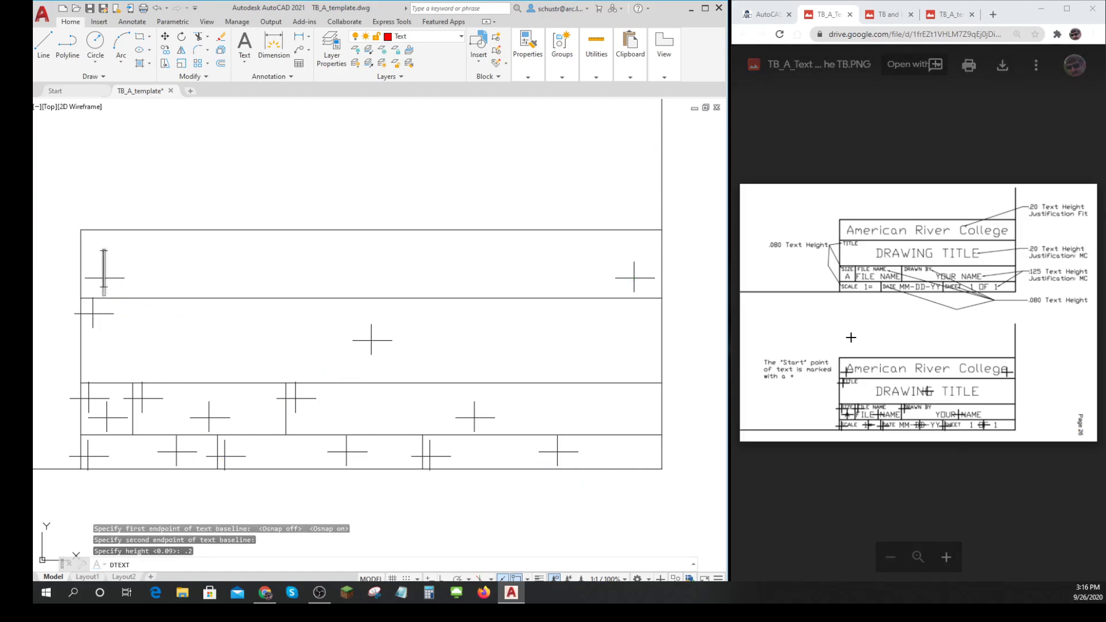
text(American River College)
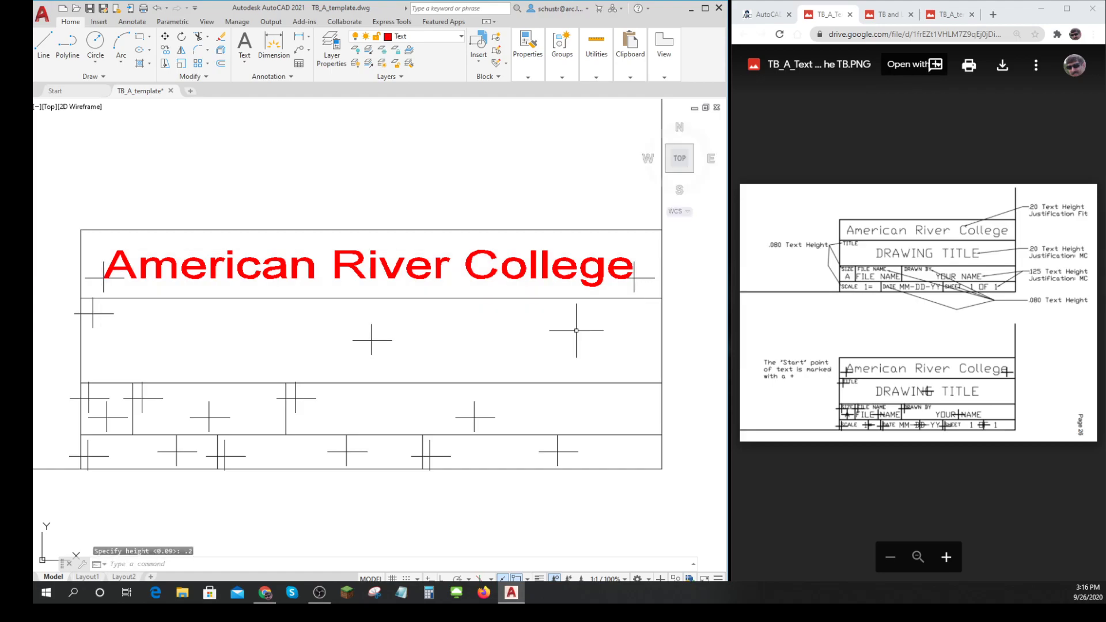
mouse_move(457, 403)
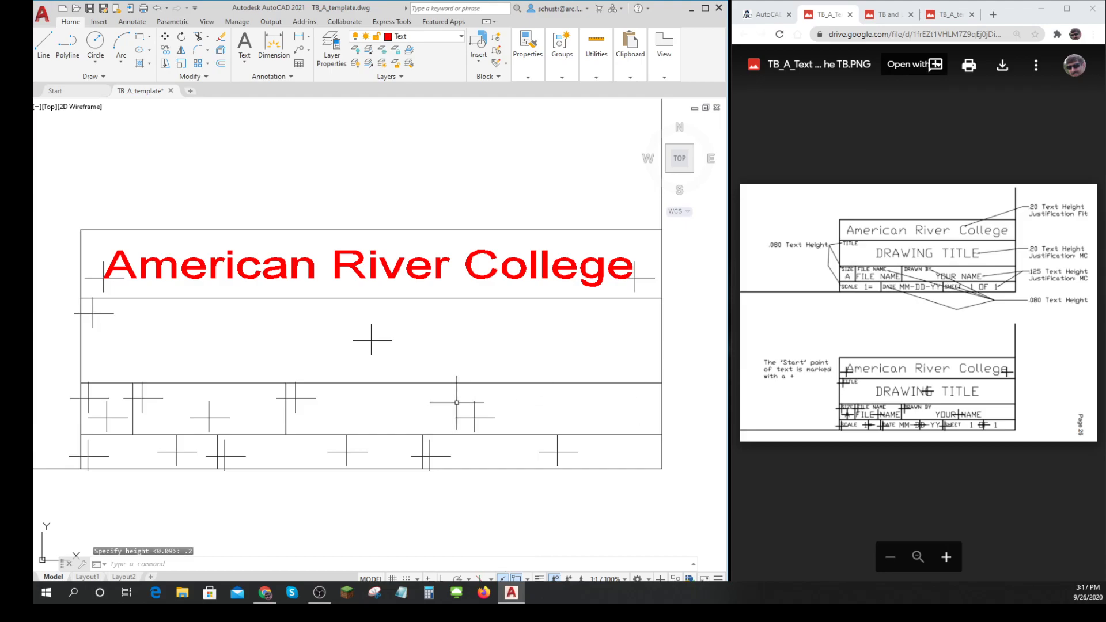
mouse_move(723, 422)
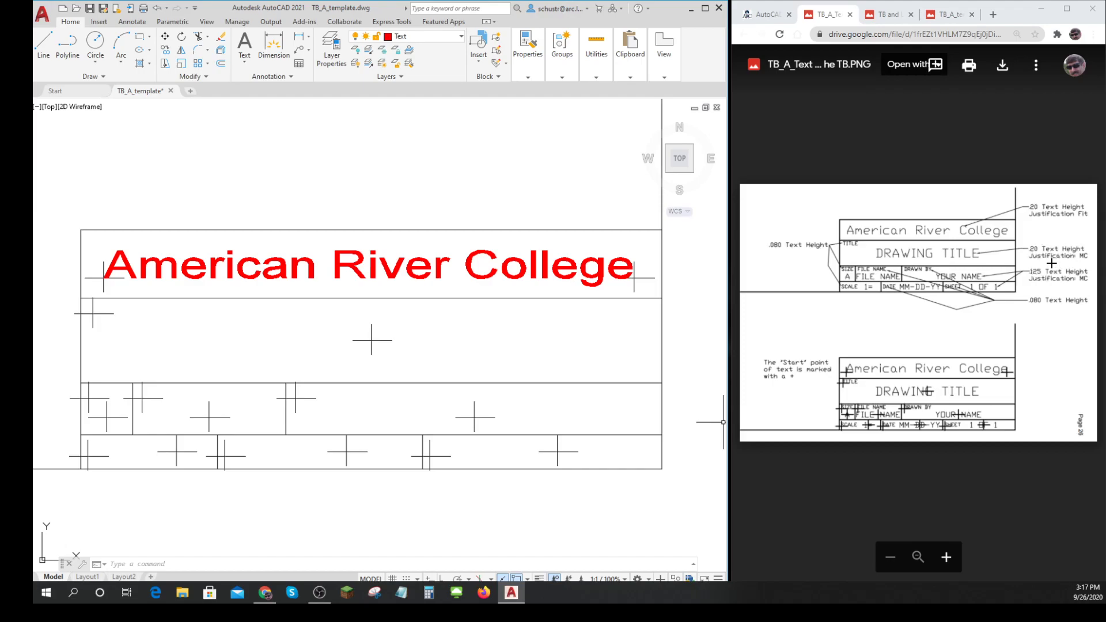
mouse_move(1084, 261)
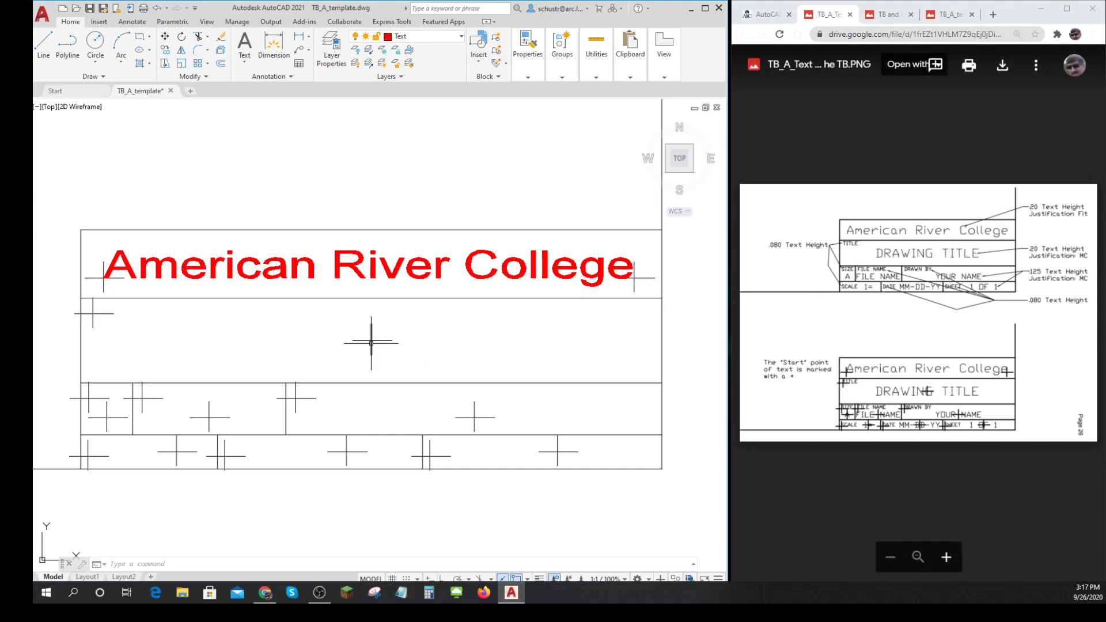
mouse_move(485, 398)
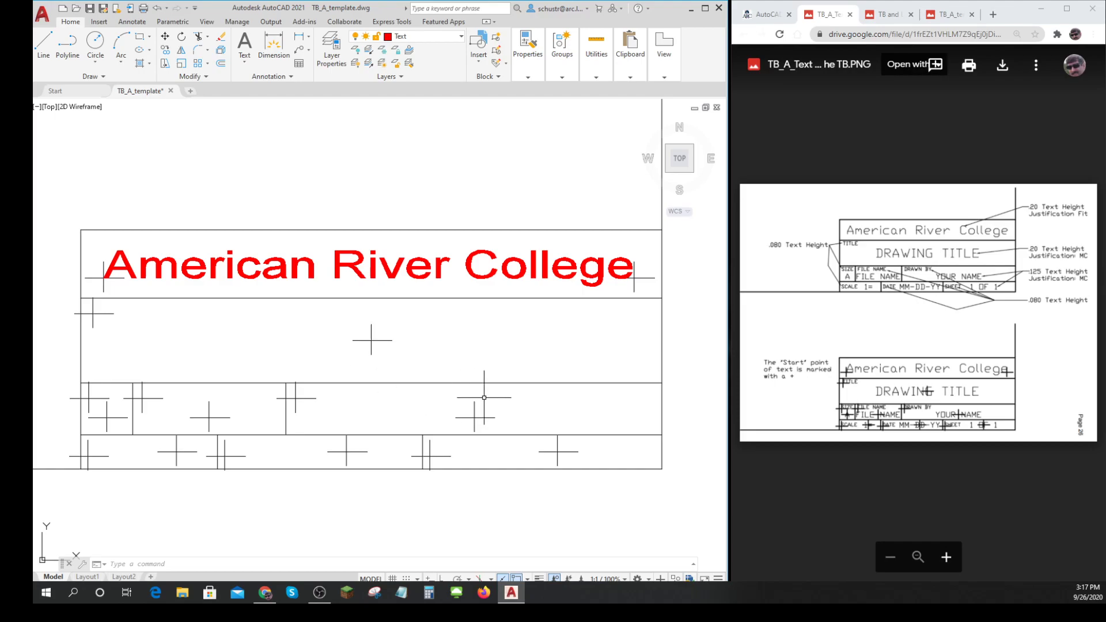
Step: Place middle-centred 'DRAWING TITLE' text on the second row's middle marker
text(DT)
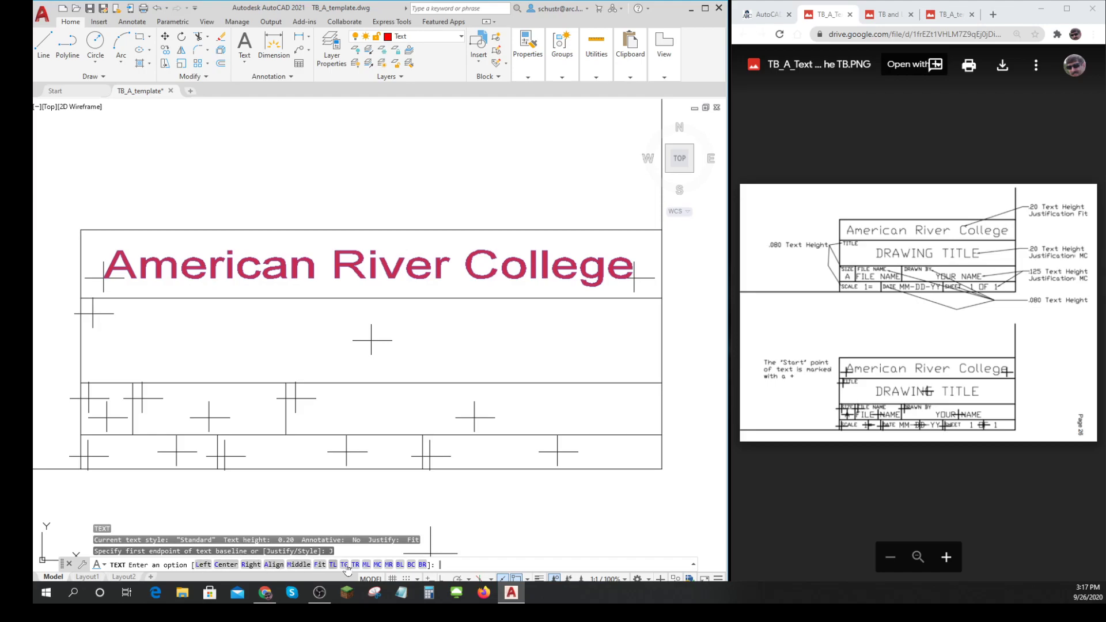
mouse_move(379, 569)
text(MC)
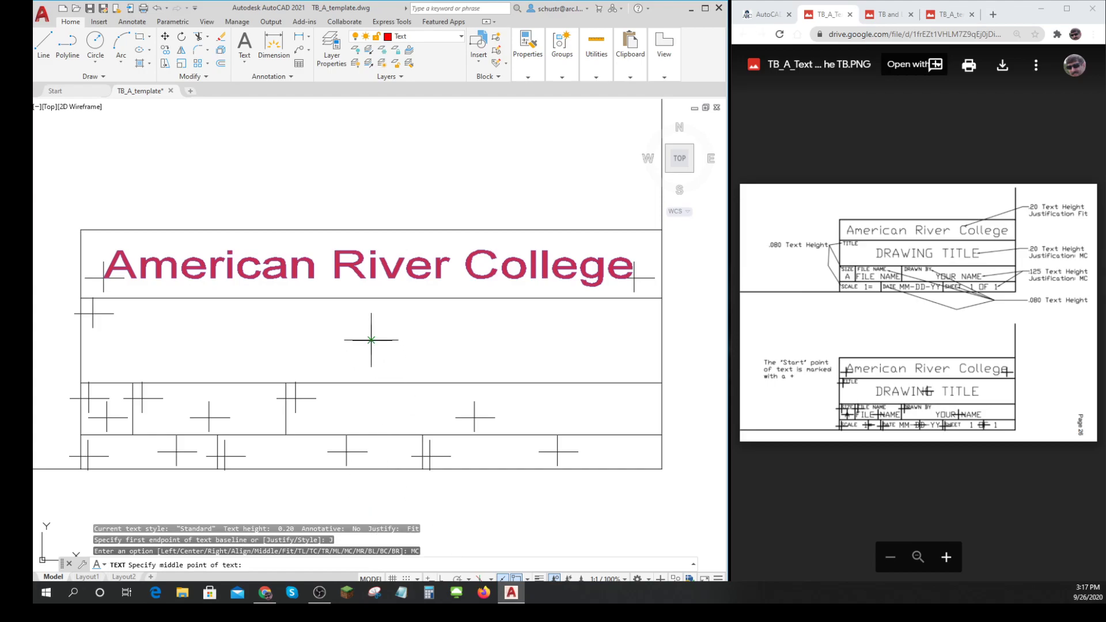
click(370, 340)
text(DRAWING TITLE)
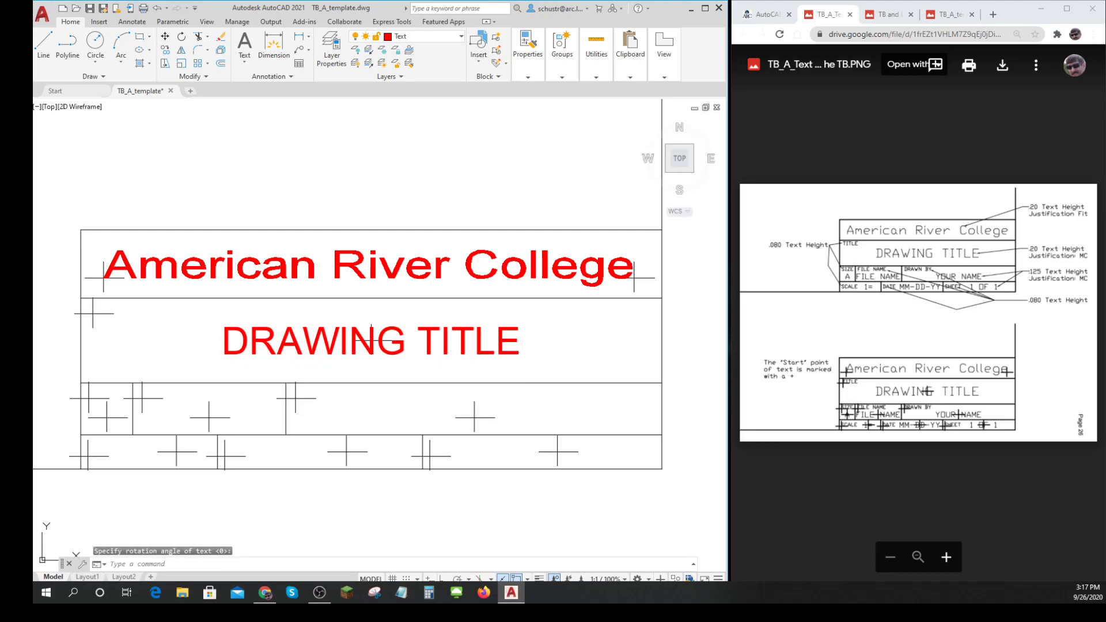
mouse_move(487, 492)
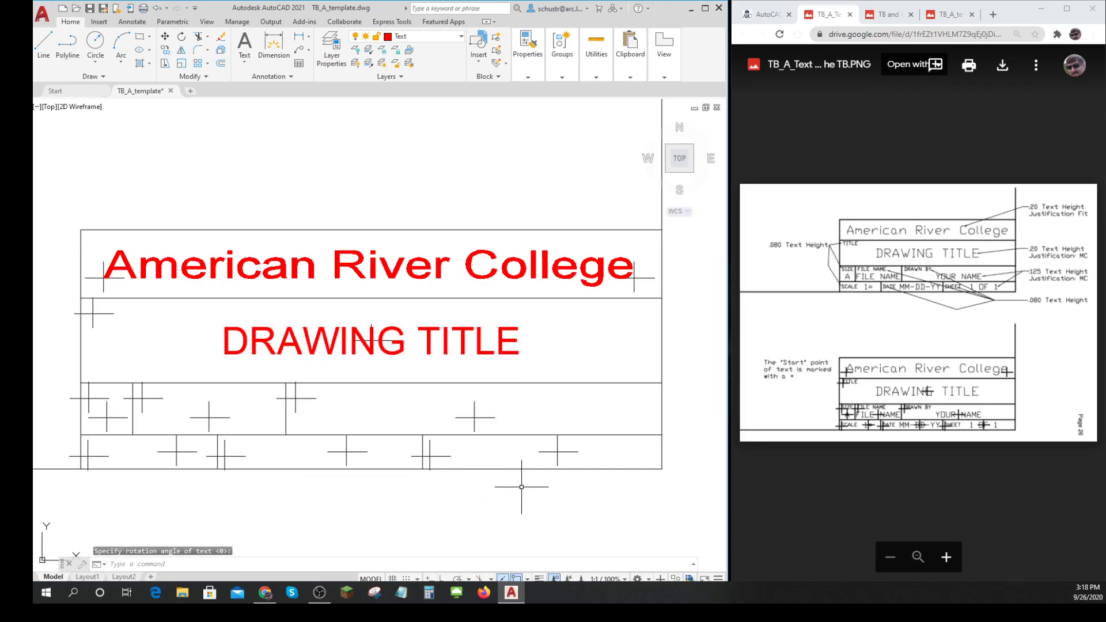
mouse_move(719, 480)
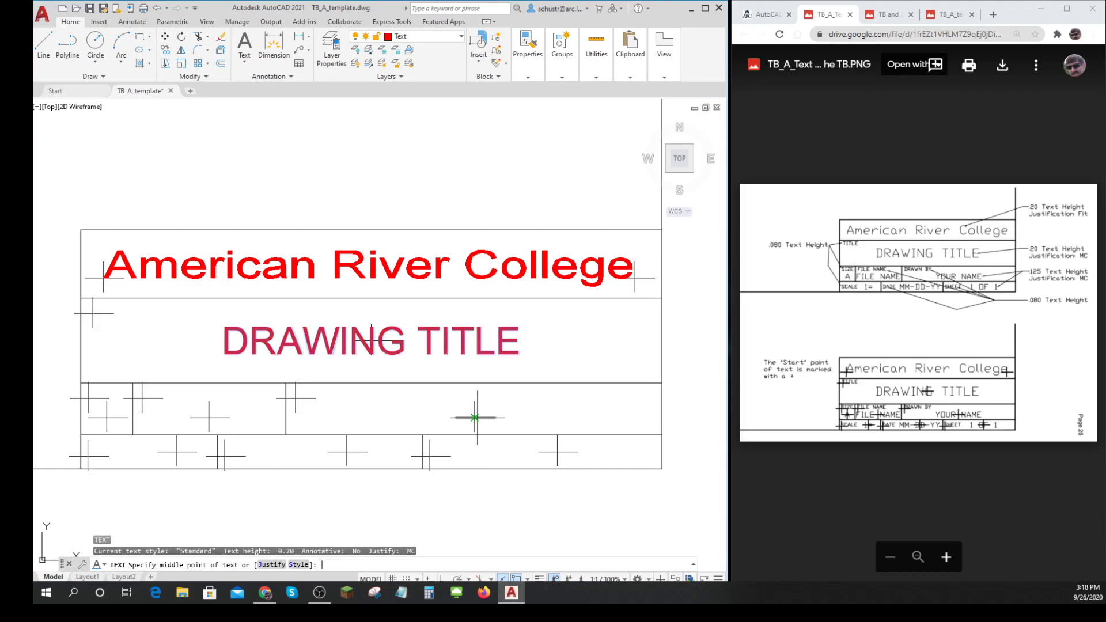
mouse_move(477, 417)
text(MC)
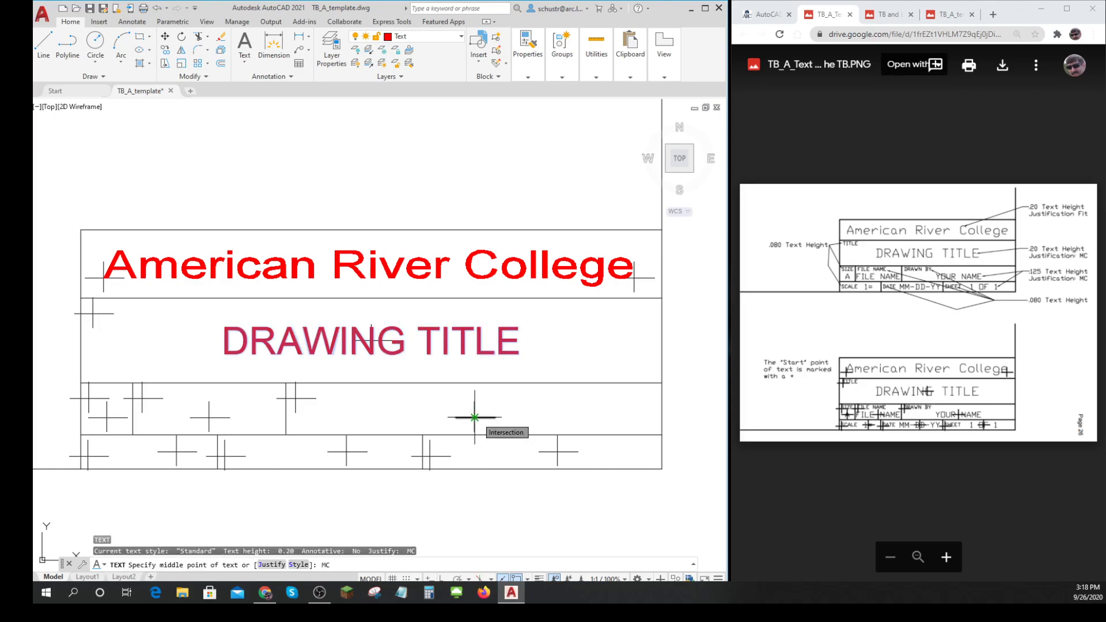
Step: Place the name 'YOU' middle-centred at 0.125 height on the drawn-by cell marker
click(475, 417)
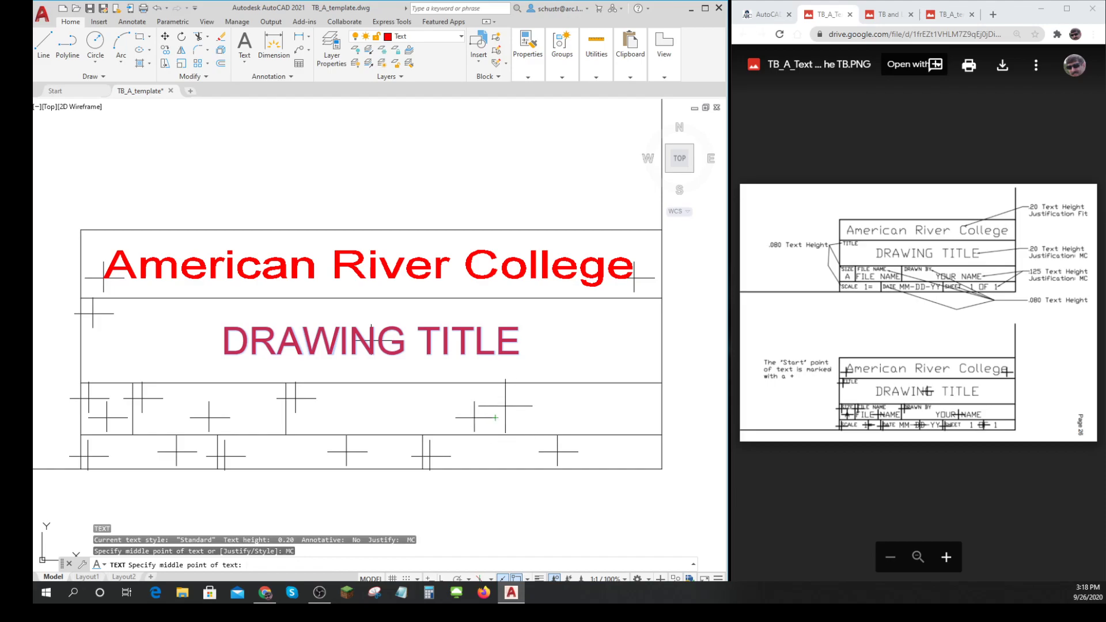
click(474, 418)
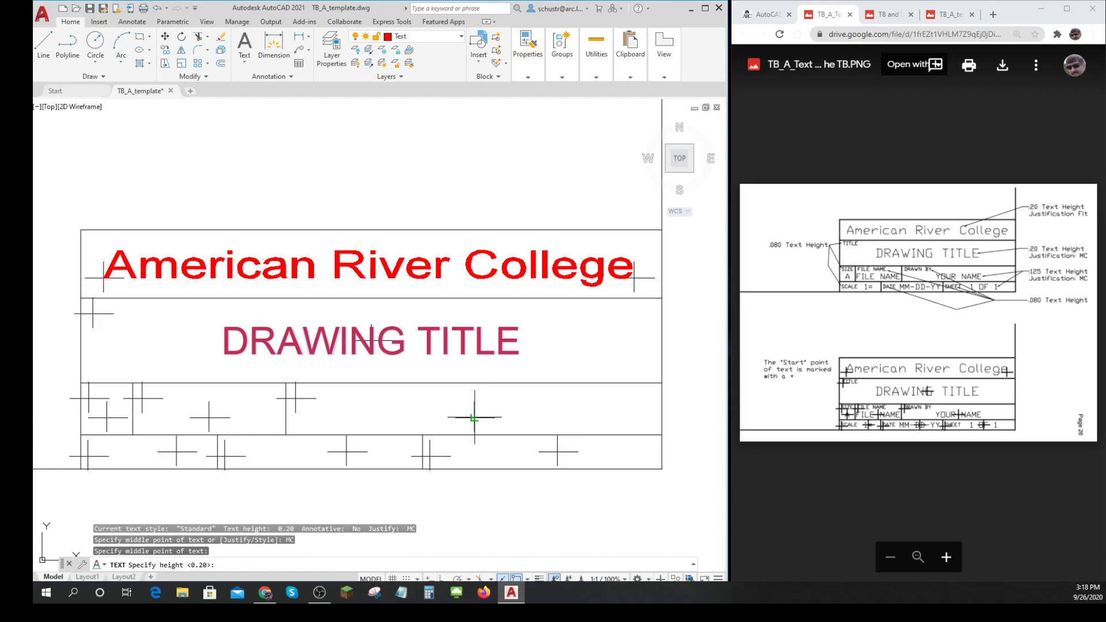
mouse_move(474, 417)
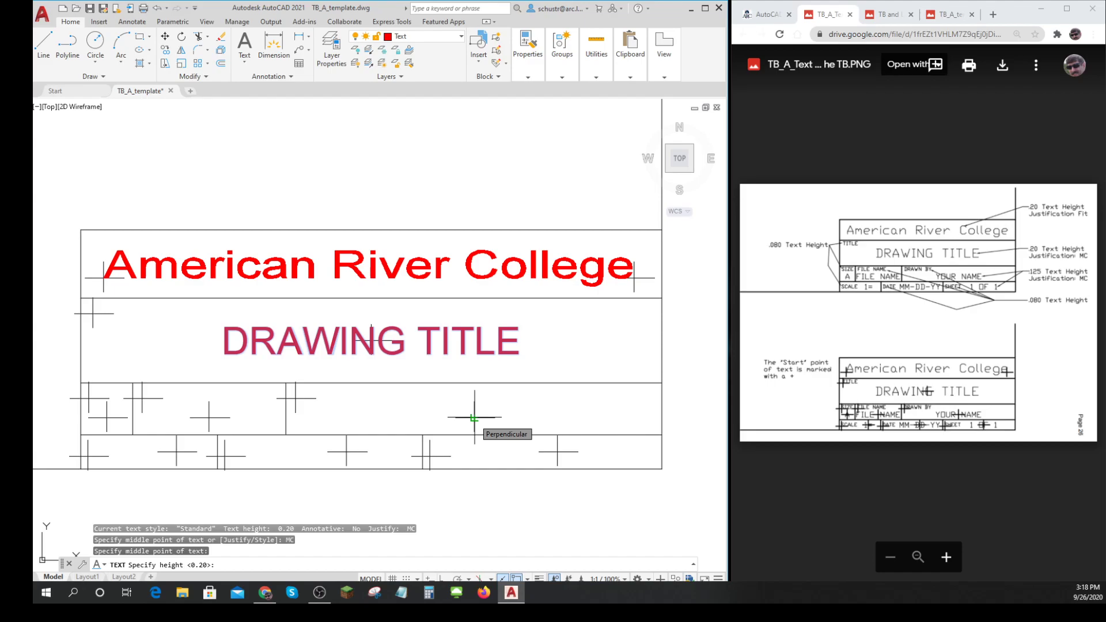
text(.125)
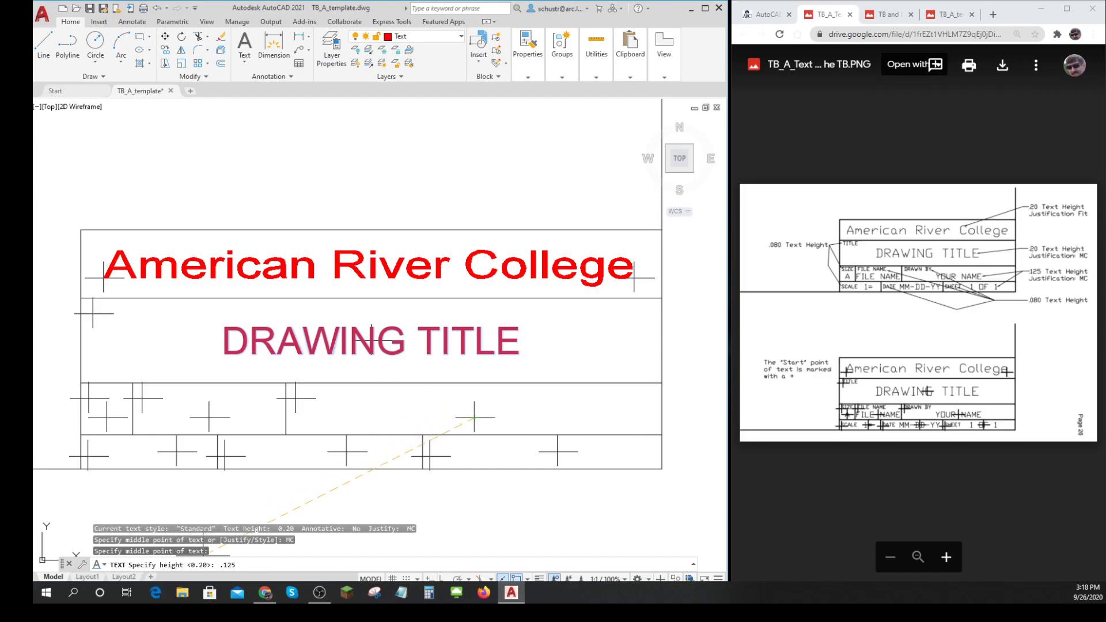
key(Return)
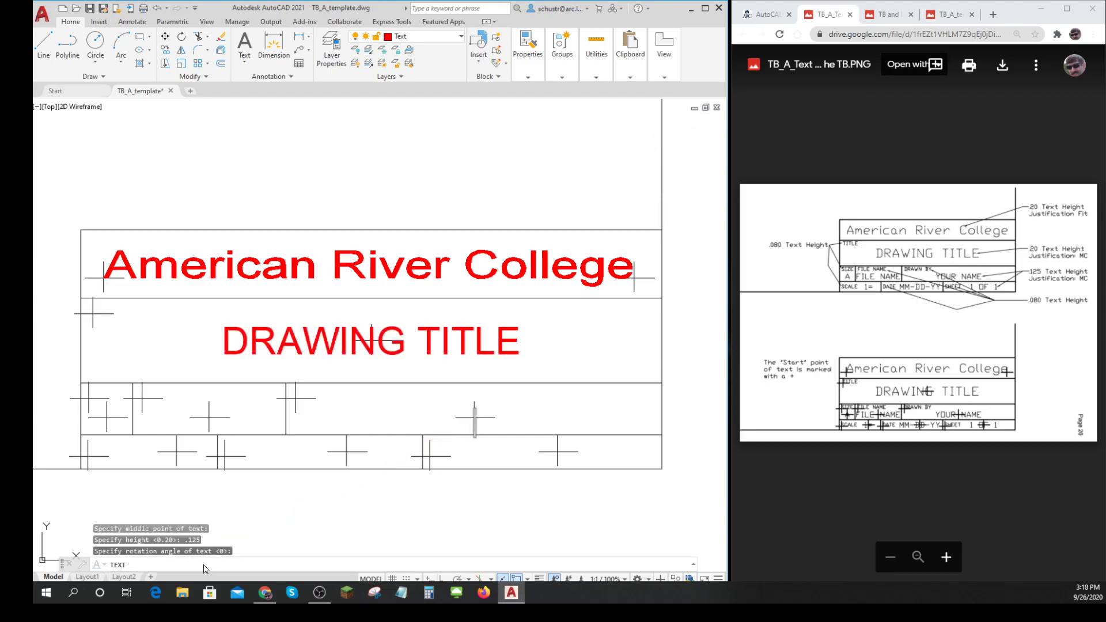
text(YOU)
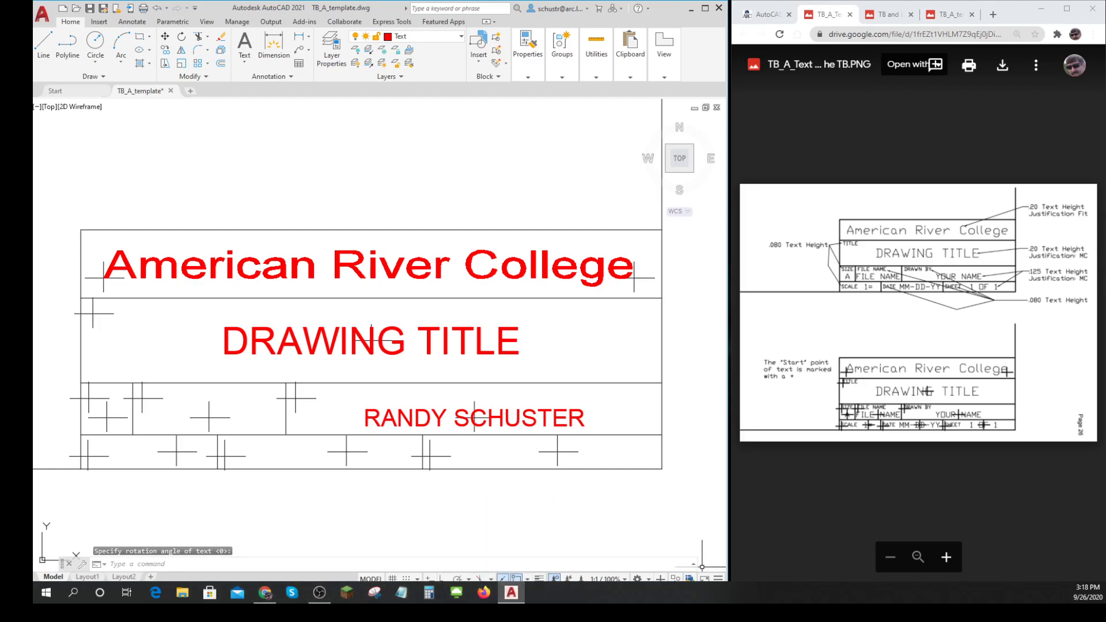
mouse_move(739, 559)
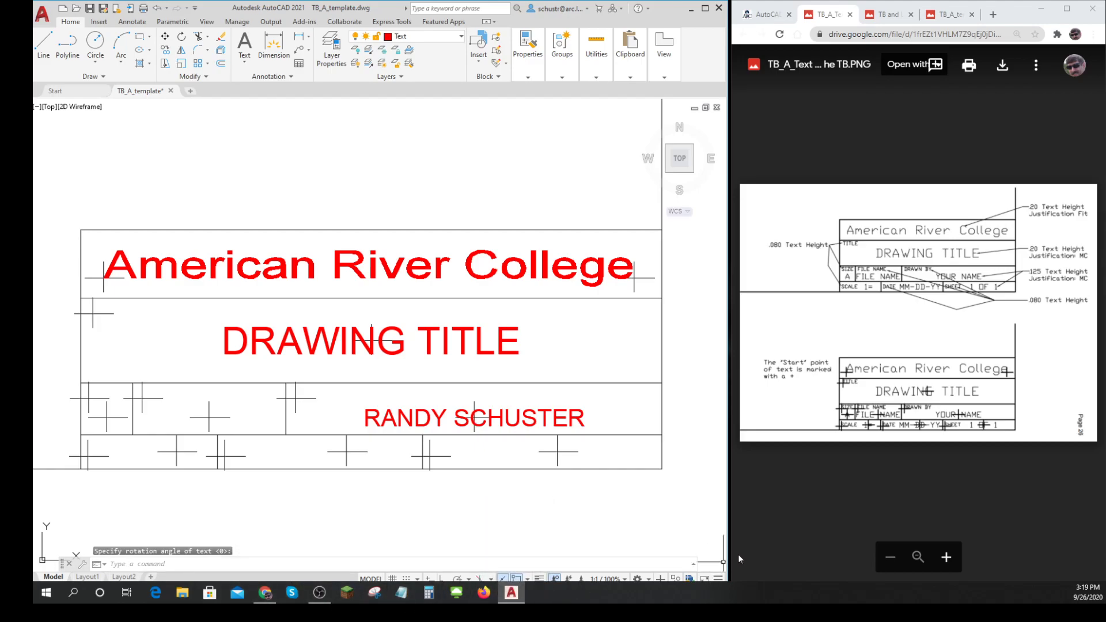
mouse_move(113, 333)
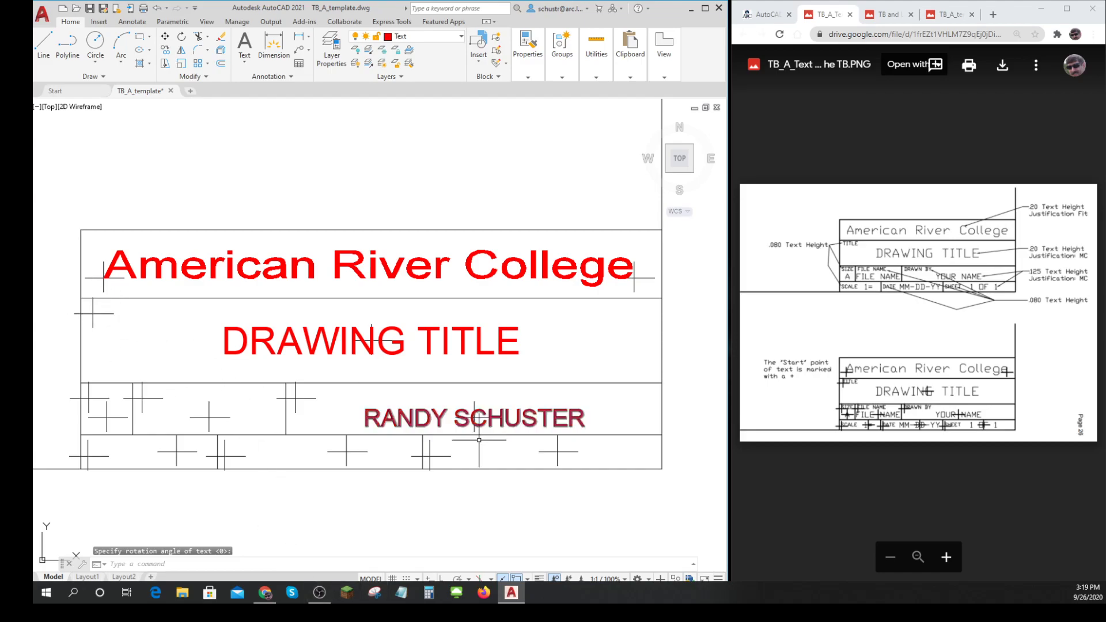
mouse_move(720, 467)
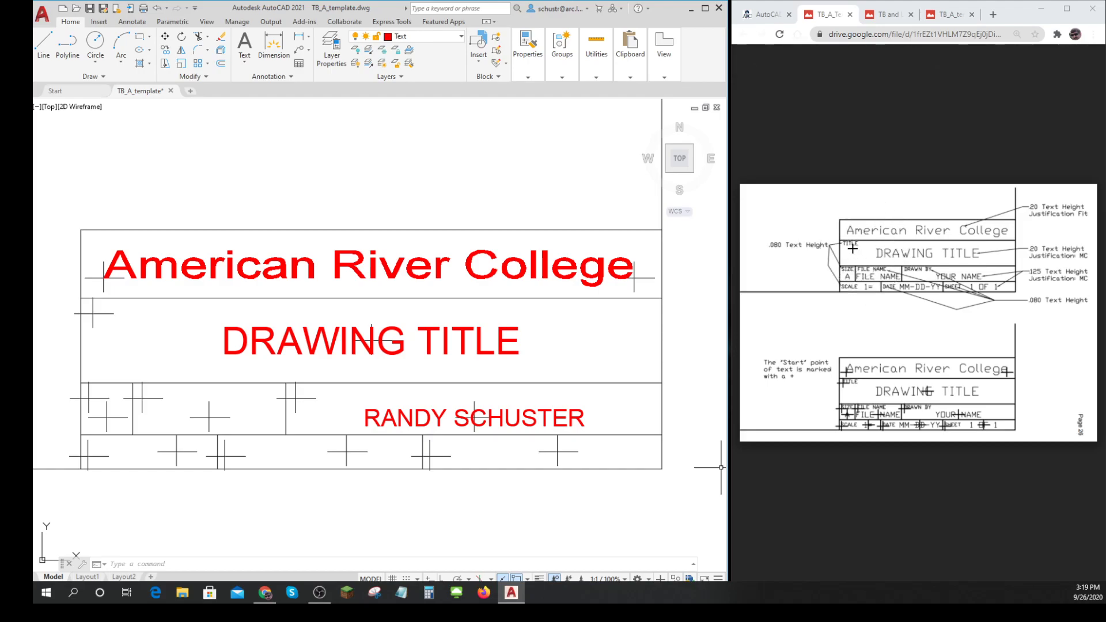
Step: Place a left-justified 'TITLE' label at 0.08 height at the title cell's top-left marker
text(DT)
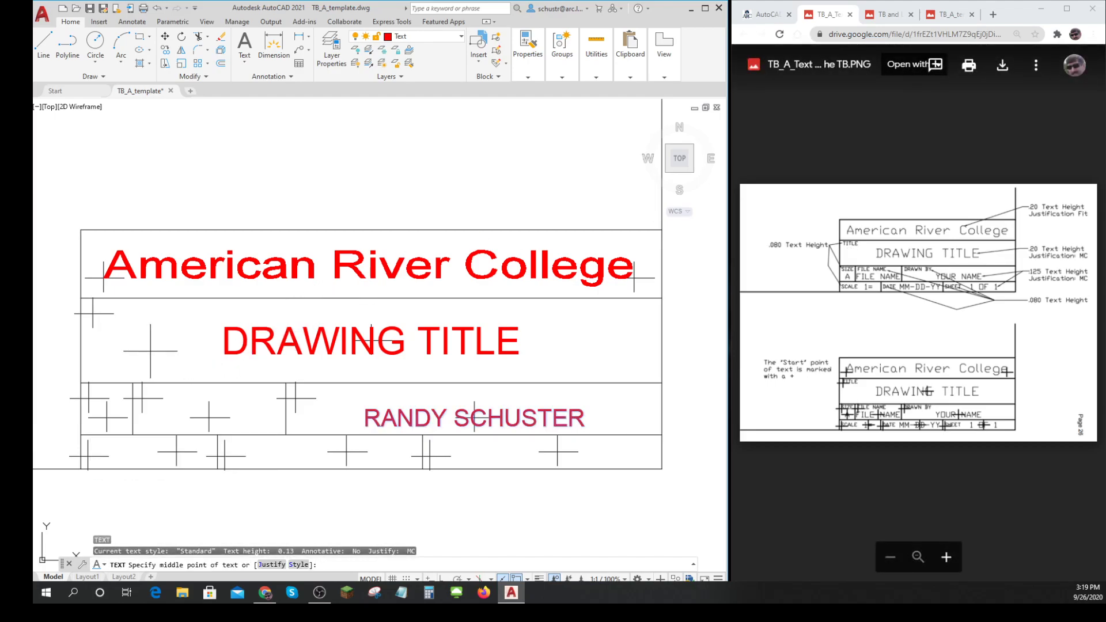
click(92, 314)
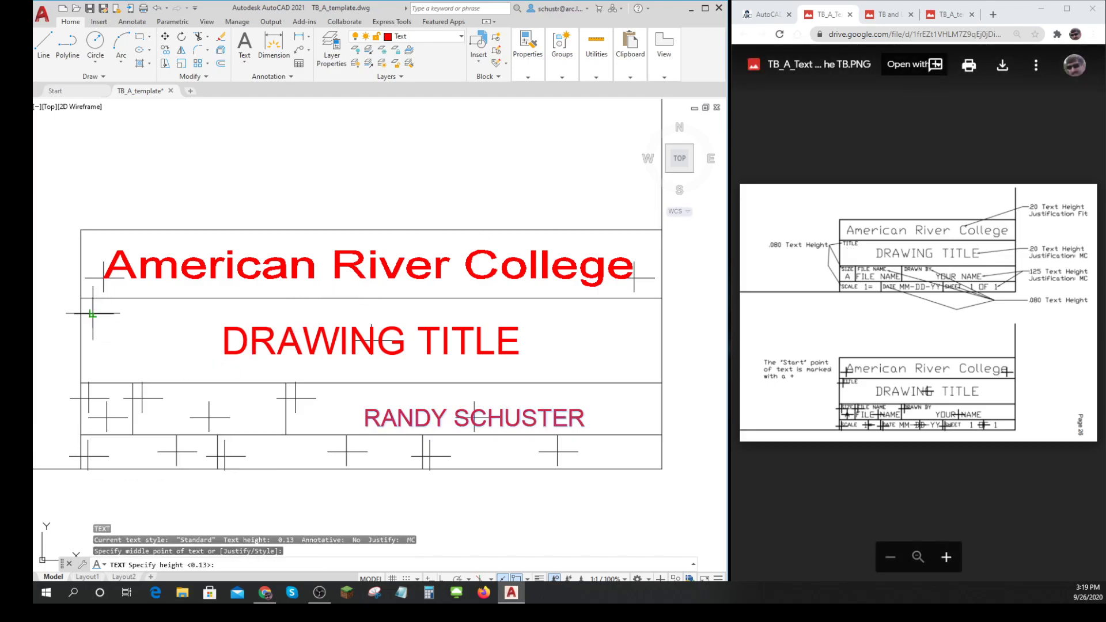
mouse_move(92, 315)
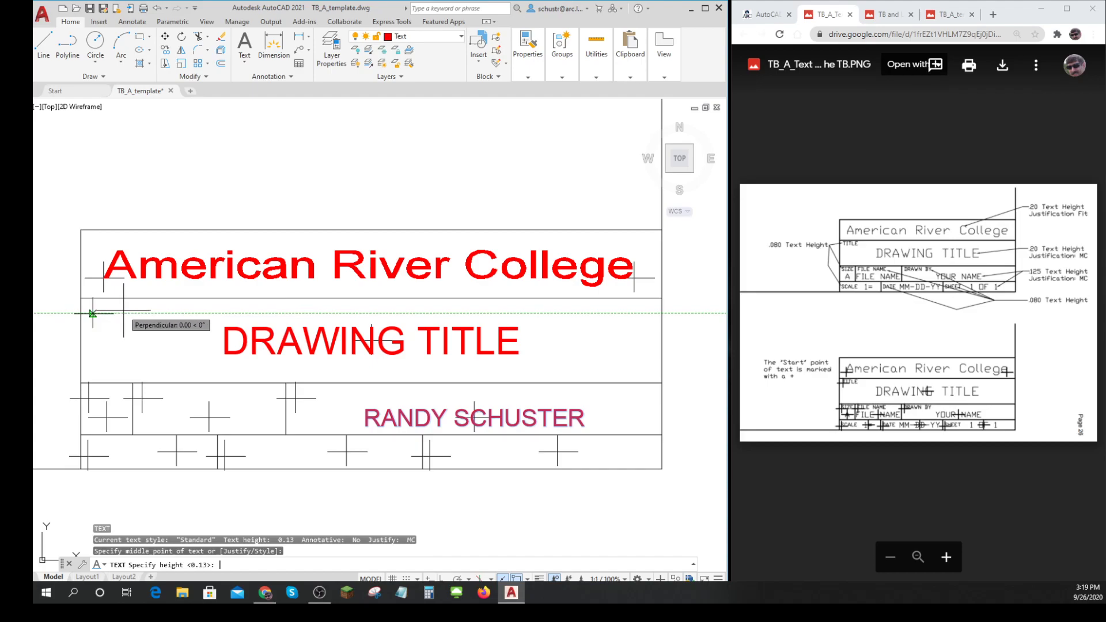
key(Escape)
text(J)
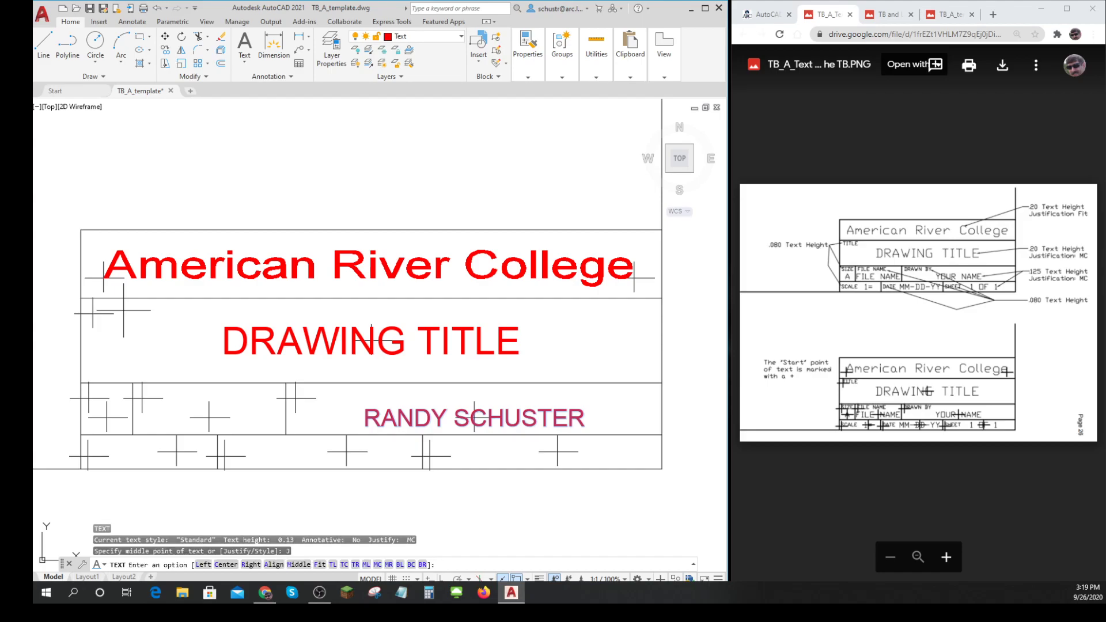
mouse_move(266, 526)
text(L)
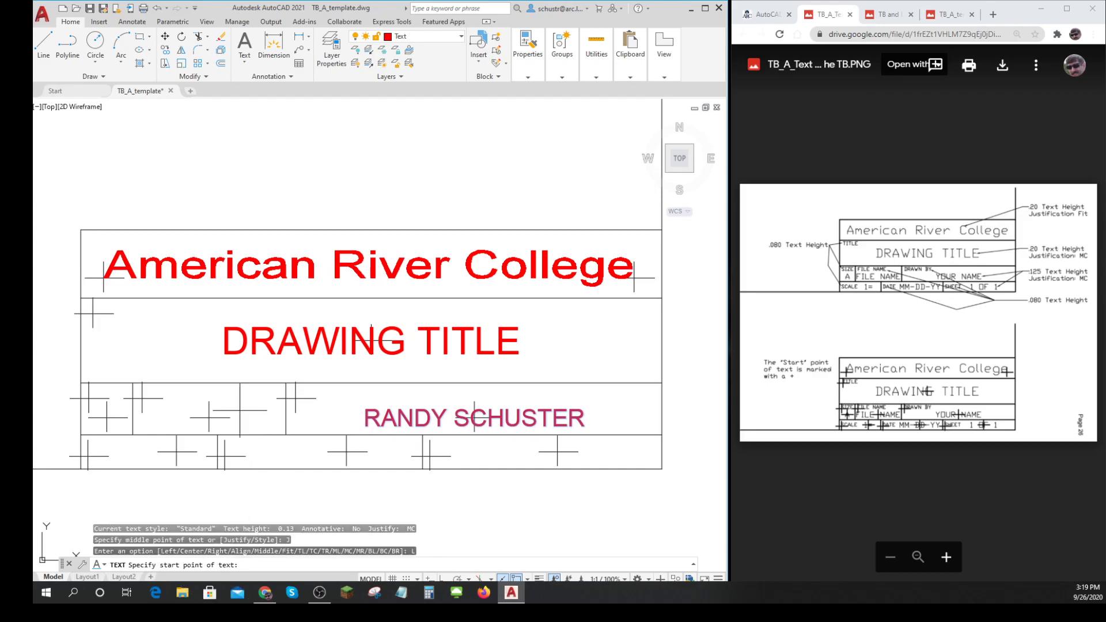
click(92, 314)
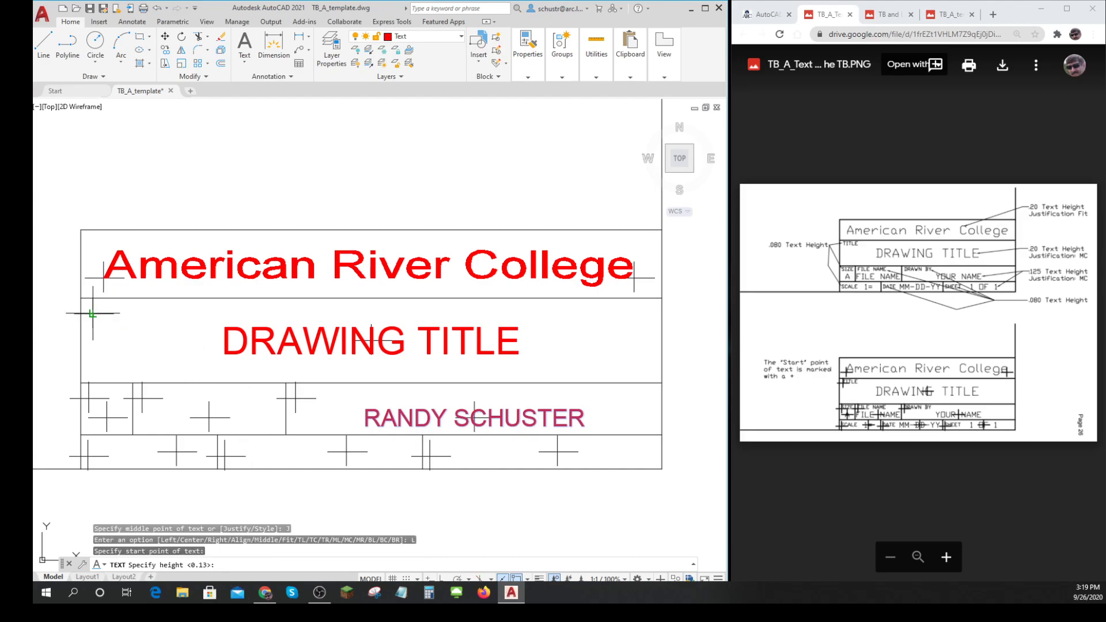
mouse_move(95, 314)
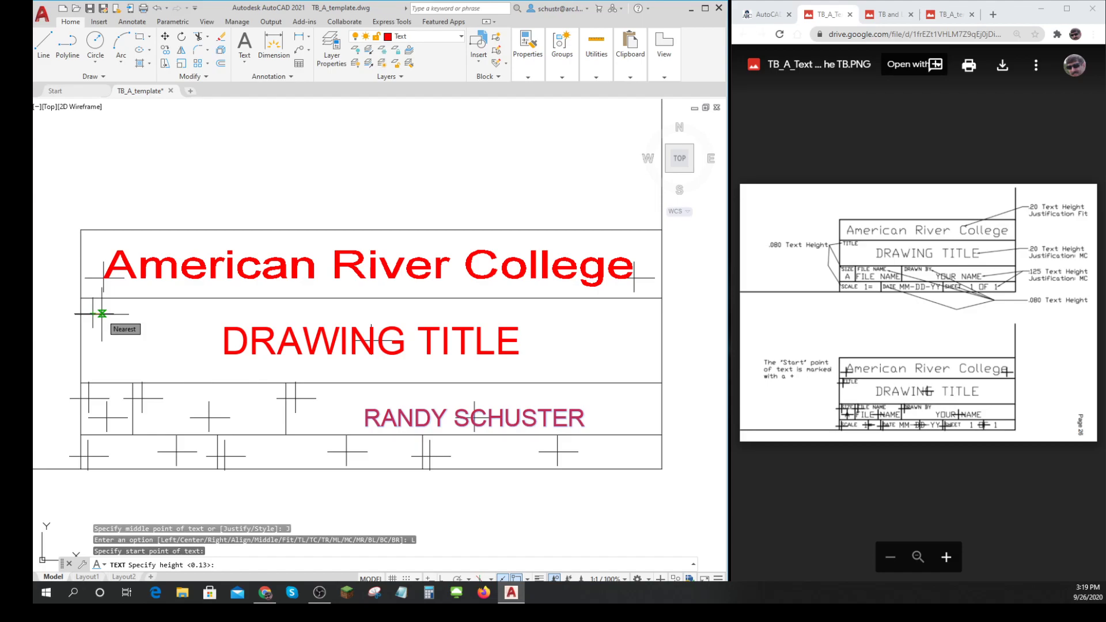
text(.)
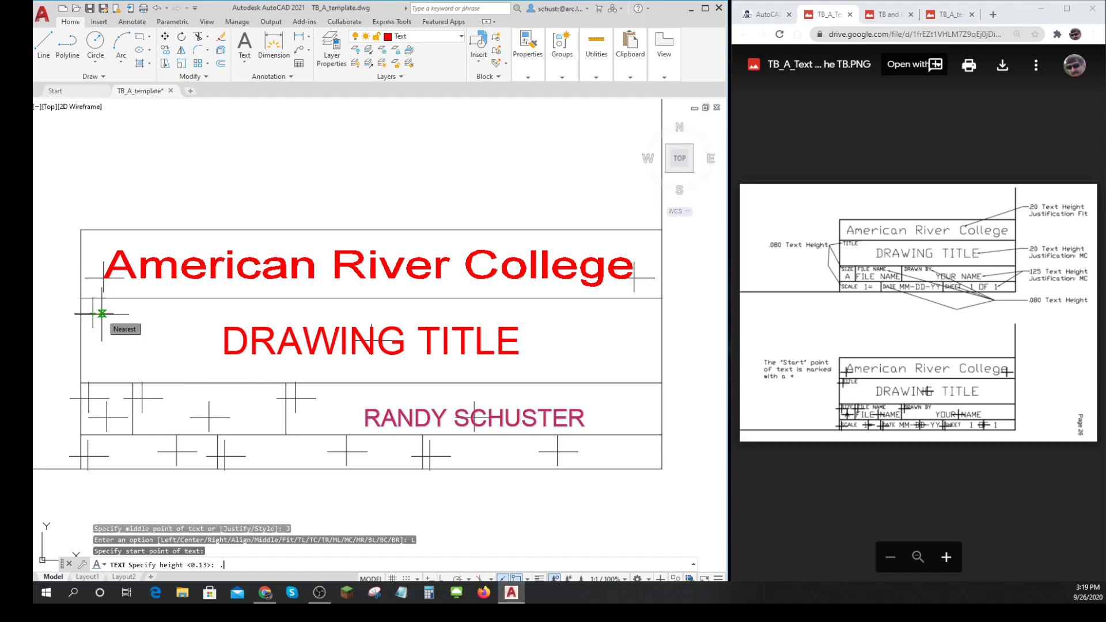
text(.08)
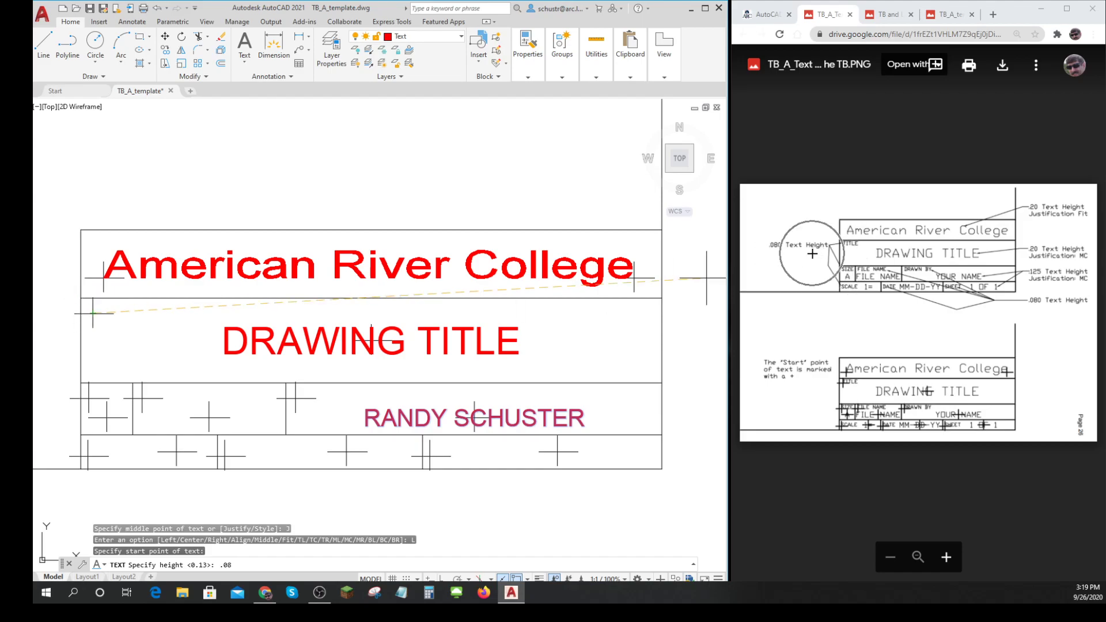
mouse_move(546, 353)
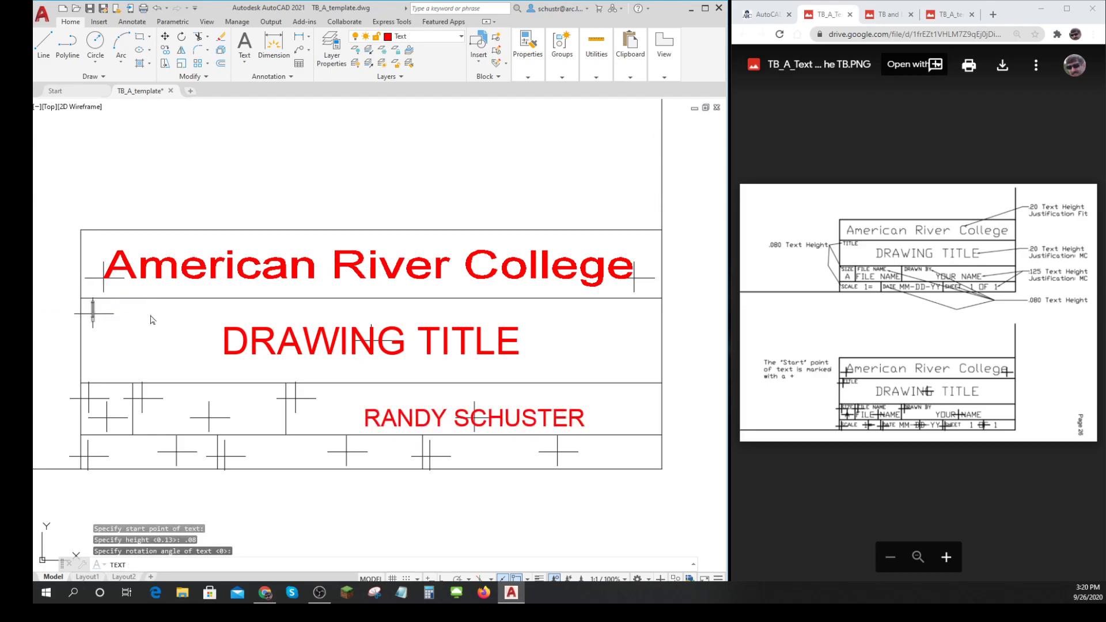
text(TITLE)
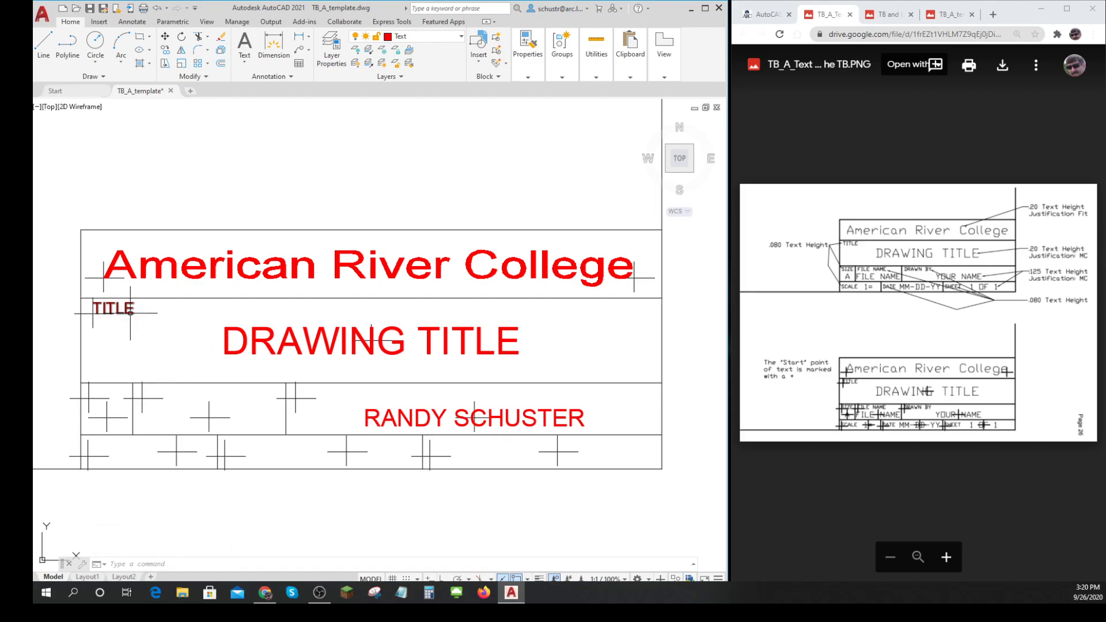
Step: Copy the red TITLE label into the cells of the lower two rows with COPY
text(COPY Select objects:)
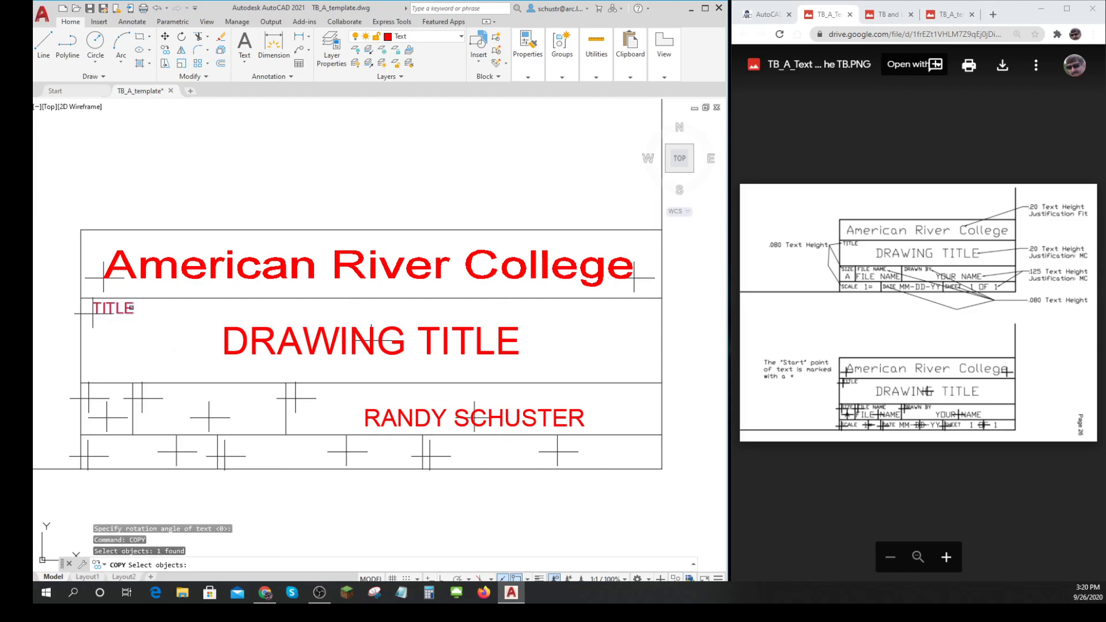
click(111, 308)
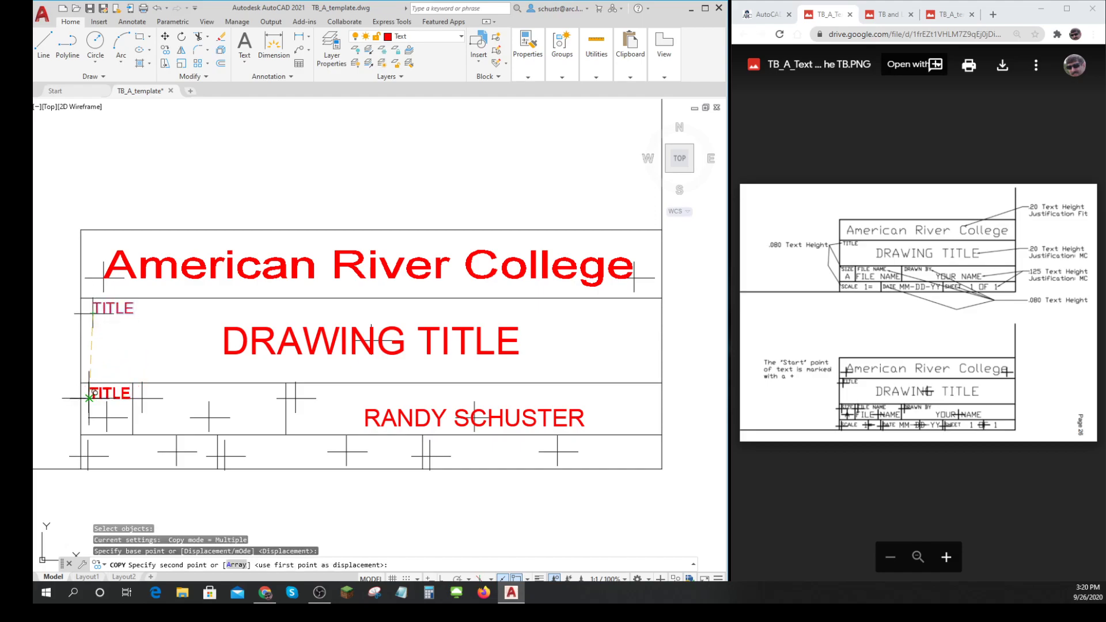
click(239, 380)
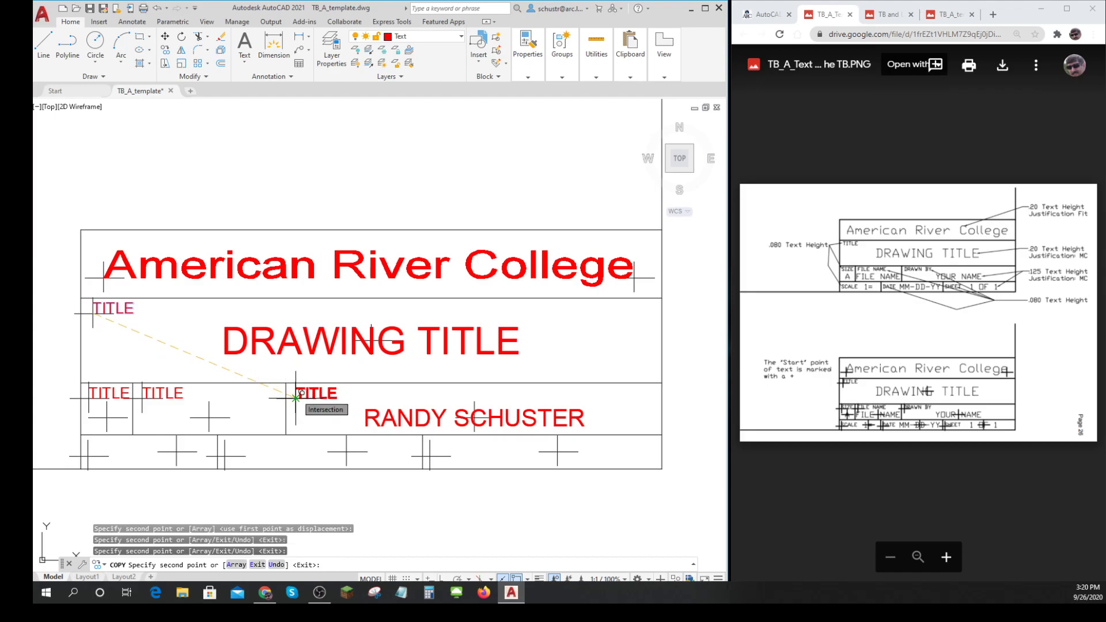
click(247, 437)
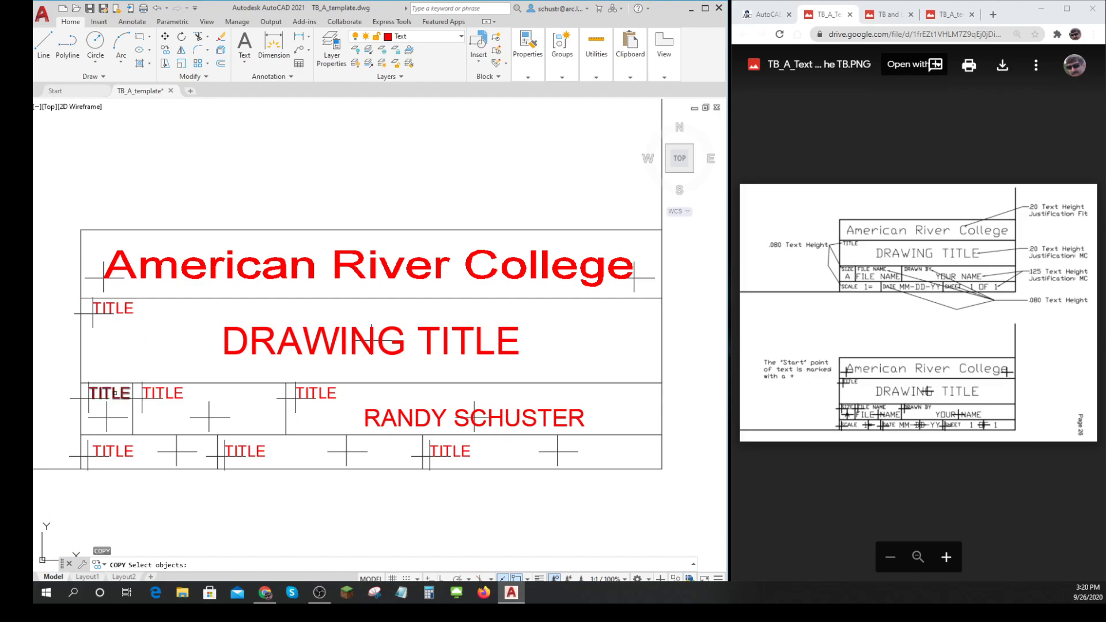
click(108, 393)
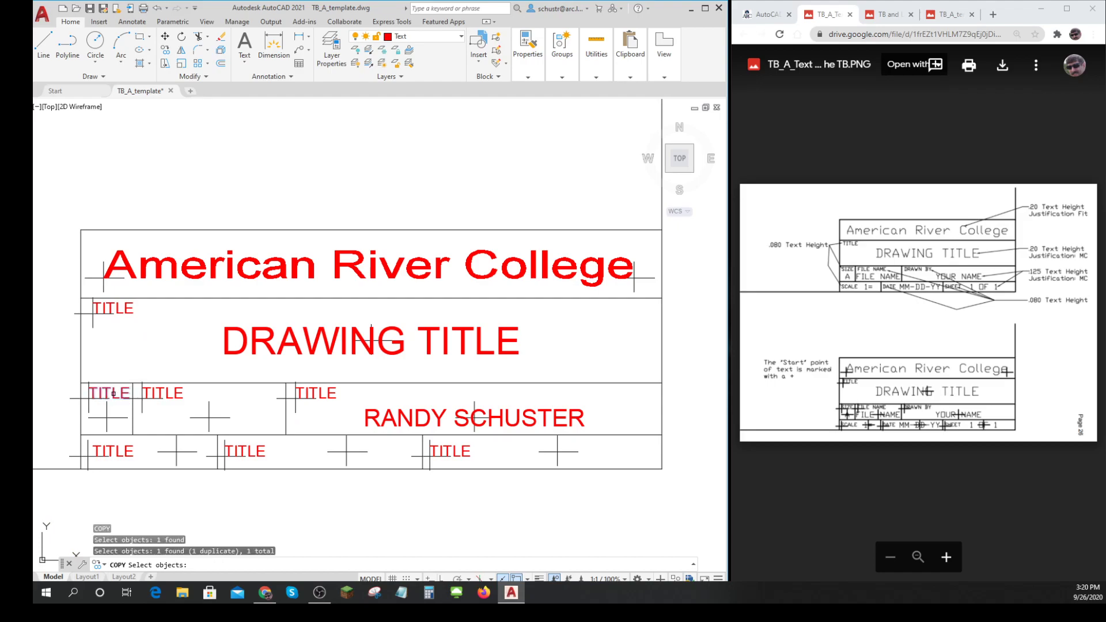
key(Escape)
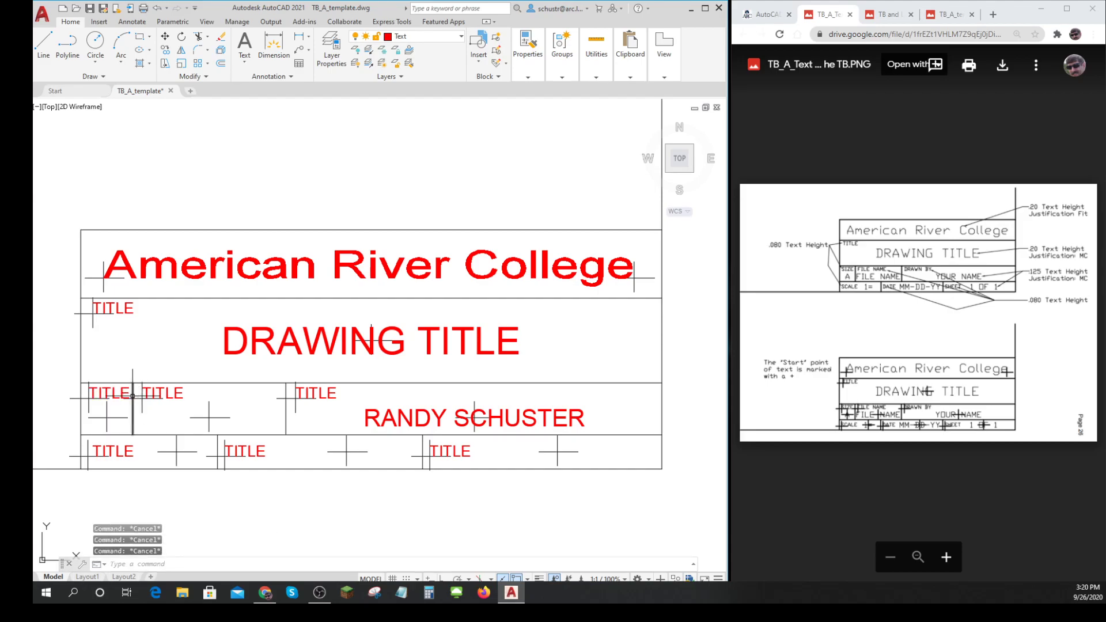
Step: Retype the third-row TITLE copies as SIZE, FILE NAME and DRAWN BY
double_click(109, 393)
text(SIZE)
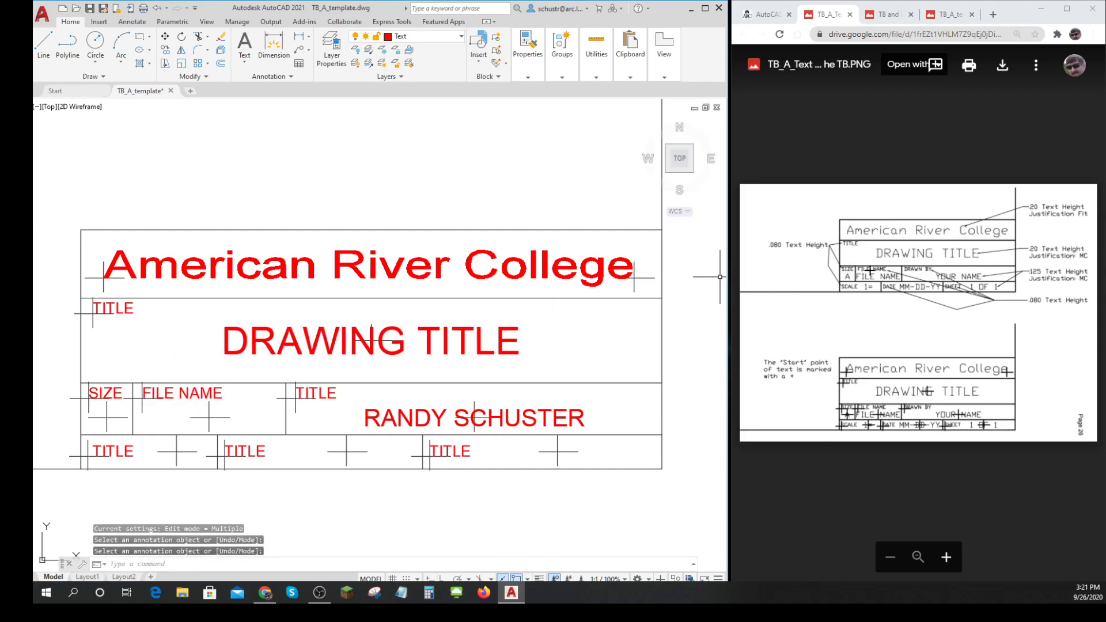
mouse_move(612, 395)
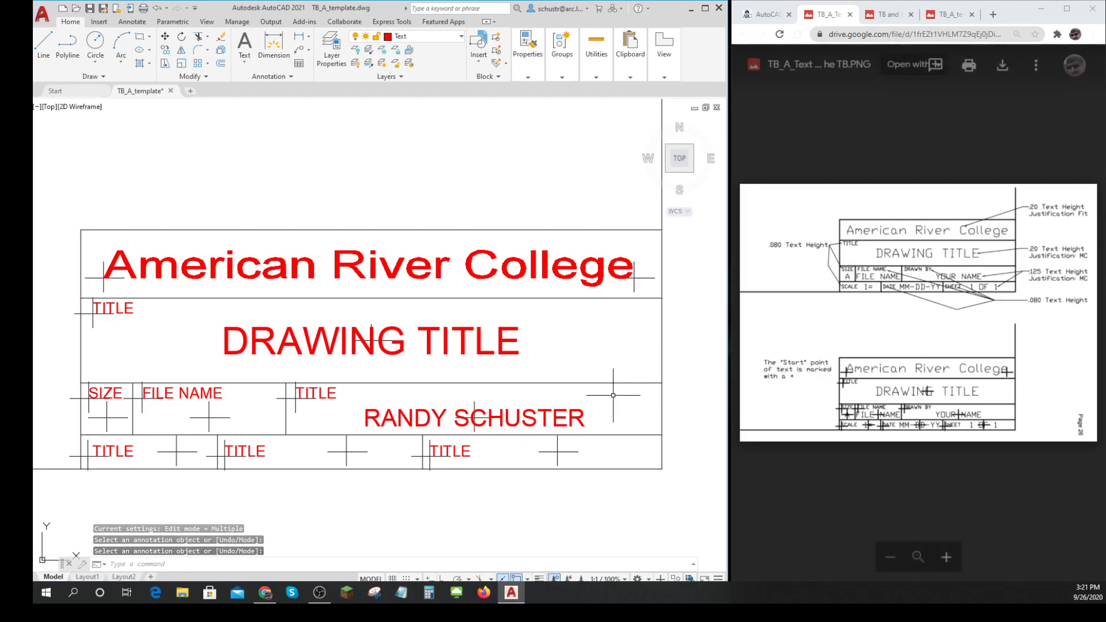
double_click(315, 392)
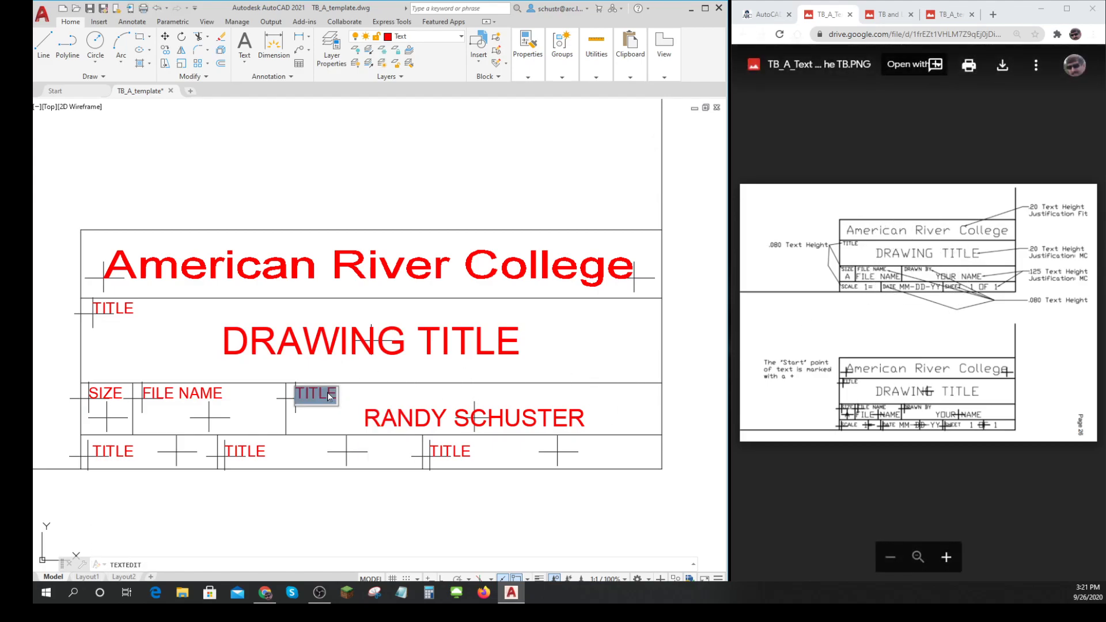
text(DRAWN BY)
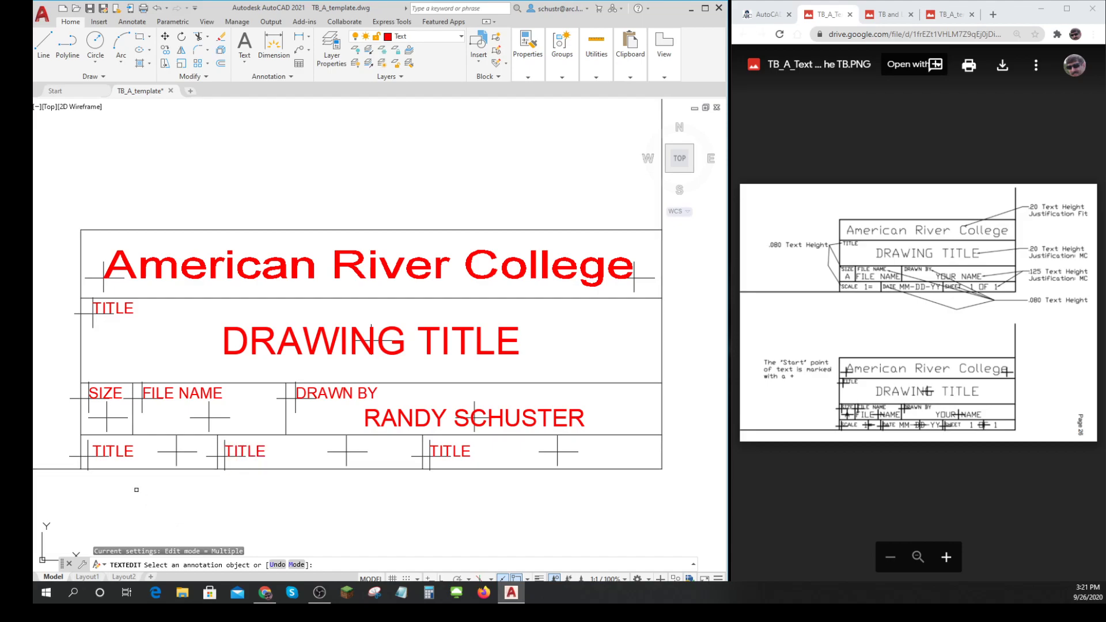
mouse_move(165, 498)
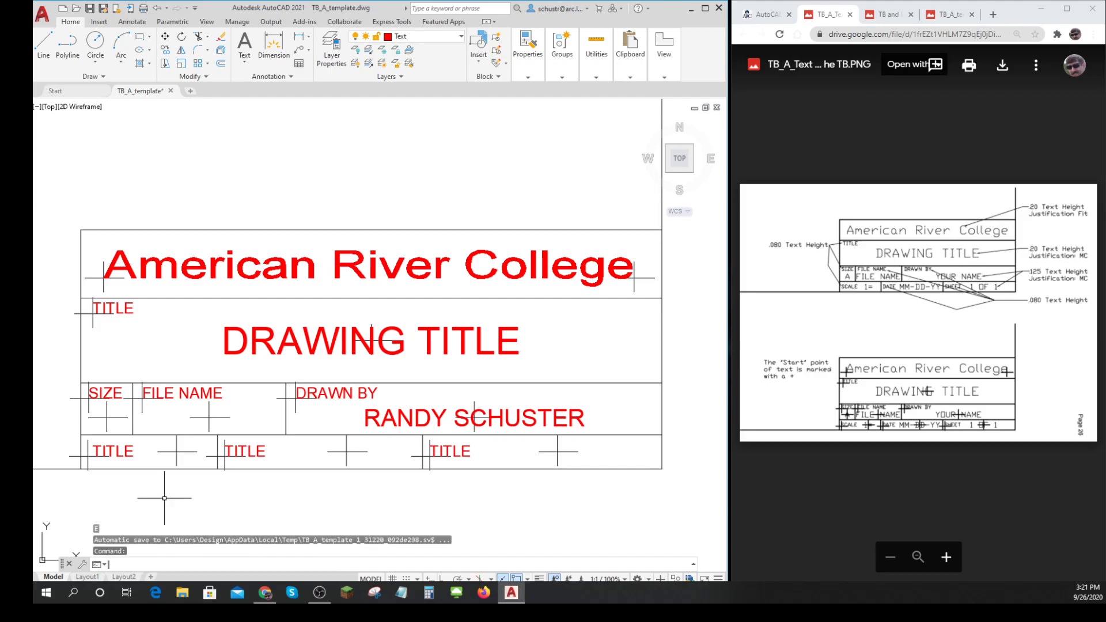
text(ED)
click(111, 451)
text(SCAL)
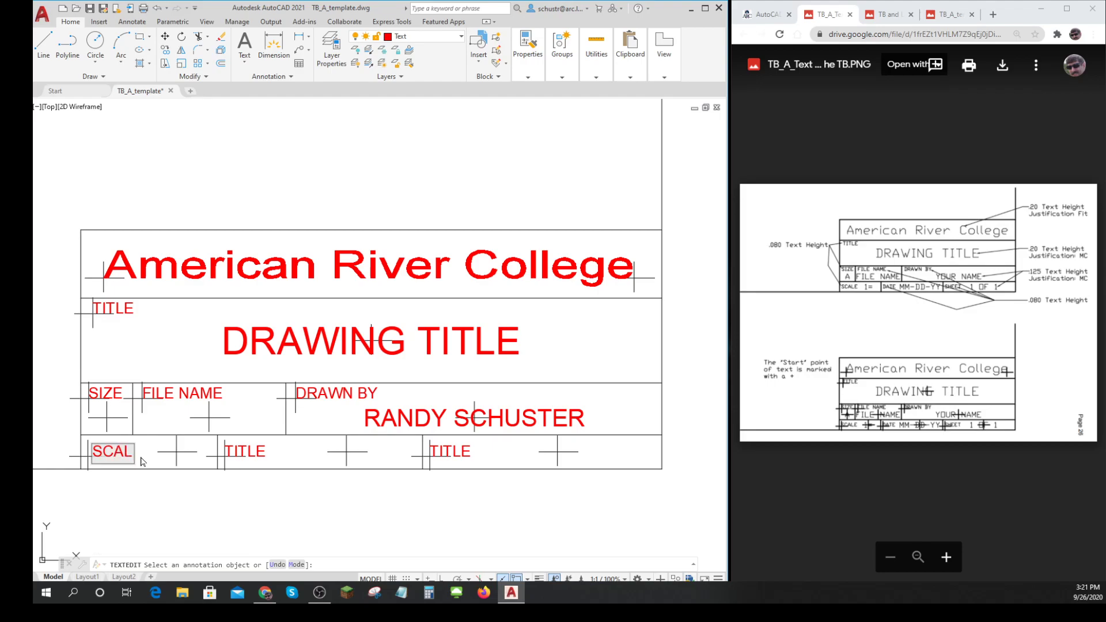
Step: Retype the bottom-row TITLE copies as SCALE, DATE and SHEET
click(111, 451)
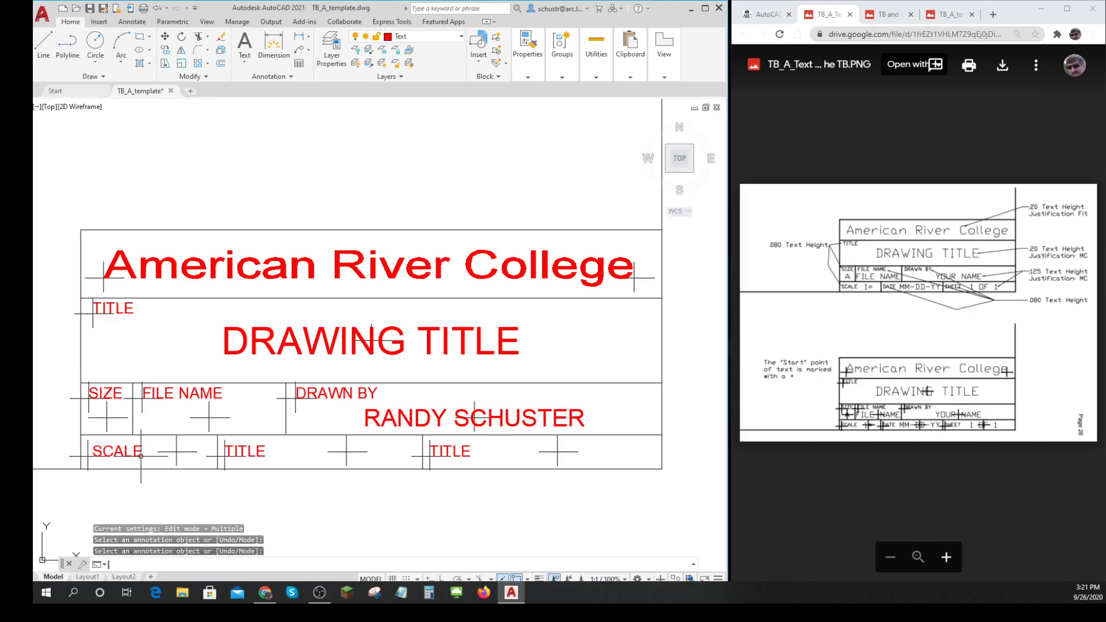
click(245, 450)
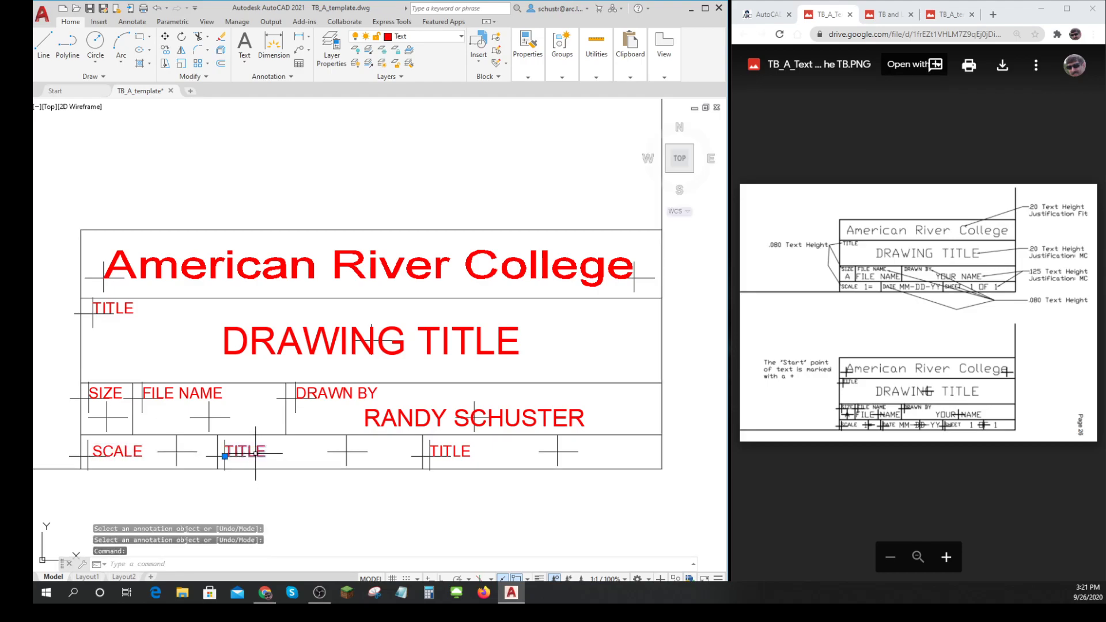
double_click(245, 451)
text(DATE)
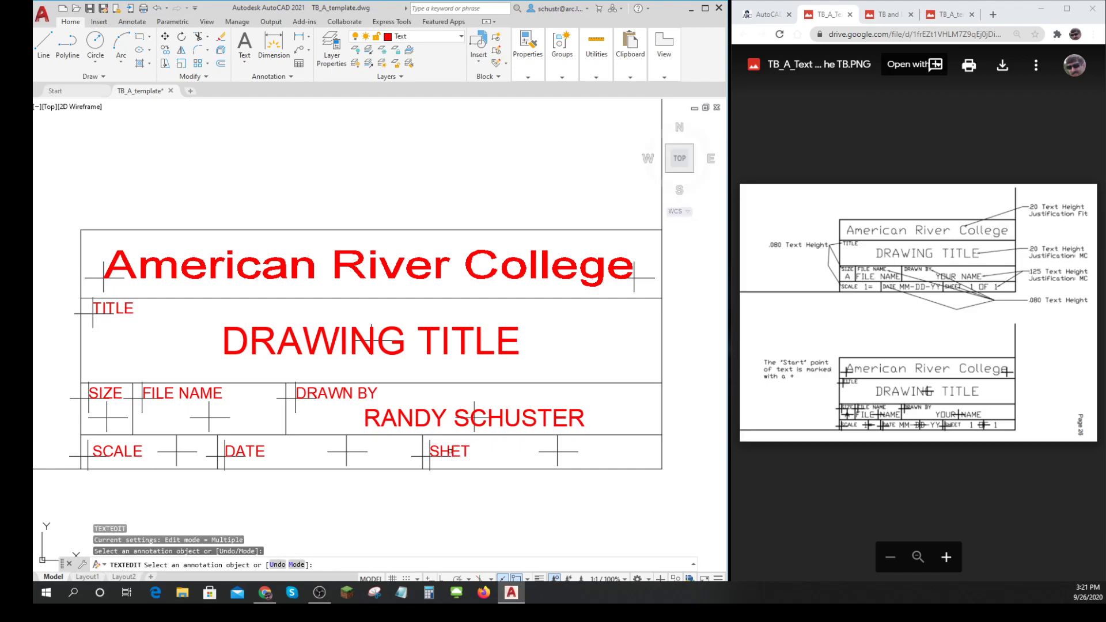
click(449, 452)
text(E)
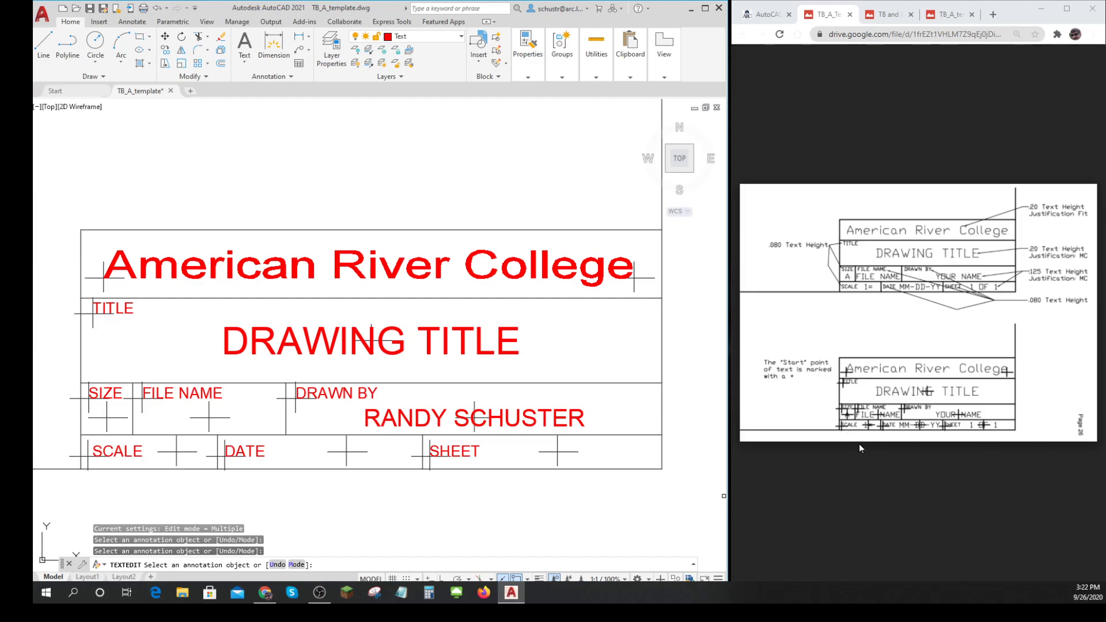
mouse_move(853, 444)
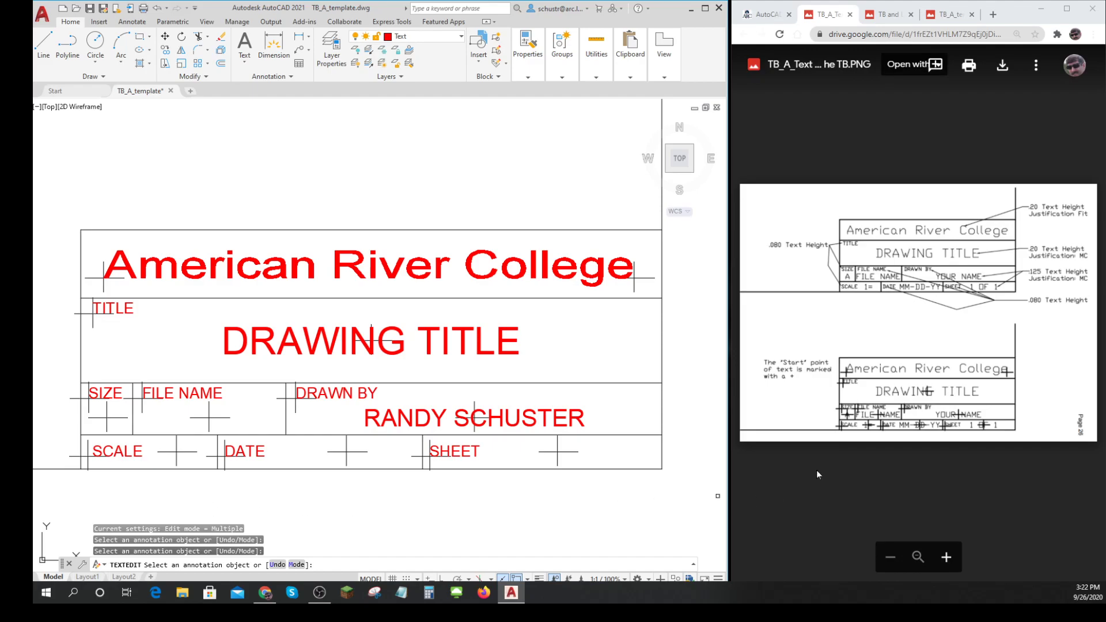
mouse_move(861, 465)
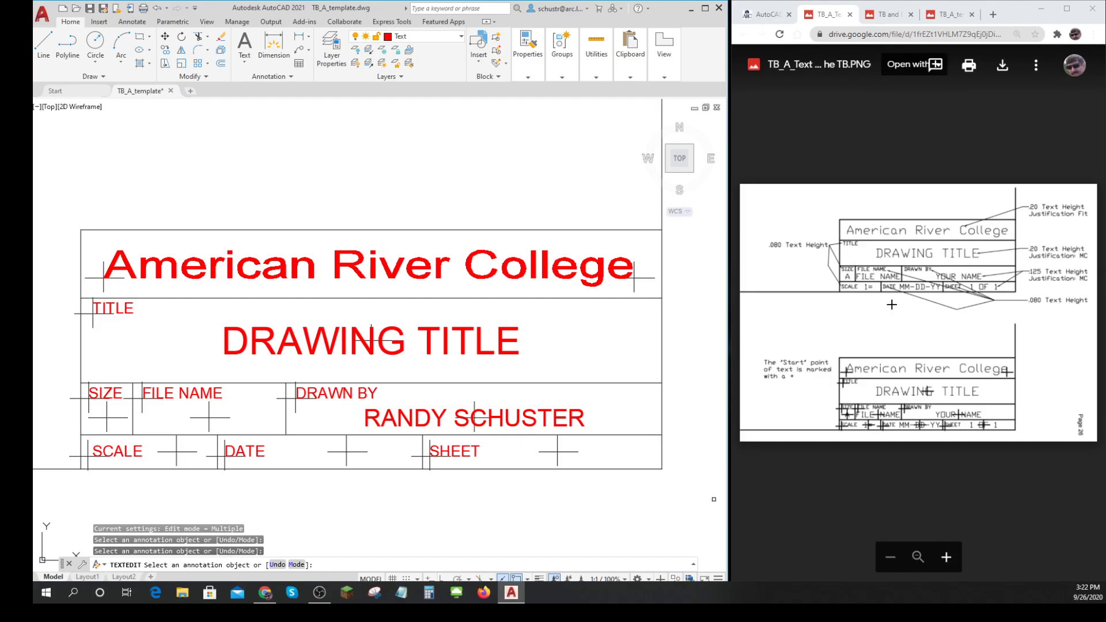
mouse_move(975, 308)
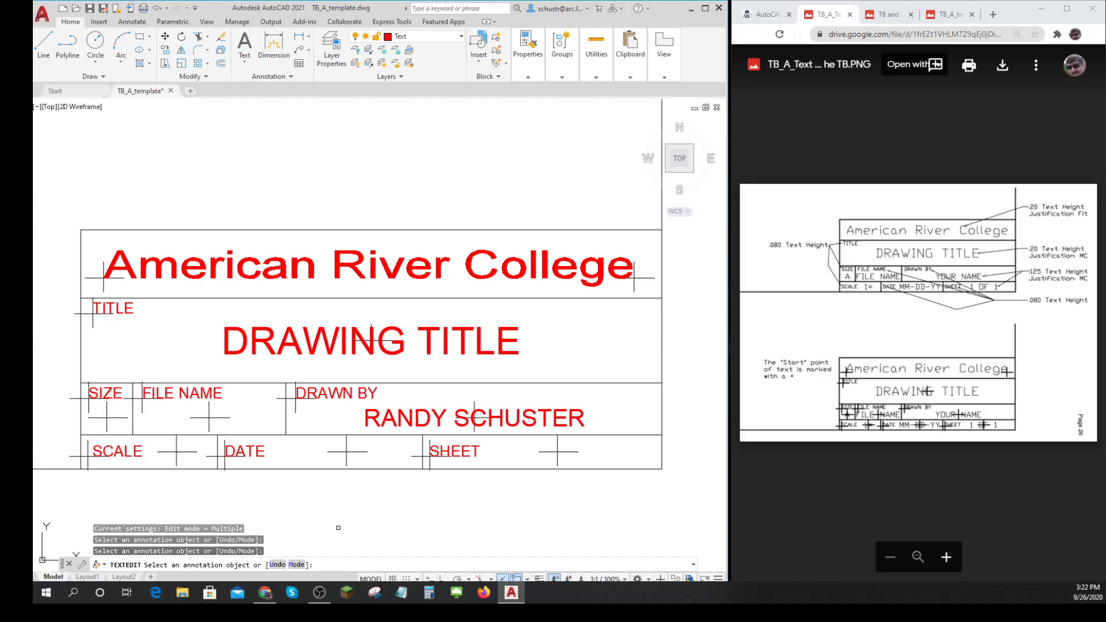
Step: Add a middle-centre justified '1=' text with DT just after SCALE
text(DT)
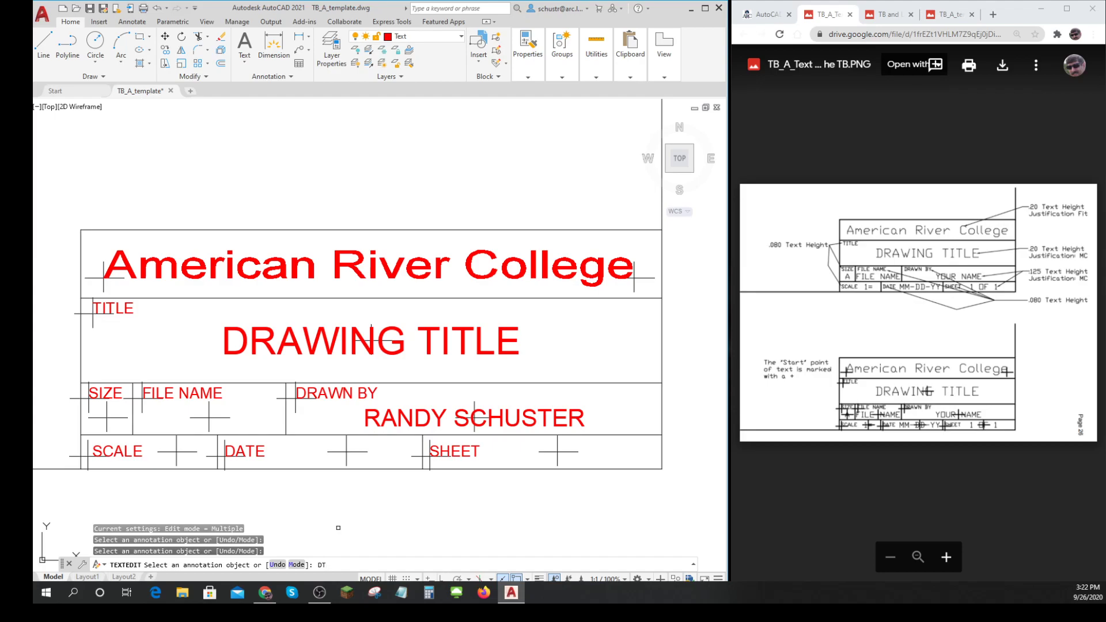
mouse_move(338, 527)
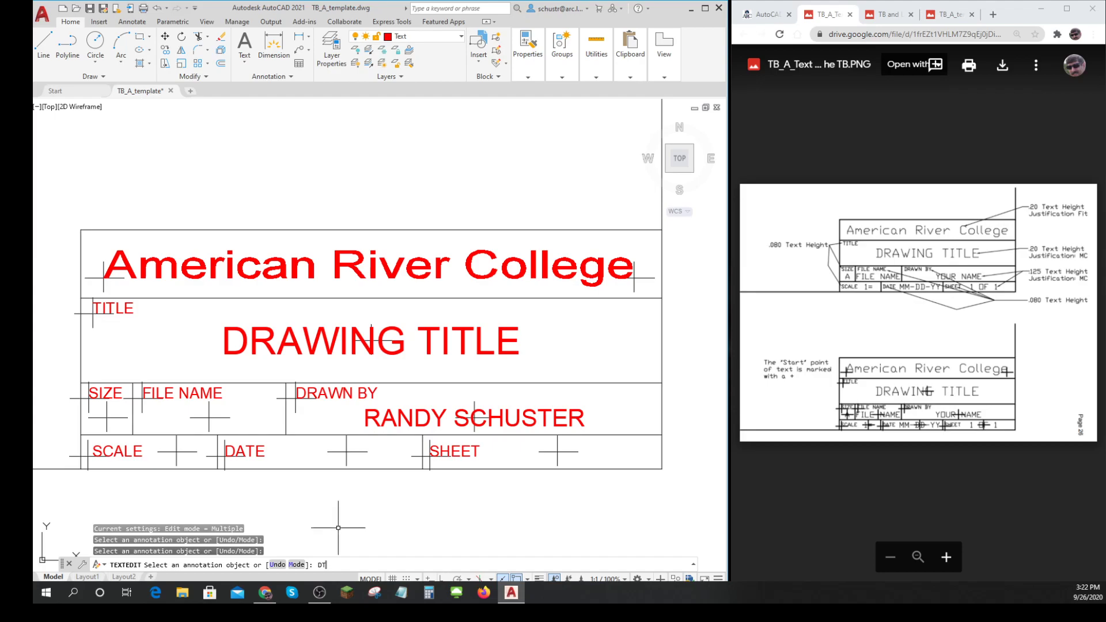
key(Escape)
text(MC)
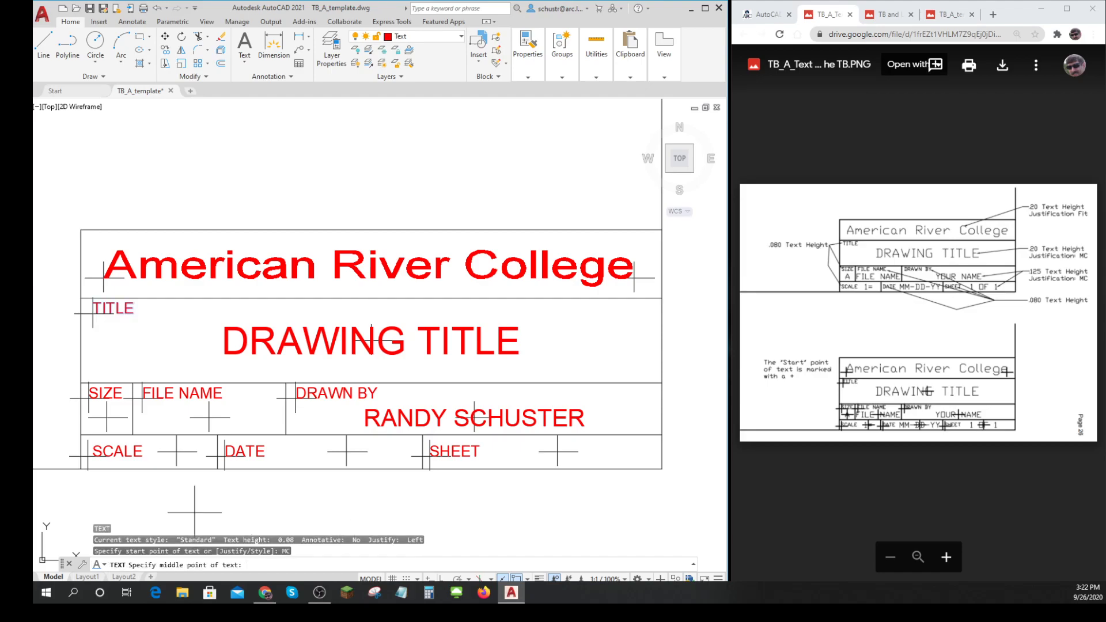
click(210, 457)
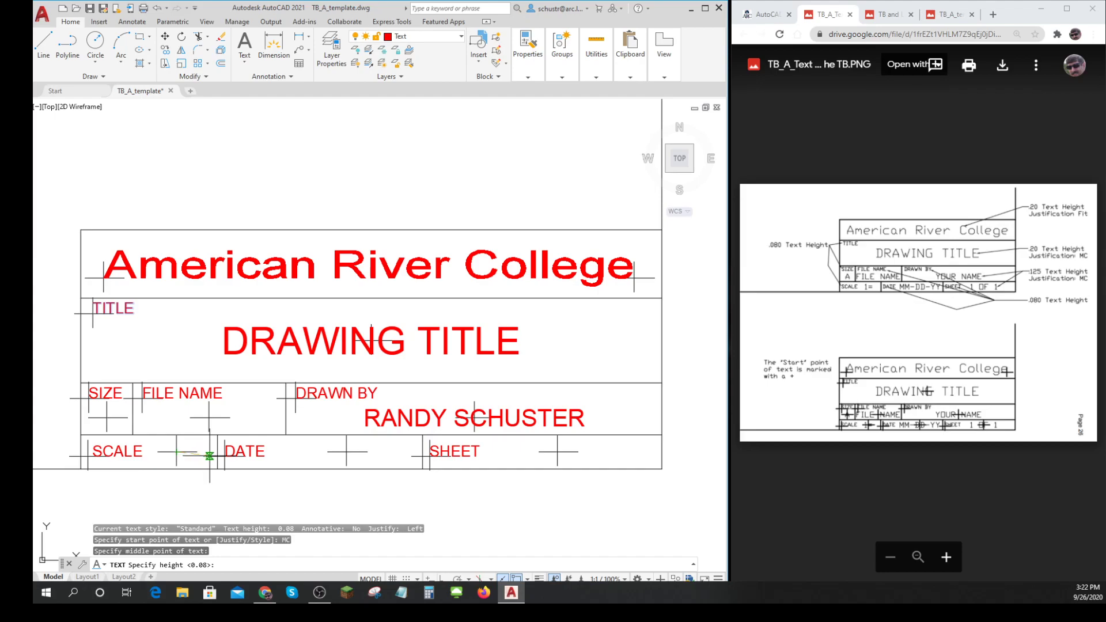
mouse_move(210, 457)
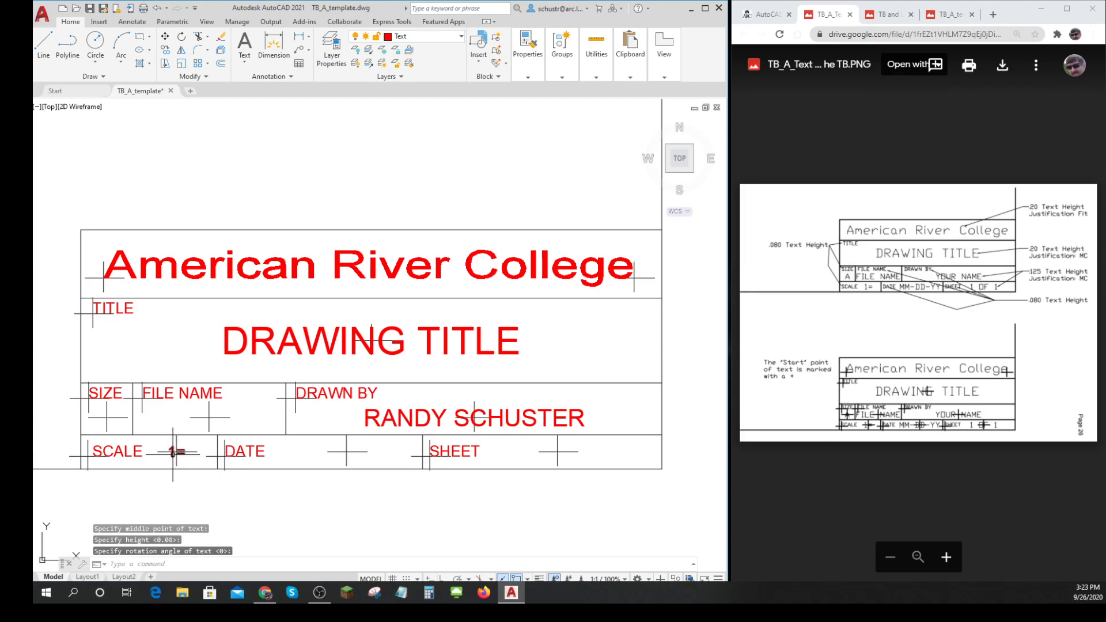
mouse_move(296, 510)
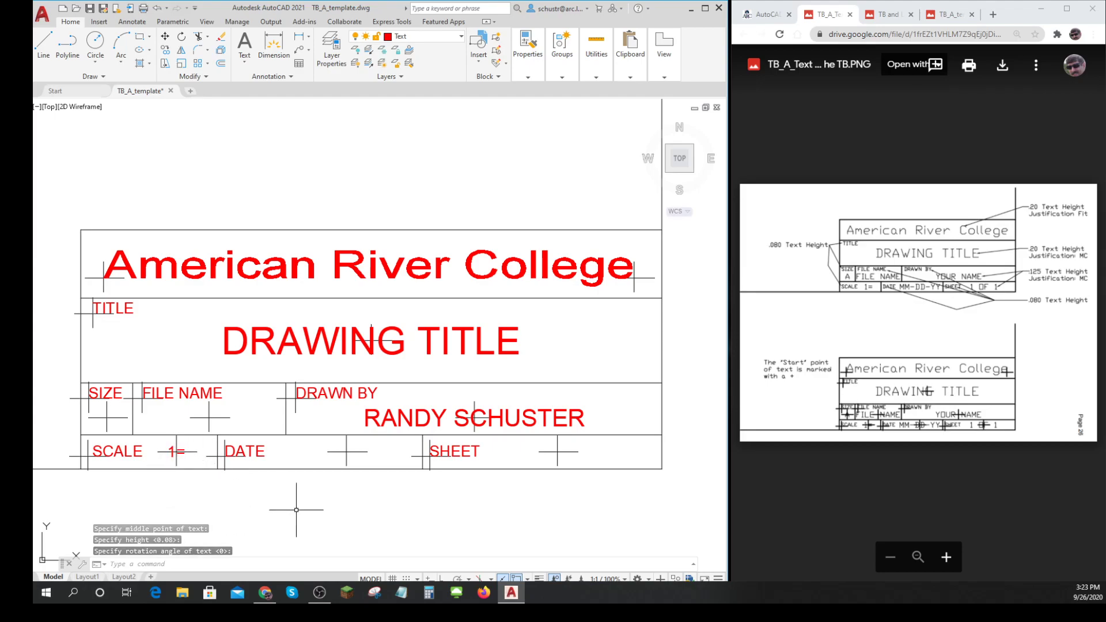
Step: Start copying the 1= text, then cancel the copy
text(cop)
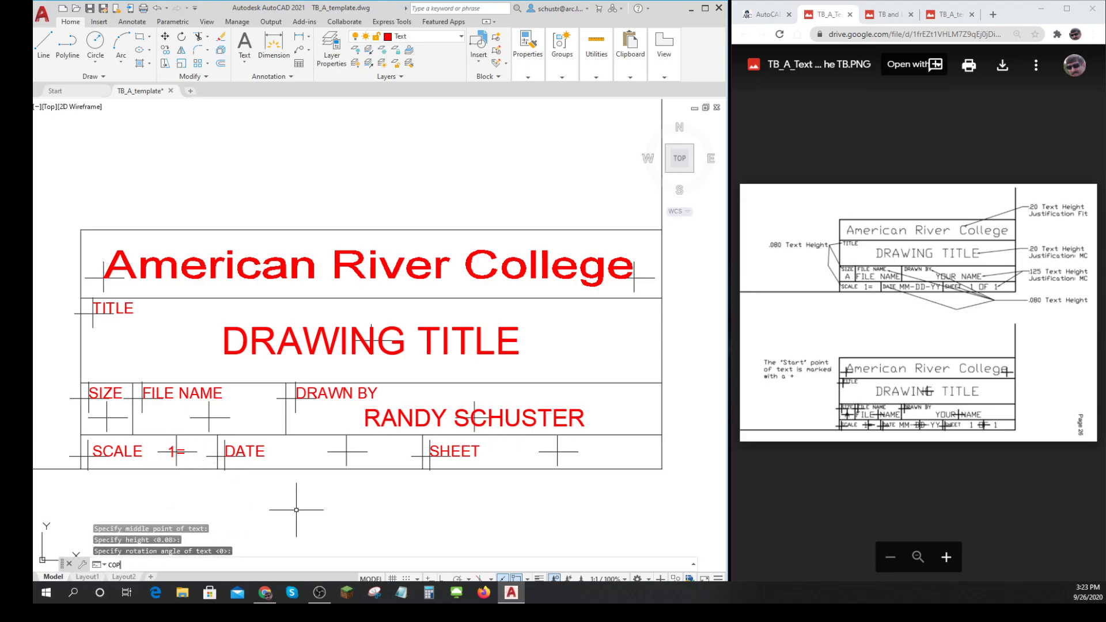
key(Return)
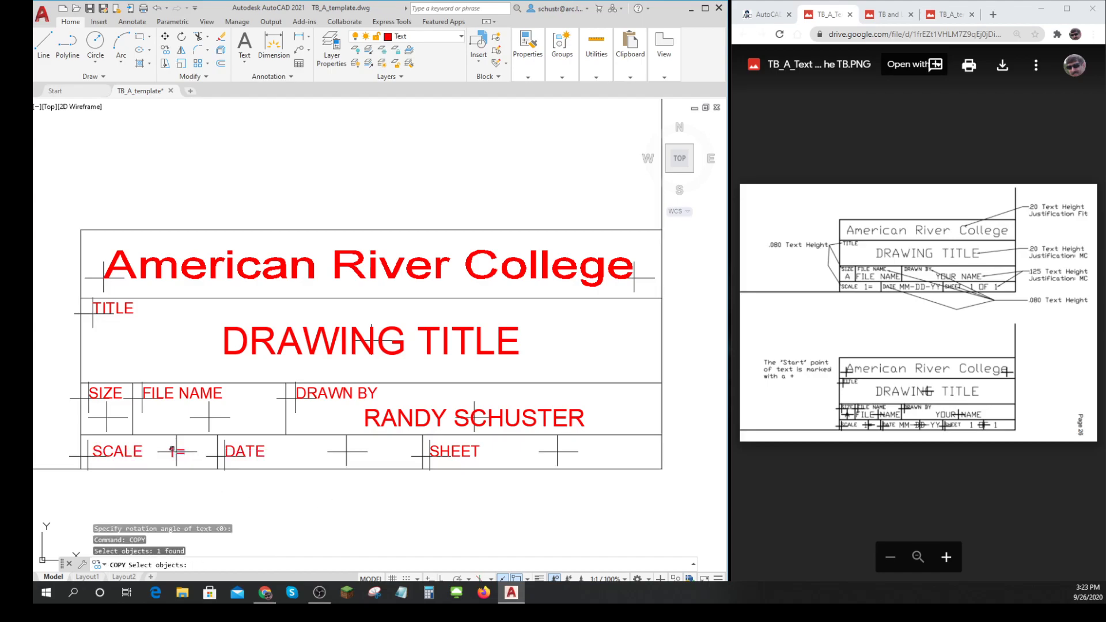
click(174, 452)
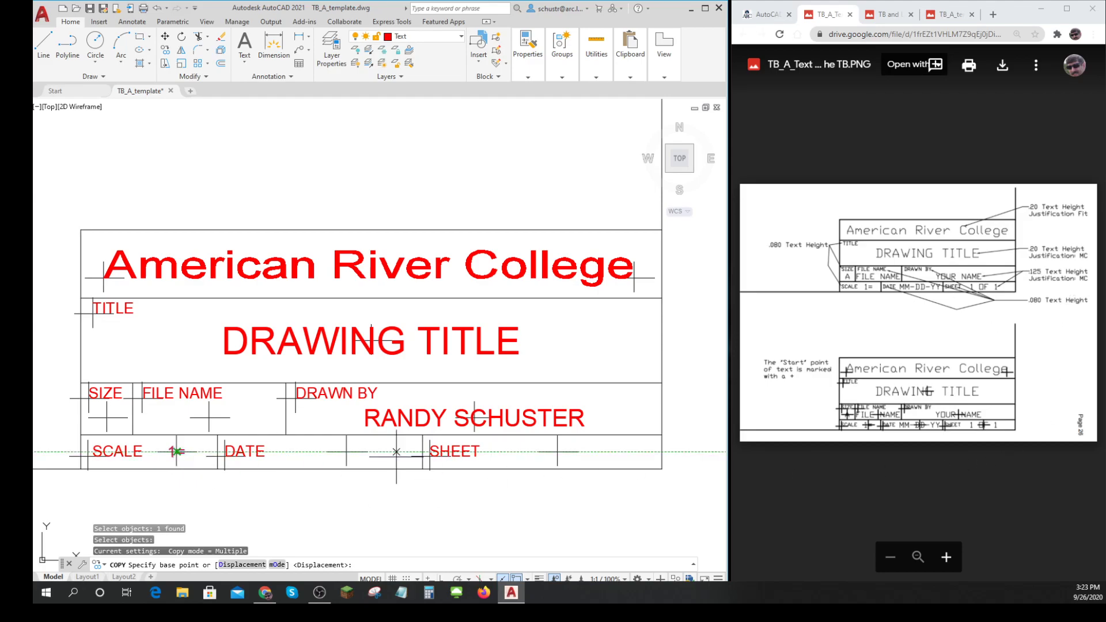
key(Escape)
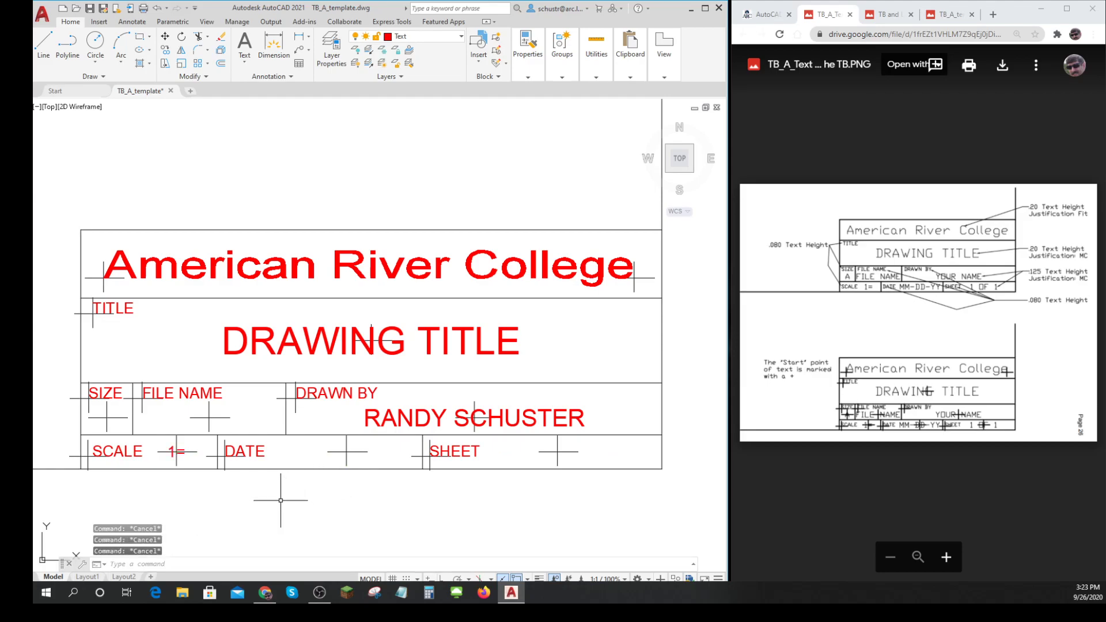
mouse_move(173, 452)
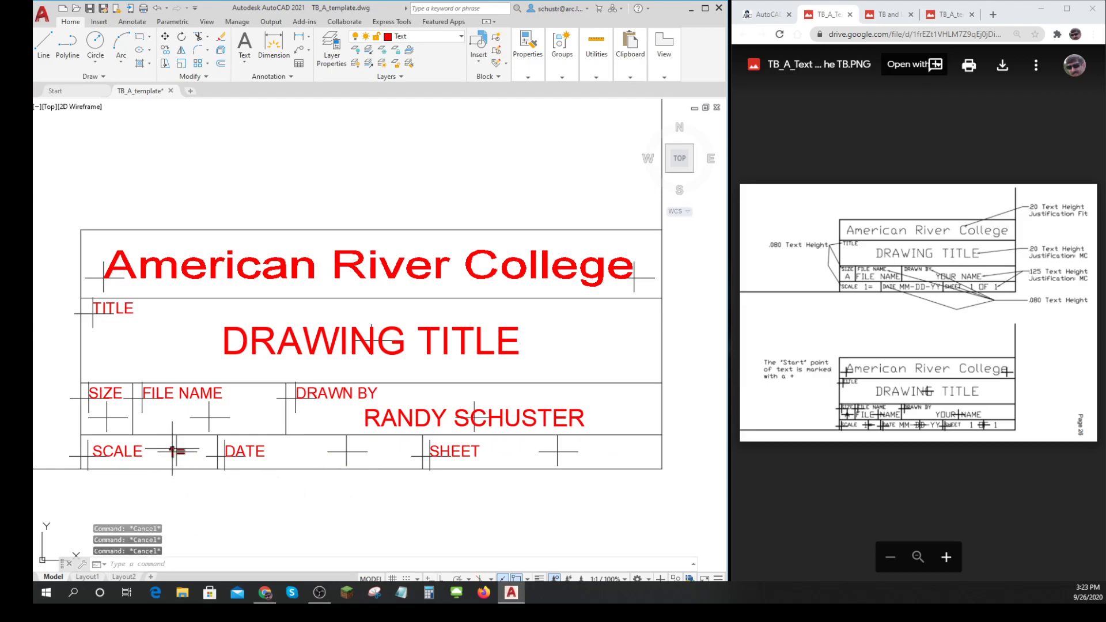
Step: Set the 1= text height to 0.125 (shown as 0.13) in Properties
click(170, 452)
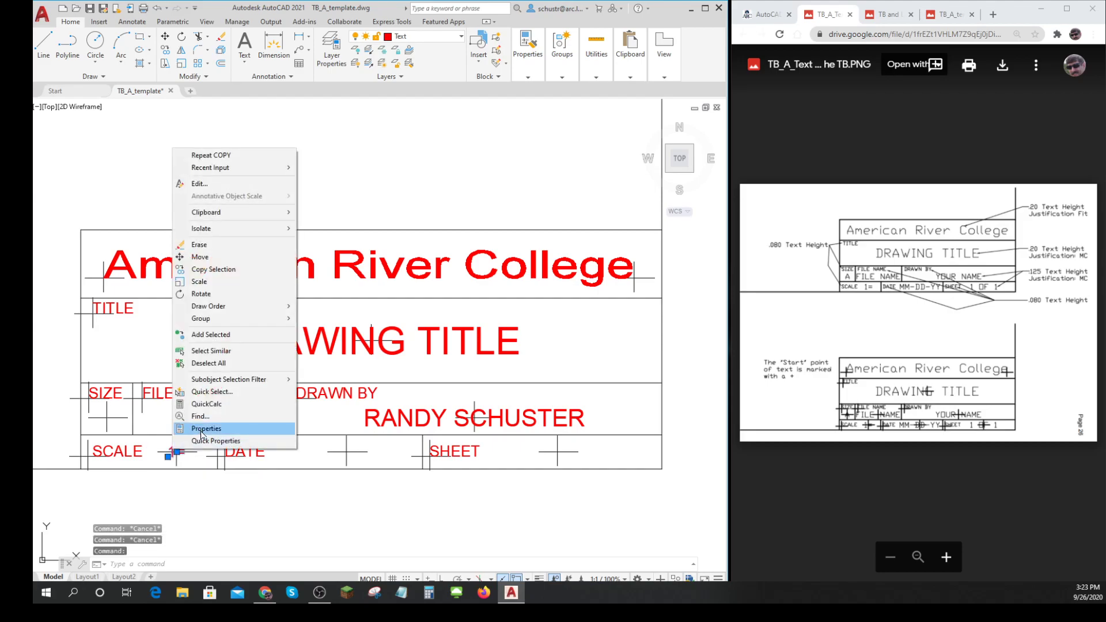
click(205, 428)
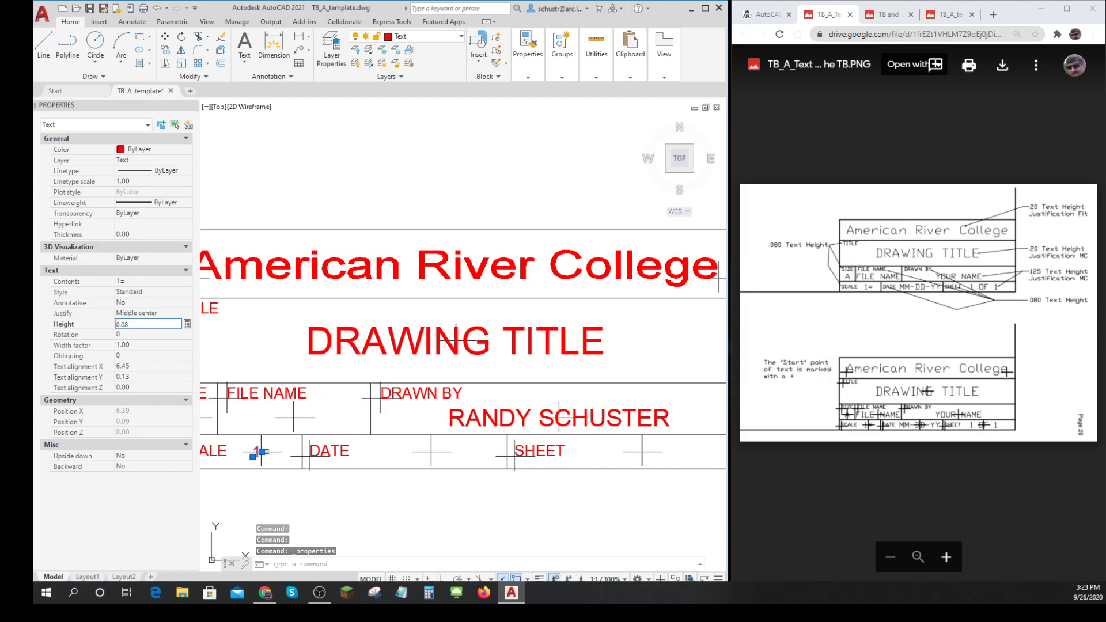
text(.125)
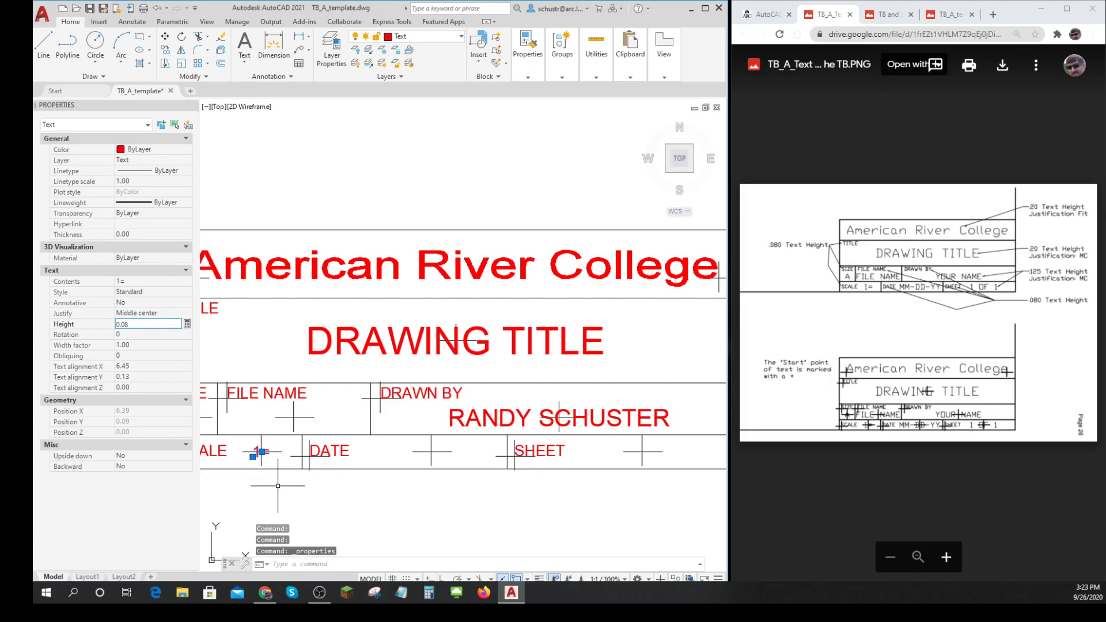
triple_click(148, 324)
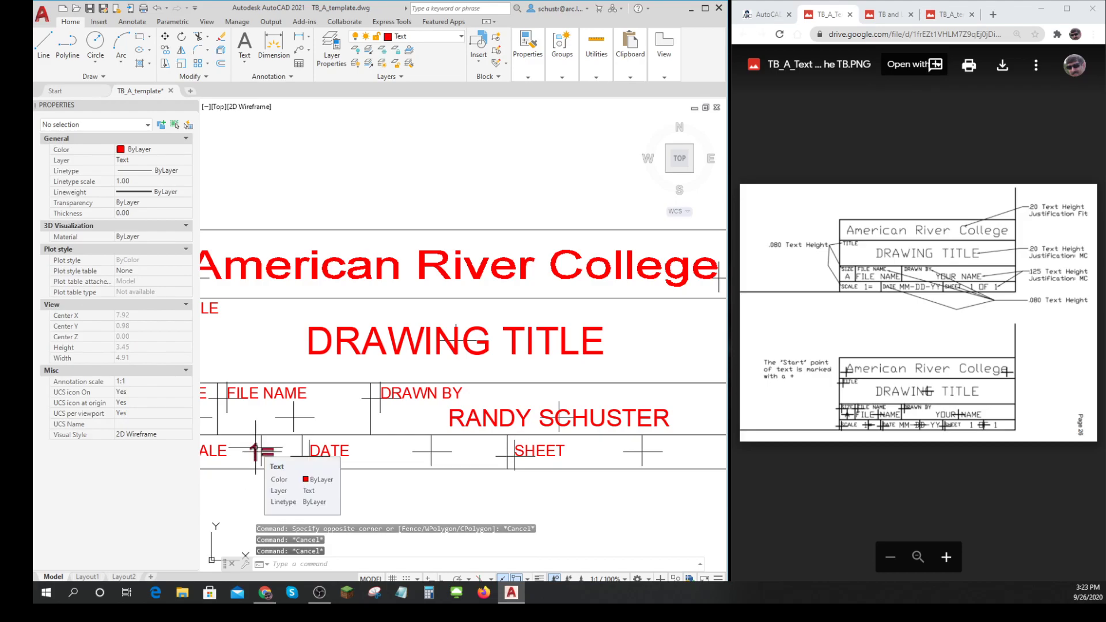
Step: Justify the 1= text to Top right
click(251, 458)
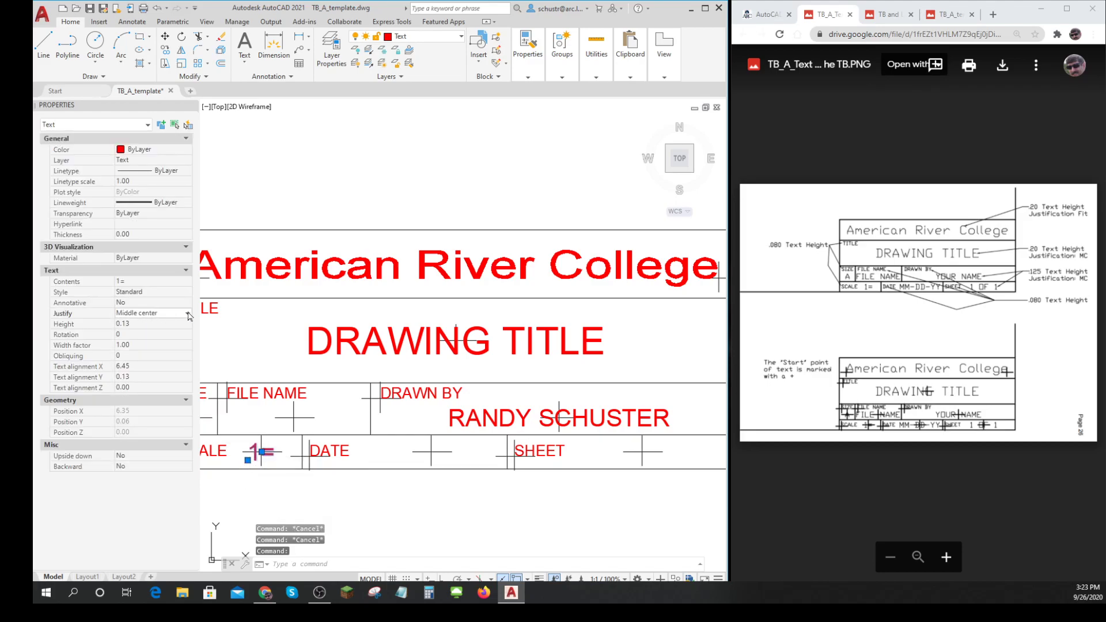
click(187, 313)
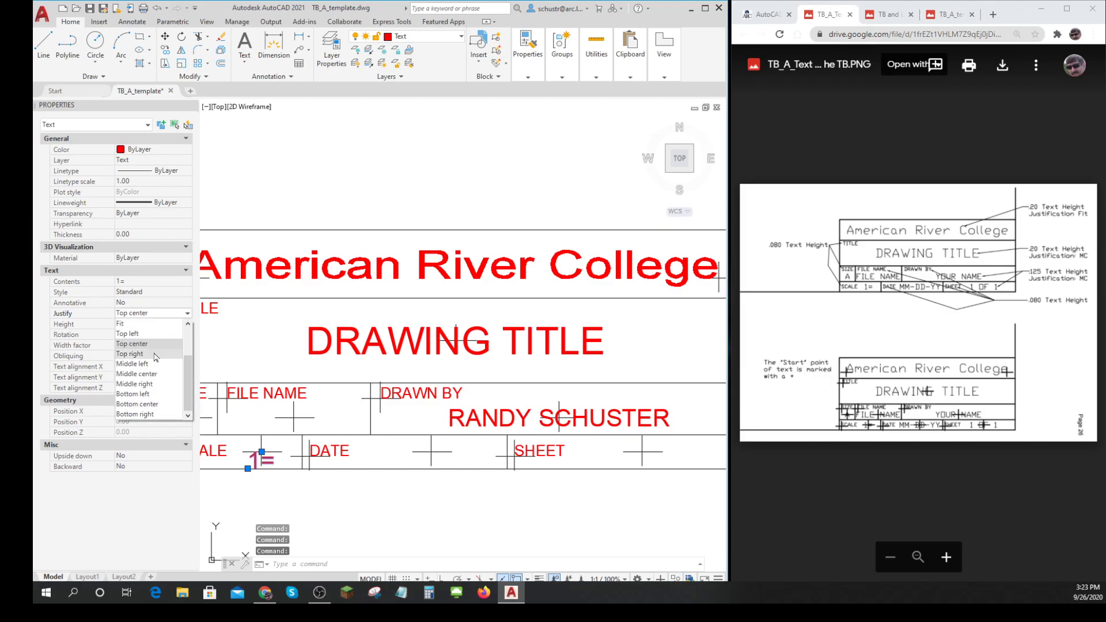
click(131, 353)
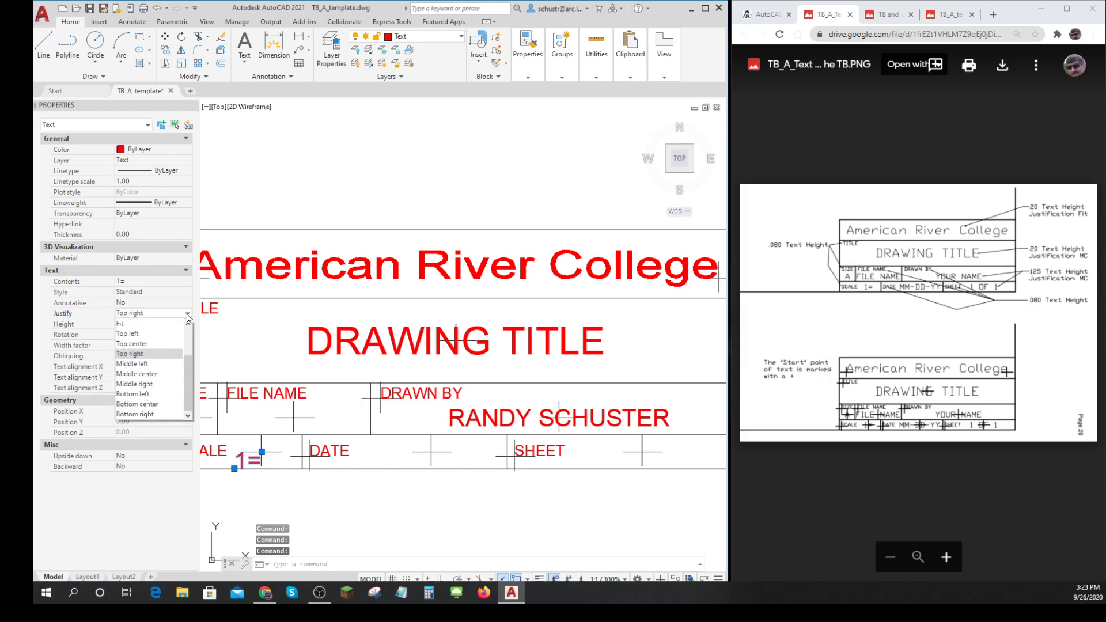
mouse_move(151, 373)
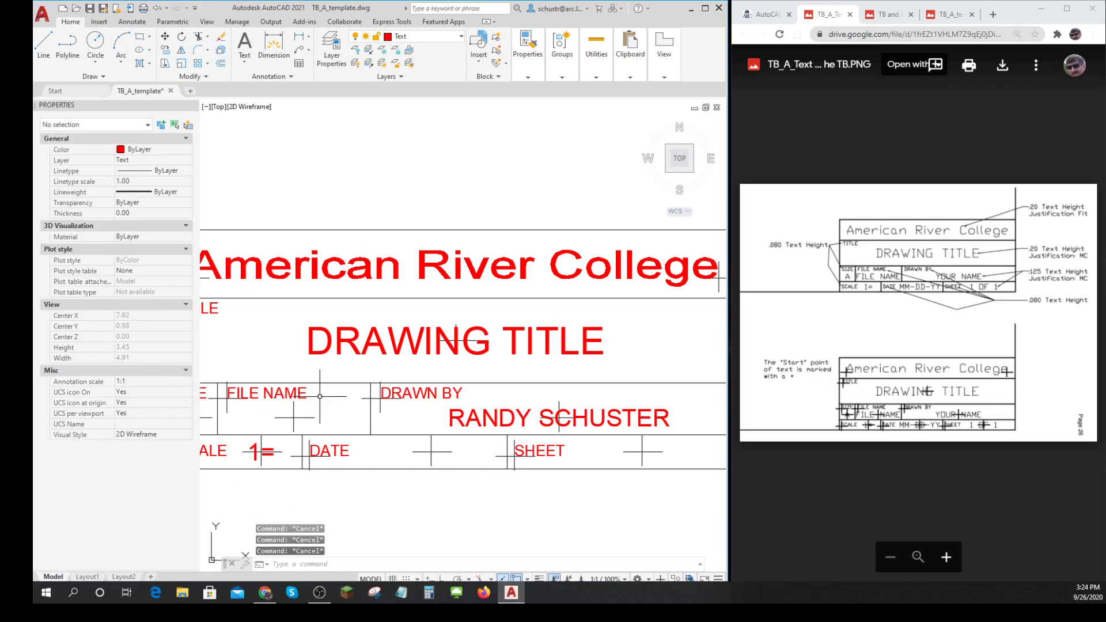
mouse_move(337, 493)
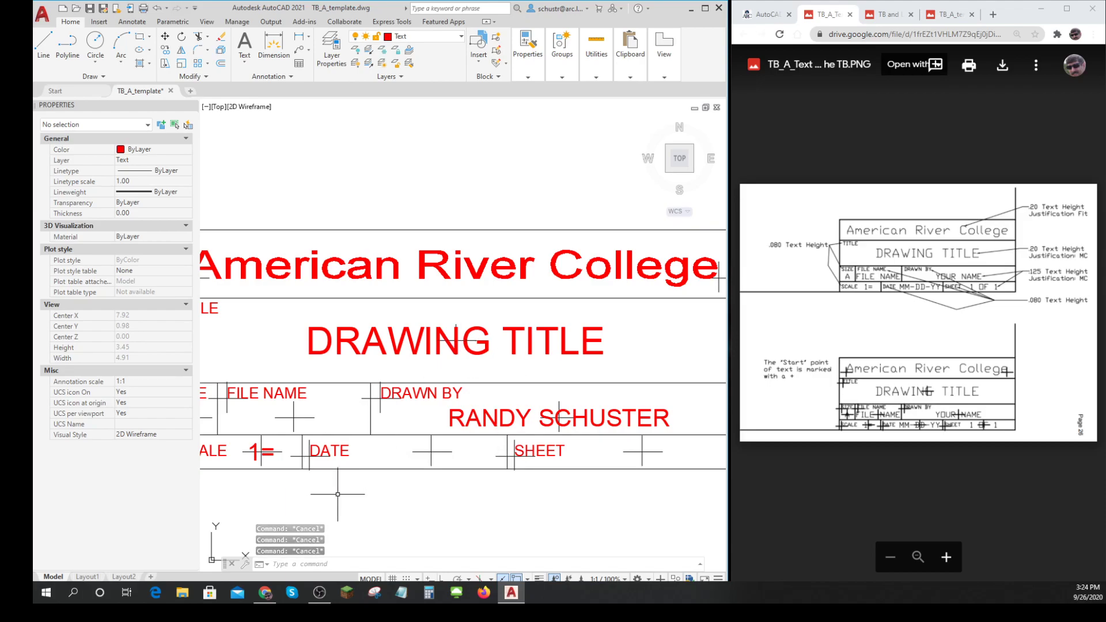
Step: Copy the top-right 1= text into the FILE NAME, DATE and SHEET cells
text(COPY Select objects:)
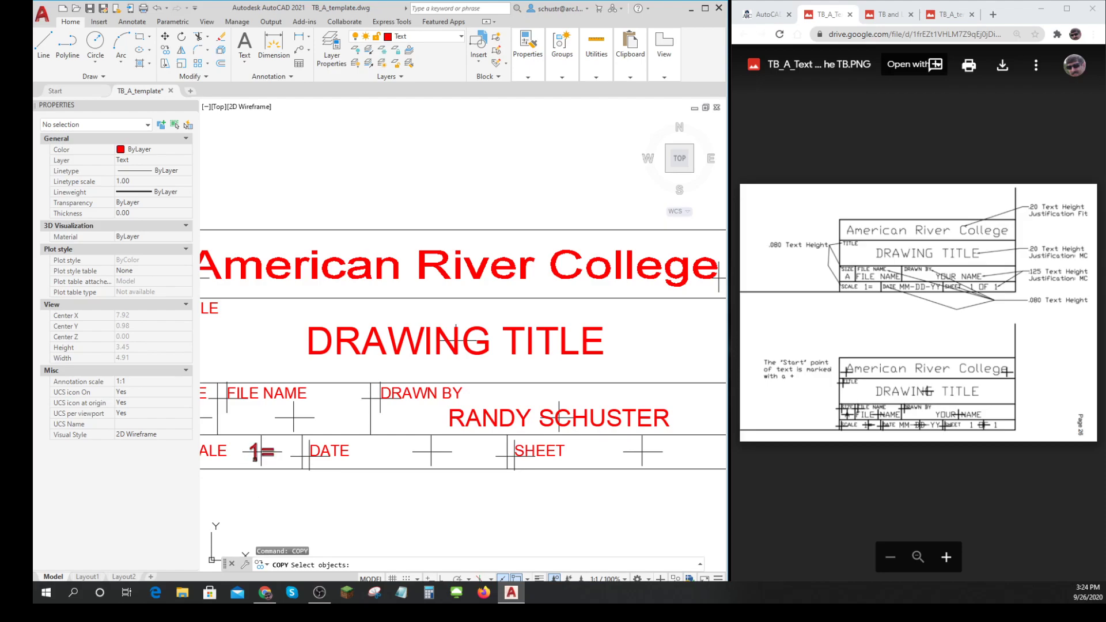
click(260, 451)
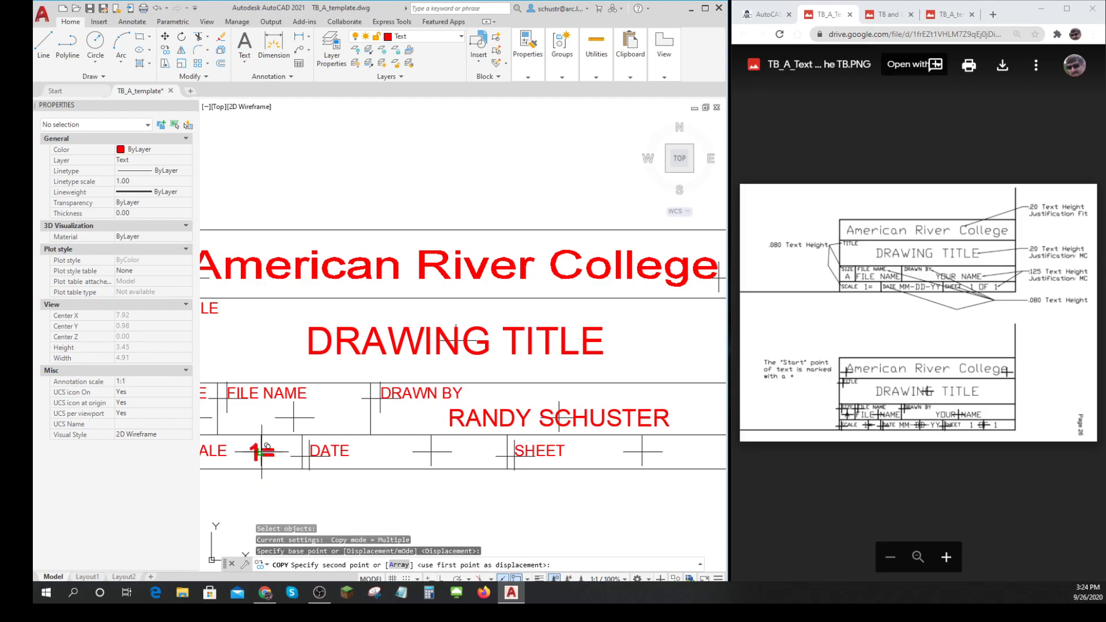
click(430, 452)
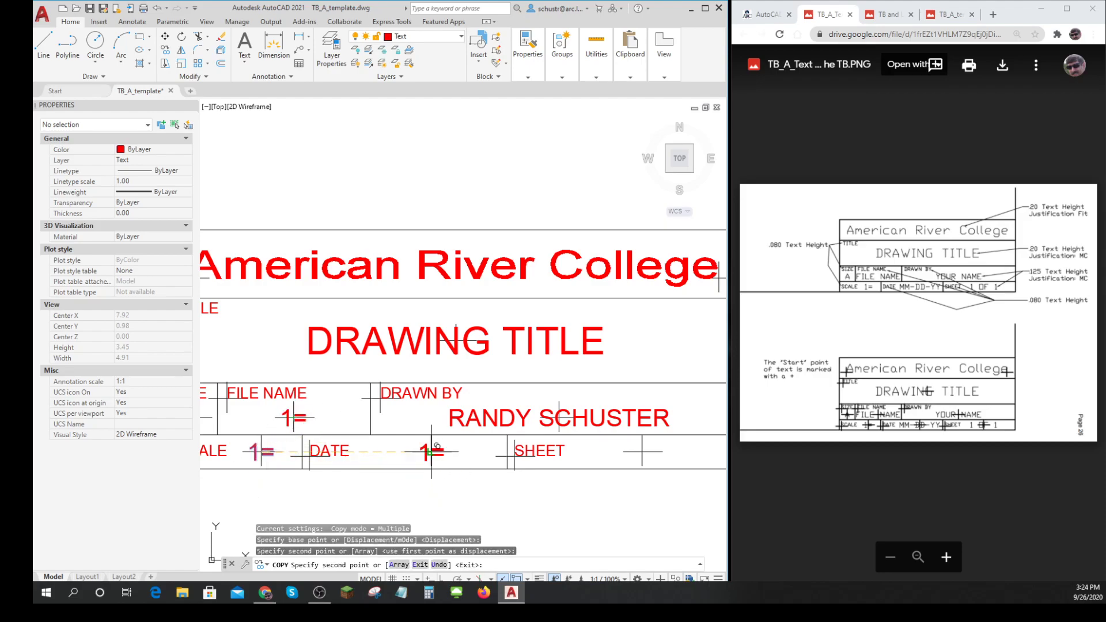
click(638, 451)
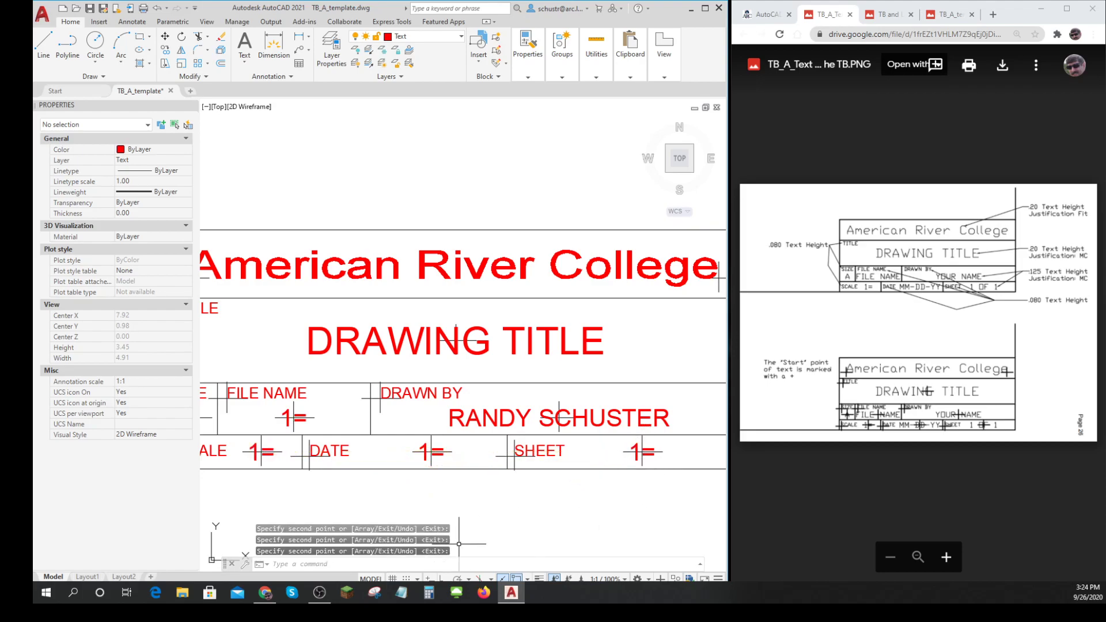
mouse_move(591, 478)
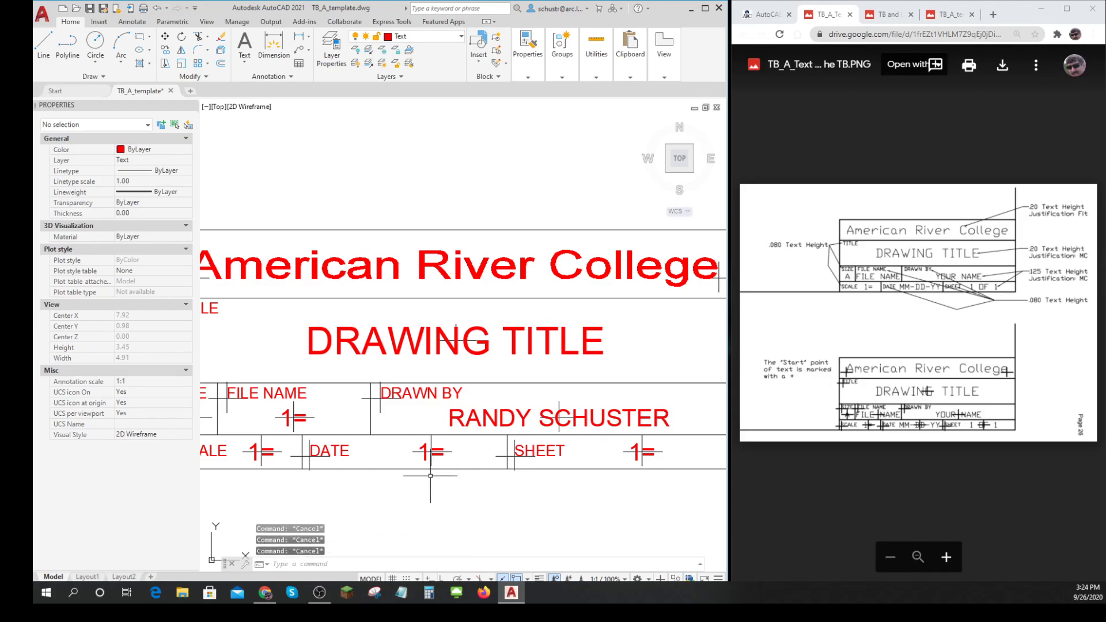
Step: Edit the copied texts to read MM-DD-YY in DATE and 1 OF 1 in SHEET
double_click(431, 452)
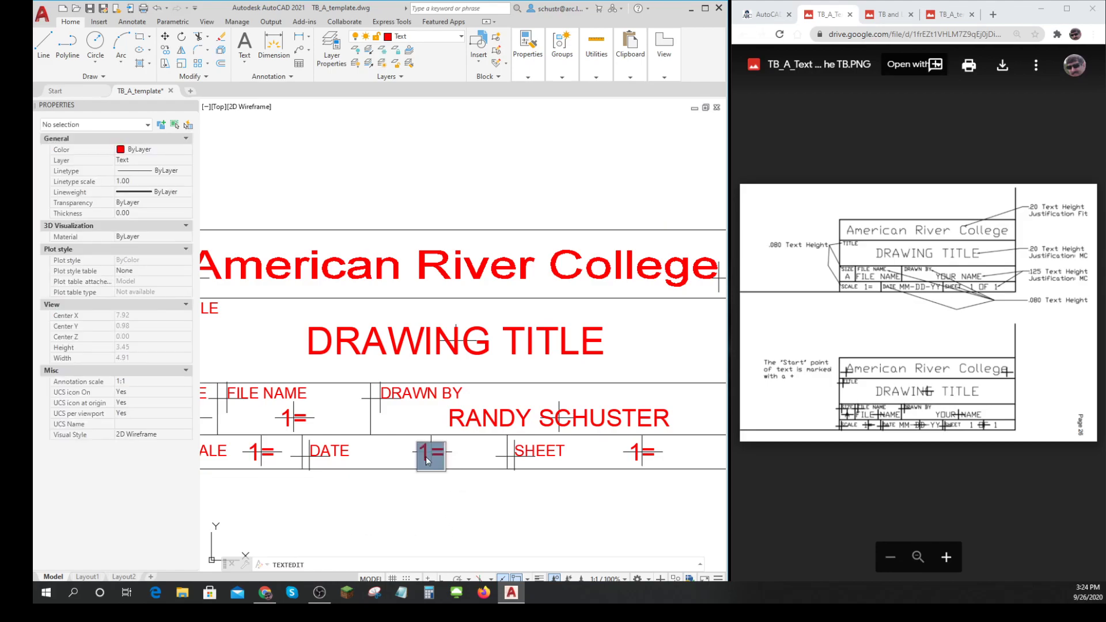
text(MM-DD-YY)
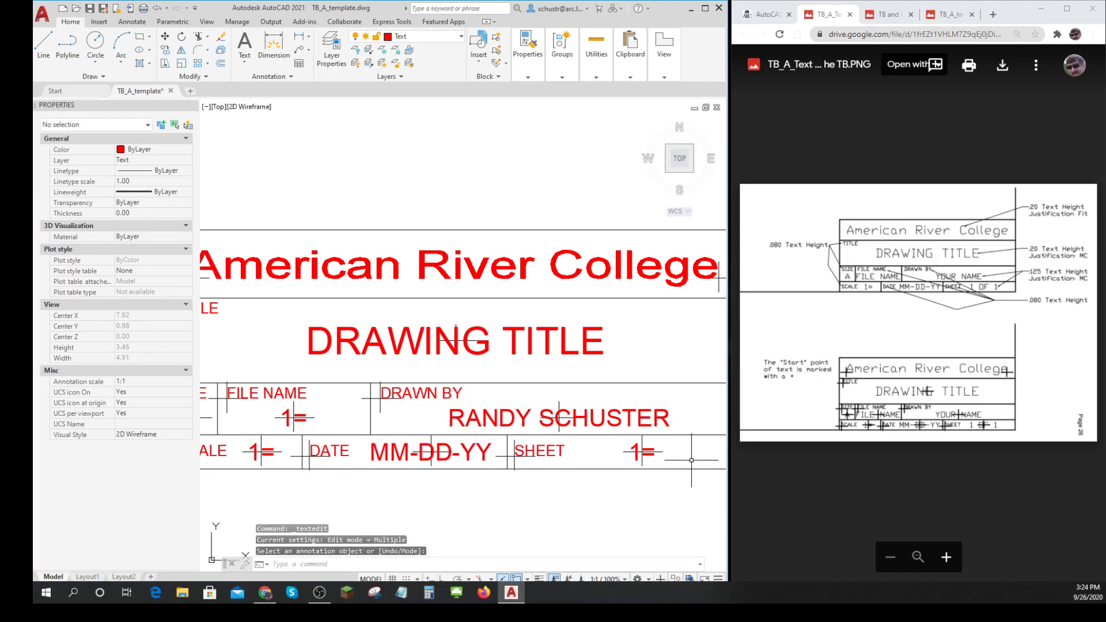
click(638, 451)
text( OF)
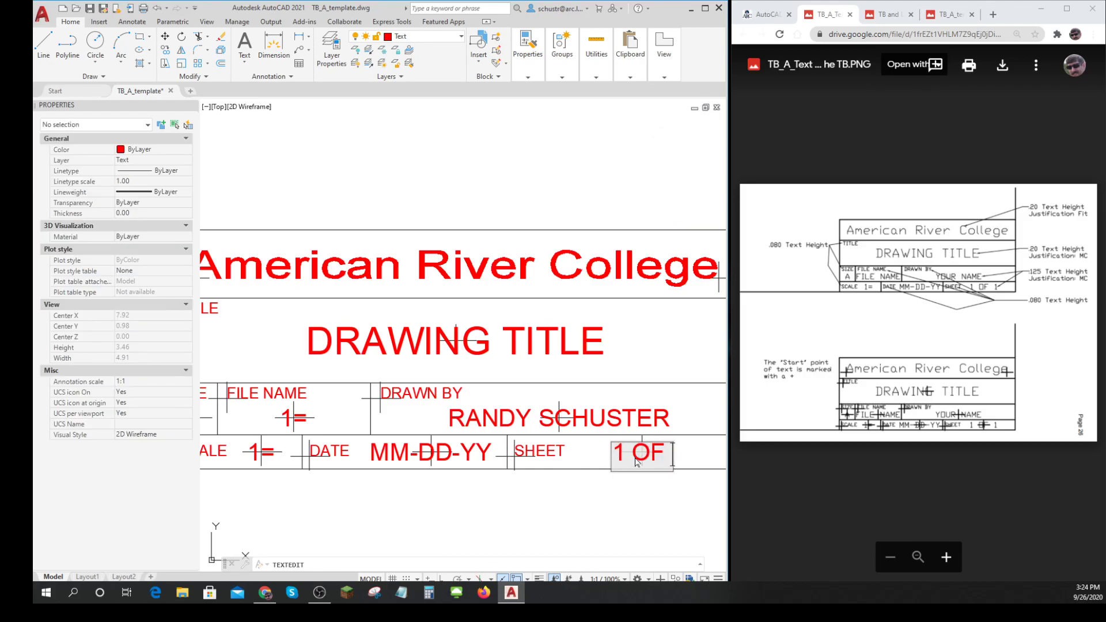
text(1)
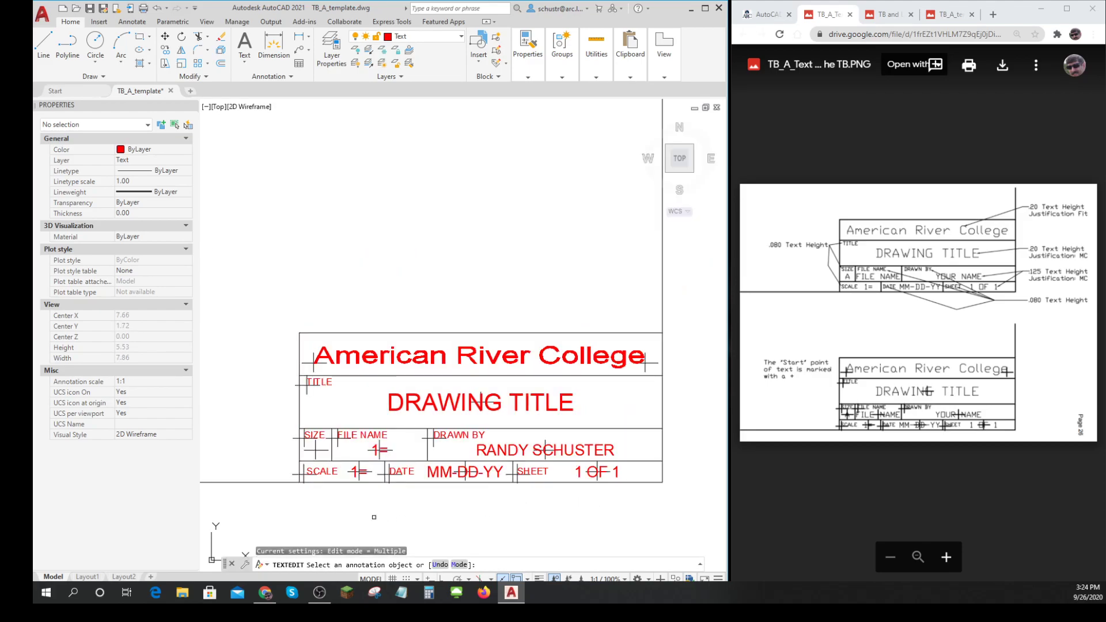
scroll(up, 3)
text(COPY)
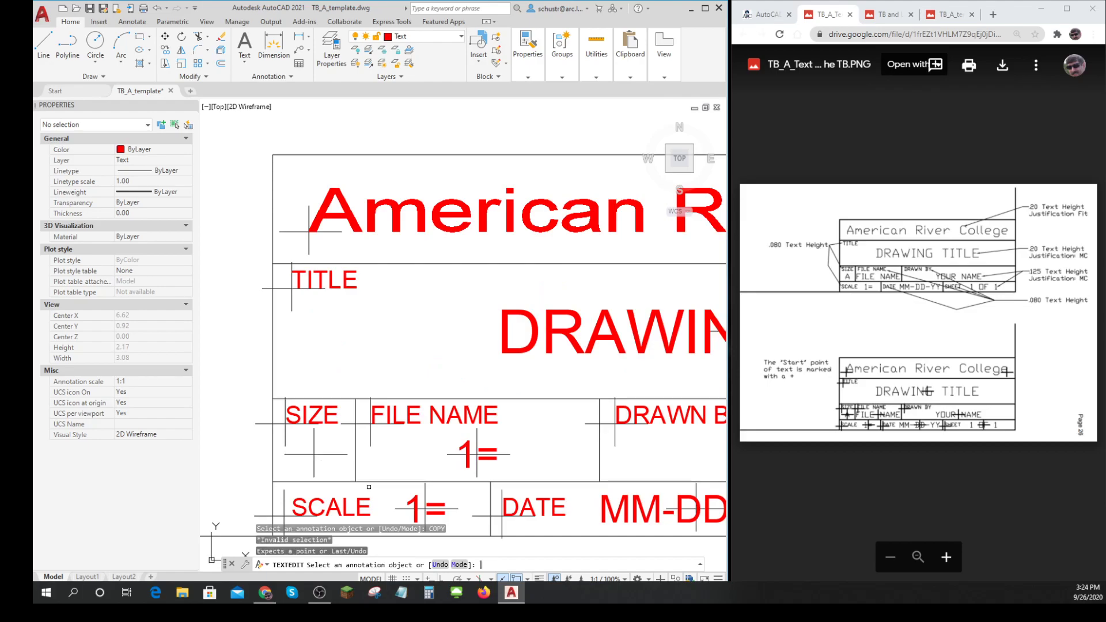
click(471, 458)
text(COPY)
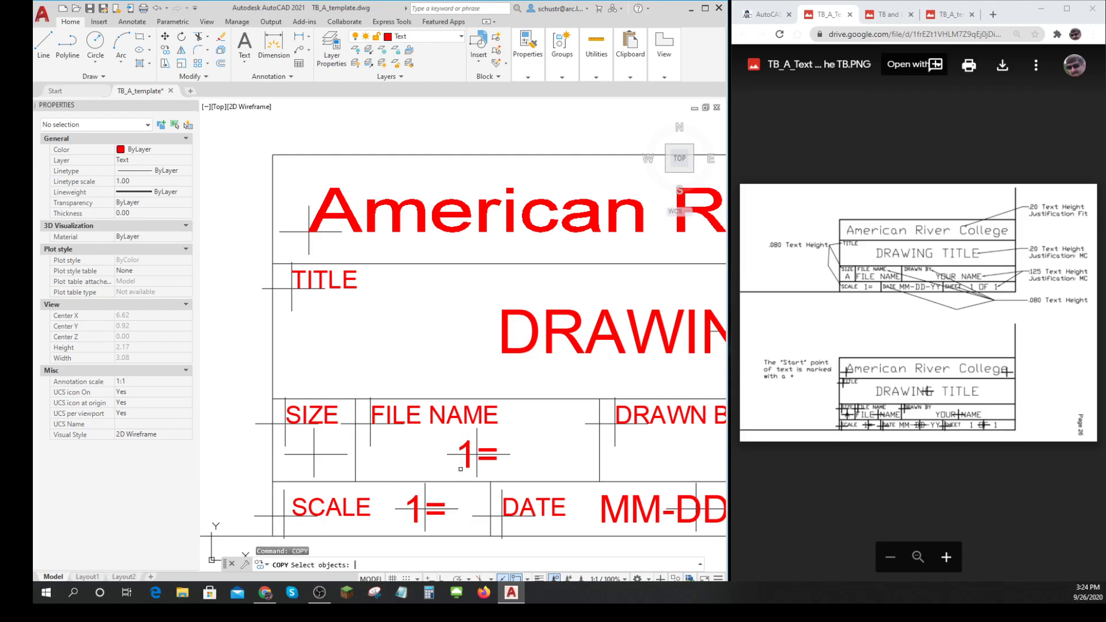
click(477, 453)
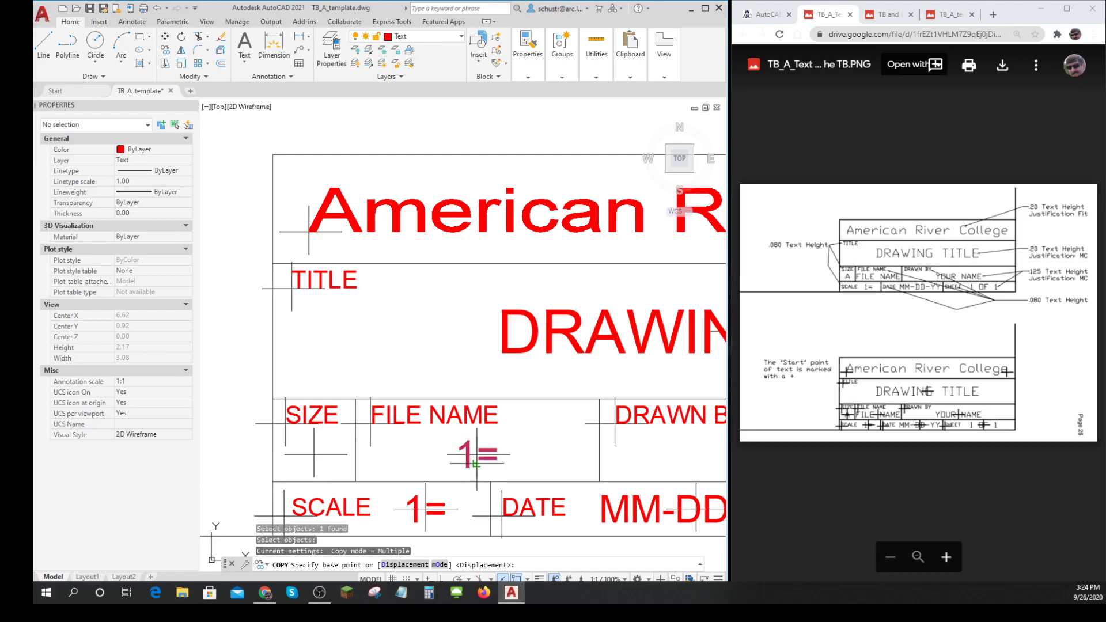
click(310, 455)
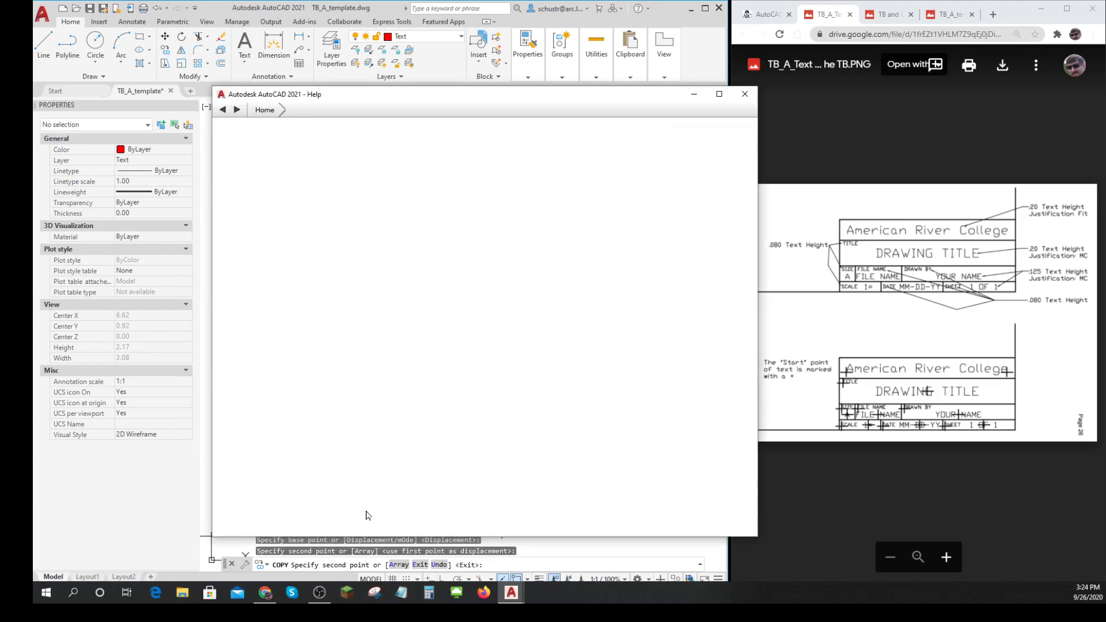
Step: Dismiss the Help window and close the Properties palette to widen the drawing area
click(744, 94)
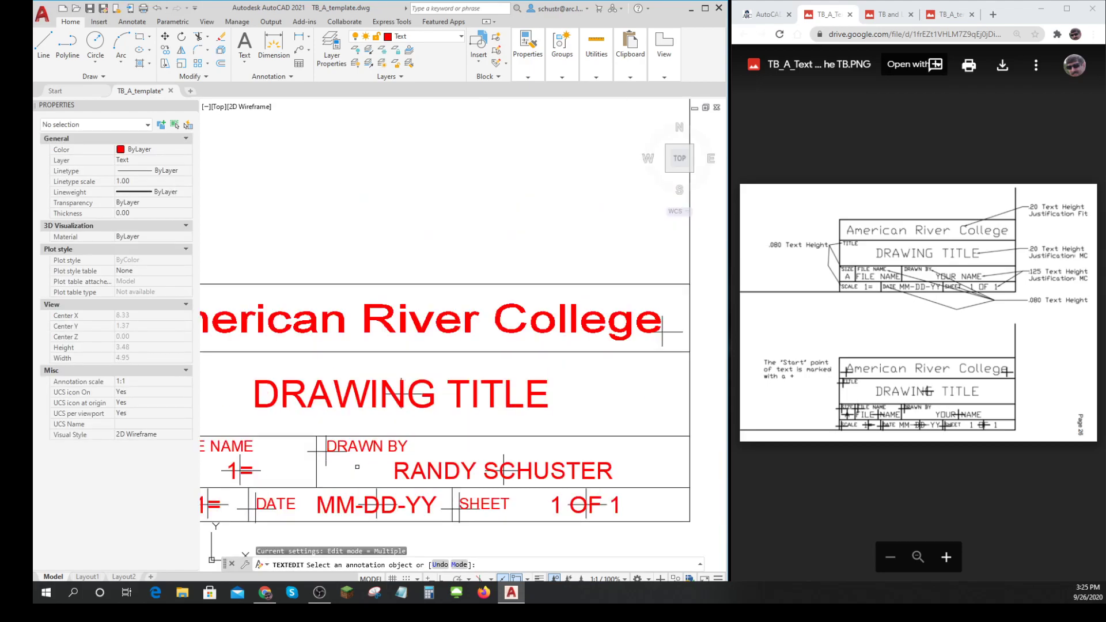
scroll(down, 3)
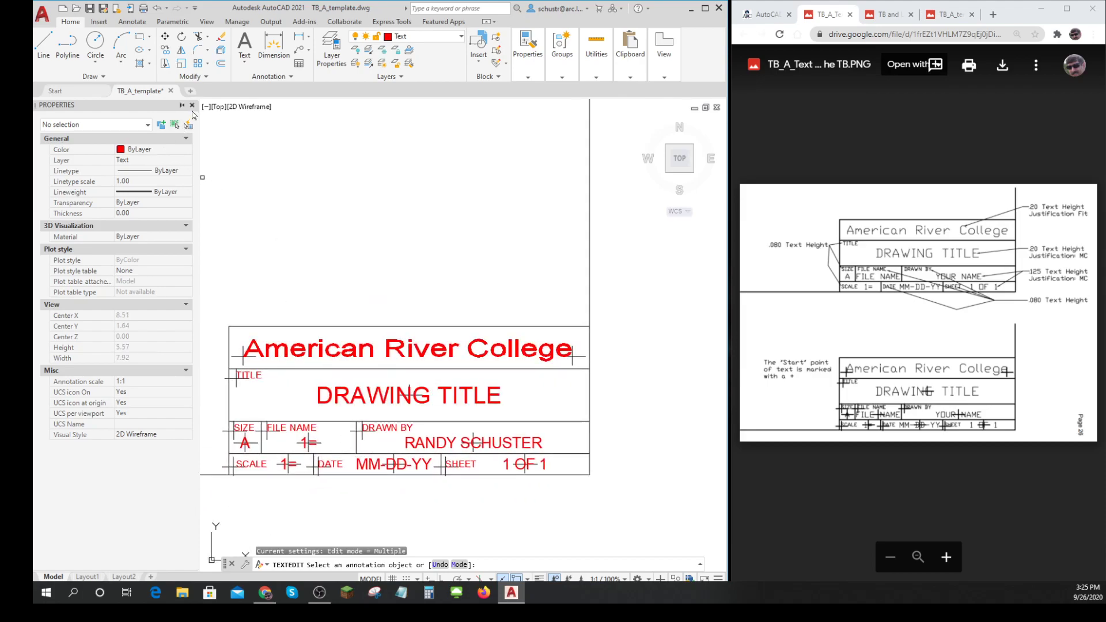
click(192, 105)
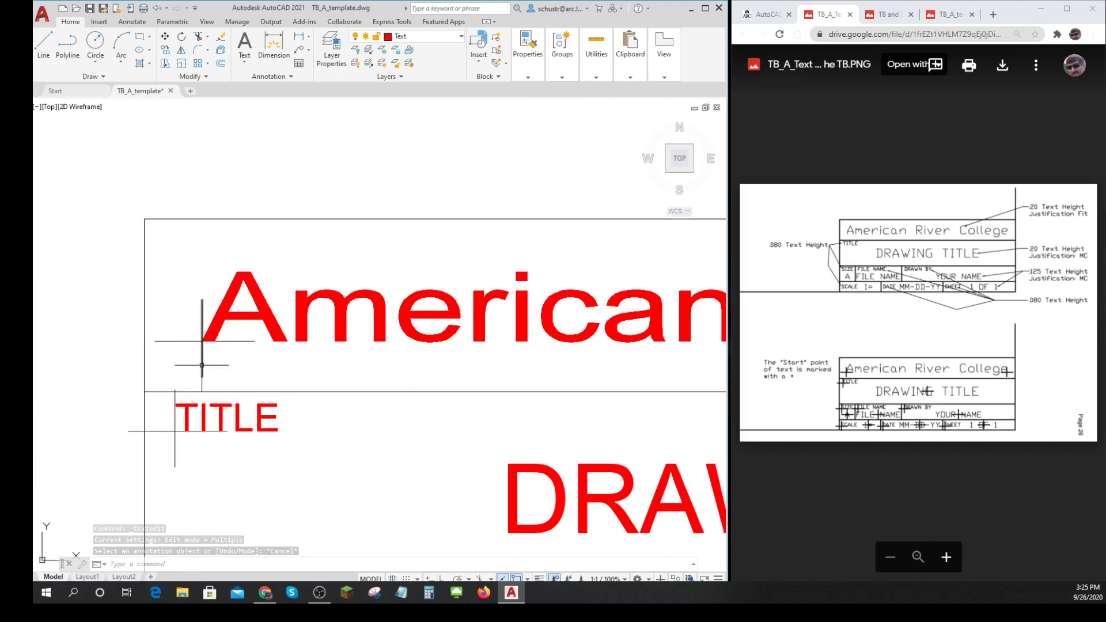
Step: Select a construction marker's vertical and horizontal lines for erasing
click(202, 337)
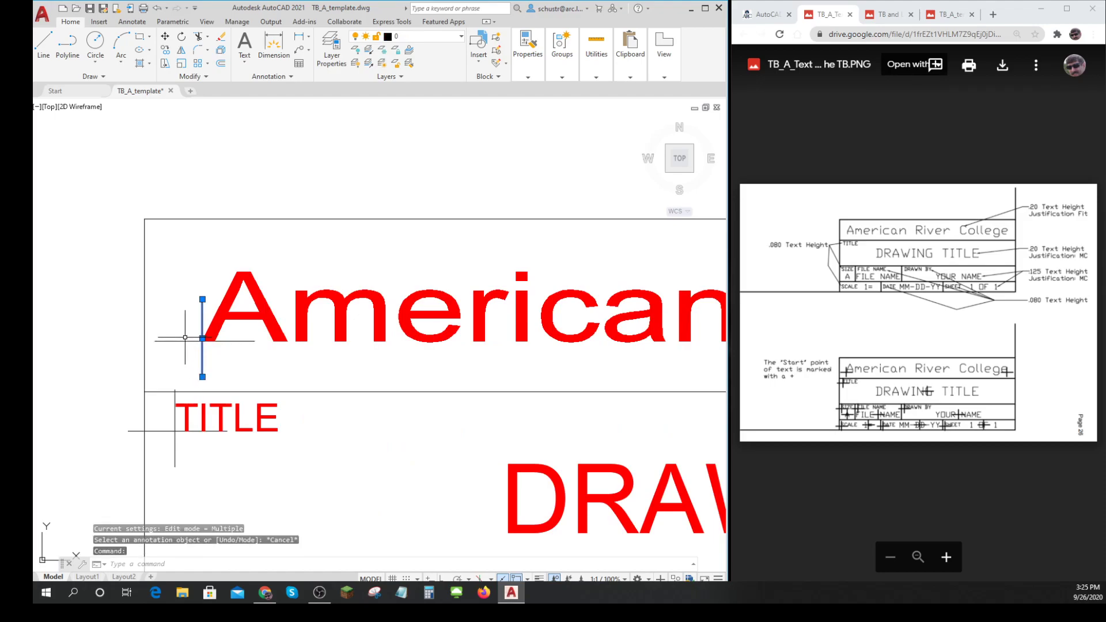
click(204, 340)
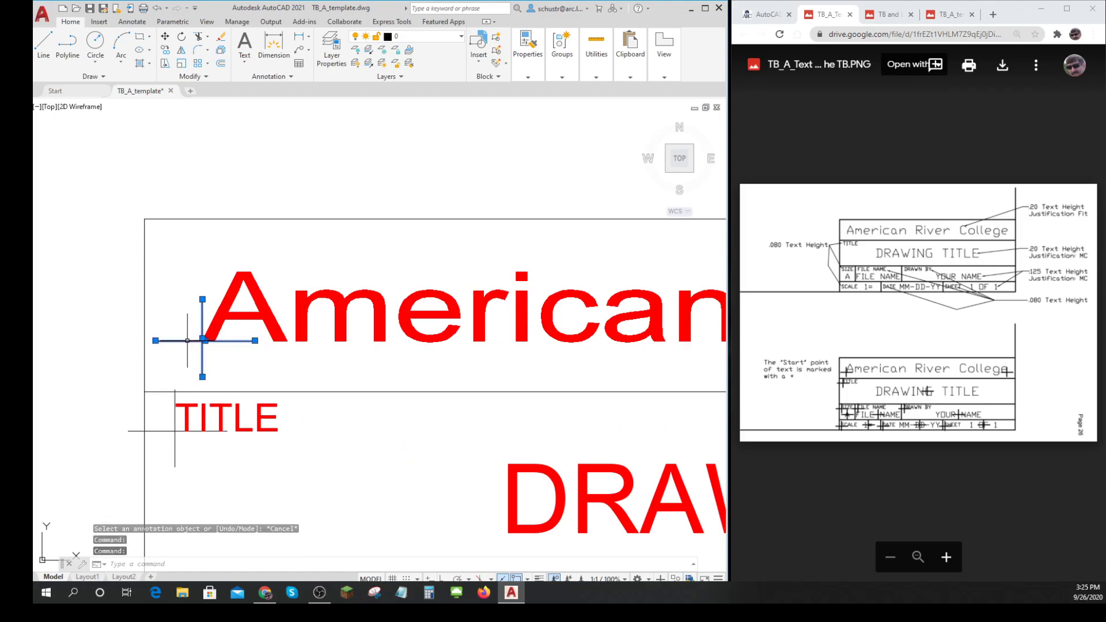
key(Escape)
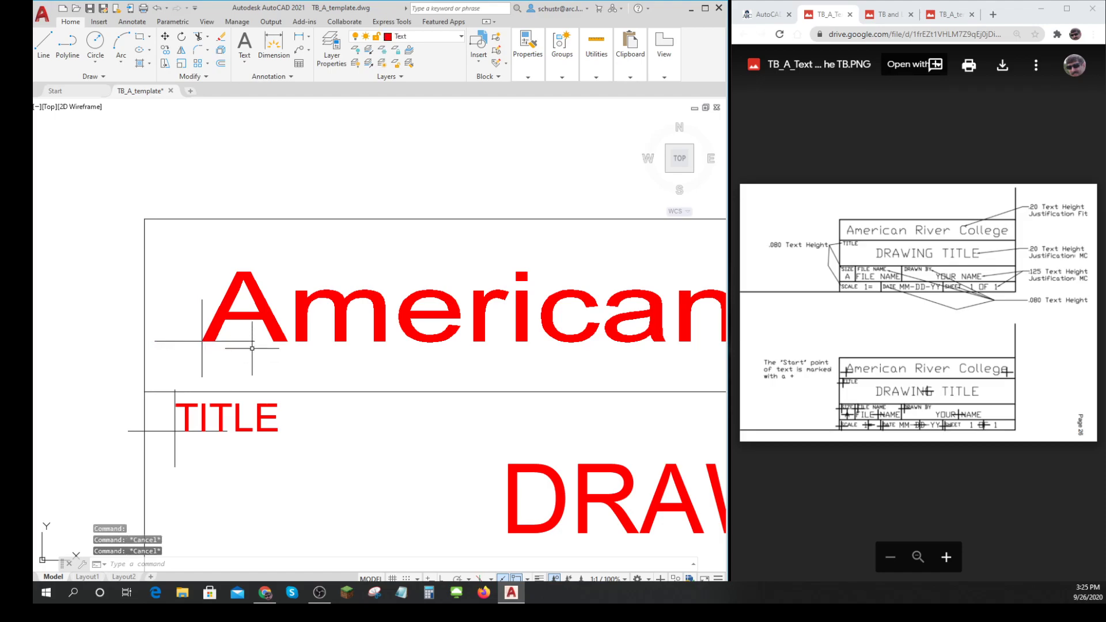
scroll(down, 3)
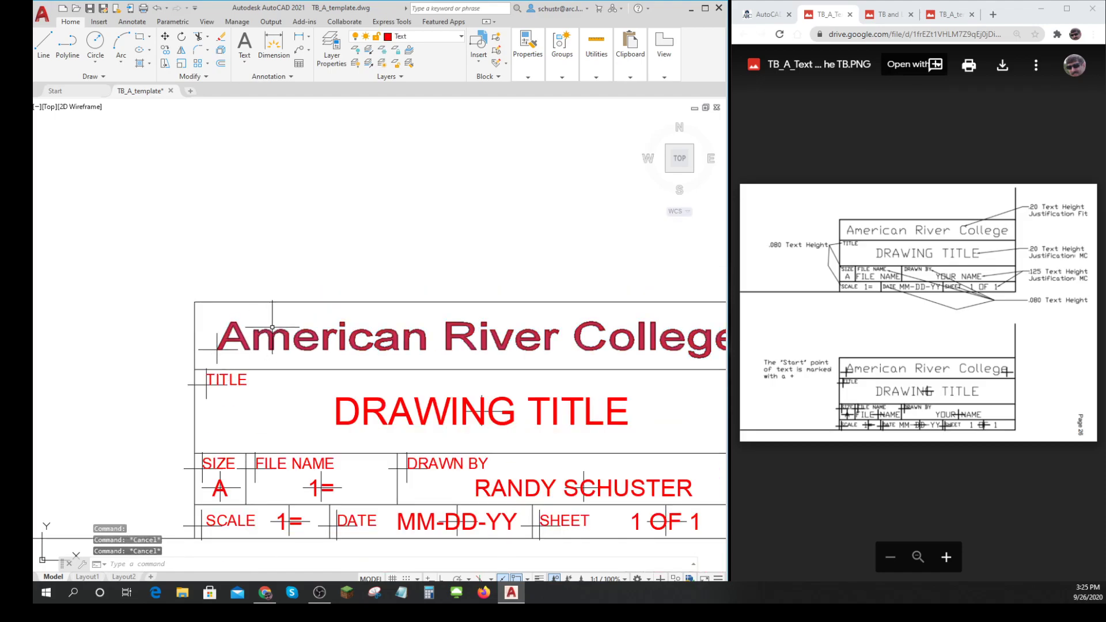
scroll(down, 3)
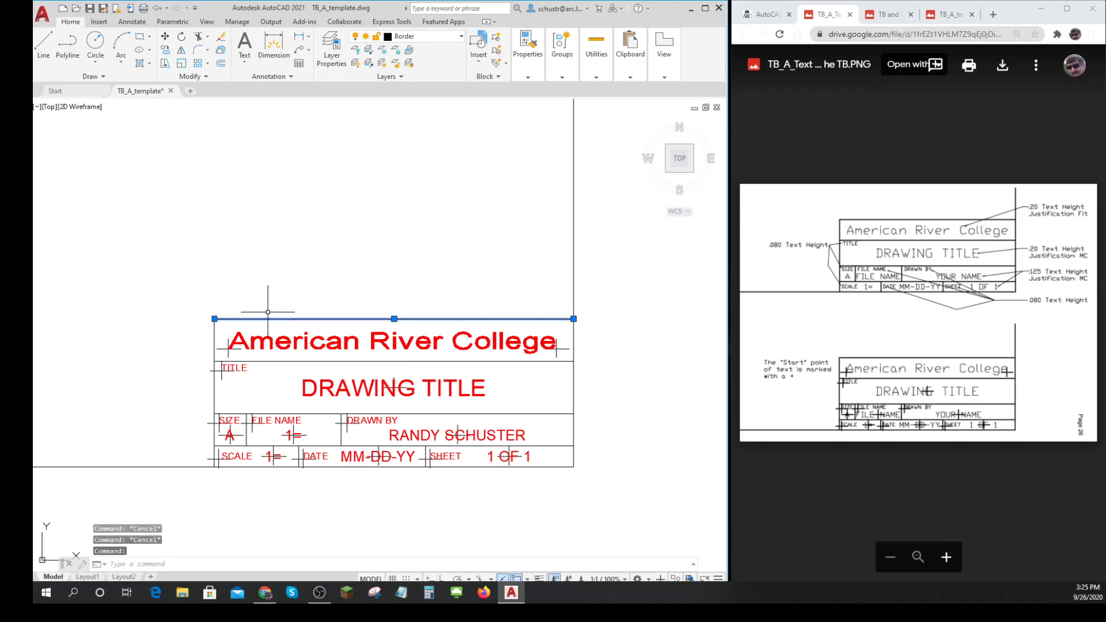
mouse_move(277, 312)
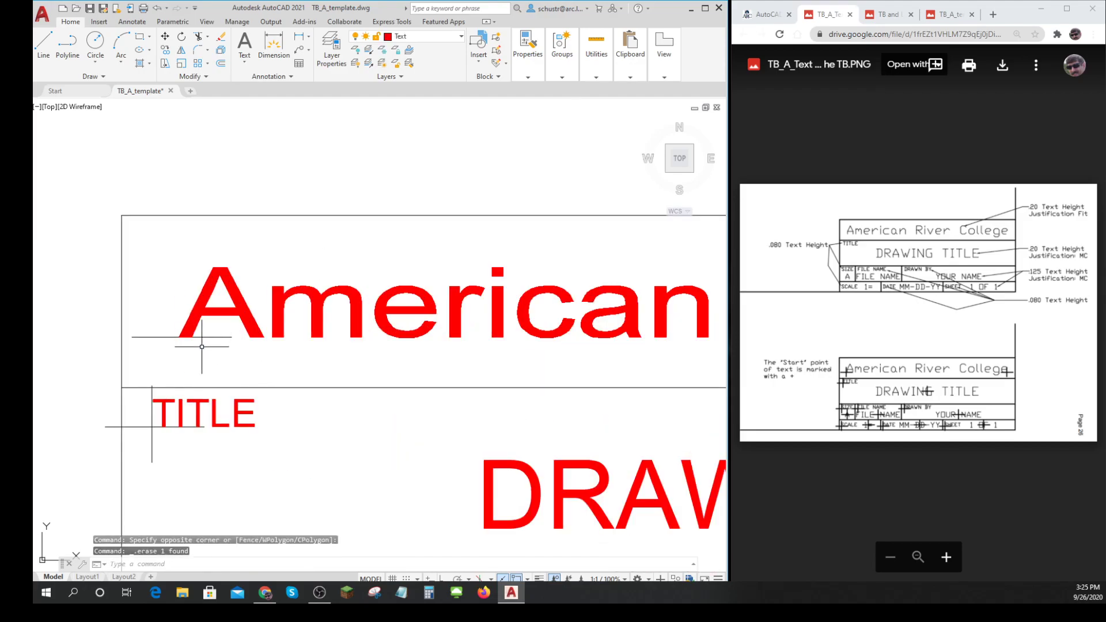
mouse_move(360, 364)
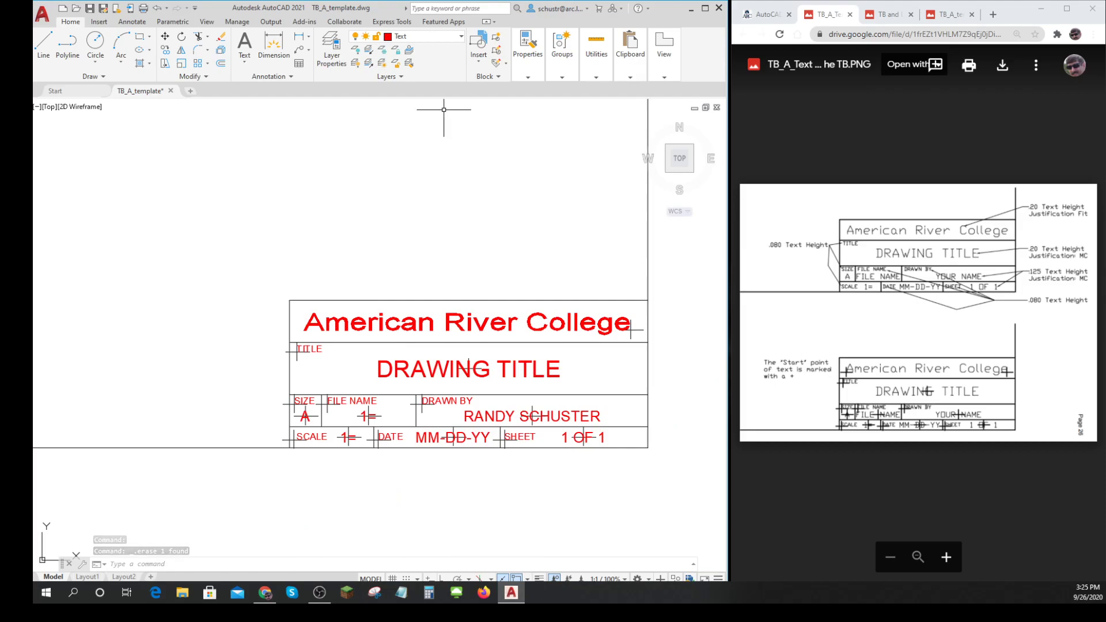
Step: Turn off the Border and Text layers, then turn Text back on
click(461, 37)
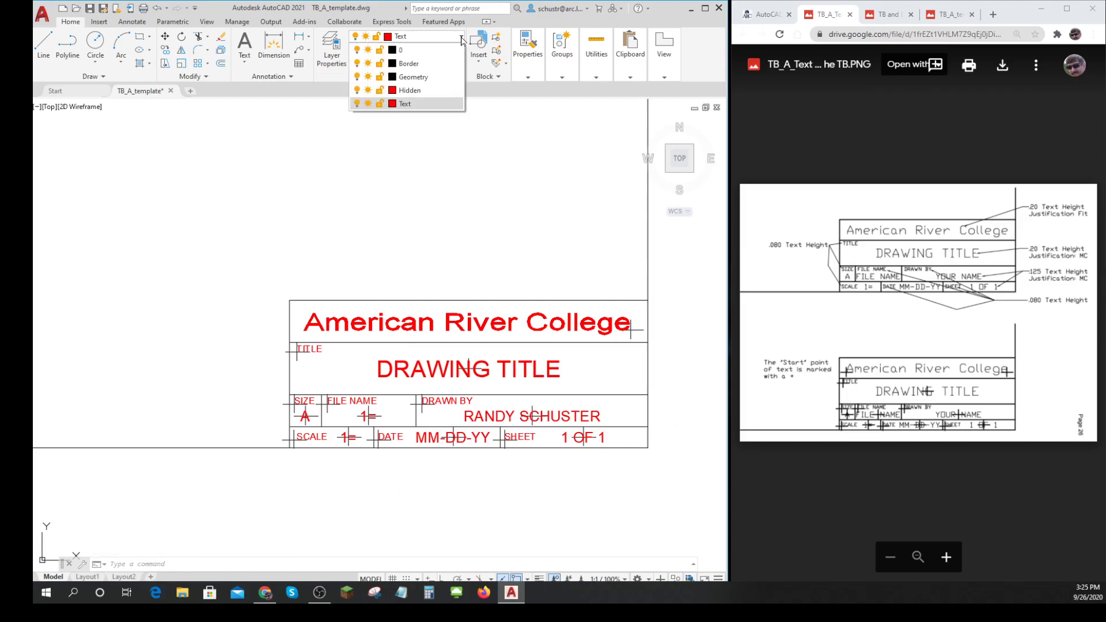
click(359, 63)
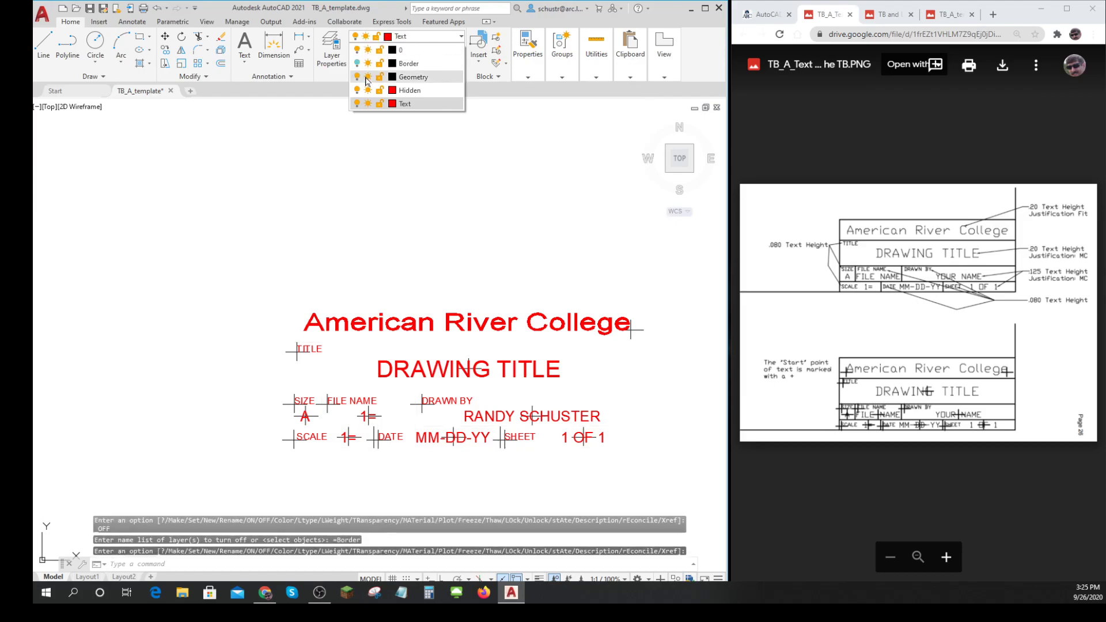
click(358, 76)
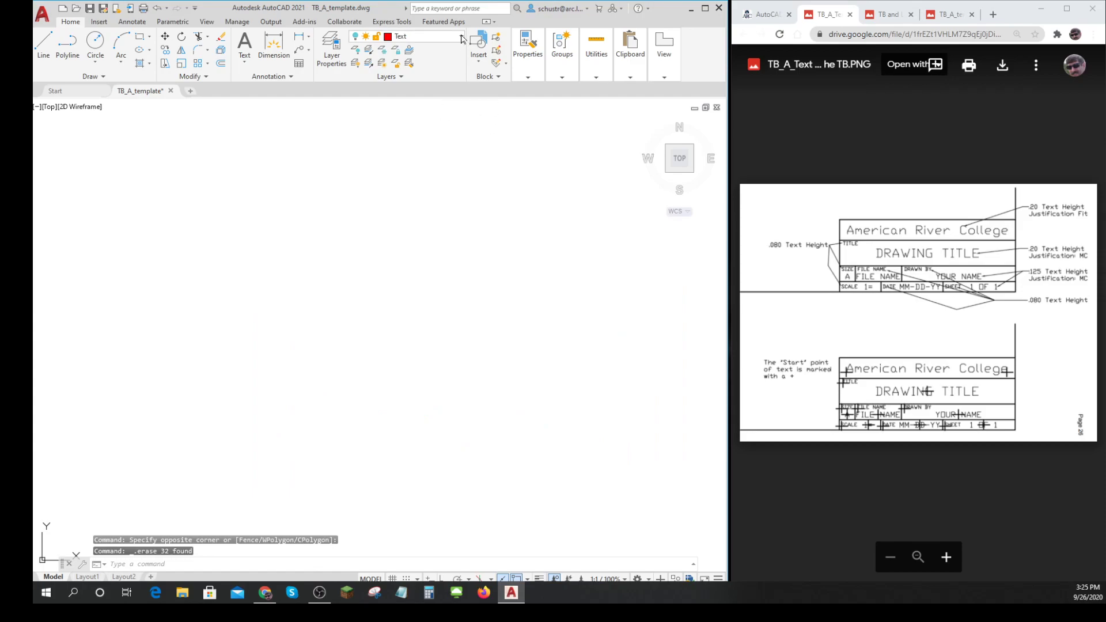
click(461, 36)
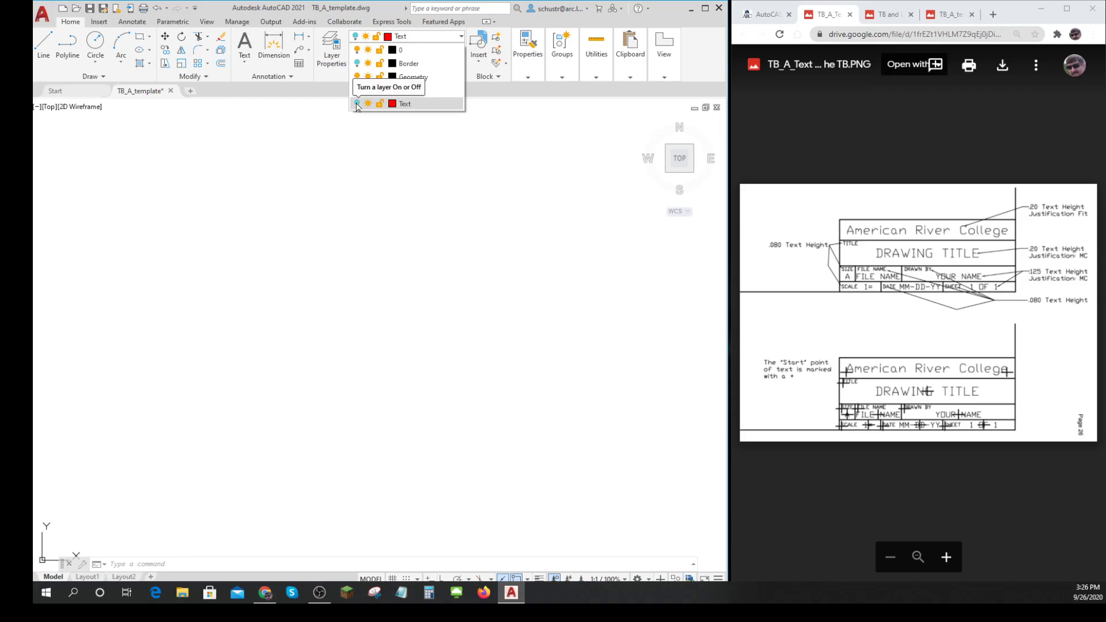
click(357, 104)
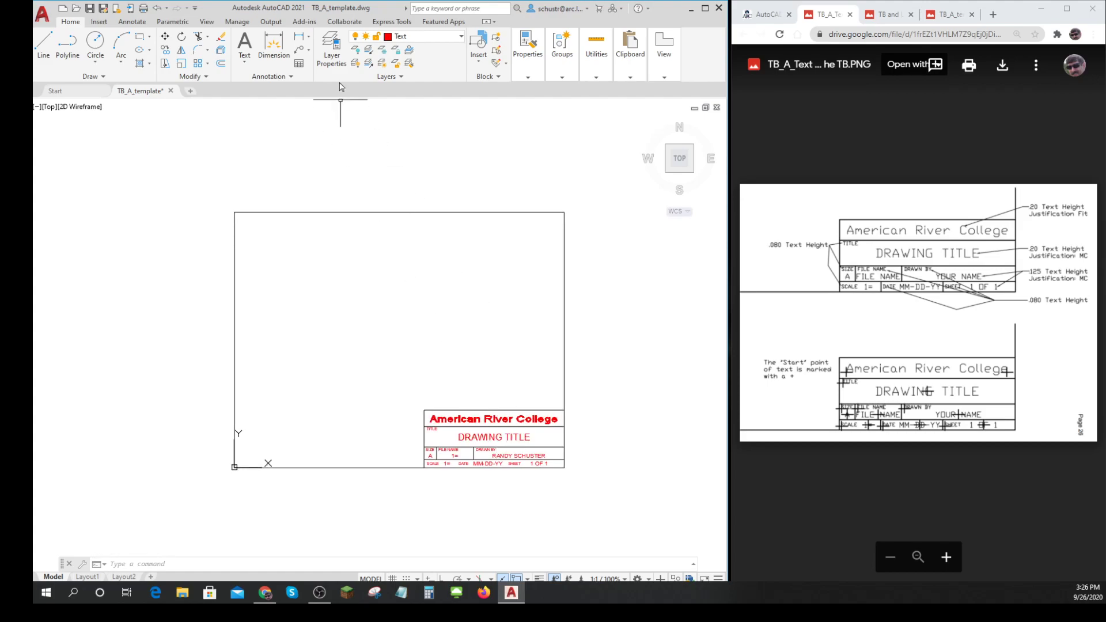
mouse_move(326, 14)
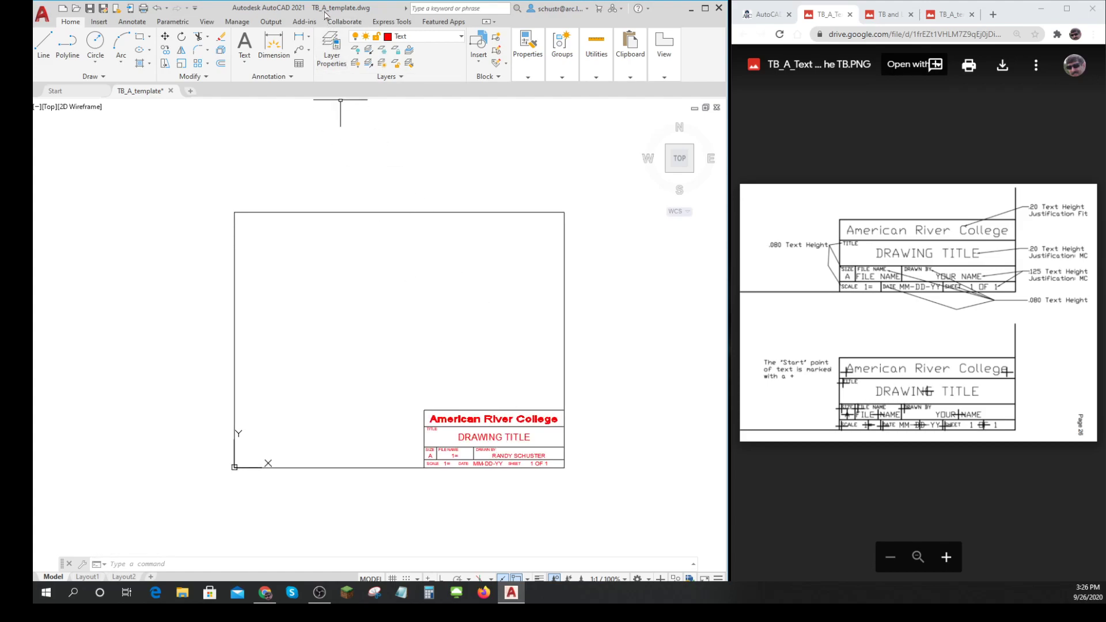
mouse_move(401, 409)
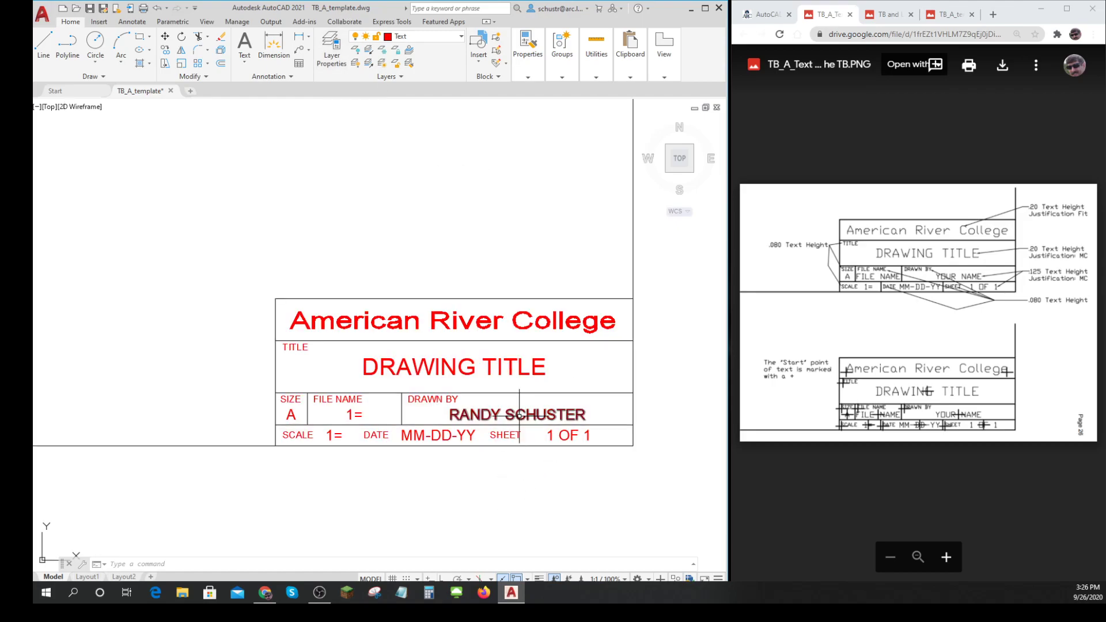
scroll(down, 3)
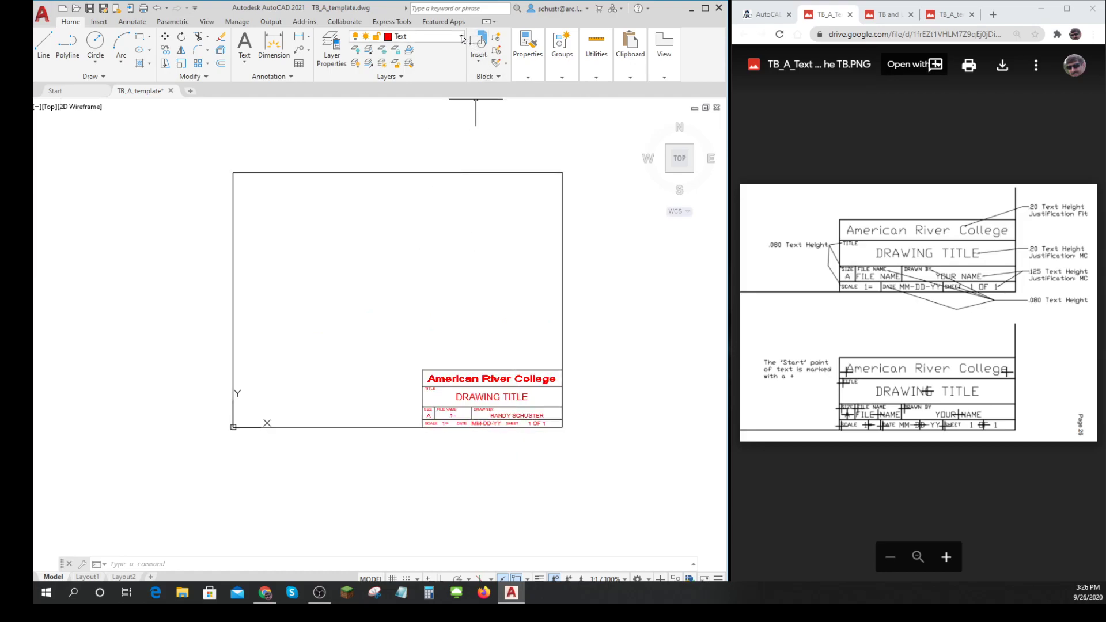
click(461, 36)
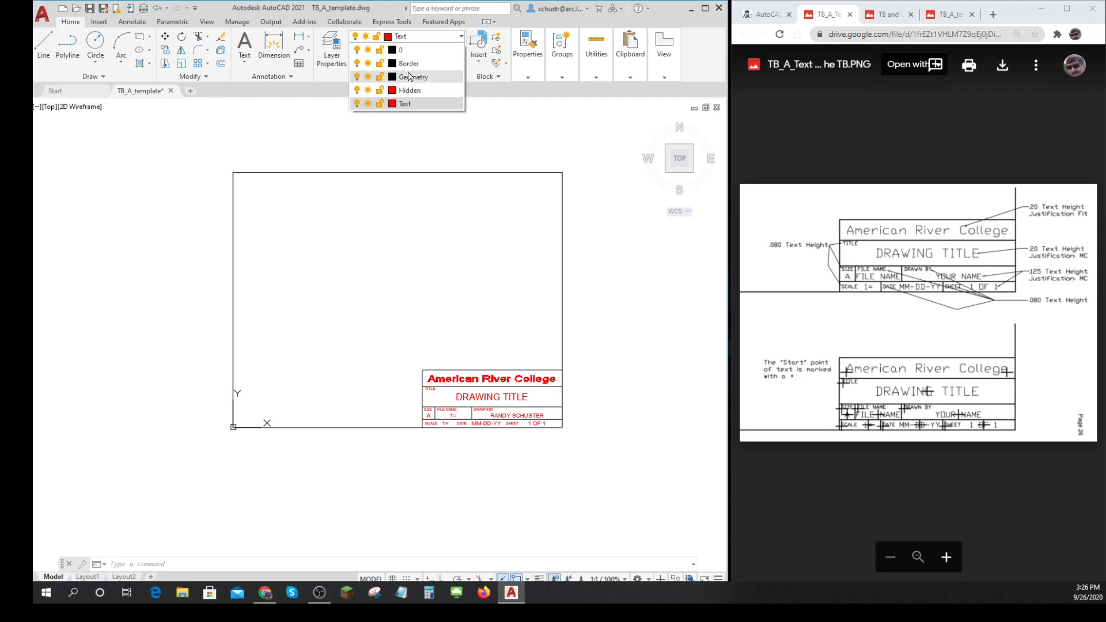
mouse_move(408, 104)
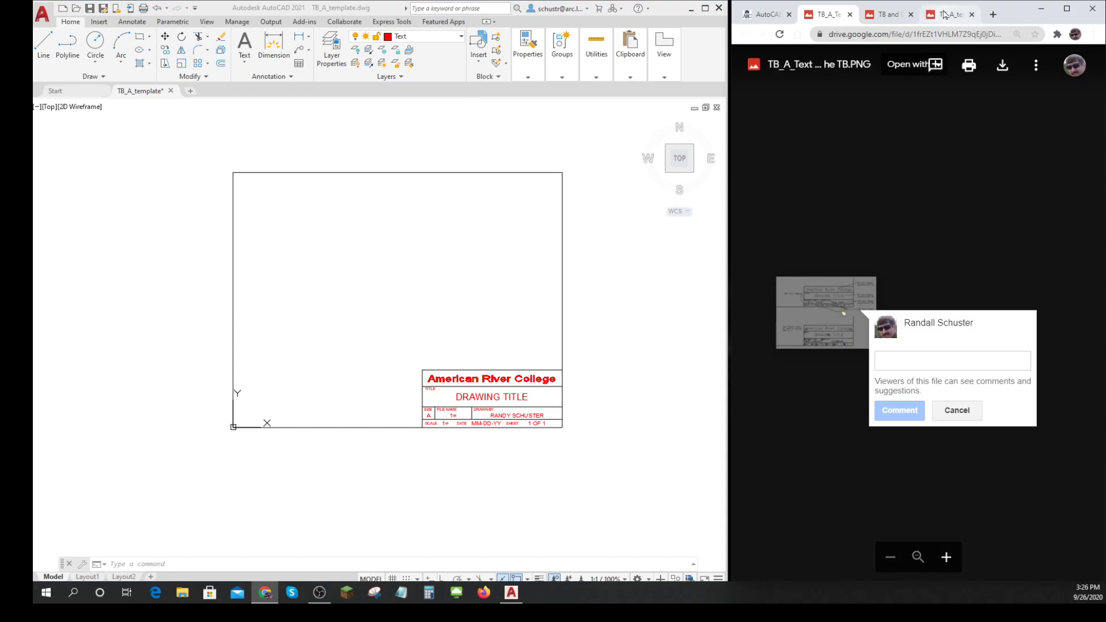
Step: Switch to the TB and Layers.PNG tab in Google Drive
click(887, 14)
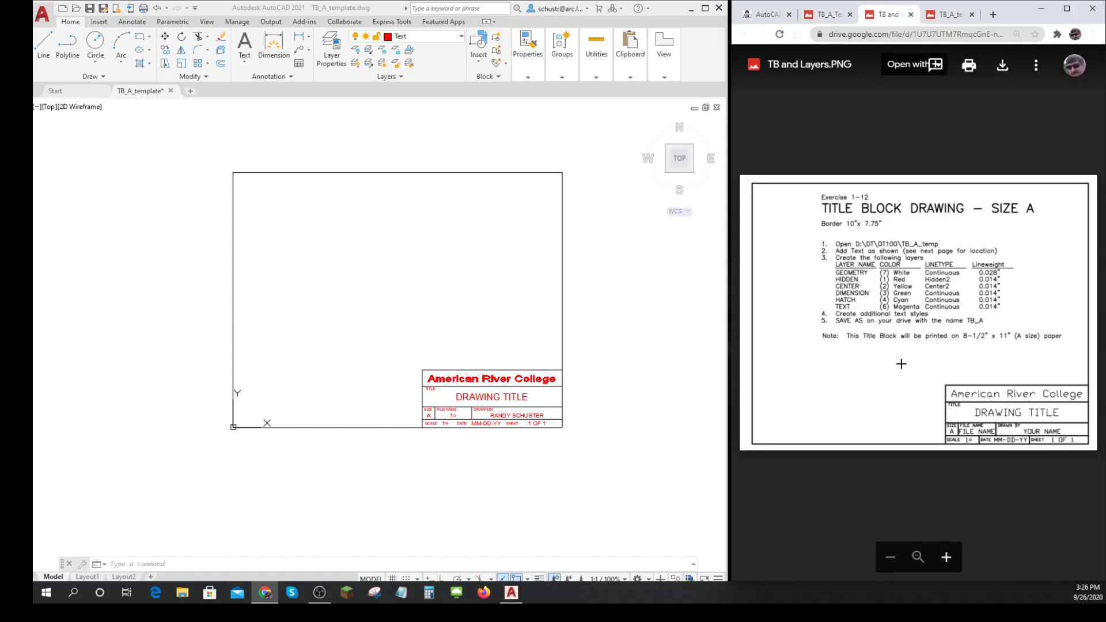
mouse_move(936, 264)
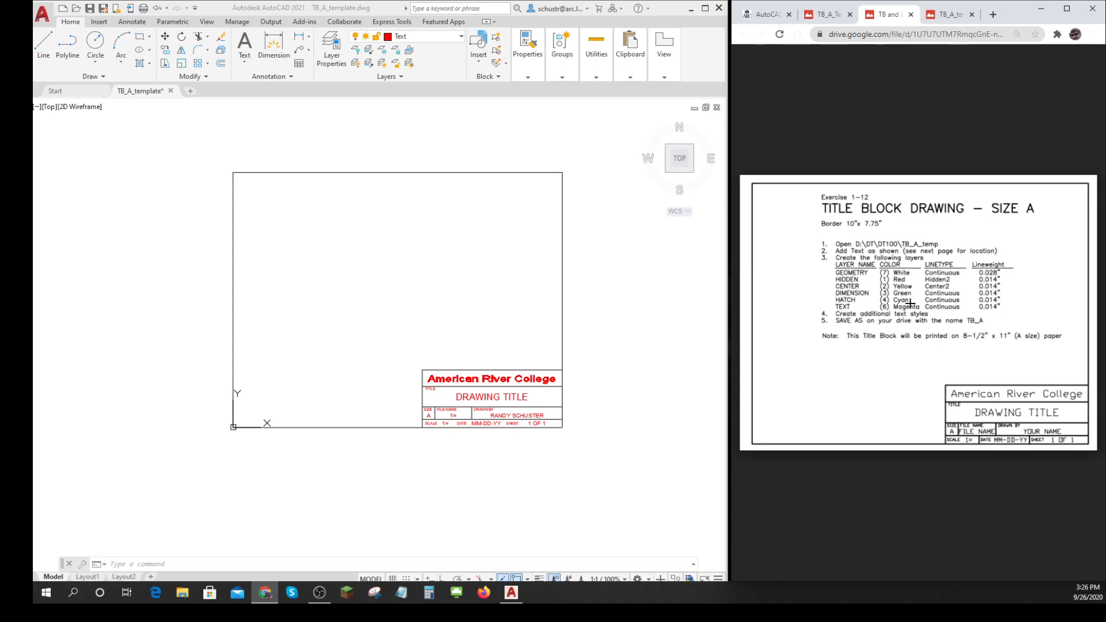
mouse_move(909, 273)
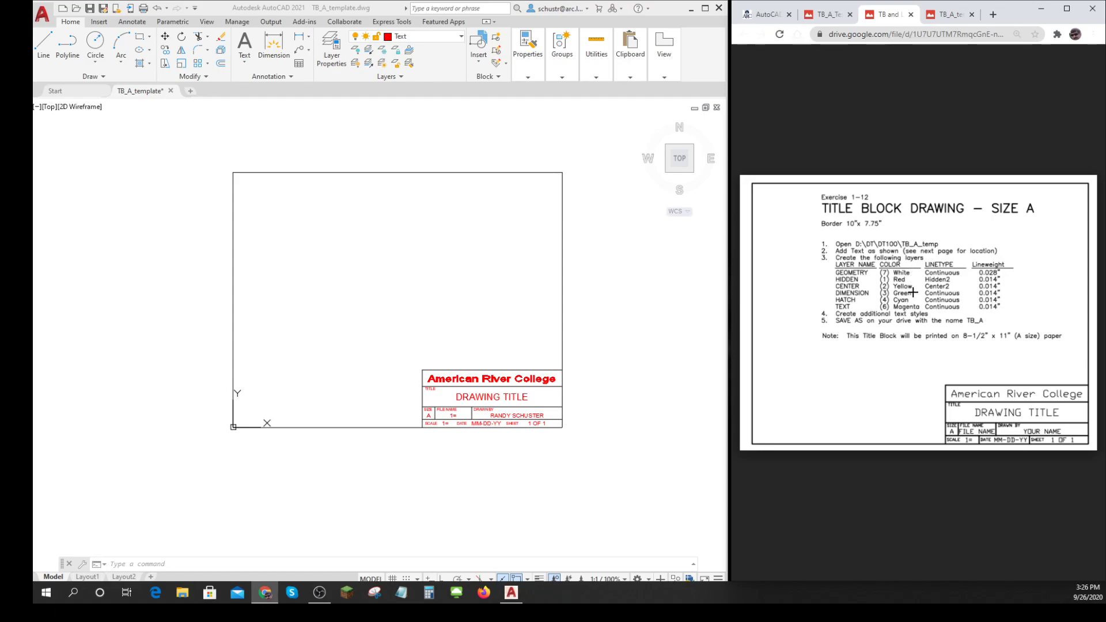
mouse_move(868, 321)
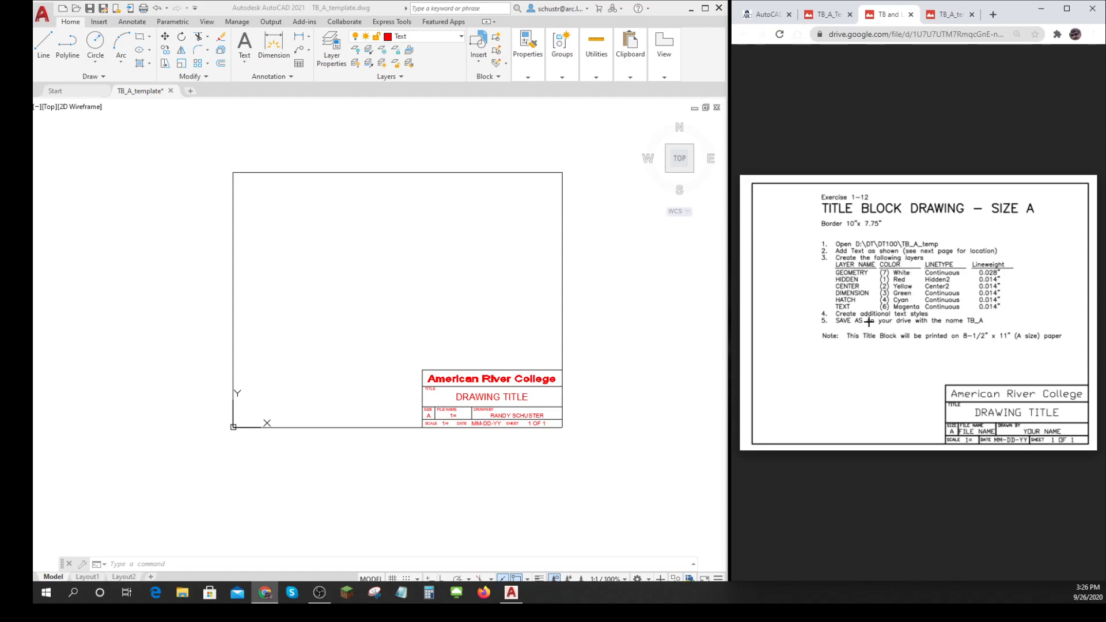
mouse_move(879, 364)
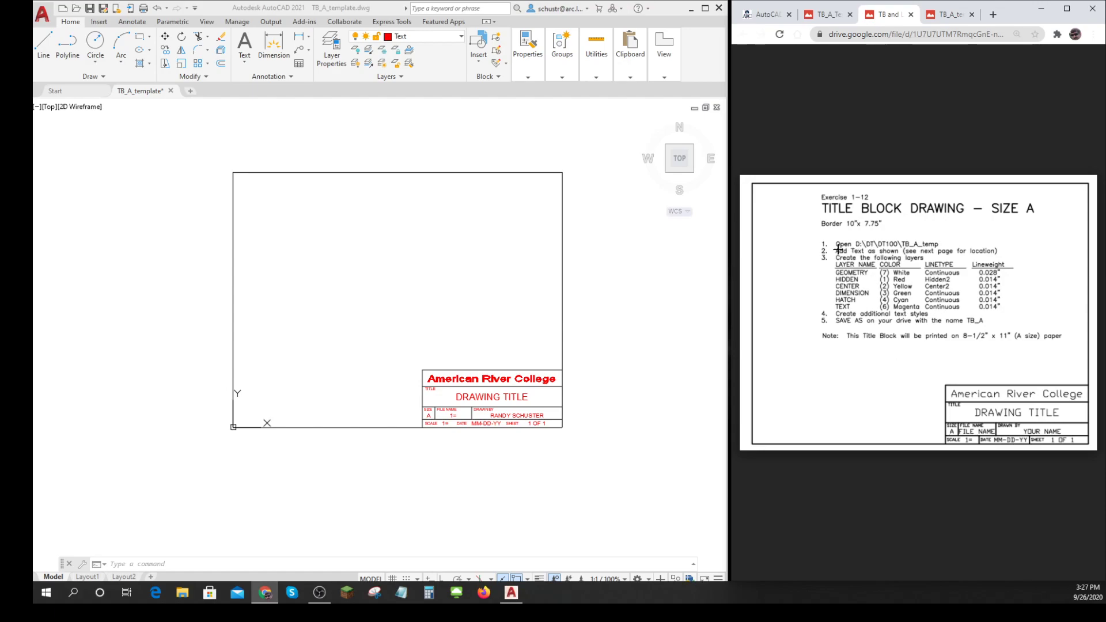
mouse_move(955, 237)
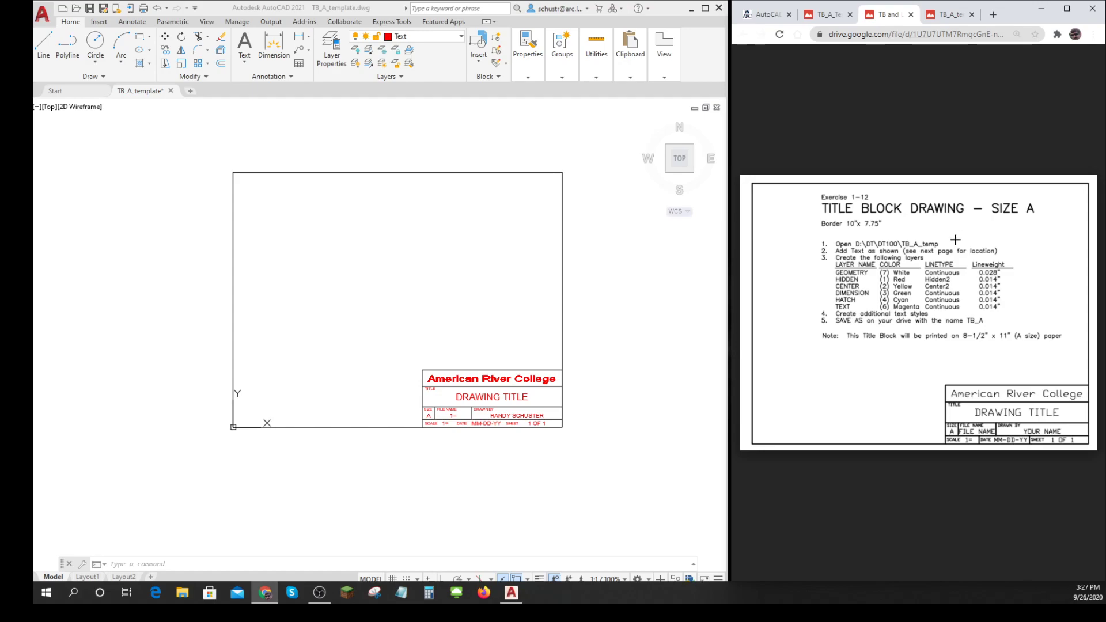
mouse_move(834, 252)
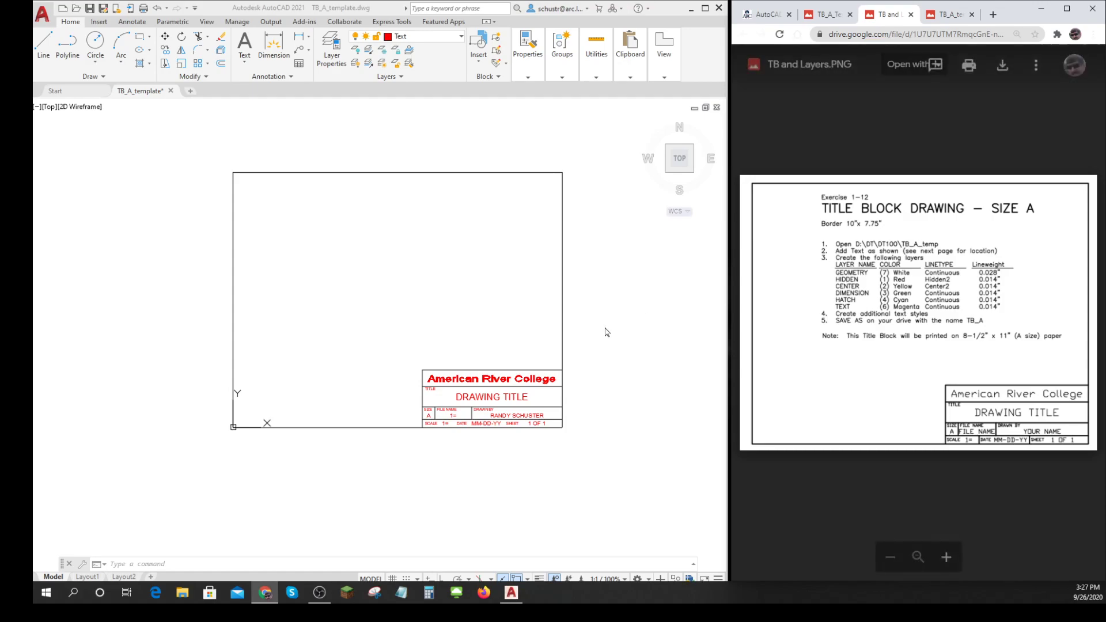
mouse_move(276, 533)
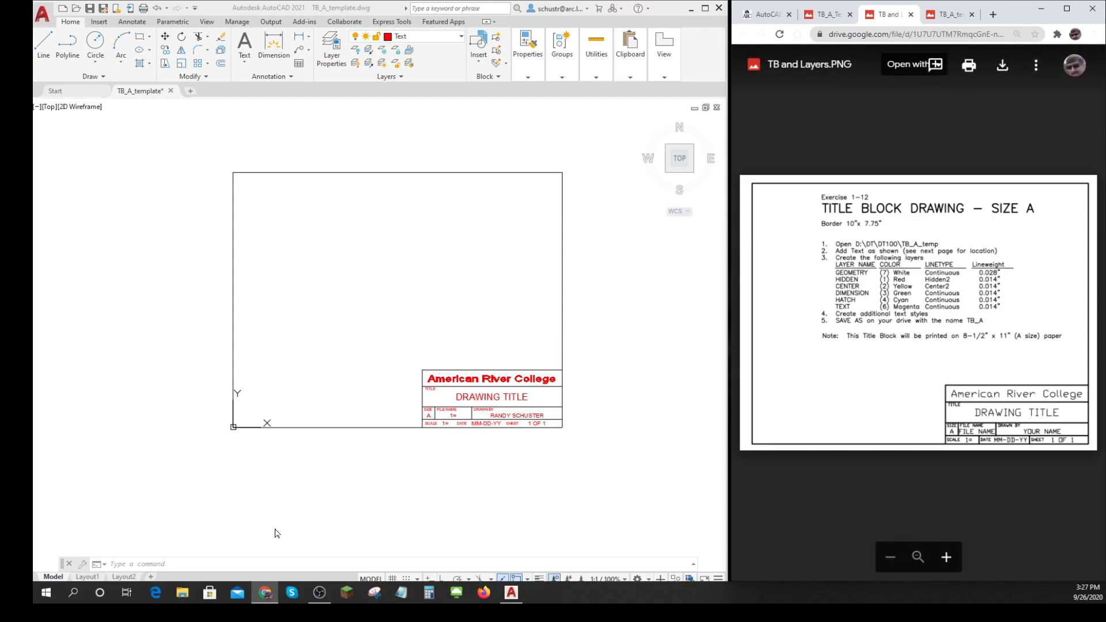
mouse_move(53, 29)
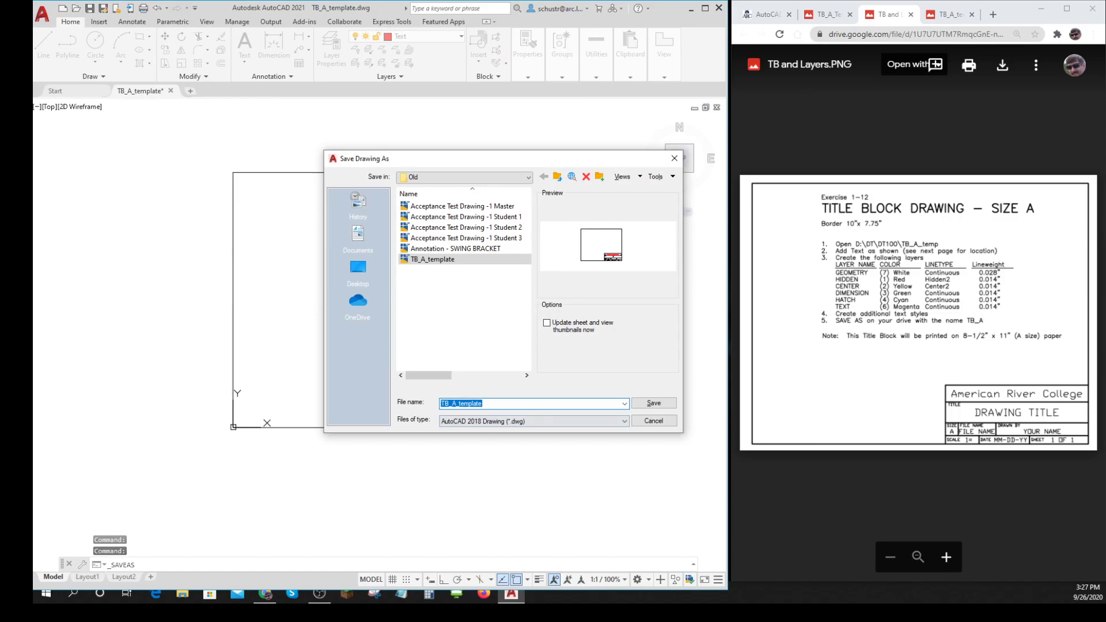
Step: Save the title block drawing as 'TB_A_template-SCHUSTER', fixing a mistyped suffix first
click(533, 402)
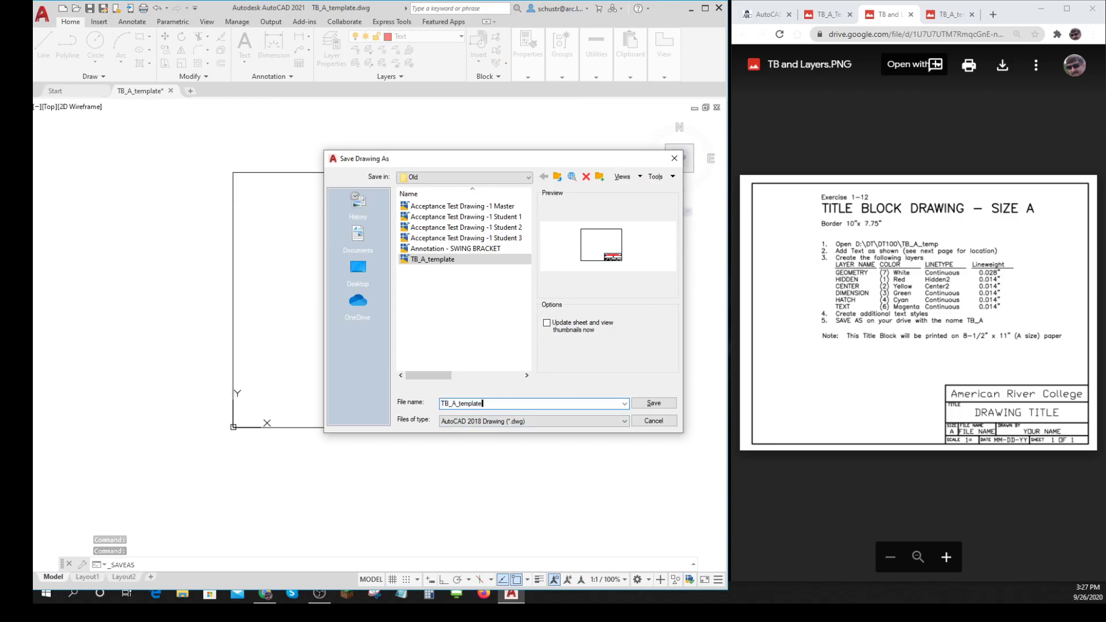
text(-wsCHU)
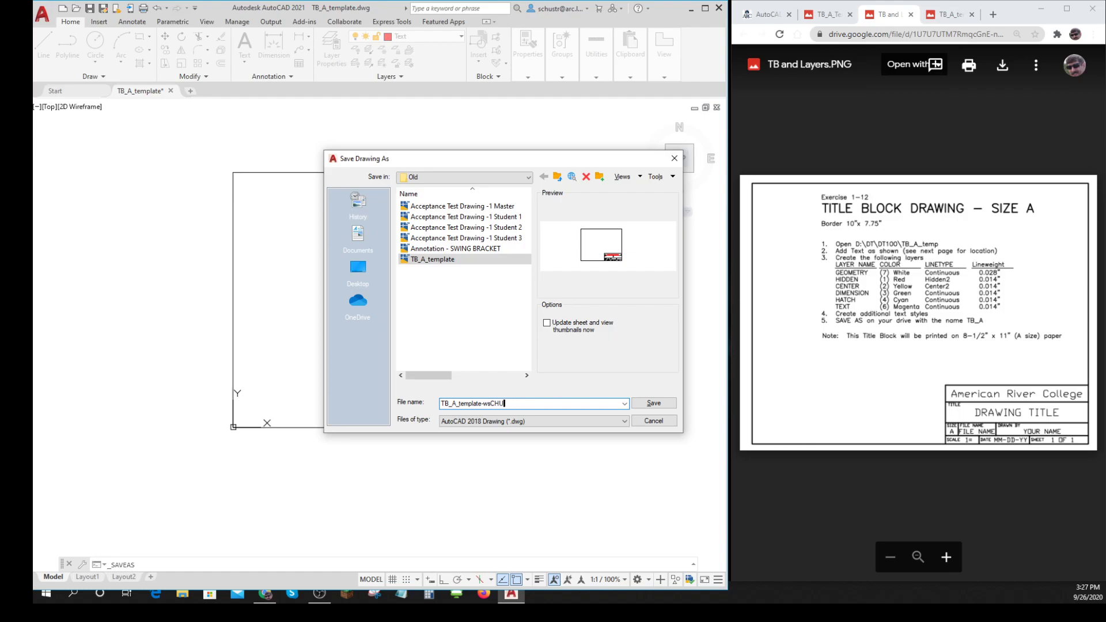
key(Backspace)
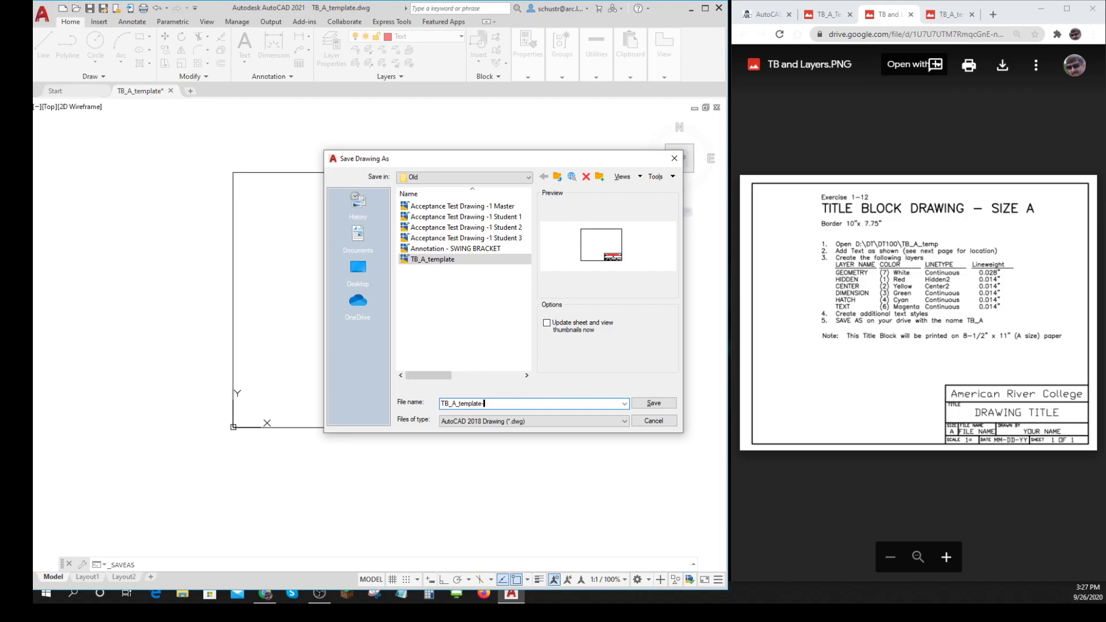
text(-SCHUSTER)
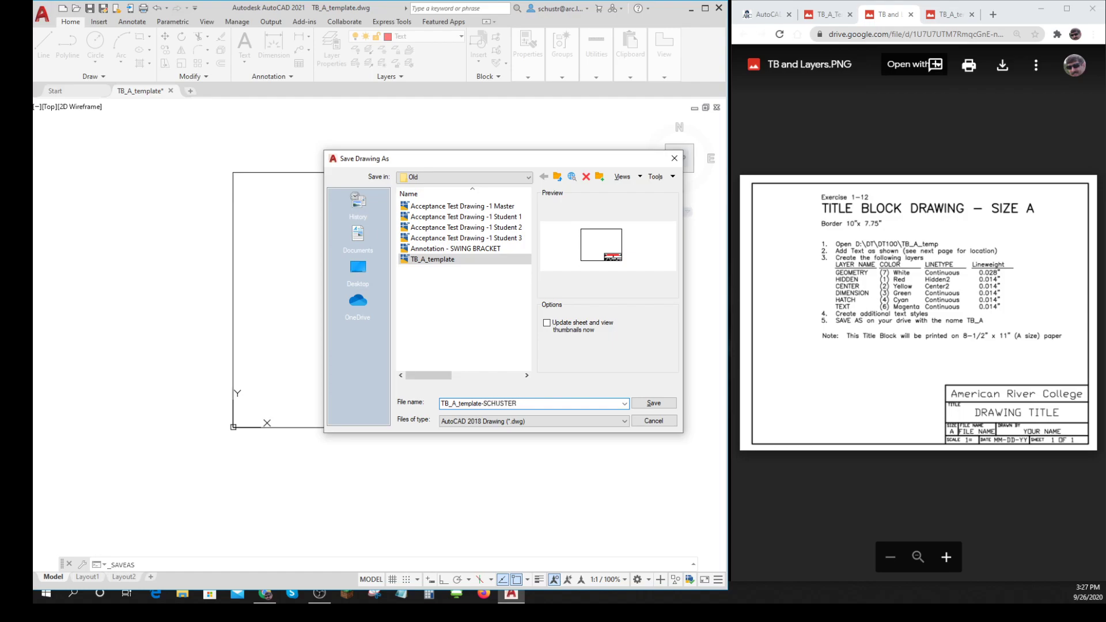
click(652, 403)
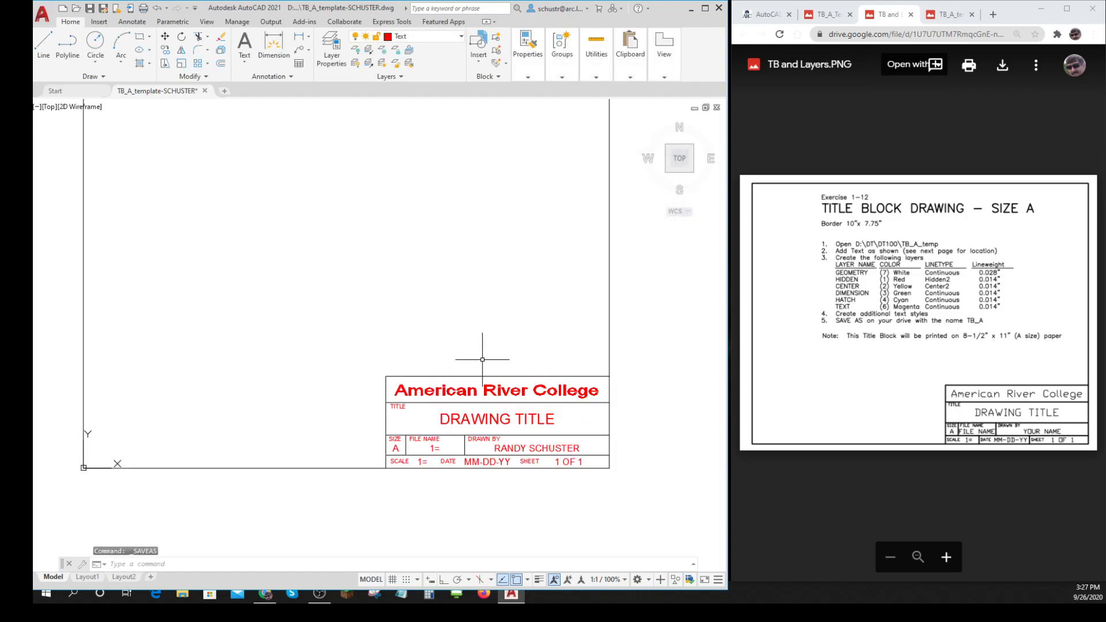
scroll(down, 3)
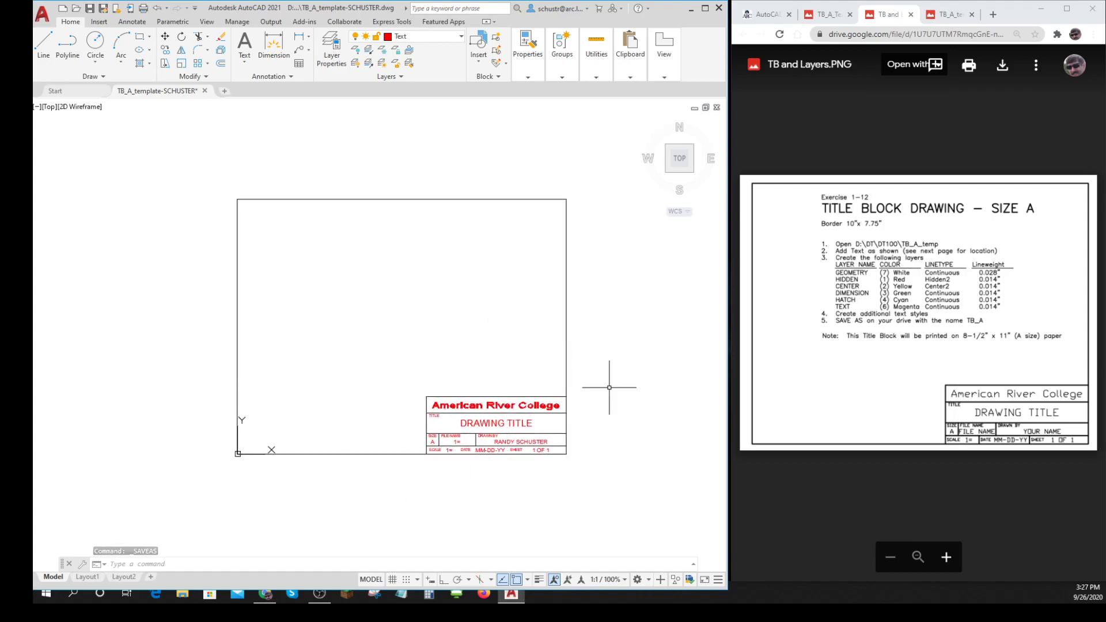
mouse_move(367, 526)
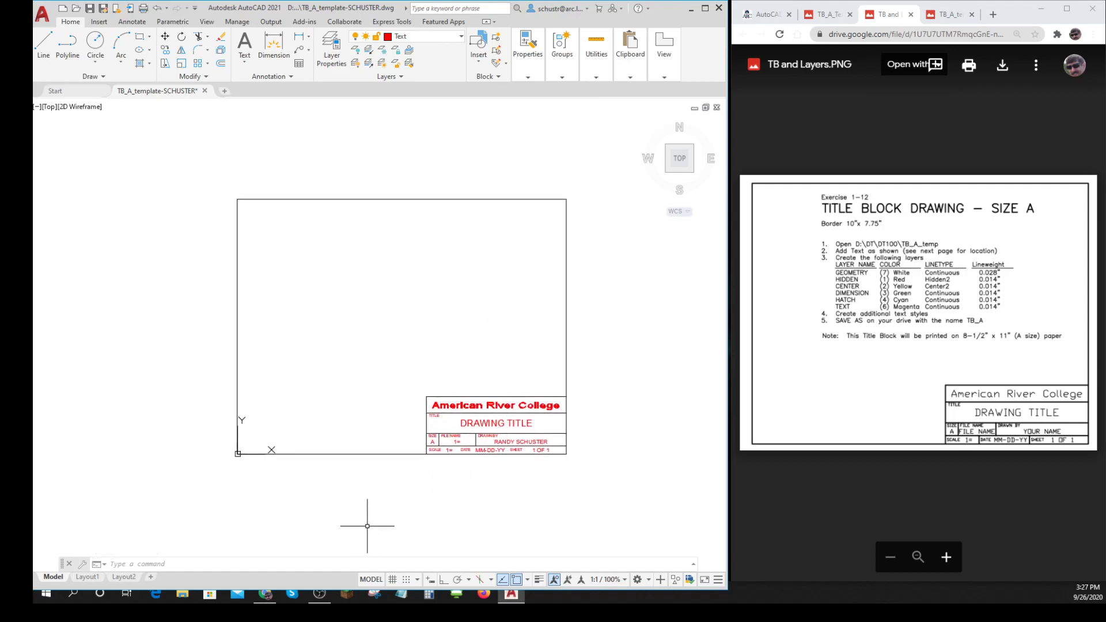
mouse_move(34, 543)
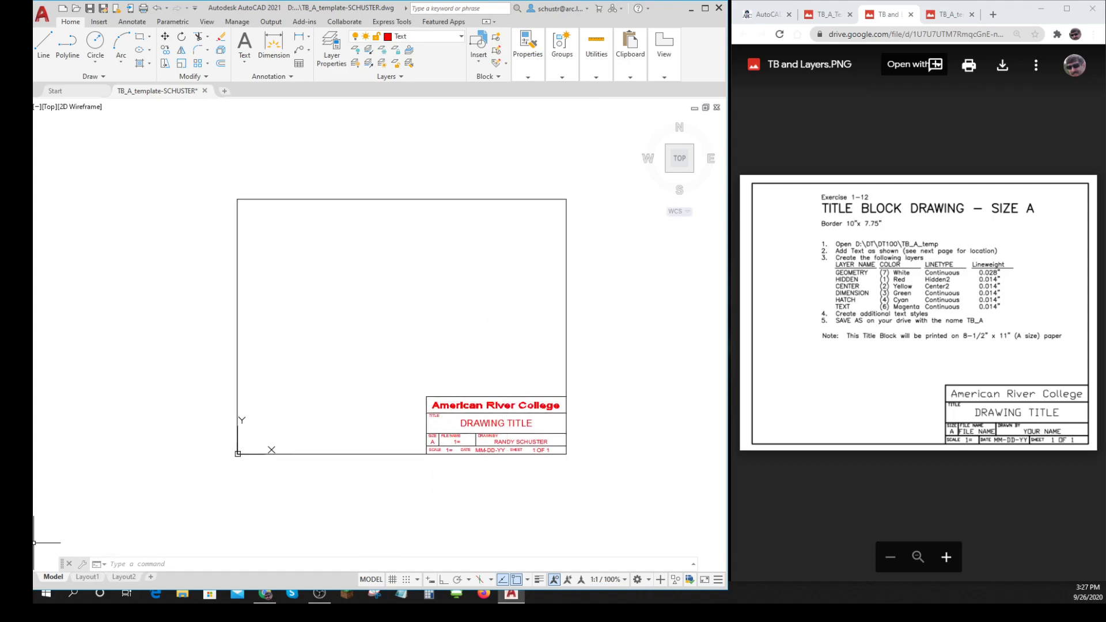